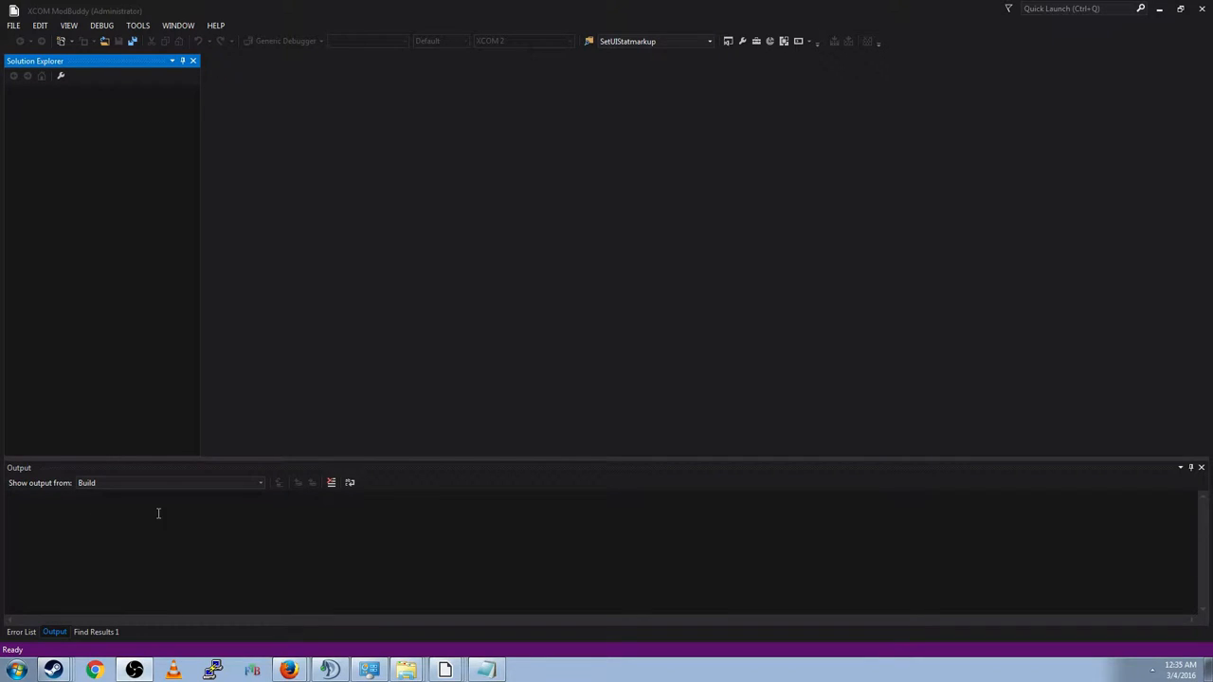
mouse_move(568, 427)
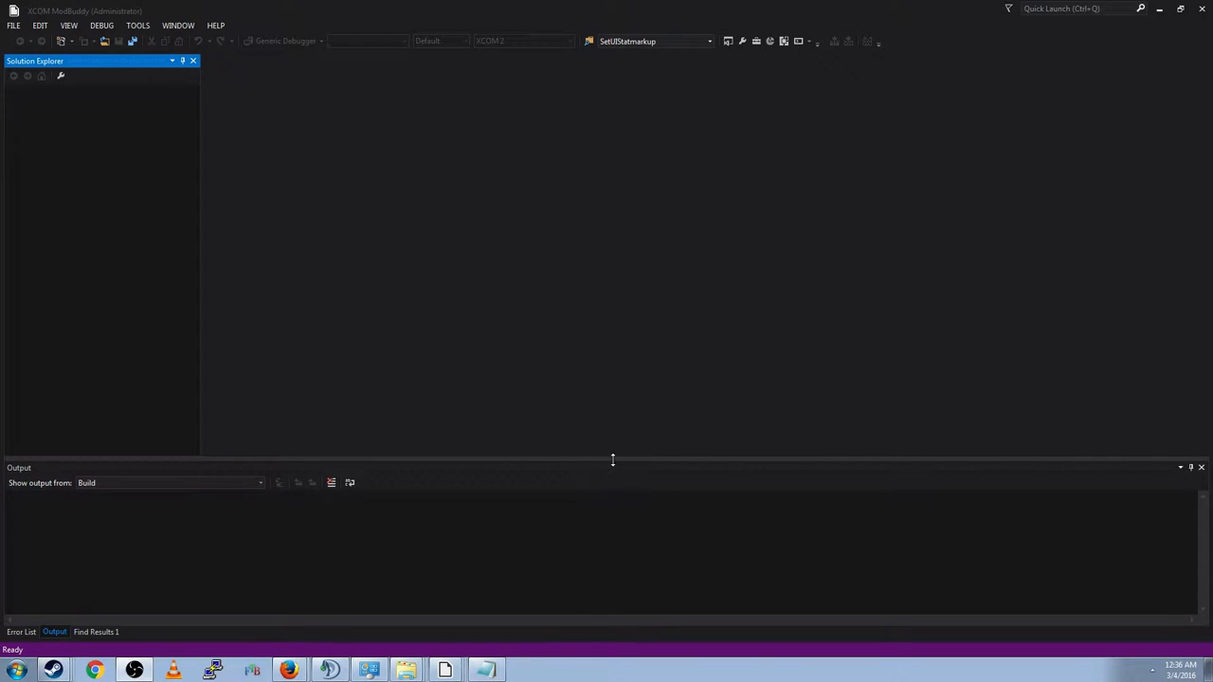
mouse_move(612, 463)
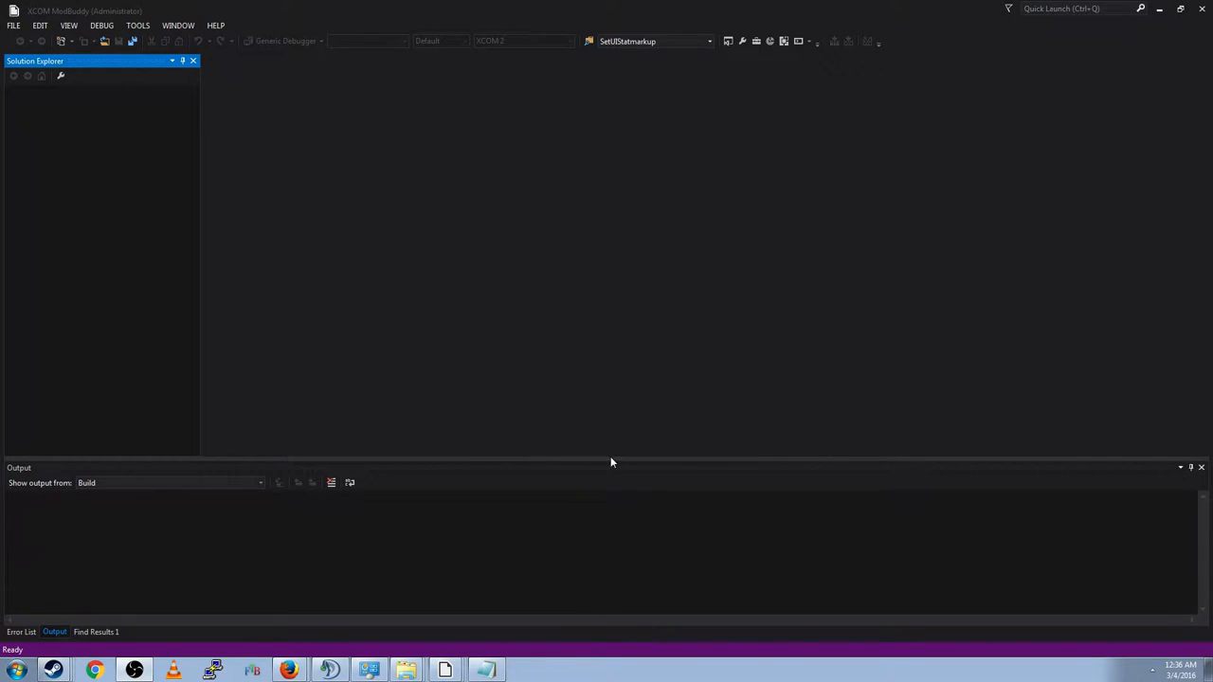
mouse_move(601, 478)
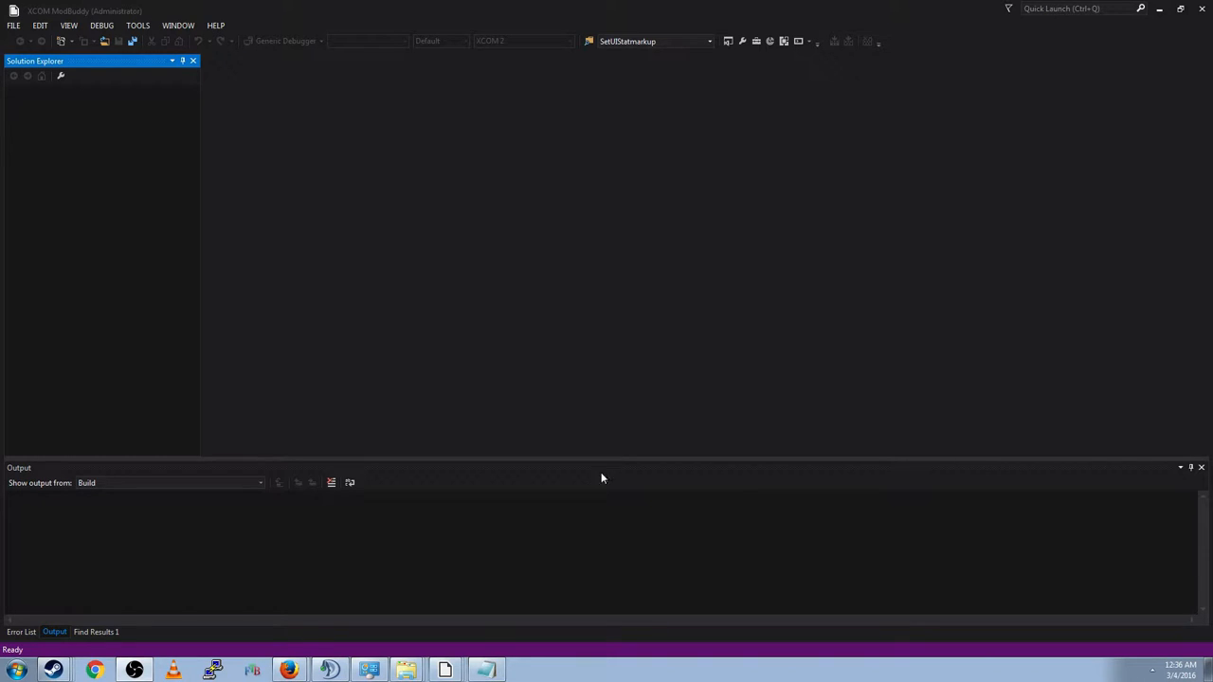
mouse_move(508, 437)
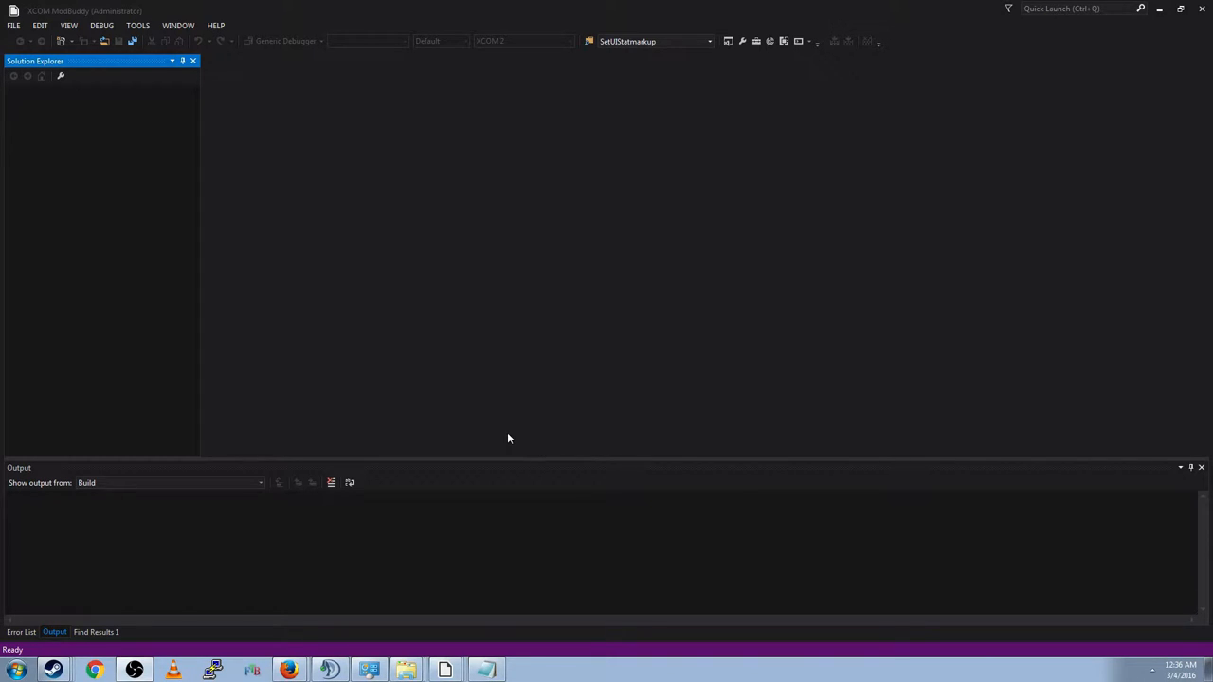
mouse_move(522, 391)
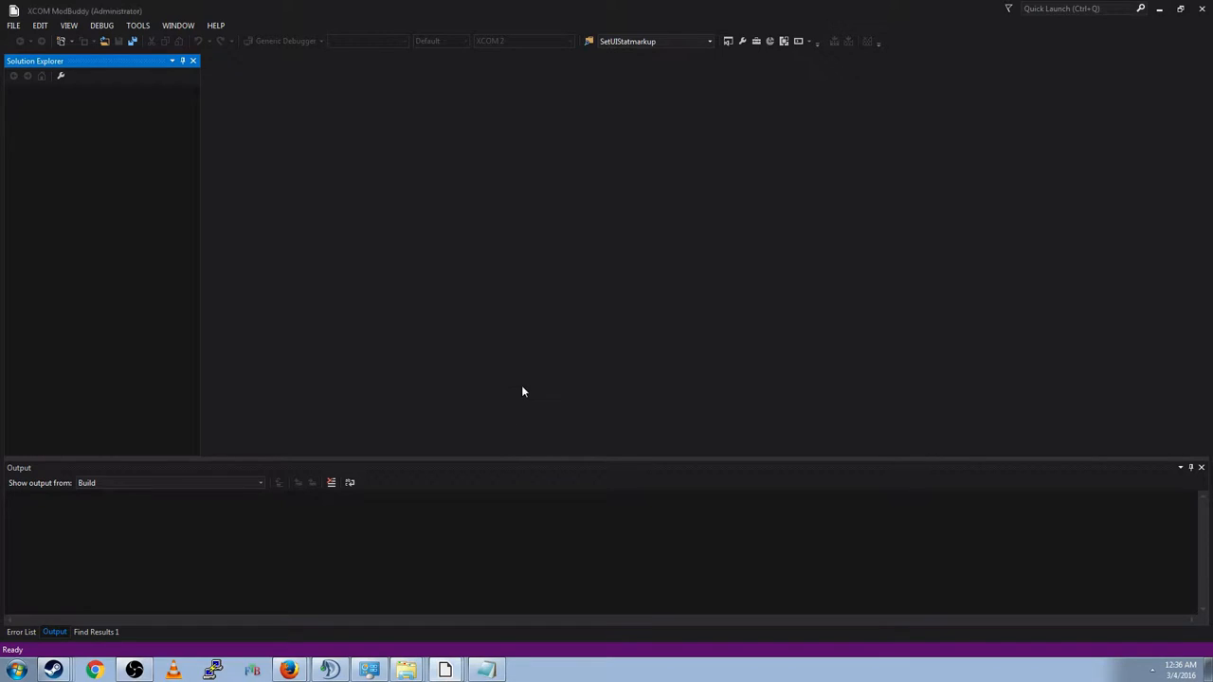
mouse_move(469, 302)
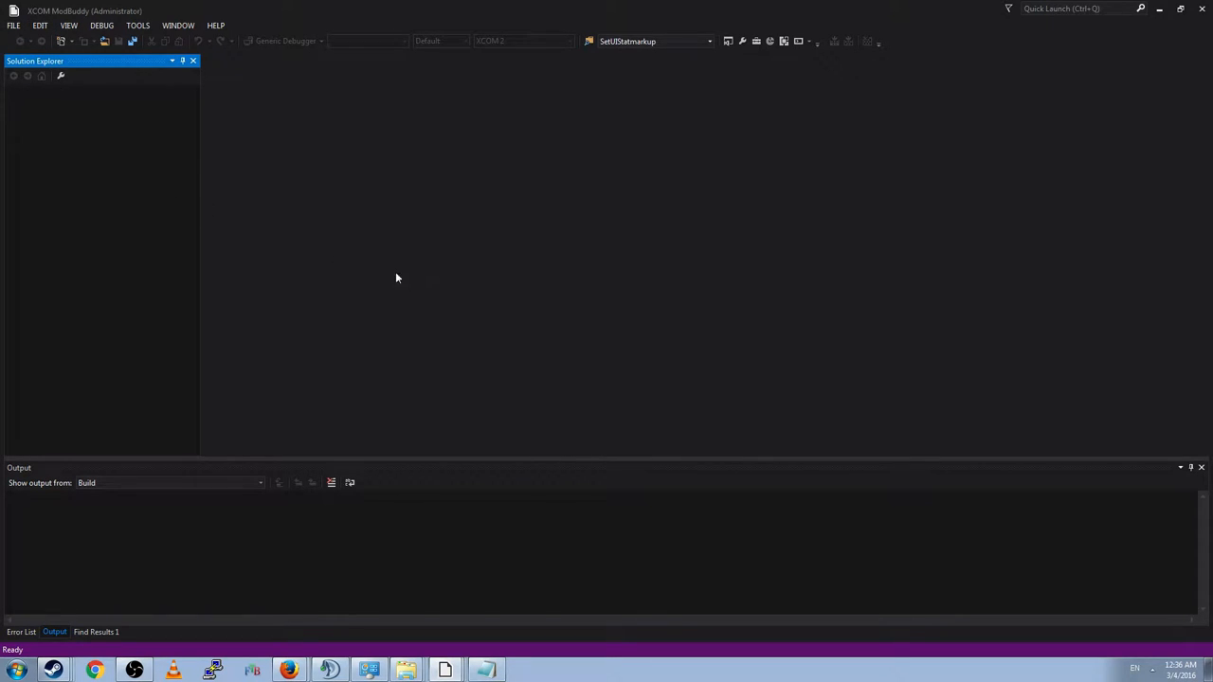
mouse_move(417, 285)
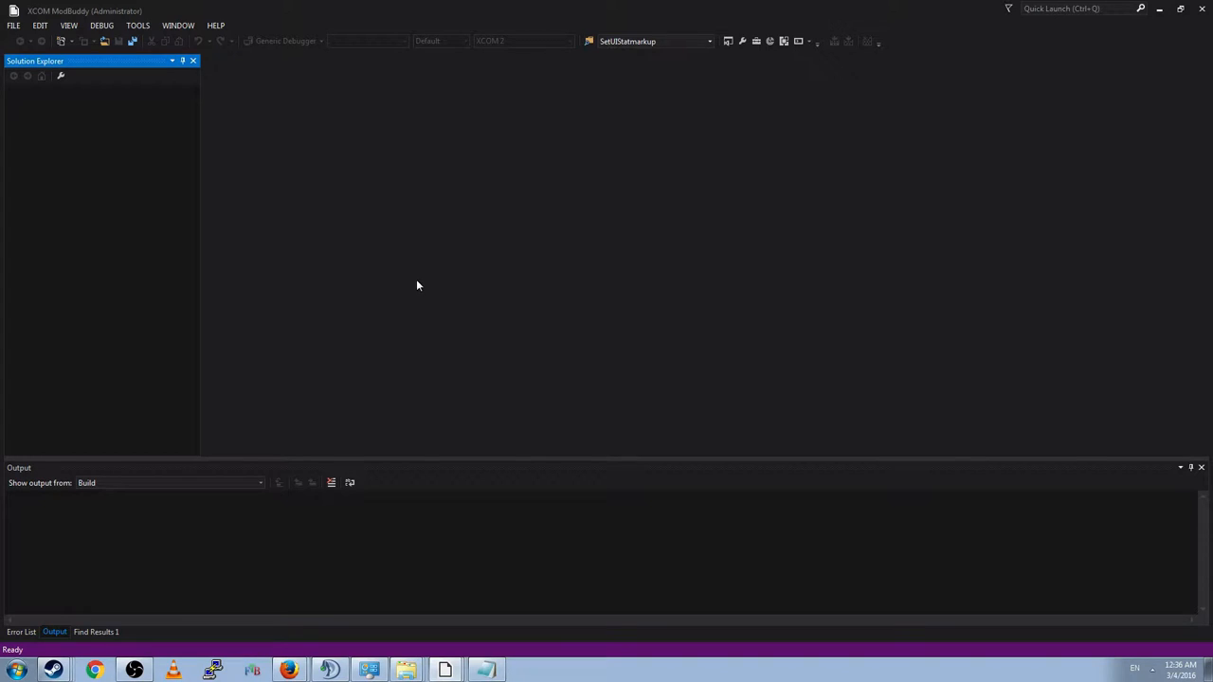
mouse_move(431, 531)
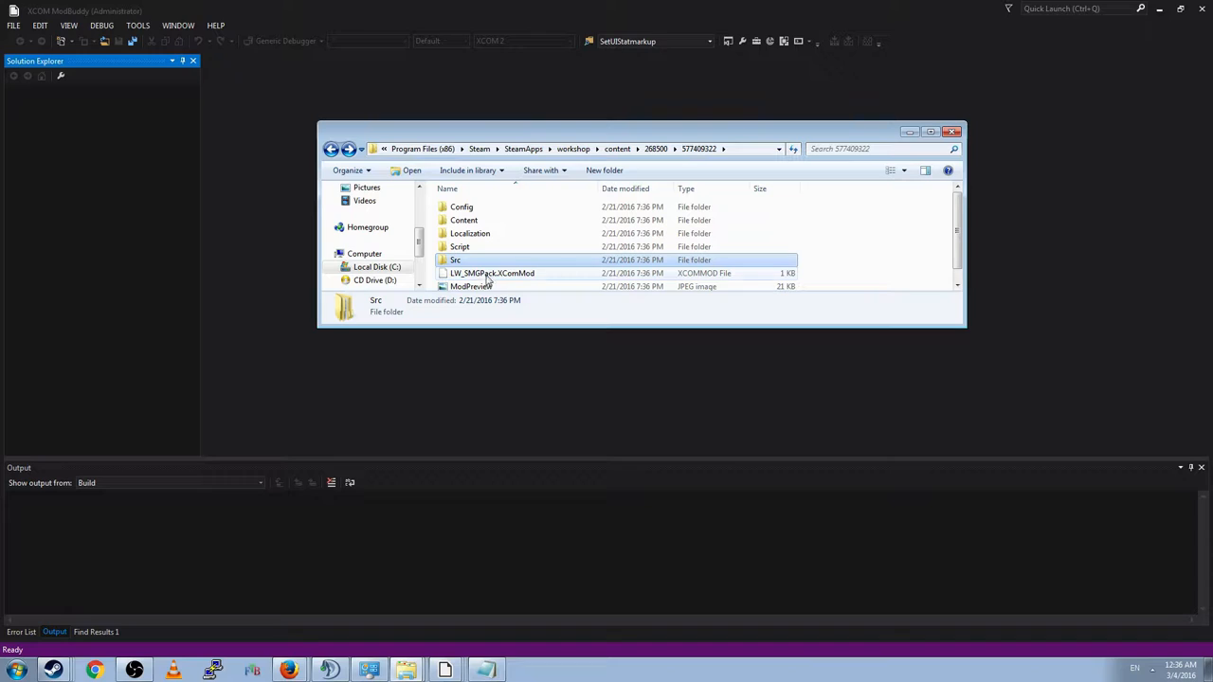
Step: Browse the workshop SMG mod's content folder before starting a new ModBuddy project
left_click(492, 273)
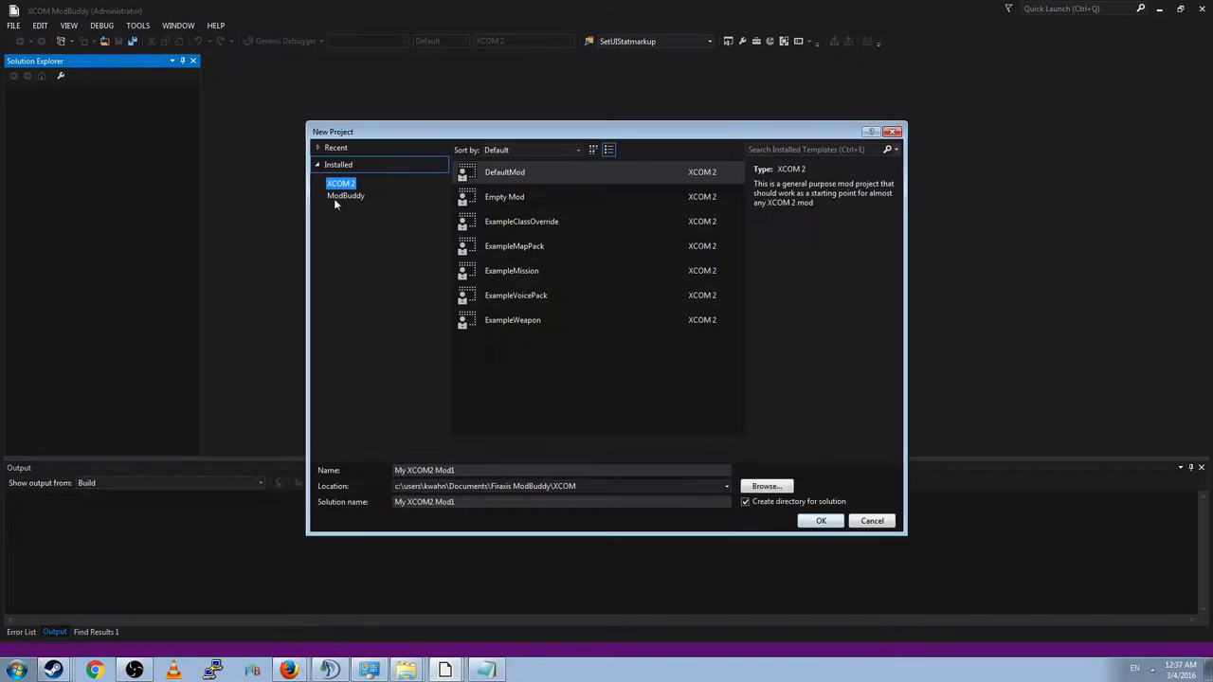
Step: Grab the name from LW_SMGPack.XComMod via Rename to use as the project name
left_click(766, 485)
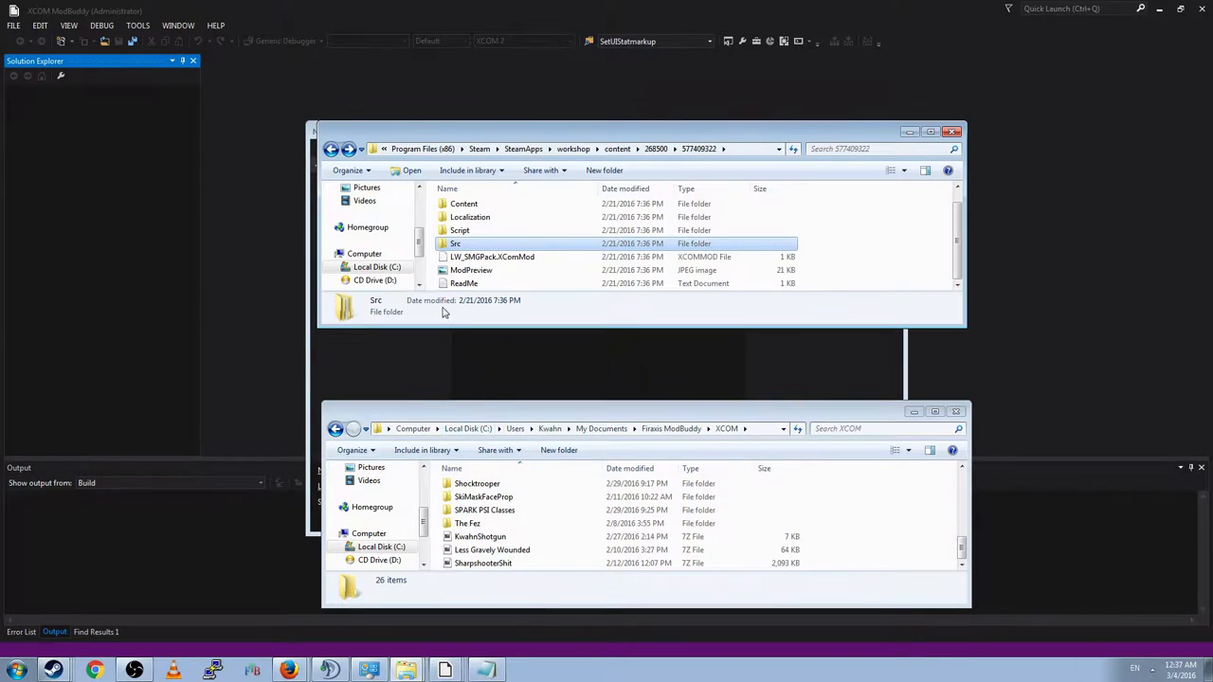
right_click(492, 256)
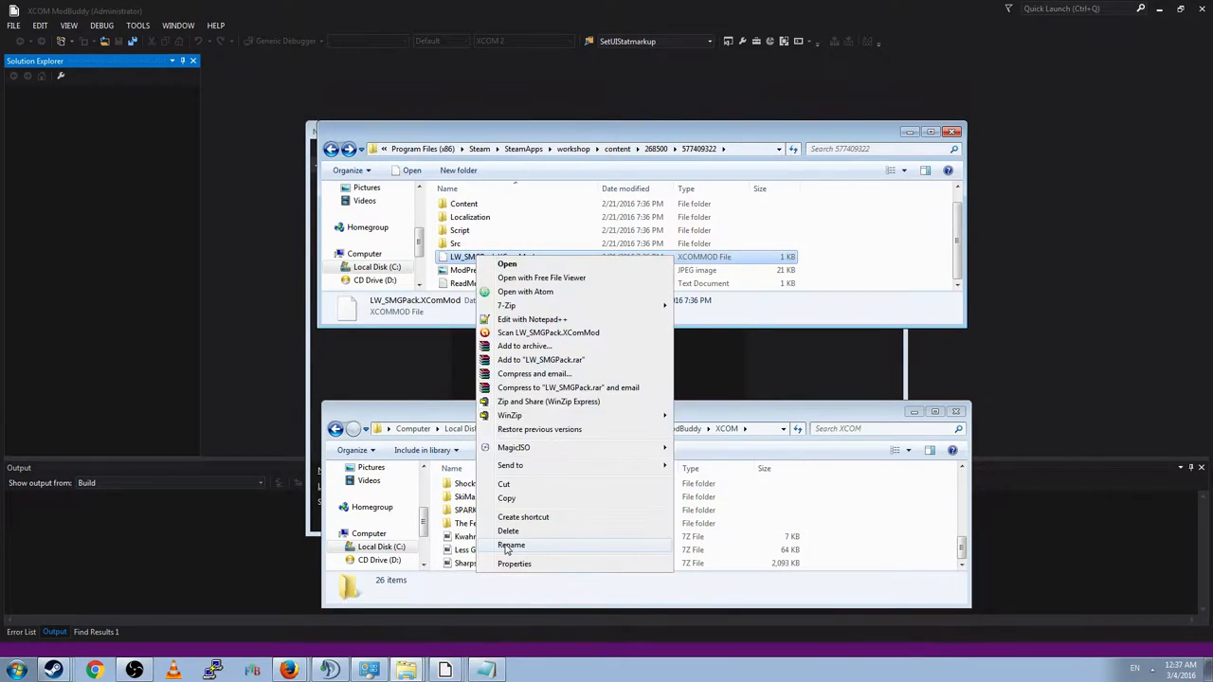
left_click(512, 544)
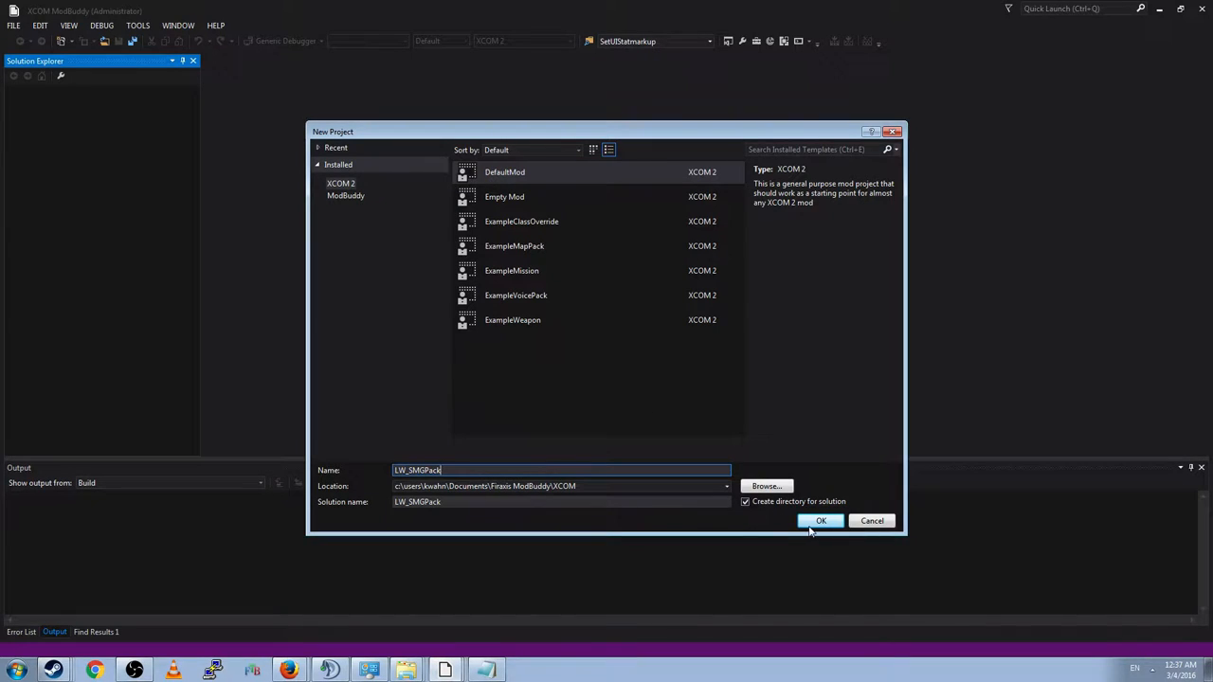
Step: Create the project with title LW_SMGPack and finish the new-mod wizard
left_click(821, 520)
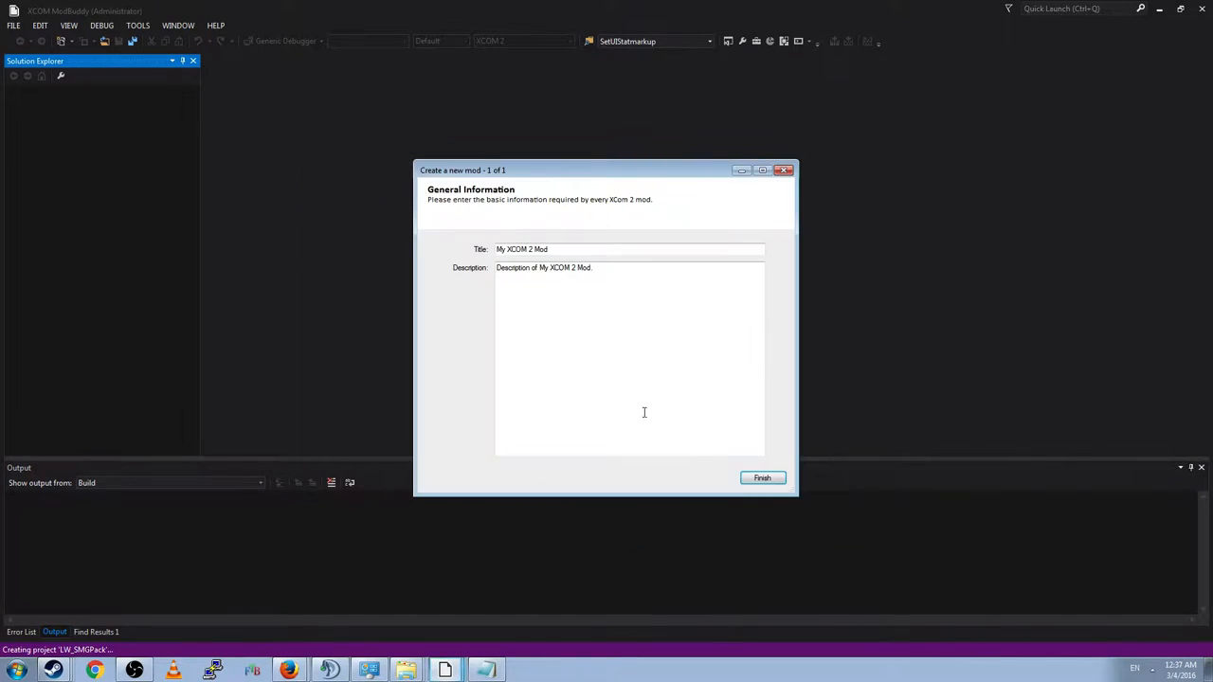
type("LW_SMGPack")
type("fhdaethhaehzdhdzhhrdhzdrdzhzdrh")
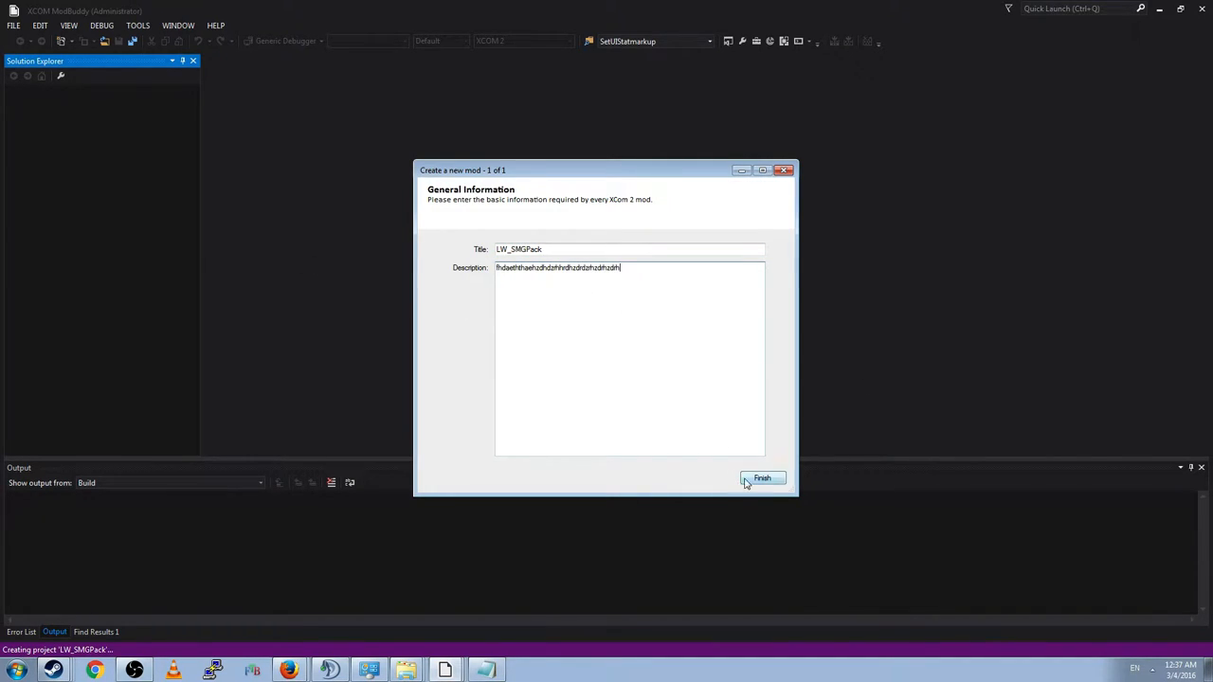
left_click(762, 479)
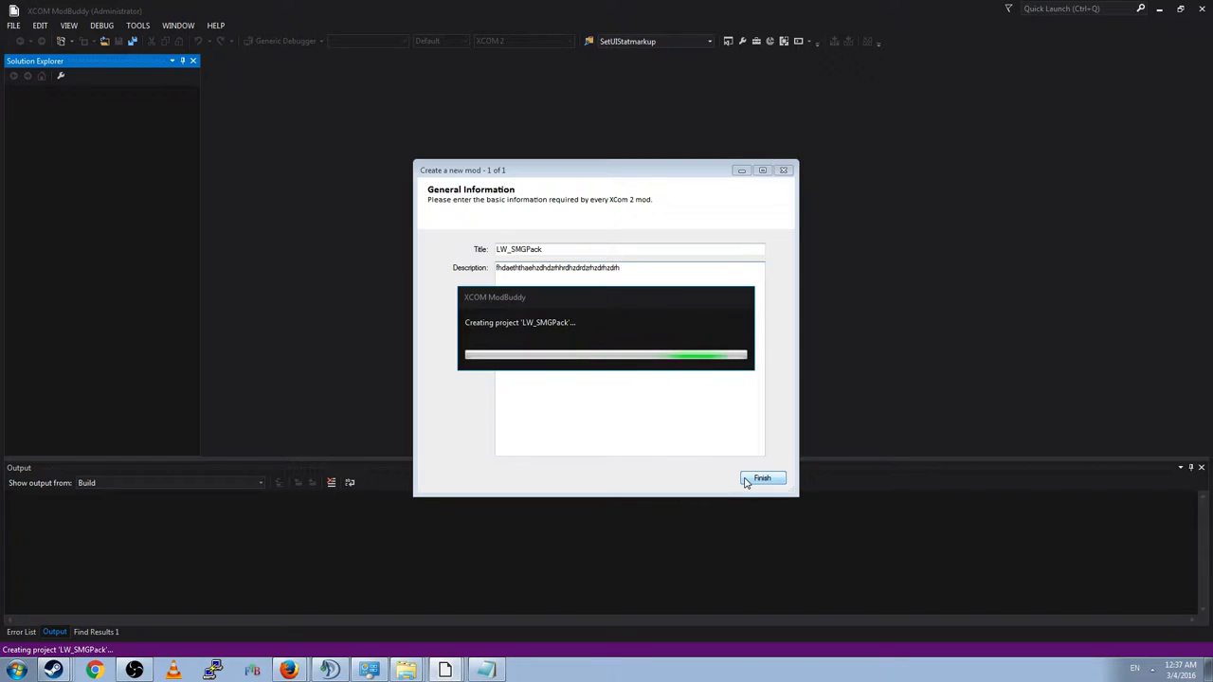
left_click(762, 478)
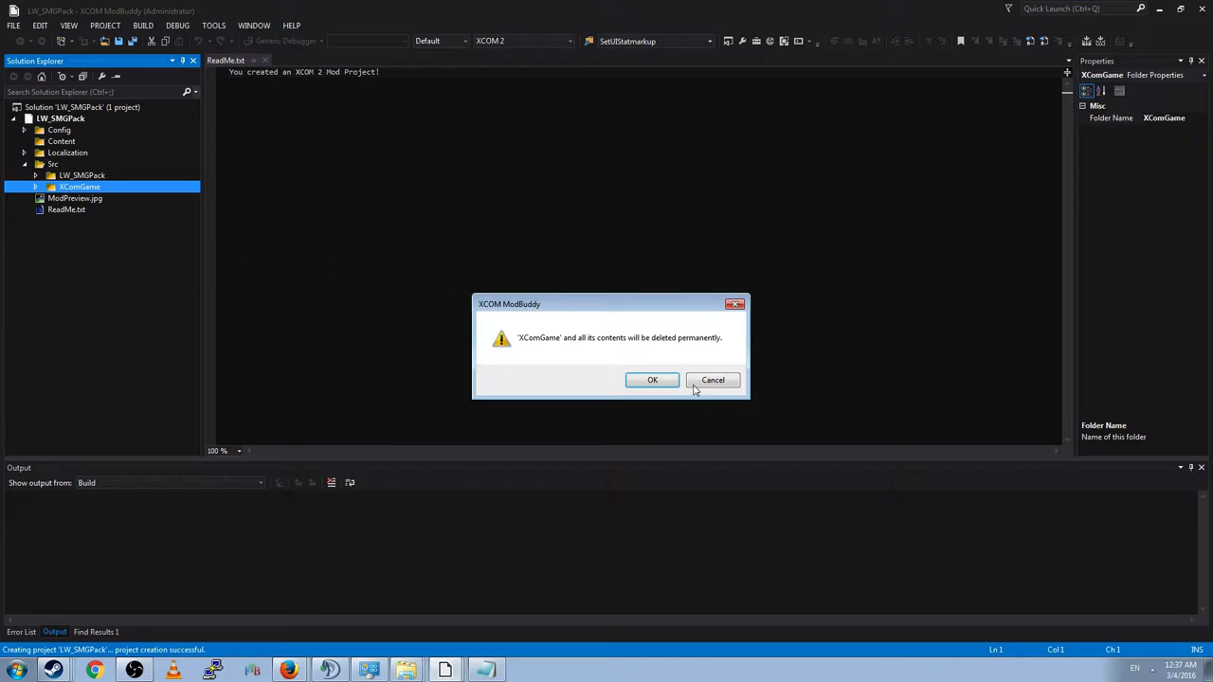
Step: Confirm permanently deleting the template XComGame folder under Src
left_click(652, 379)
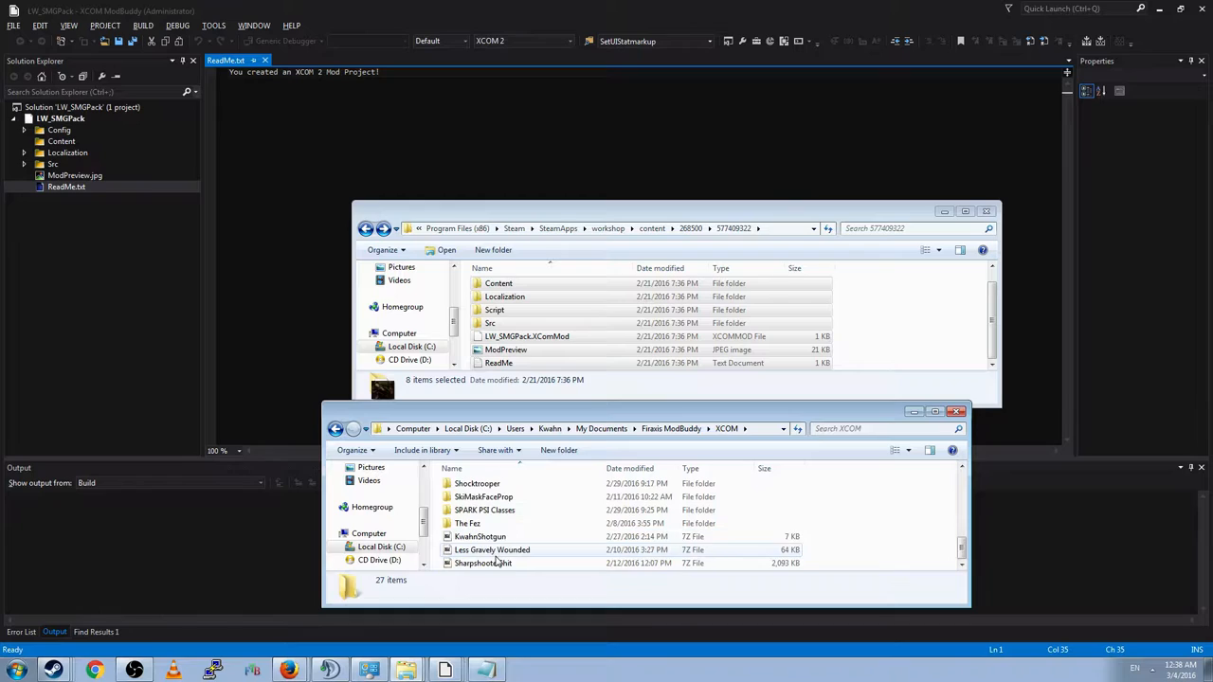
Step: Paste the eight workshop items into Documents\Firaxis ModBuddy\XCOM\LW_SMGPack\LW_SMGPack, merging folders
scroll("down", 3)
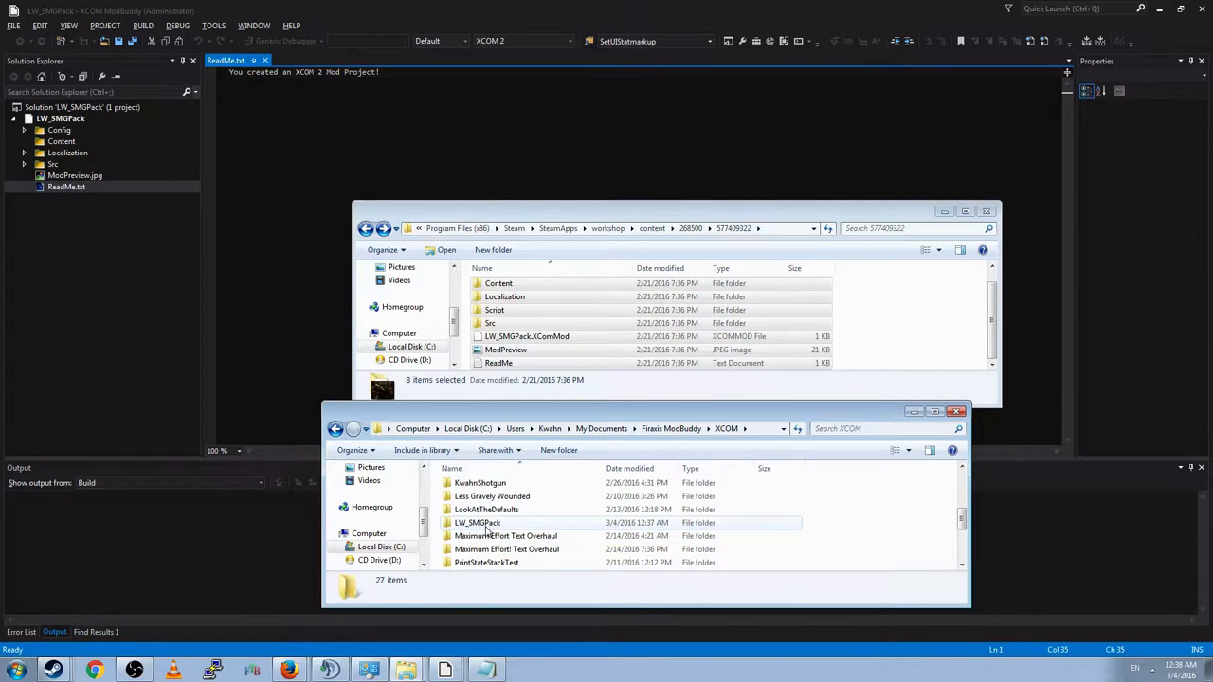
double_click(477, 522)
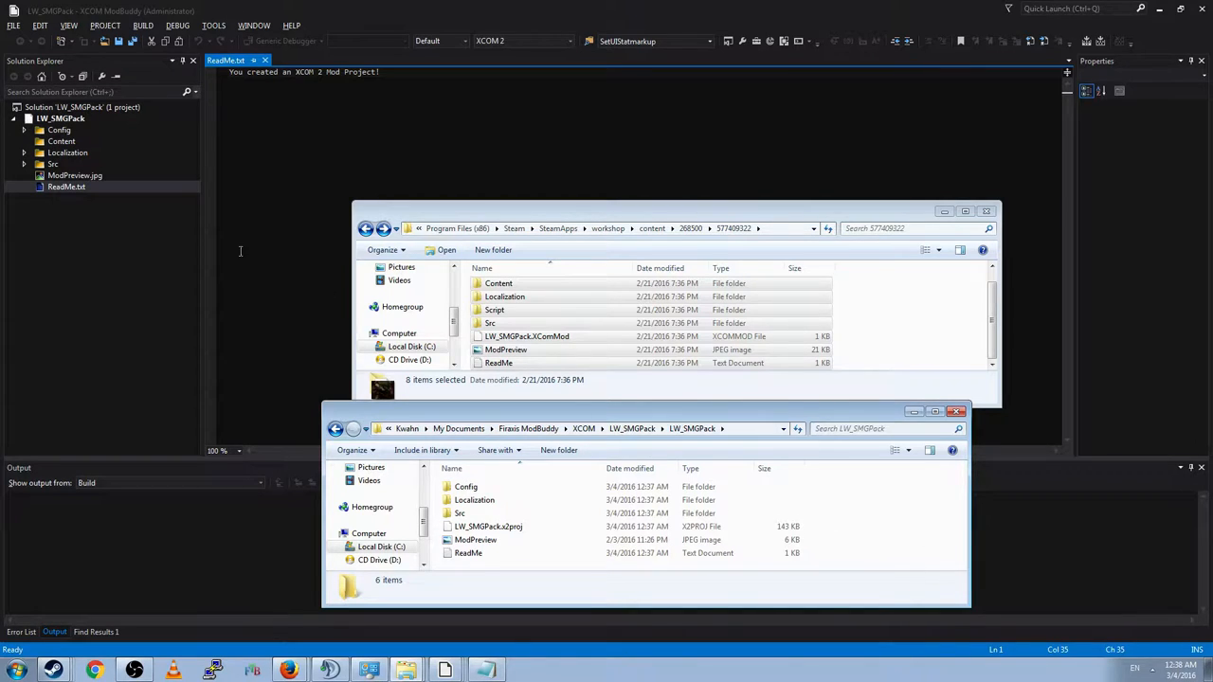
mouse_move(872, 554)
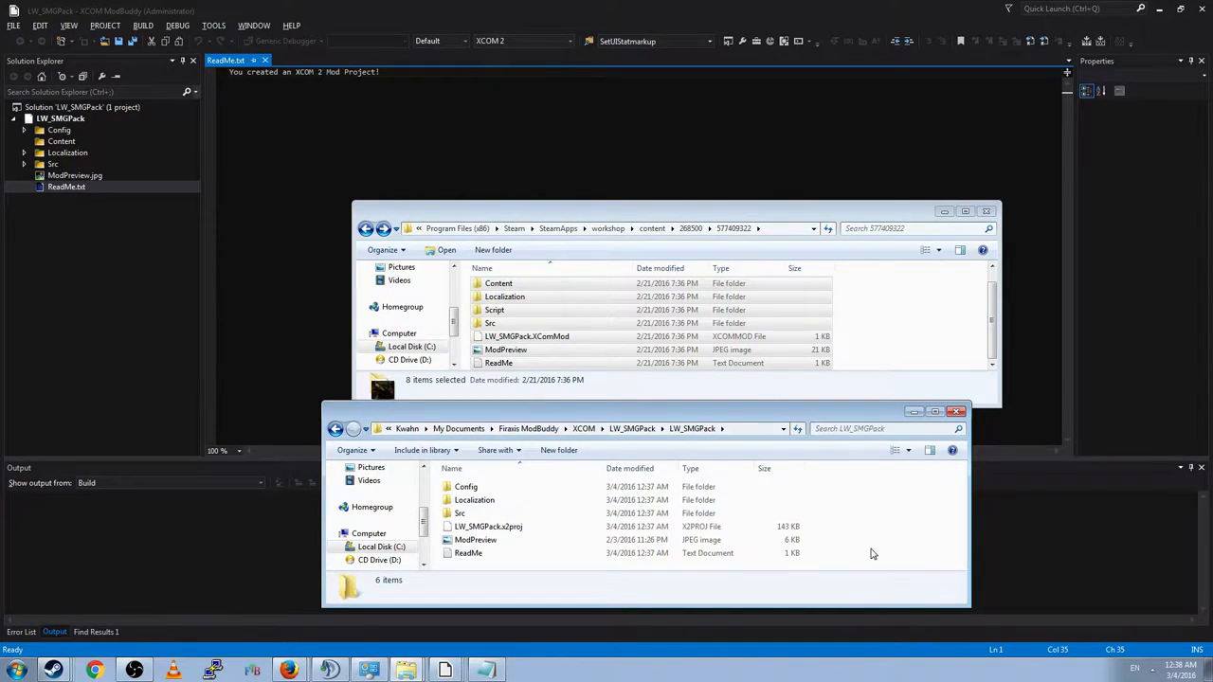
mouse_move(920, 538)
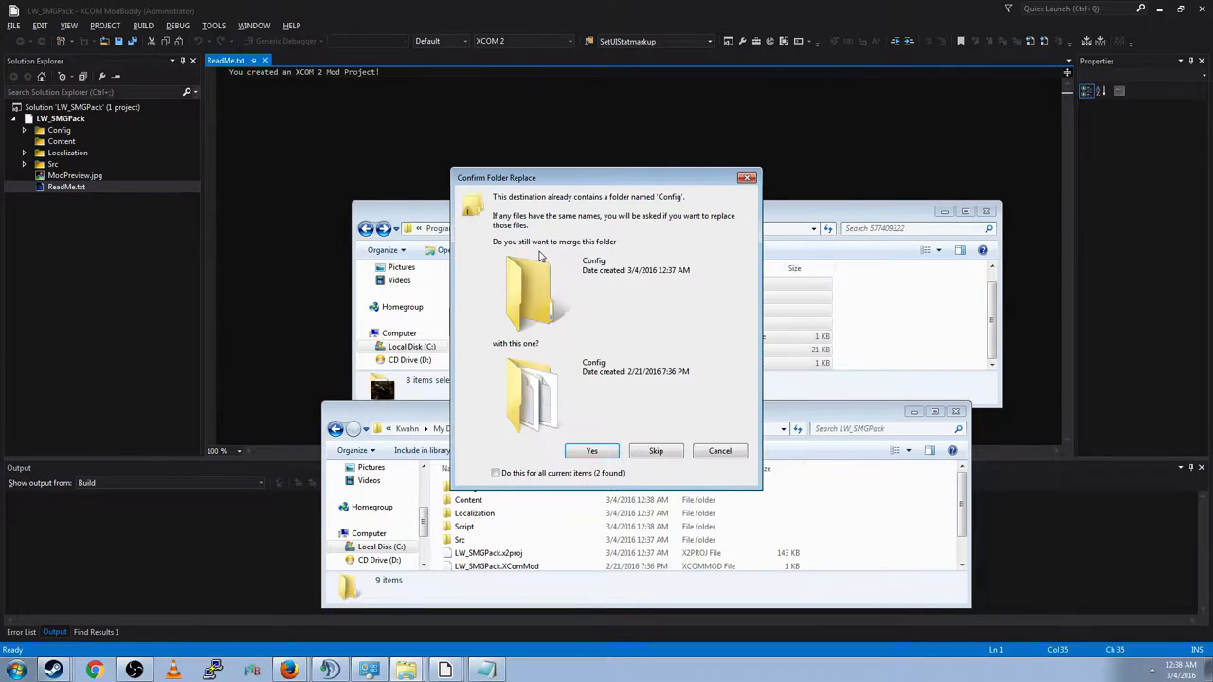
left_click(592, 451)
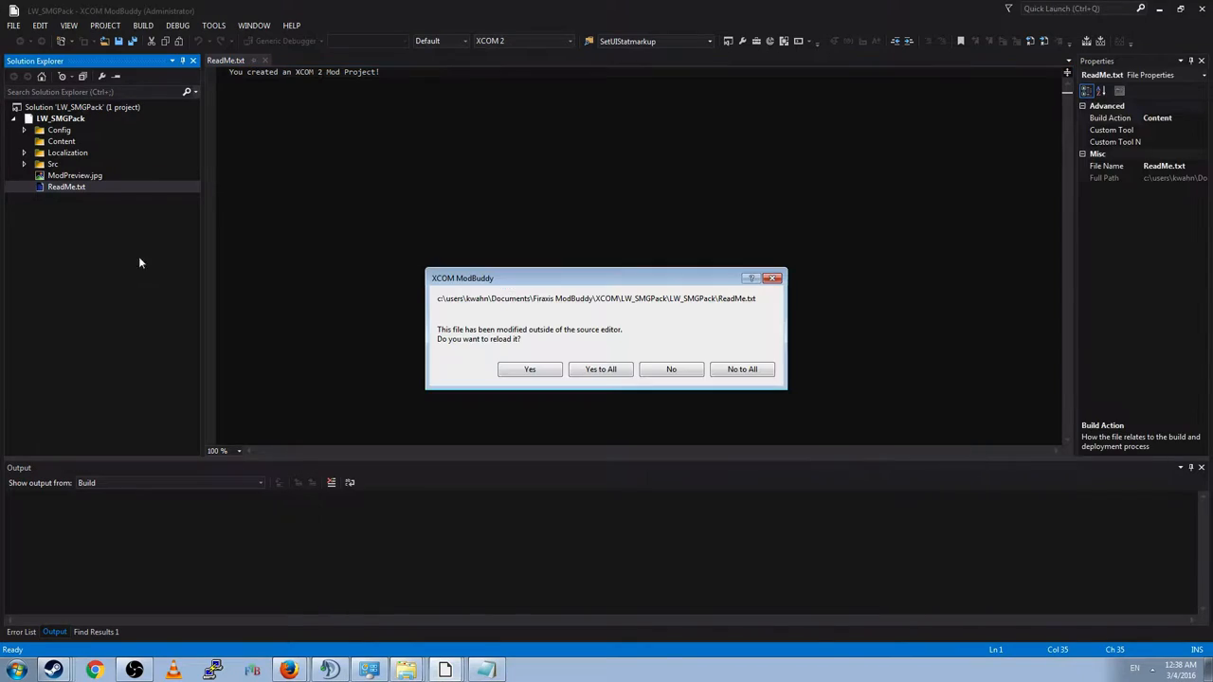
mouse_move(583, 281)
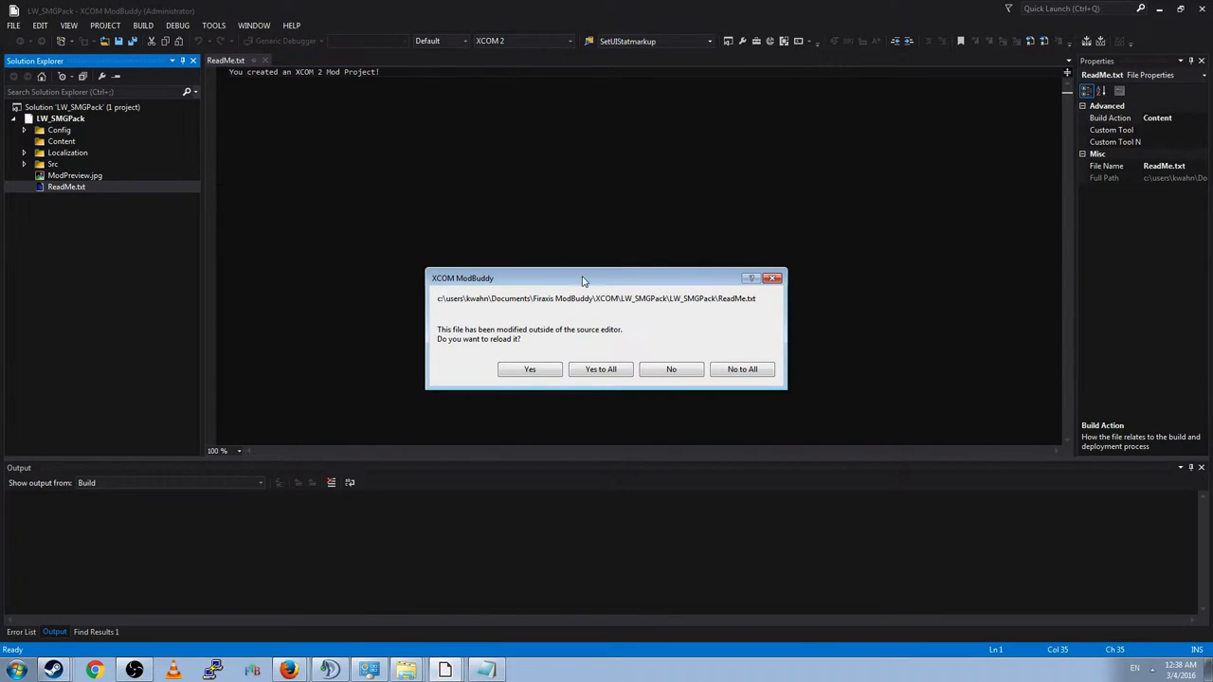
mouse_move(586, 394)
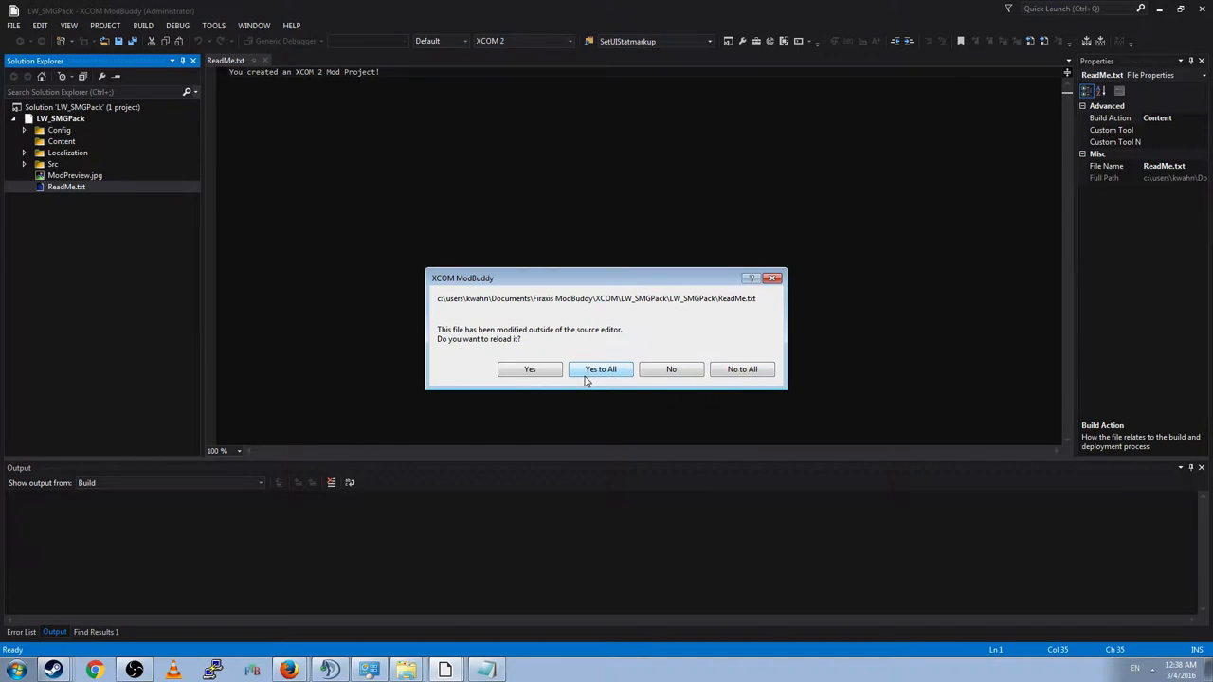
Step: Reload all externally changed files and skim the new Long War Studios ReadMe text
left_click(601, 368)
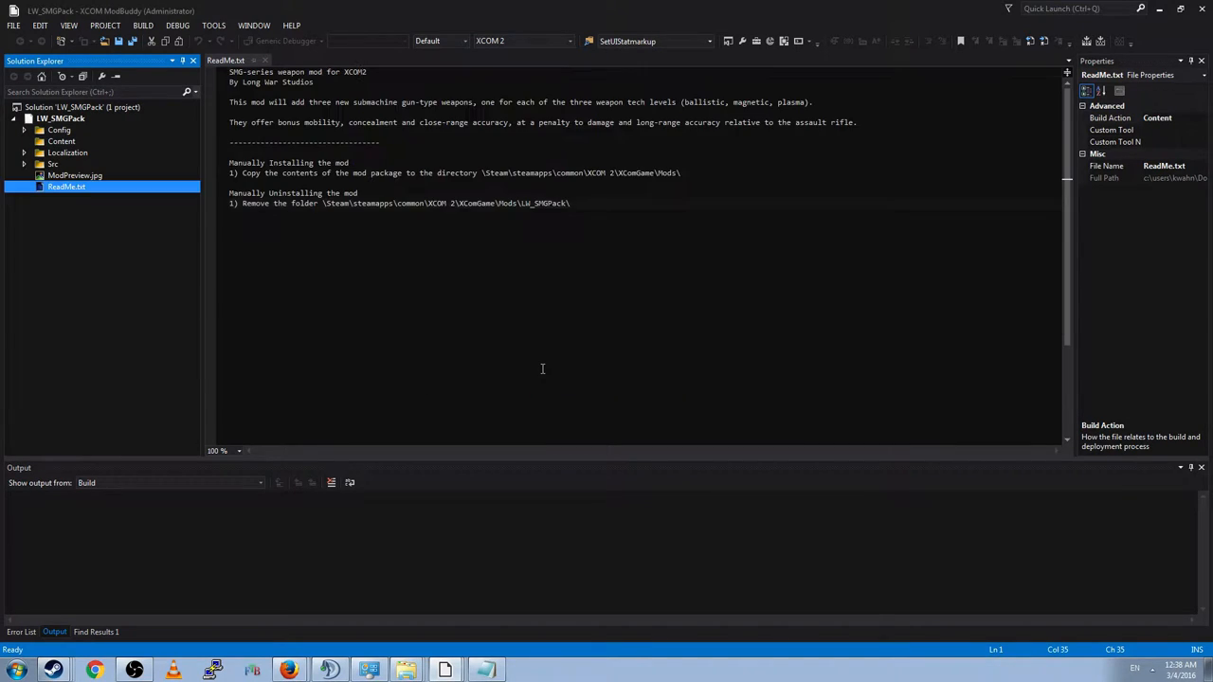
key("ctrl+a")
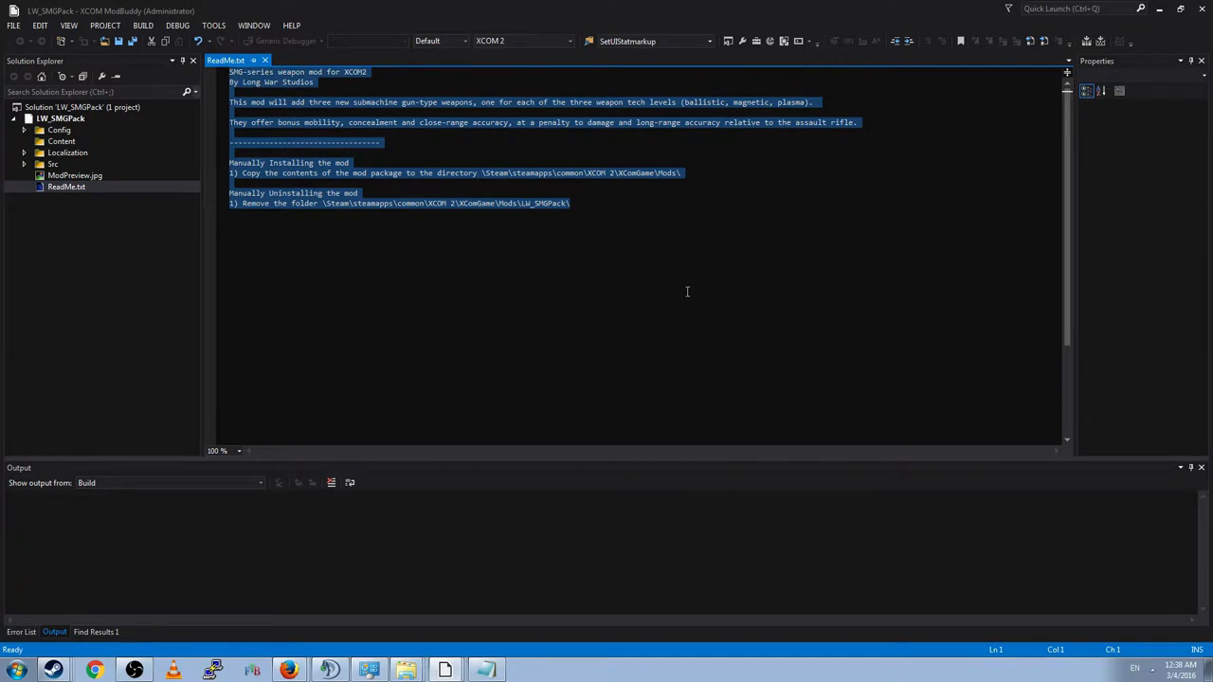
mouse_move(364, 229)
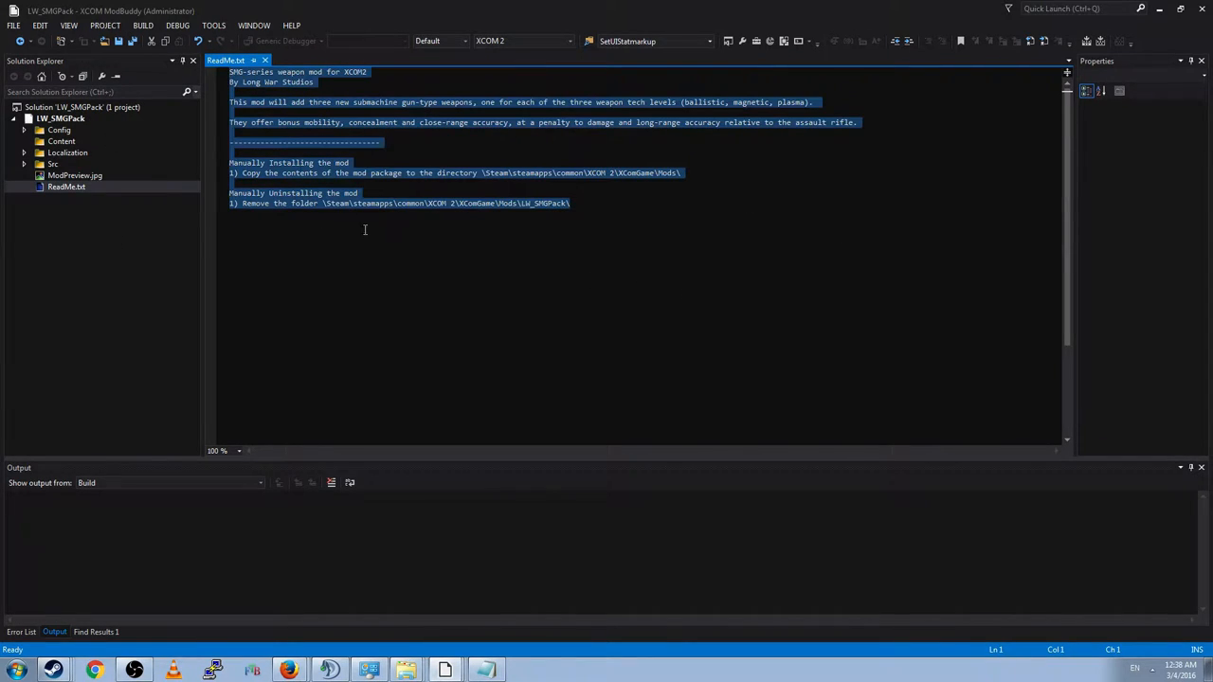
left_click(570, 203)
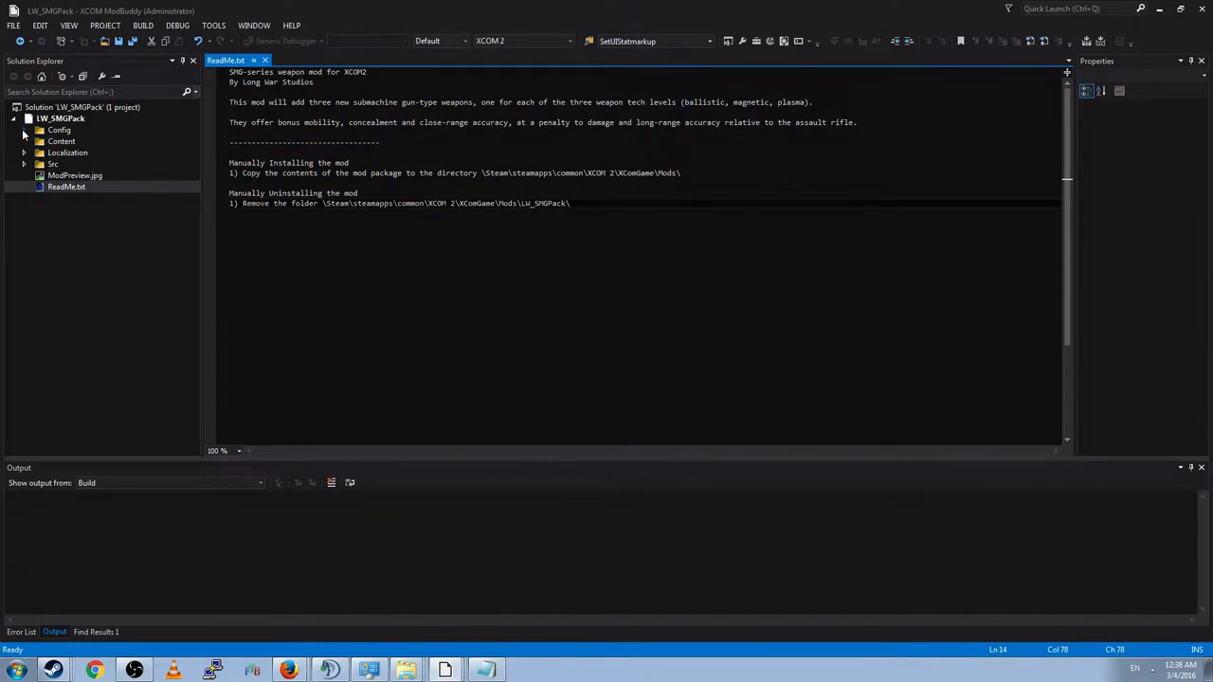
Step: Add the SMG pack's Config .ini files and Content .upk packages as existing items
left_click(60, 130)
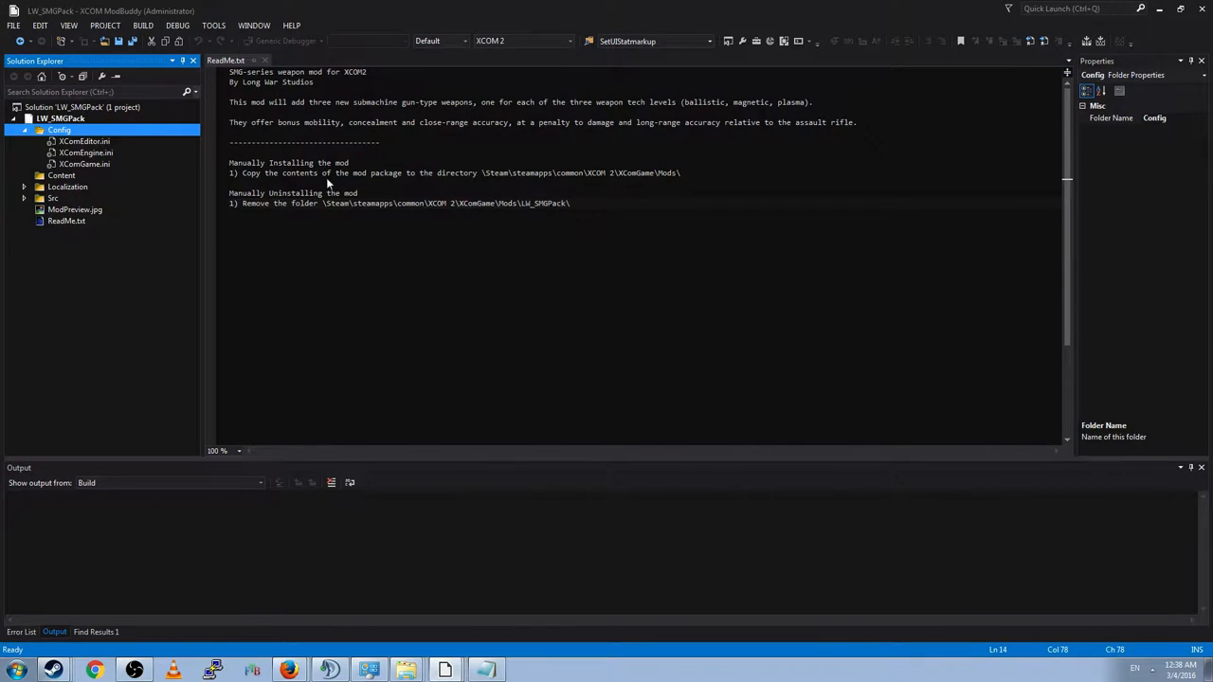
mouse_move(335, 162)
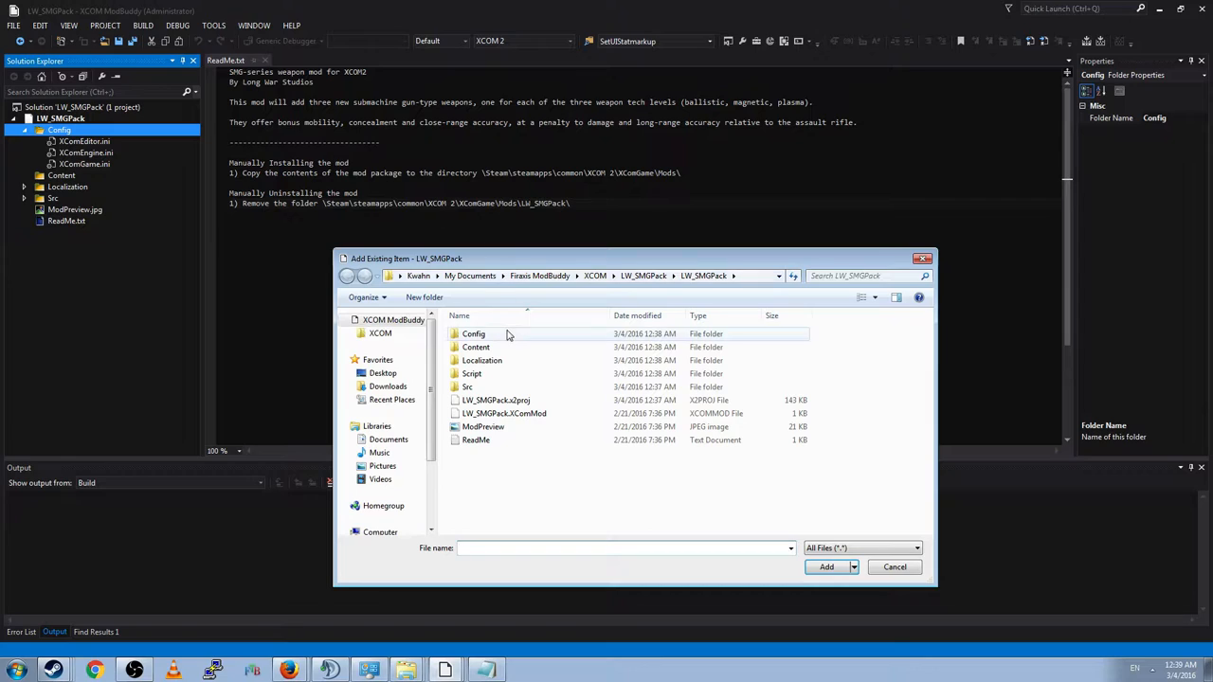
double_click(473, 334)
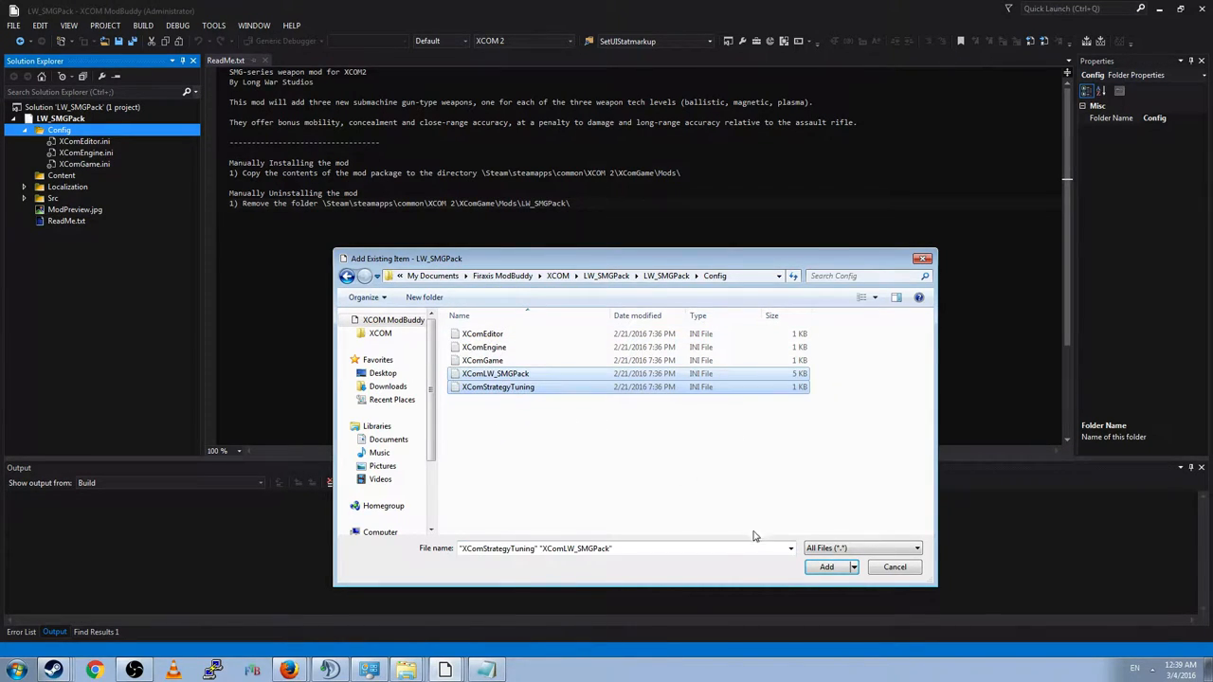
left_click(826, 567)
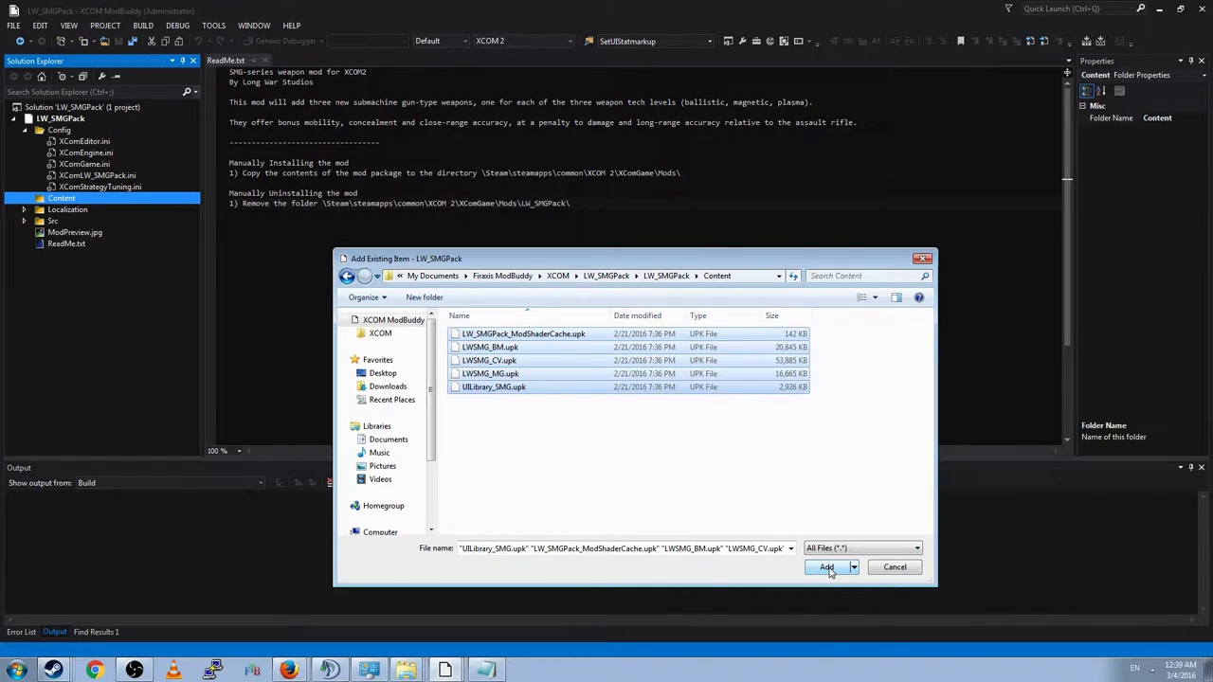
left_click(826, 566)
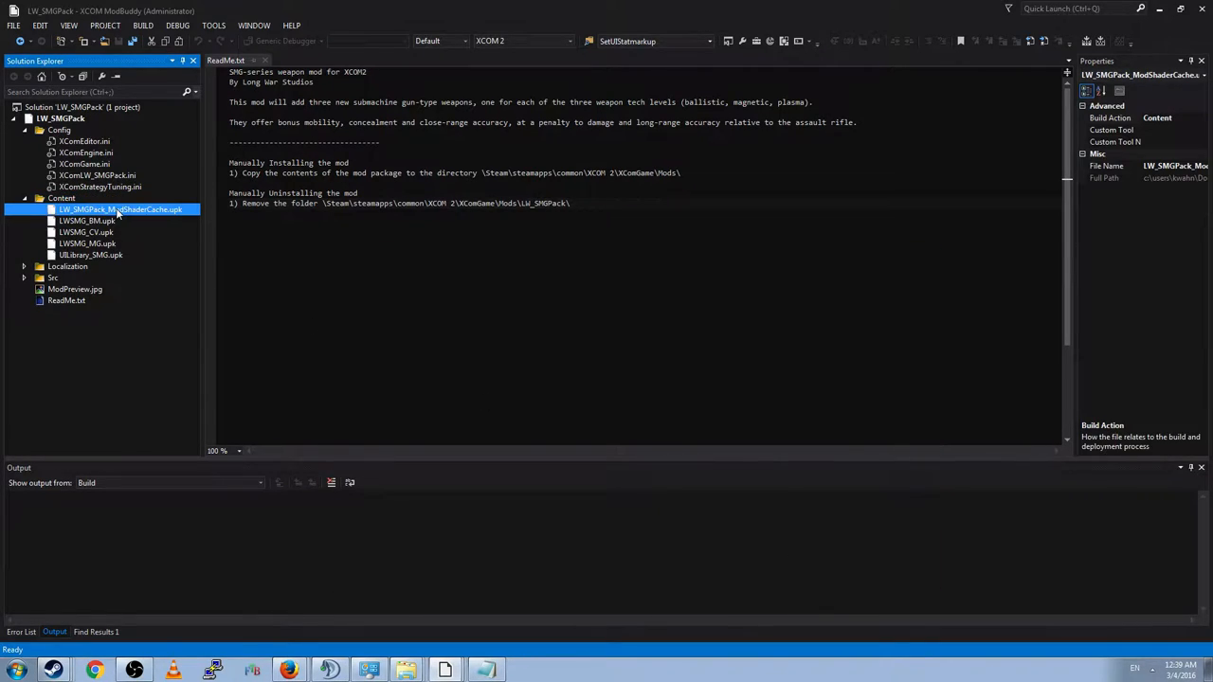
Step: Add XComGame.int to Localization and delete the empty NewFolder1
left_click(68, 266)
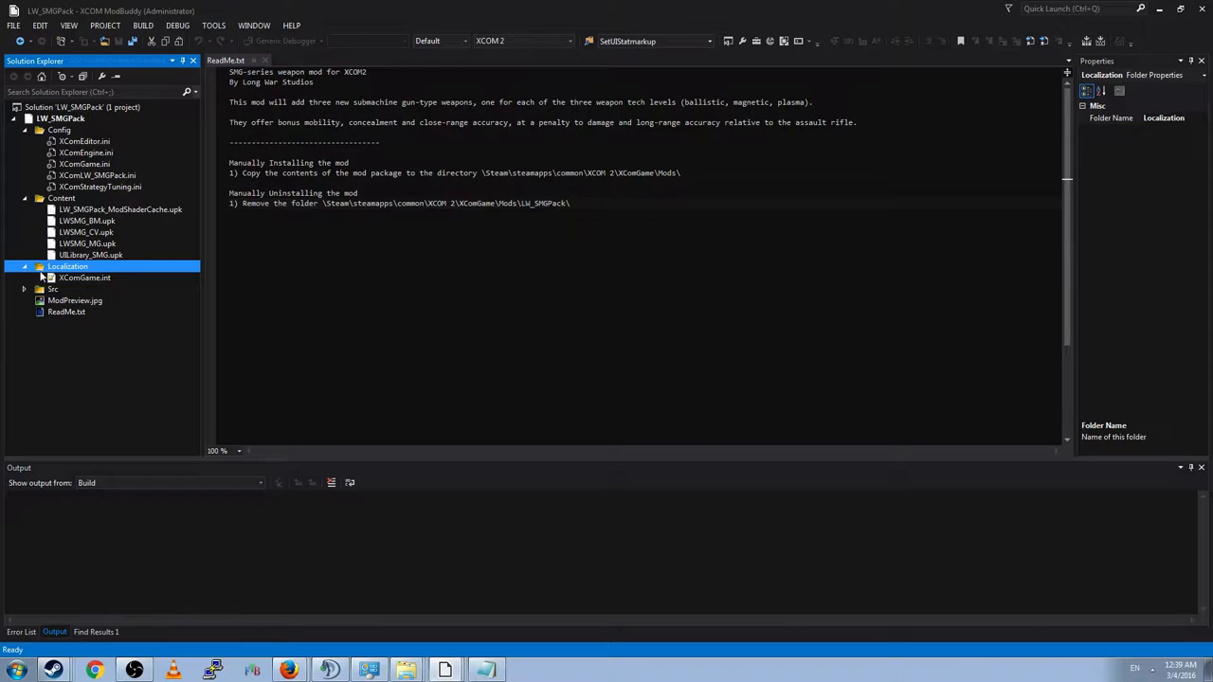
double_click(84, 278)
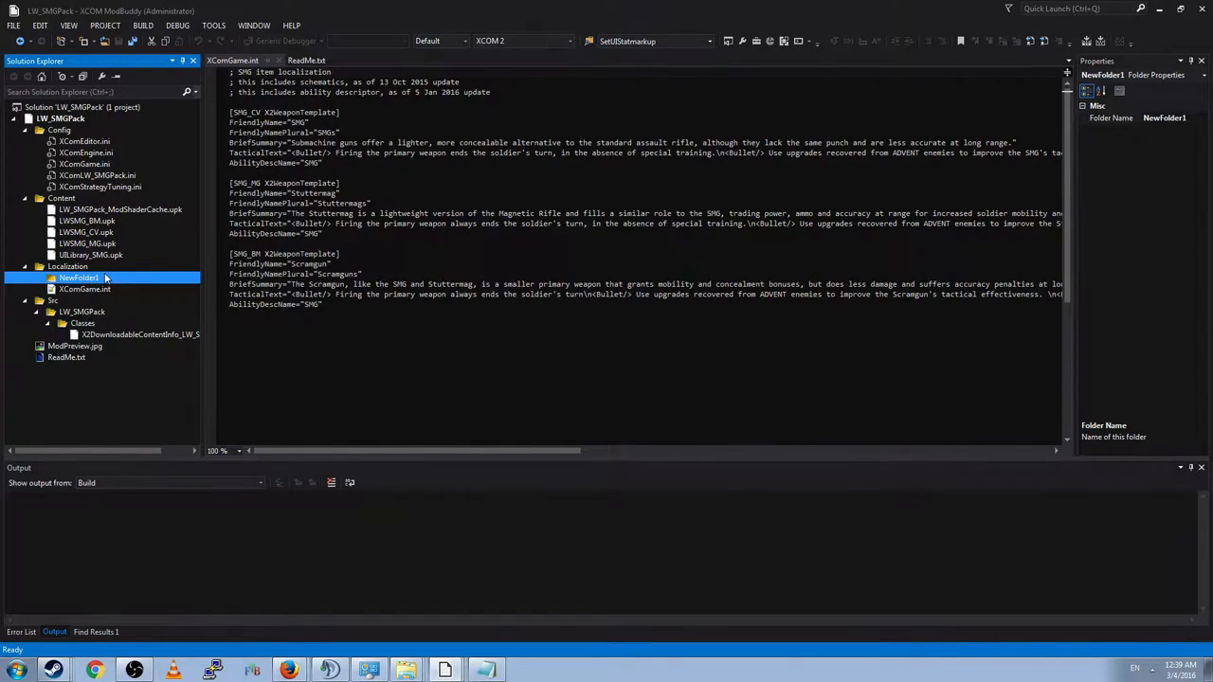
mouse_move(124, 378)
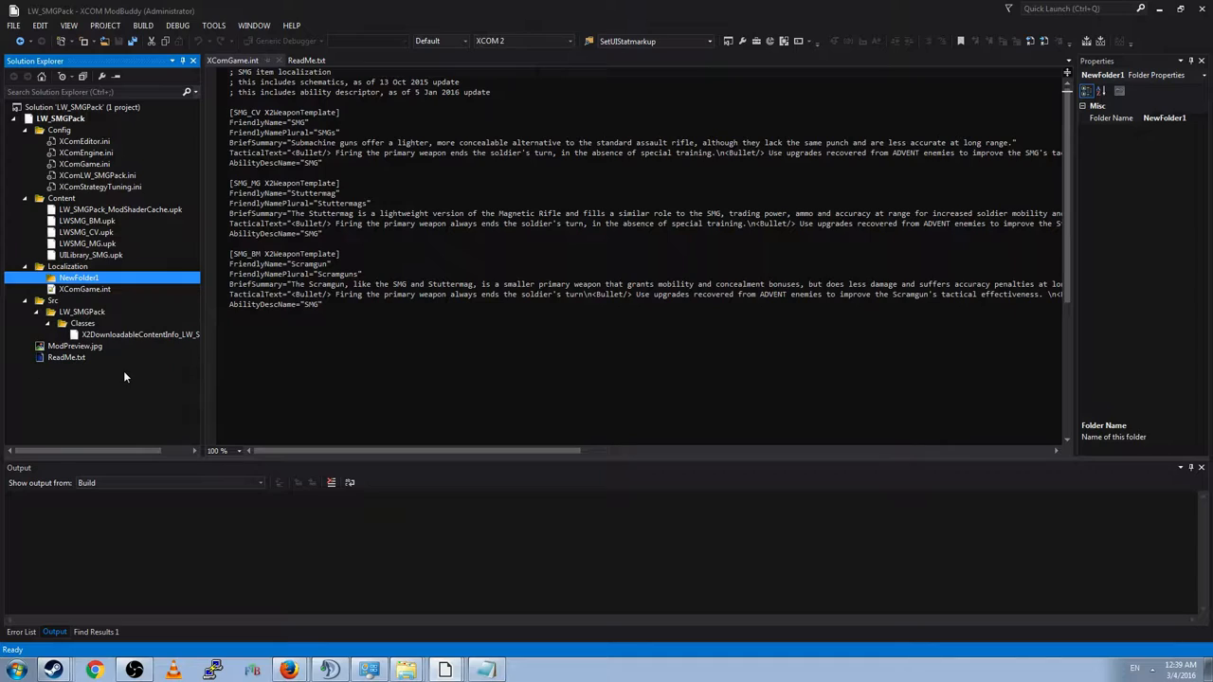
key("Delete")
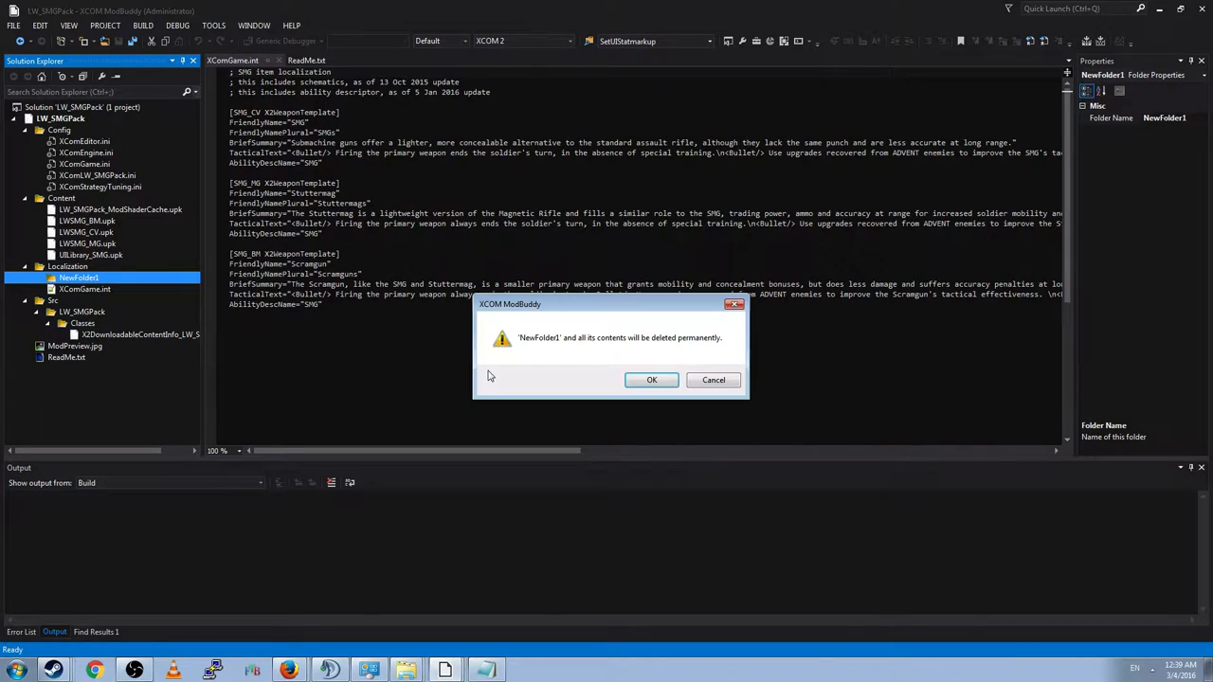
left_click(652, 379)
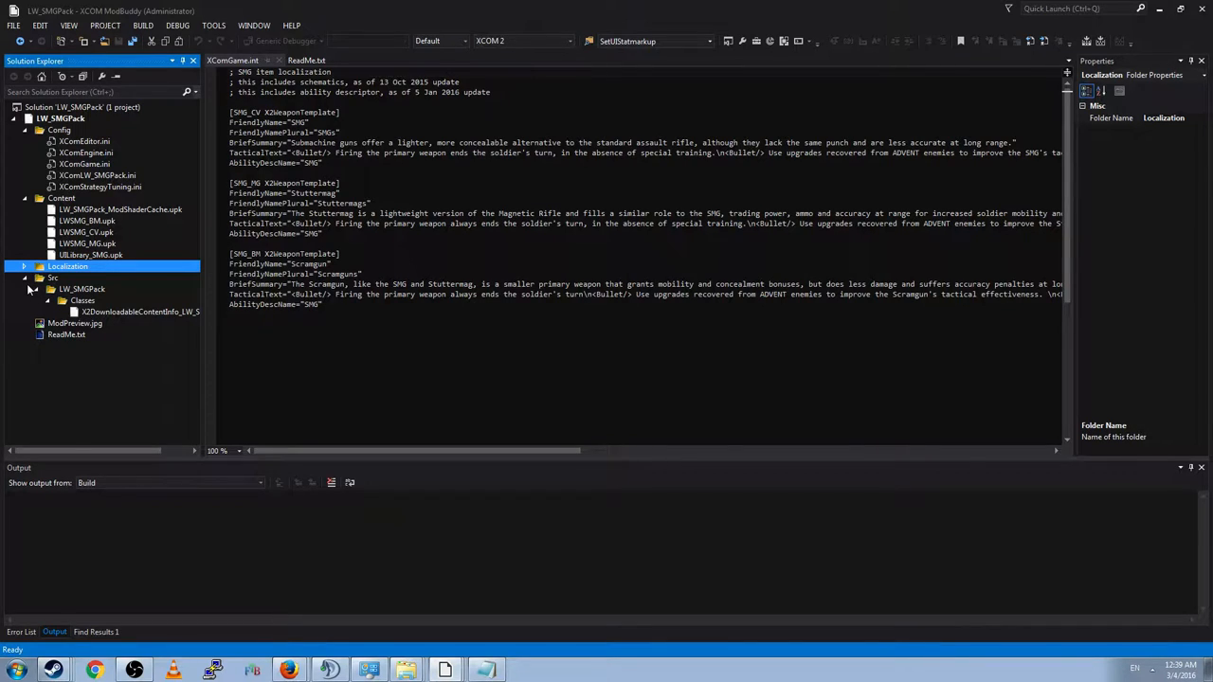
mouse_move(107, 323)
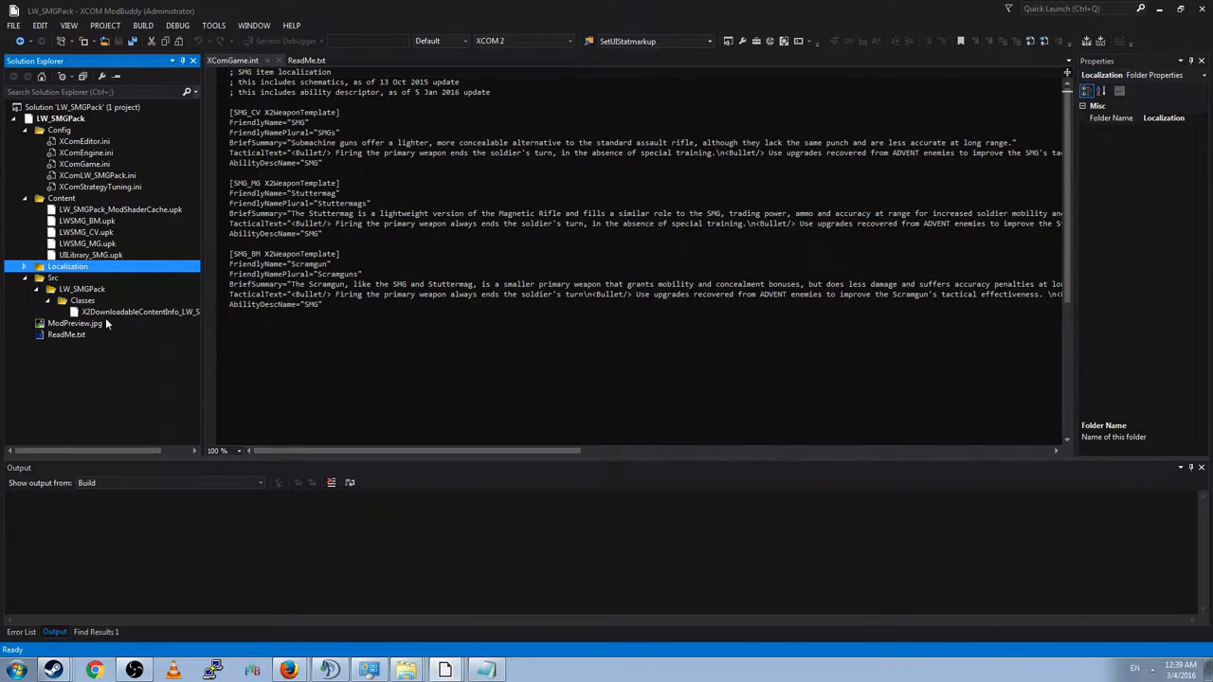
left_click(82, 301)
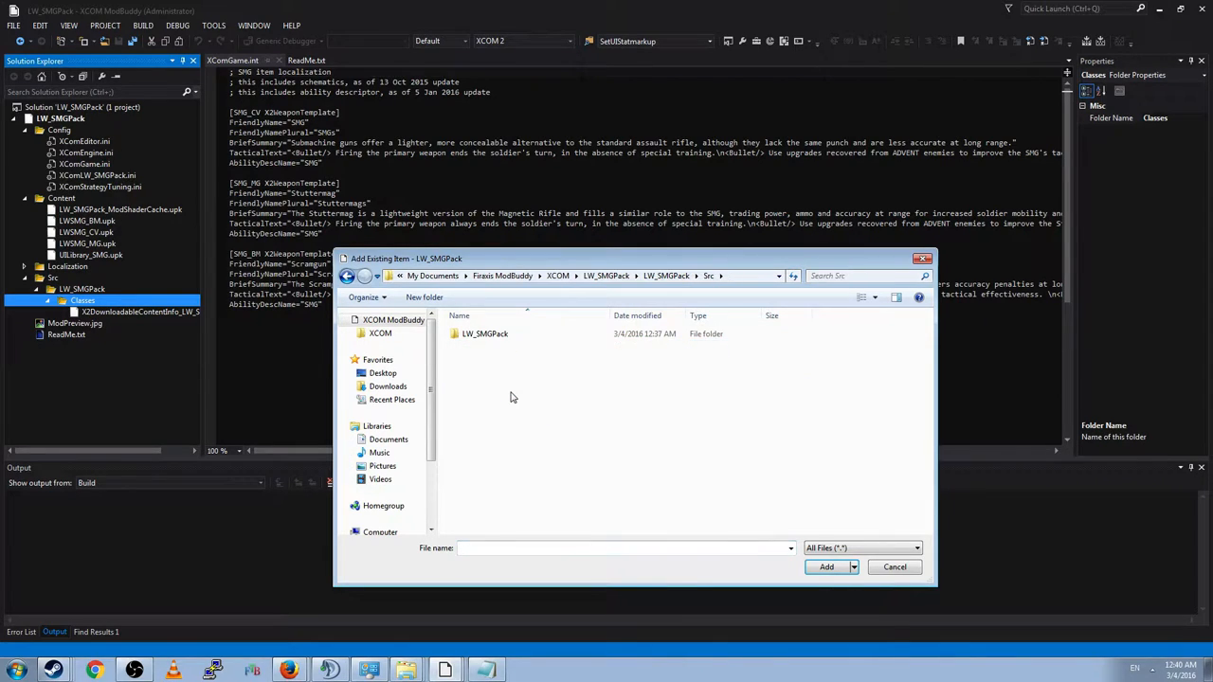
Step: Add the four SMG script classes to Src/Classes and delete X2DownloadableContentInfo_LW_SMGPack.uc
double_click(485, 334)
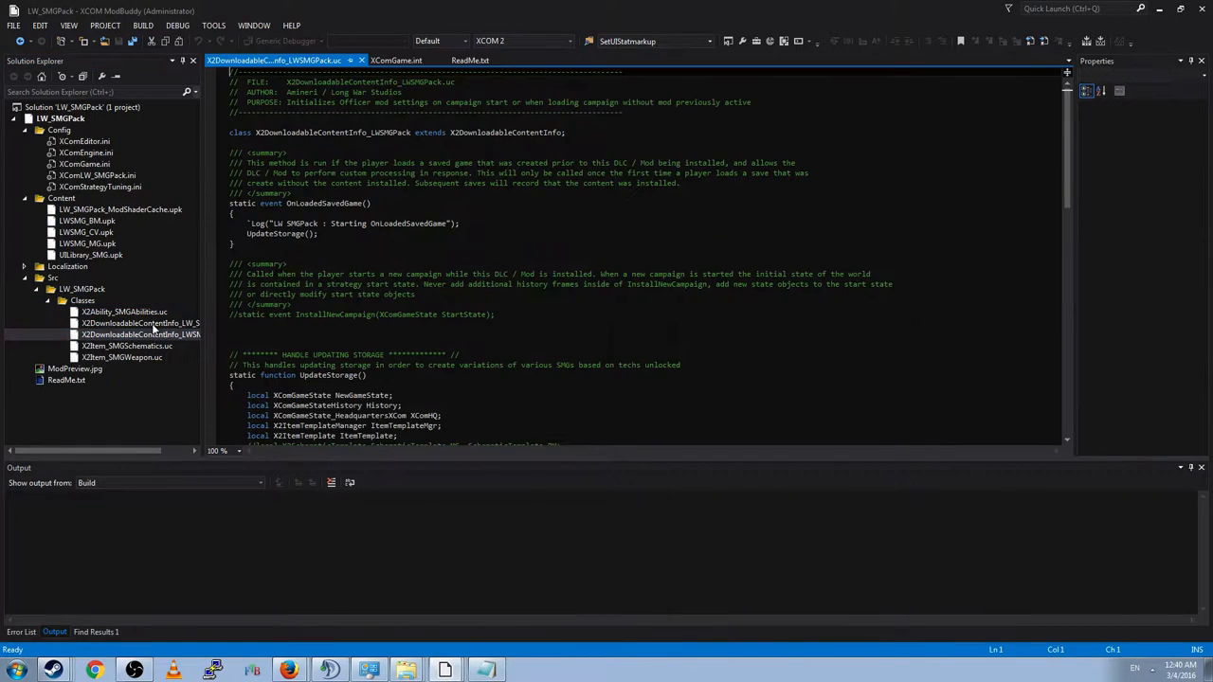
left_click(140, 323)
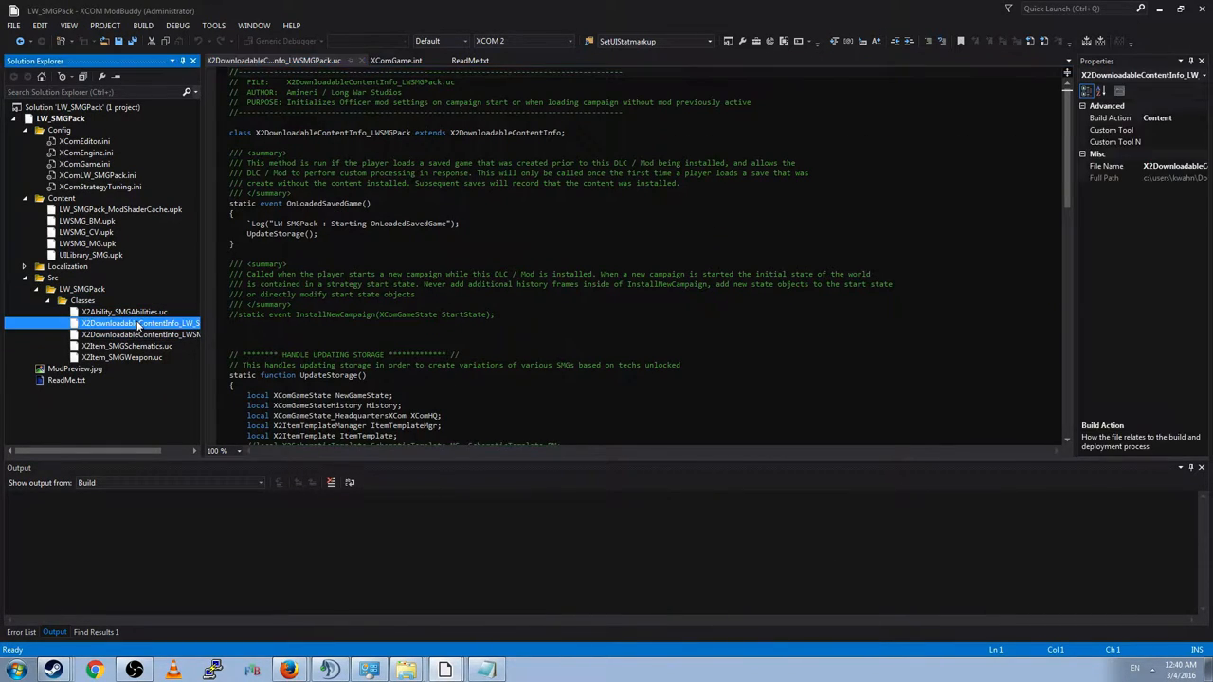
double_click(140, 324)
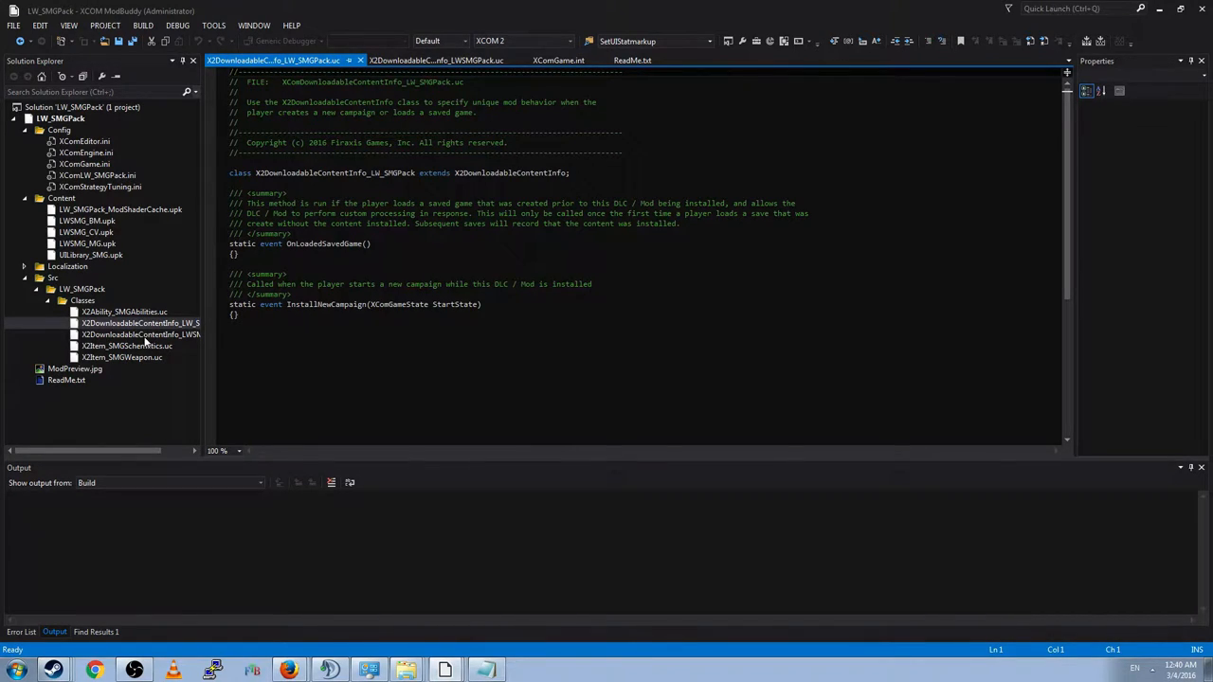
left_click(140, 323)
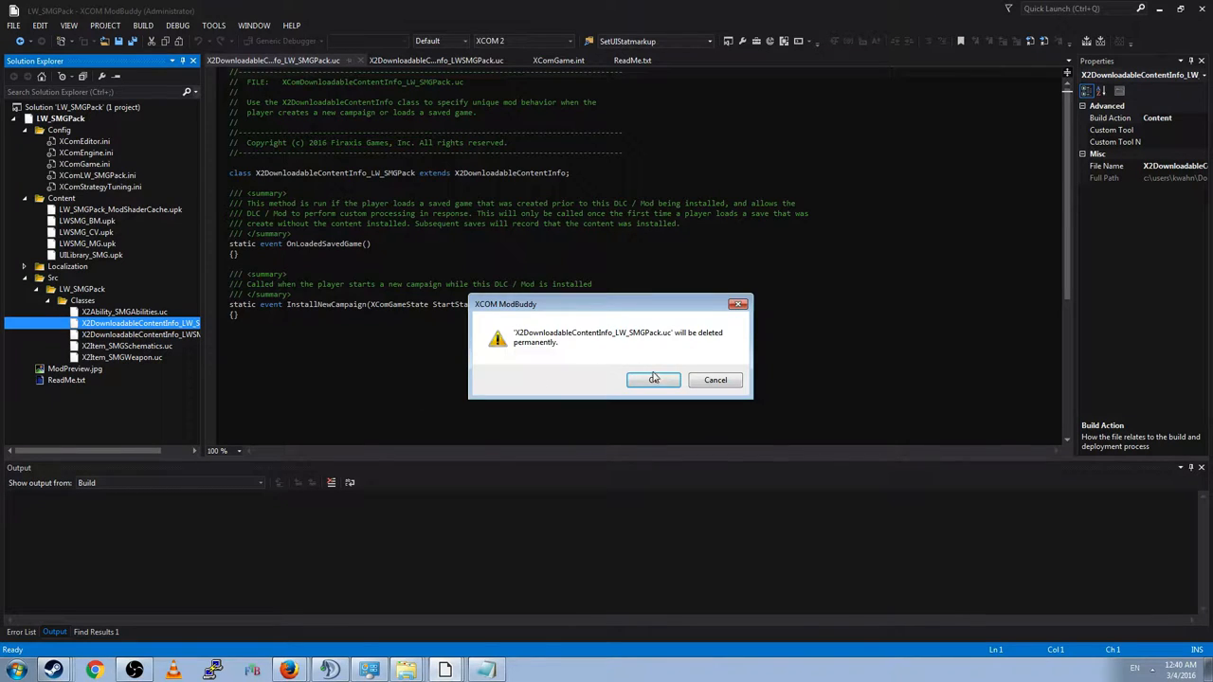
left_click(653, 380)
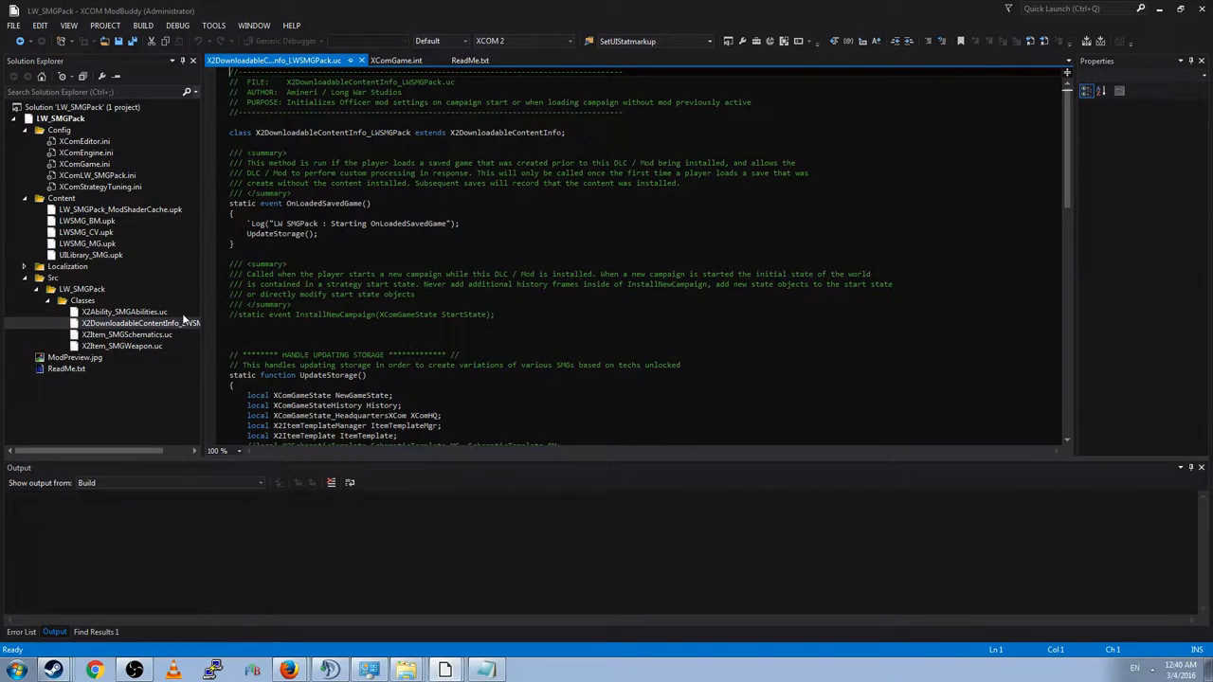
left_click(75, 357)
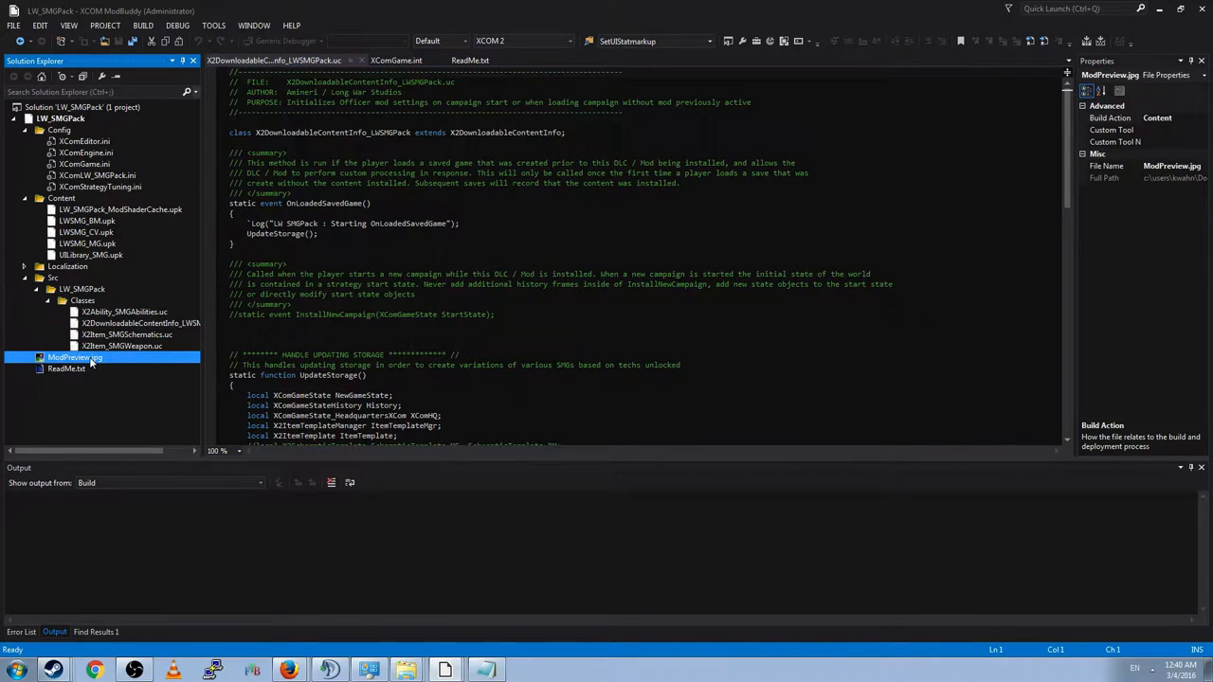
Step: Read through X2Ability_SMGAbilities, X2Item_SMGSchematics and X2Item_SMGWeapon scripts
double_click(74, 358)
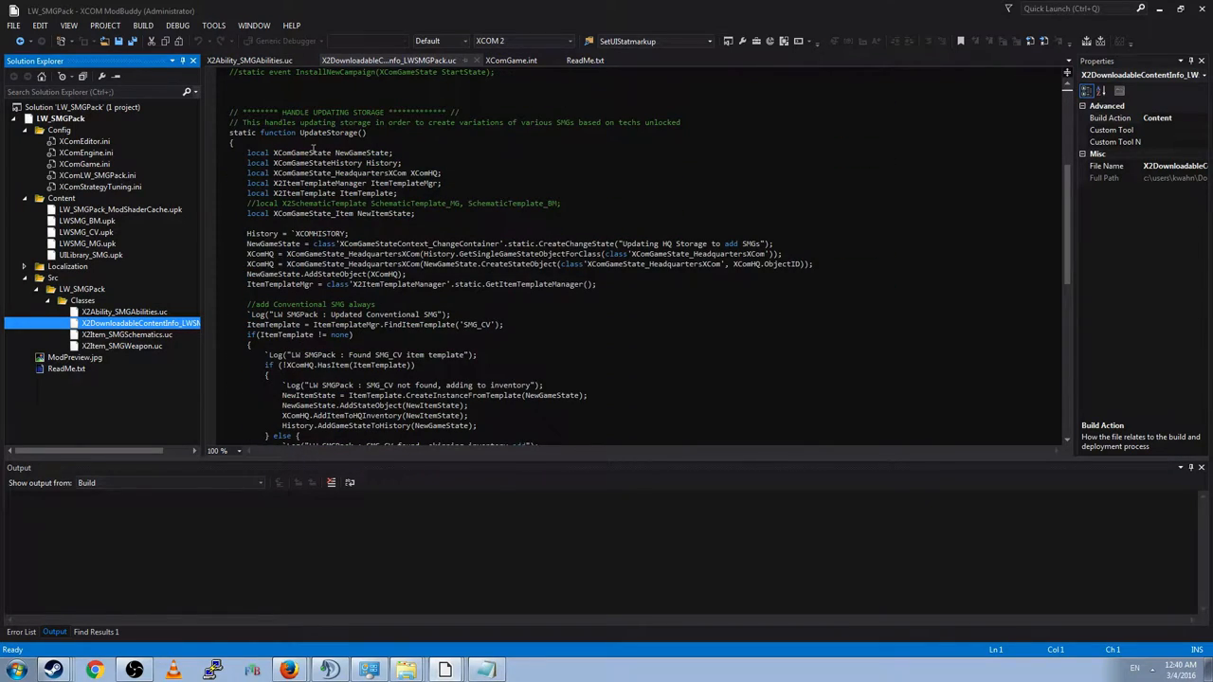
scroll("down", 3)
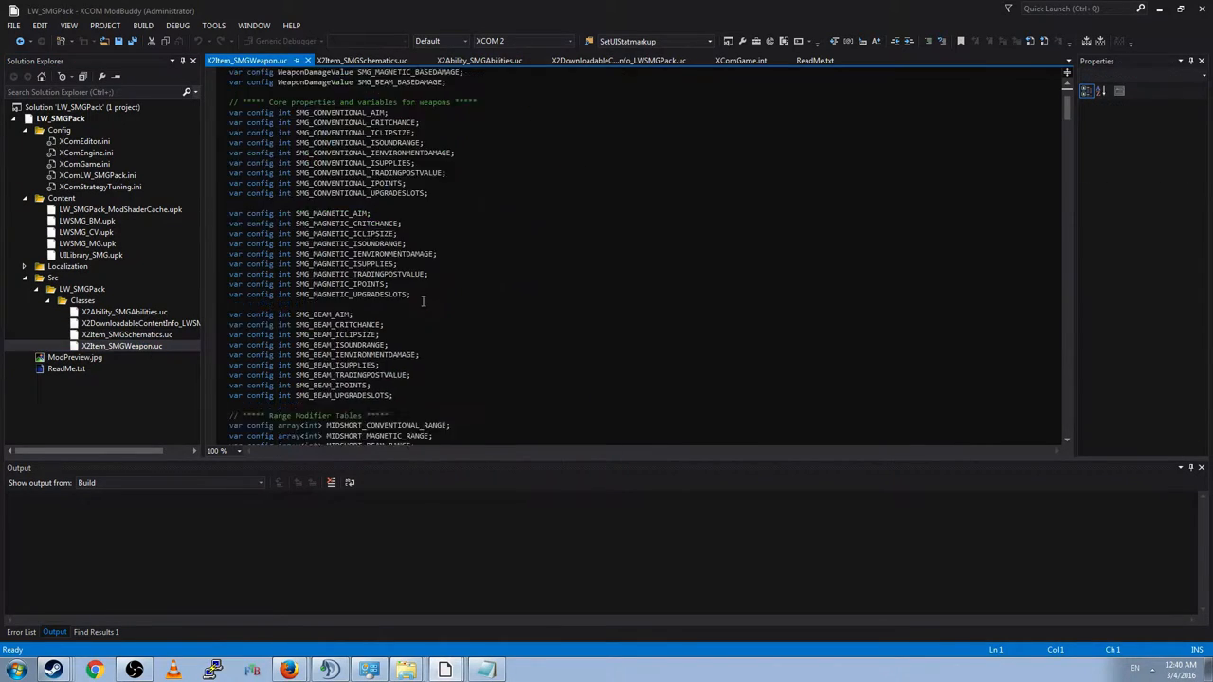
scroll("down", 3)
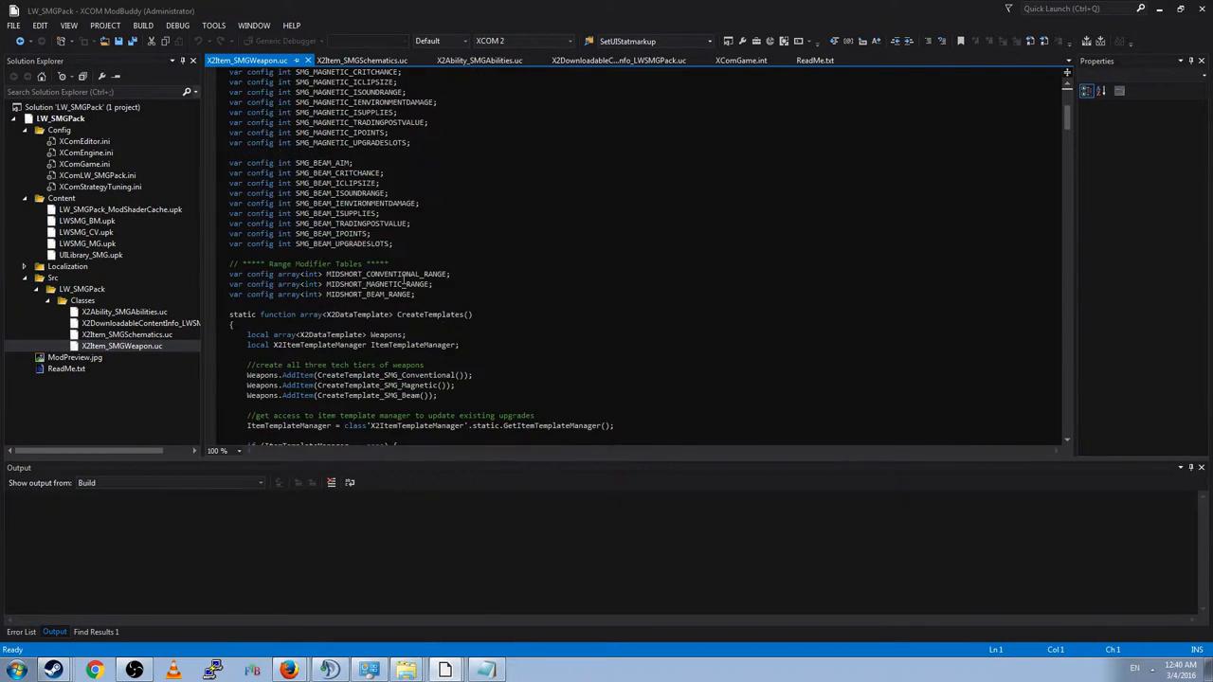
left_click(479, 60)
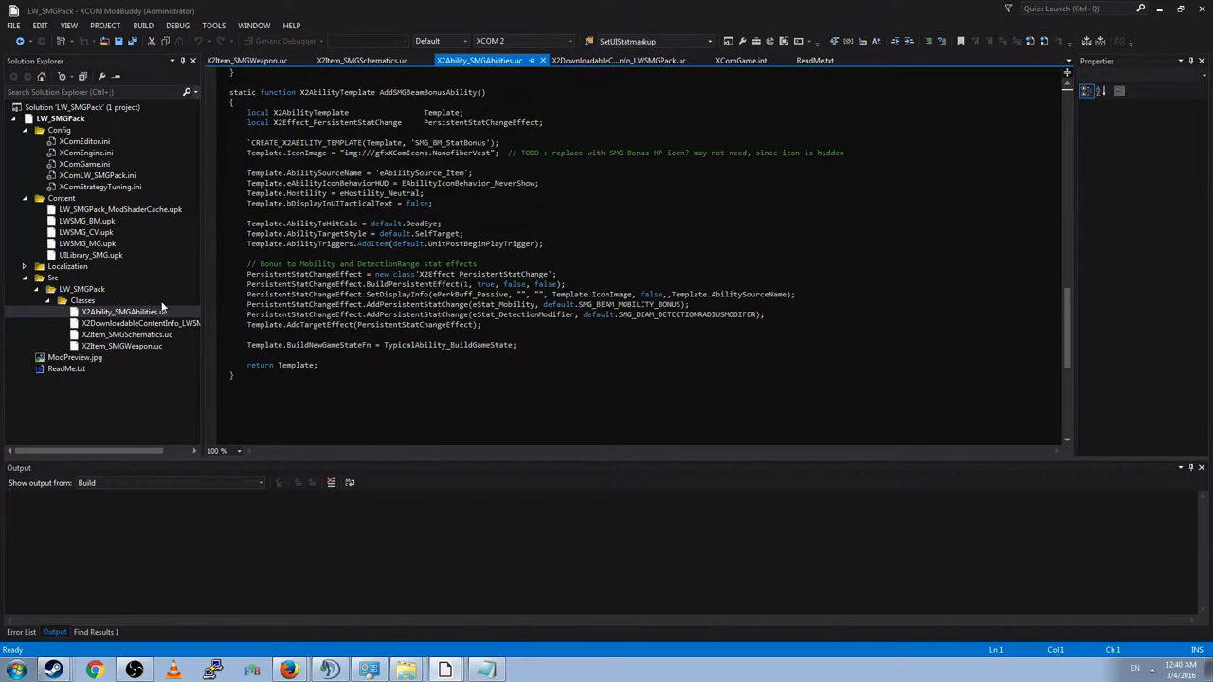
scroll("up", 3)
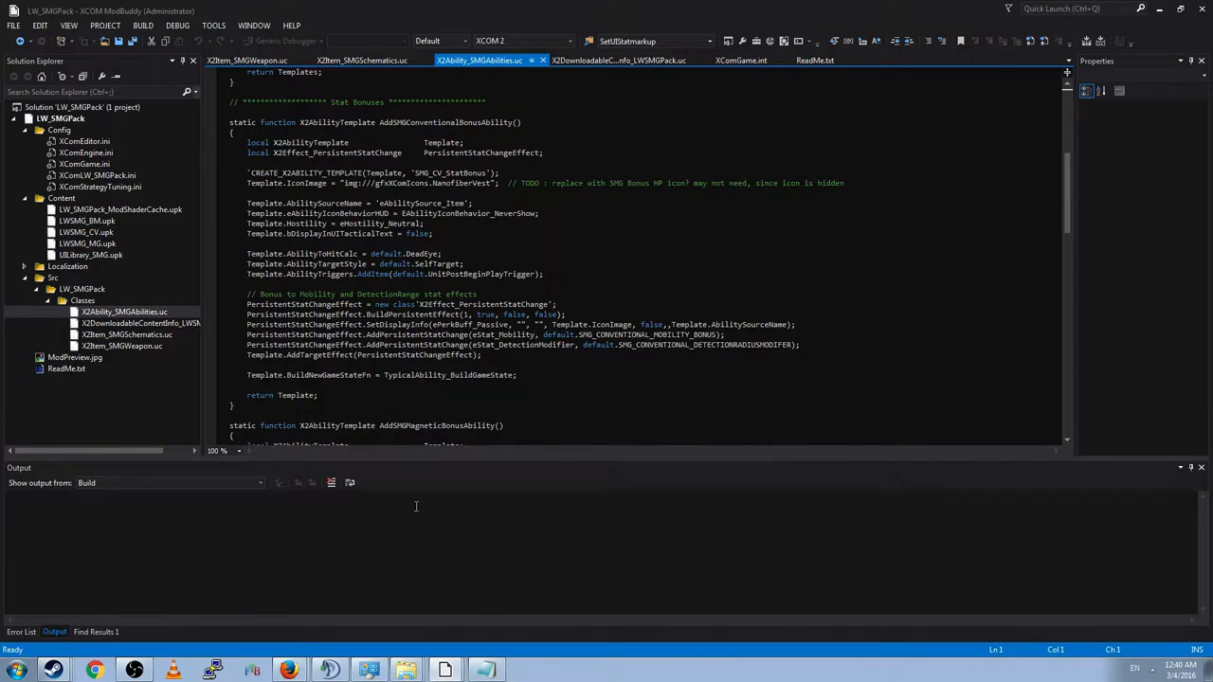
left_click(121, 346)
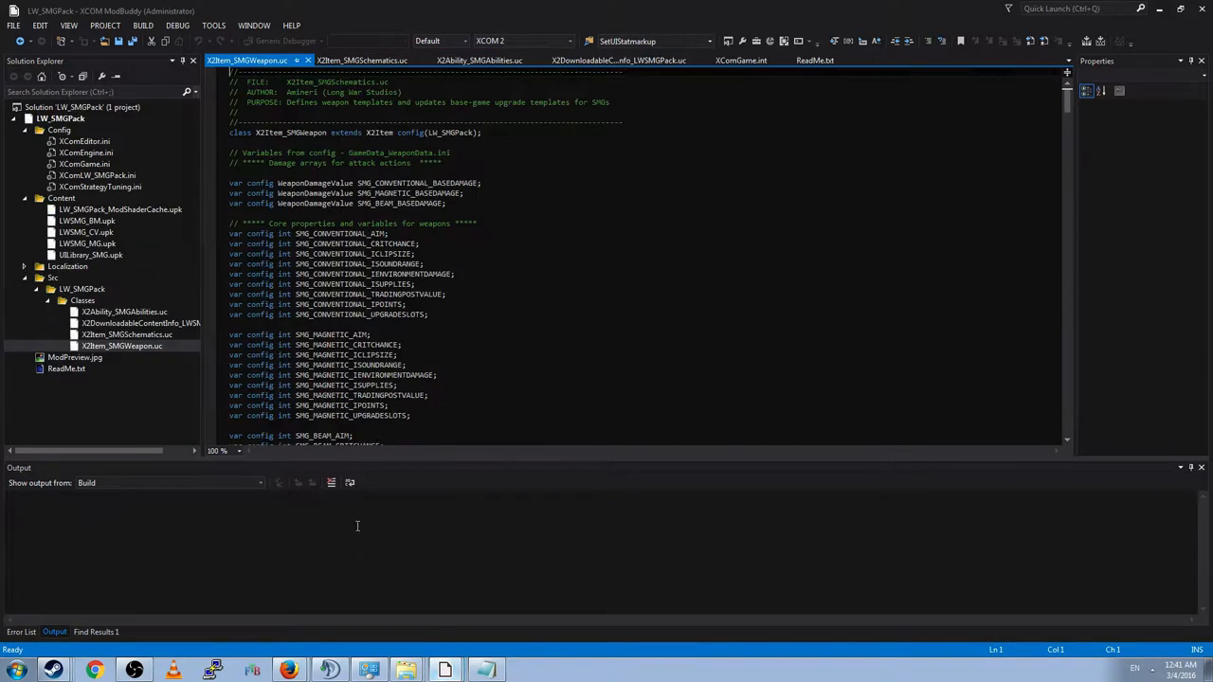
Step: Search the entire solution for MOBILITY and open the mobility bonus entry in XComLW_SMGPack.ini
left_click(123, 345)
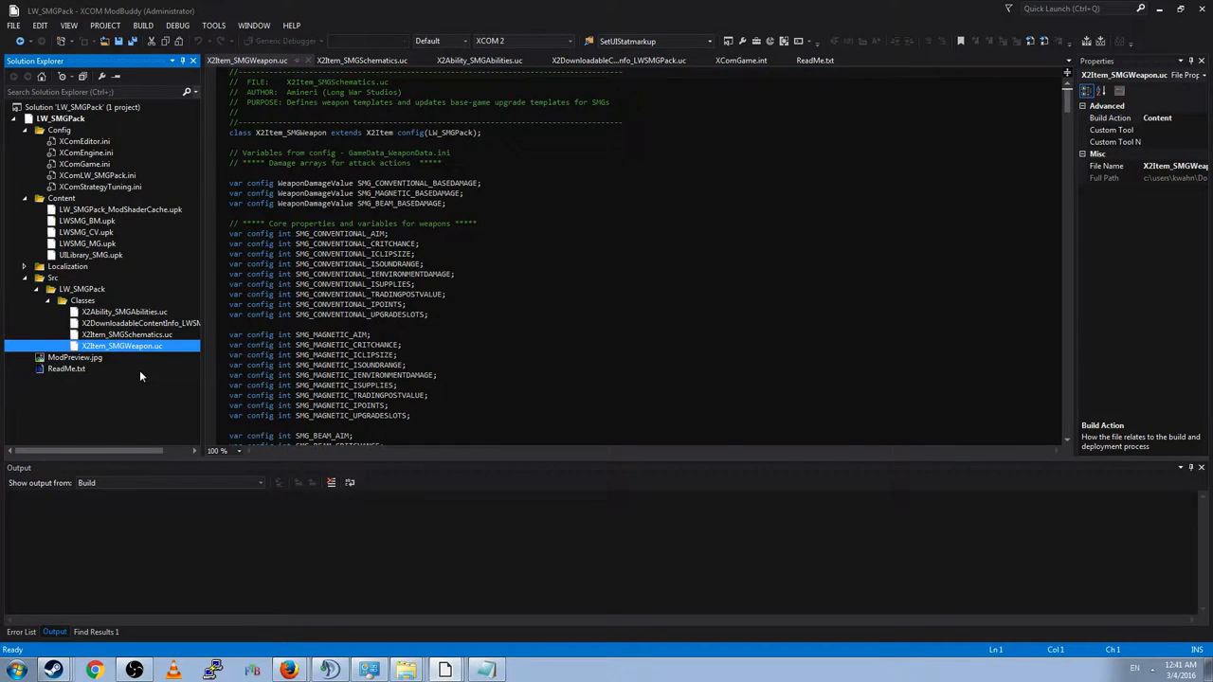
mouse_move(353, 243)
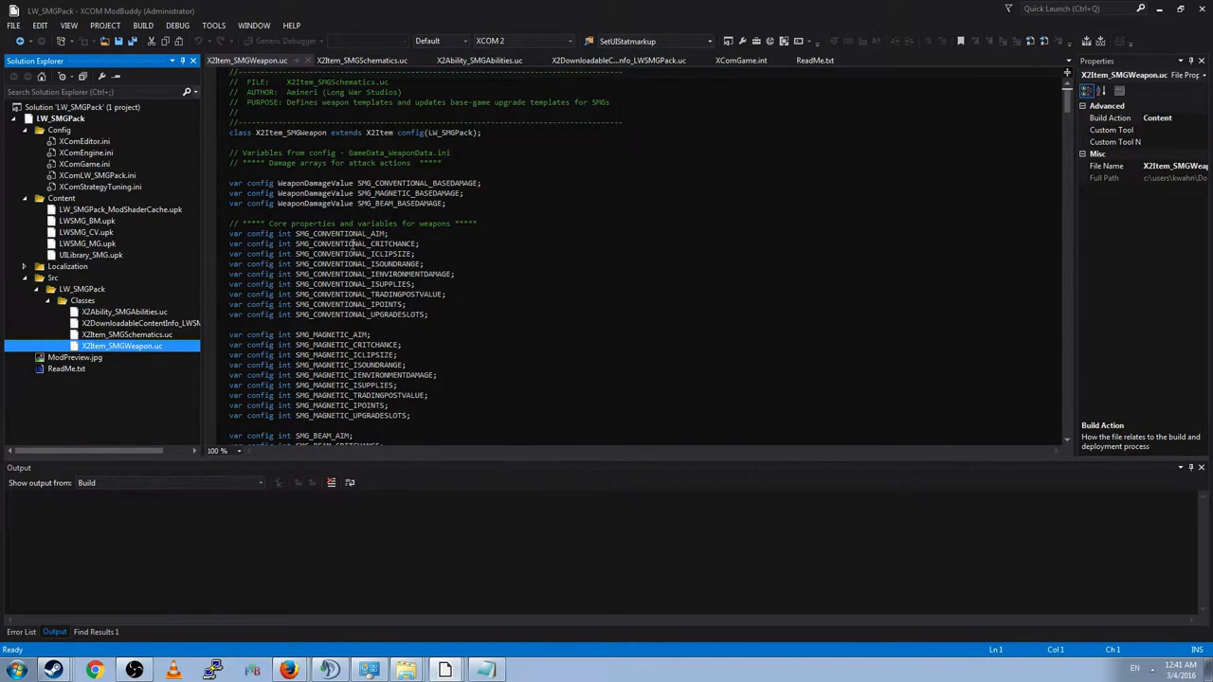
mouse_move(120, 408)
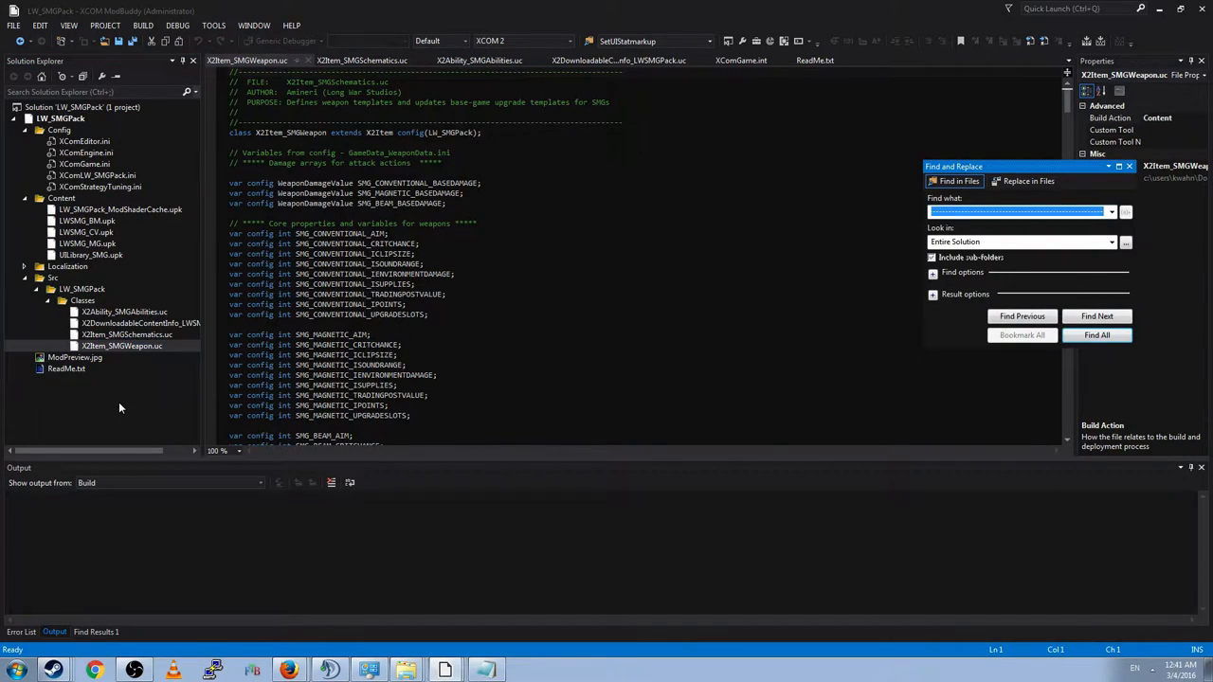
left_click(1096, 334)
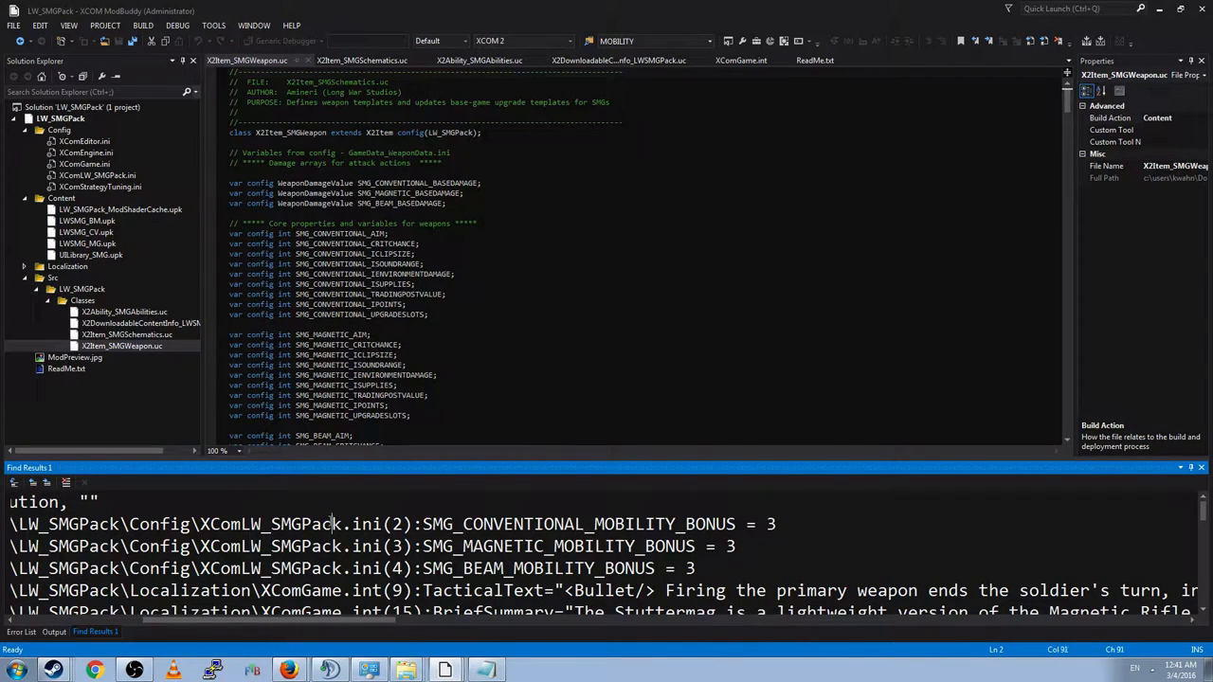
double_click(379, 525)
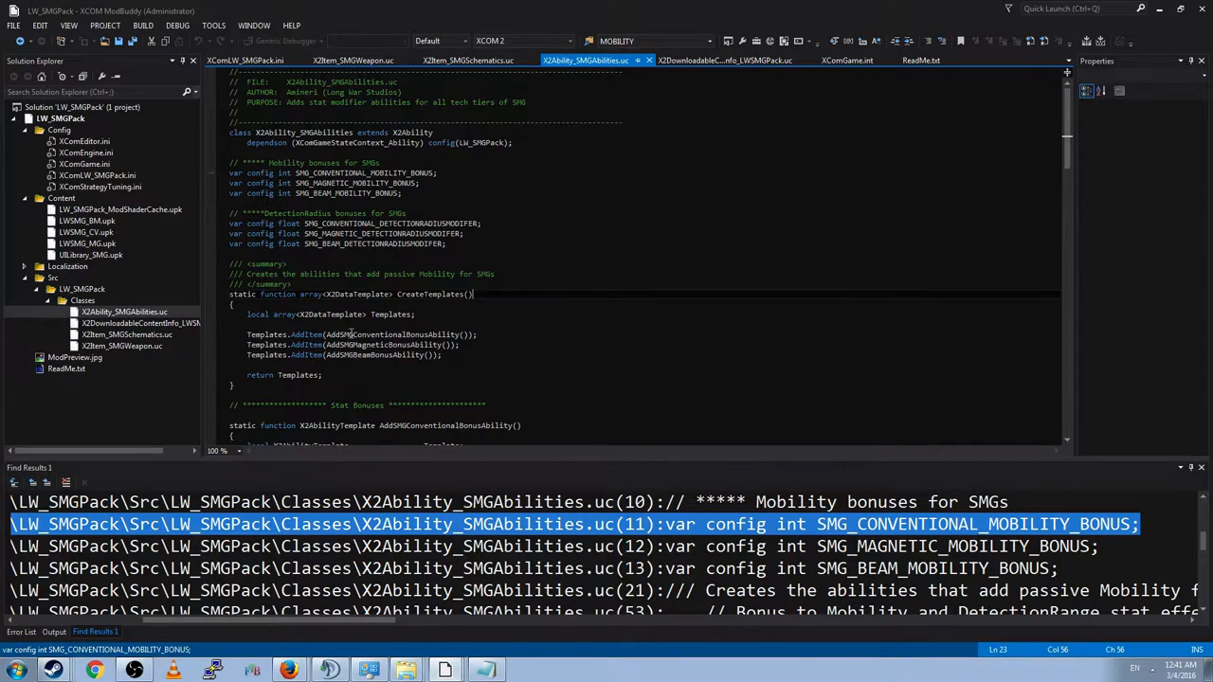
mouse_move(384, 366)
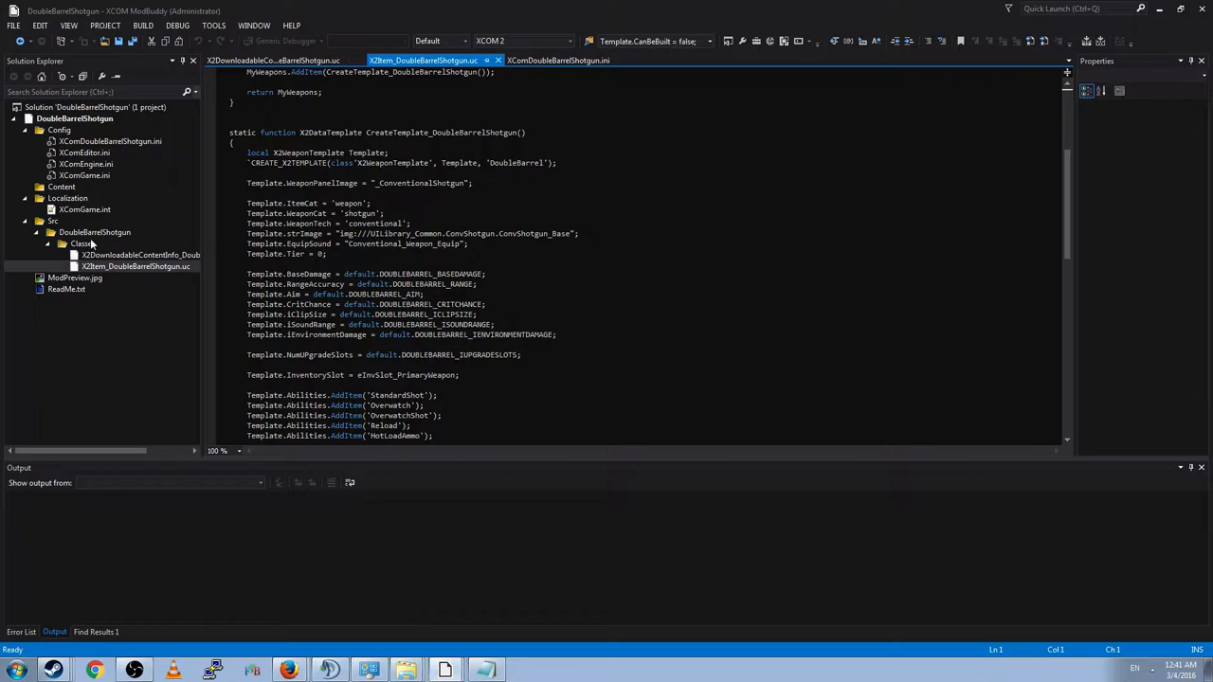
Step: Add an UnrealScript X2Ability_DoubleBarrelShotgun to Classes and declare it extending X2Ability
left_click(82, 244)
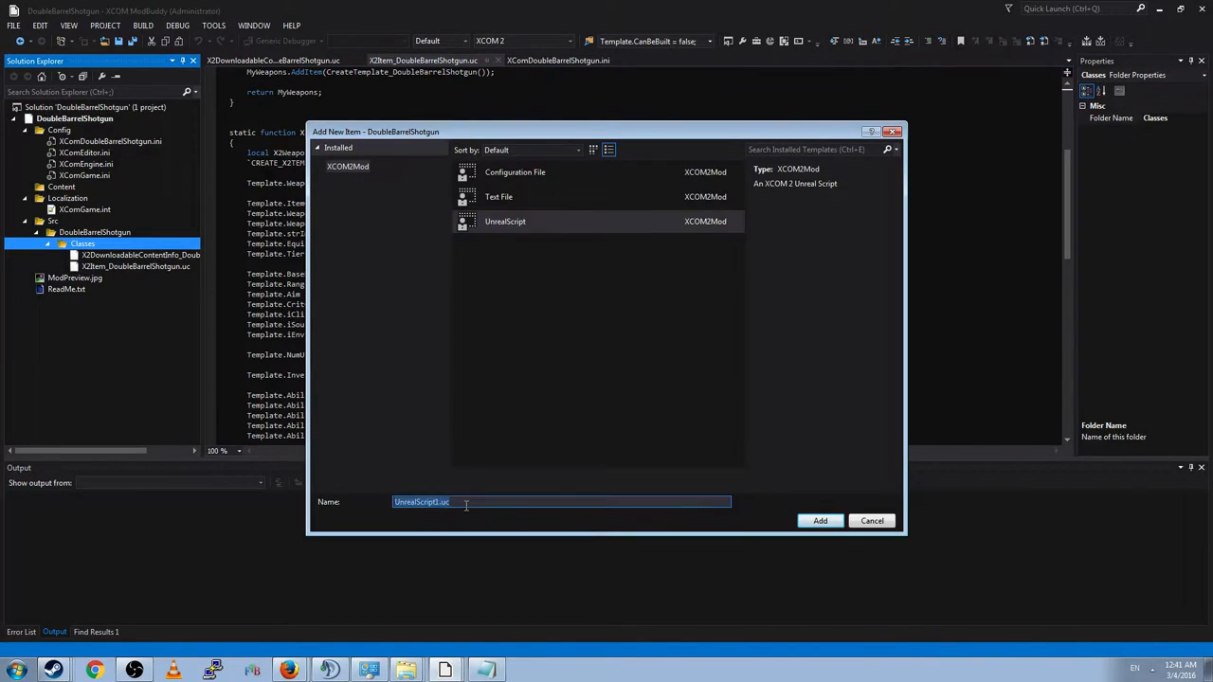
type("X2Ability_DoubleBarrelS")
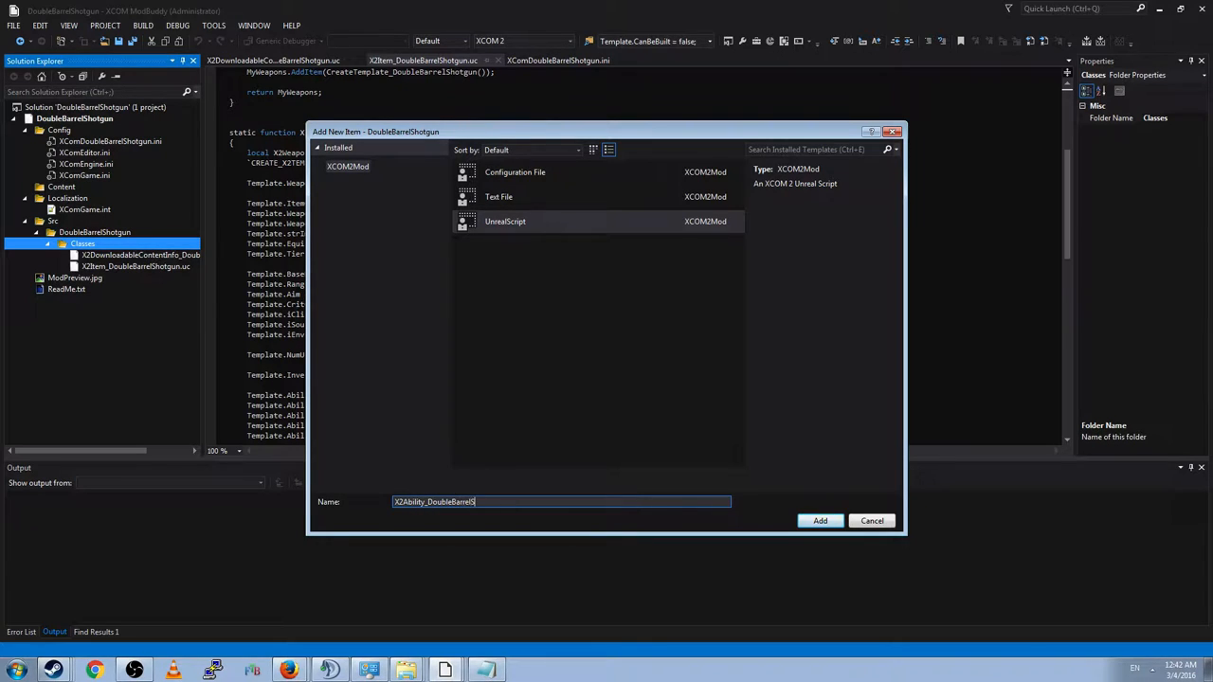
left_click(820, 521)
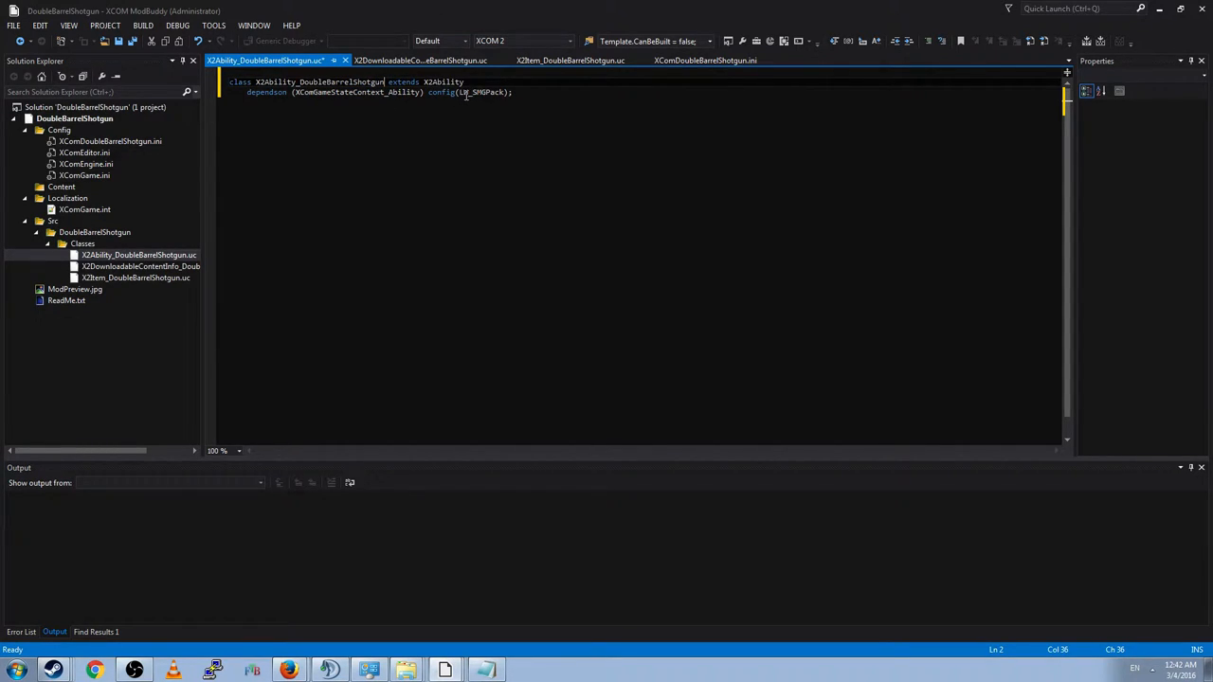
Step: Check the SMG Pack's conventional mobility bonus declaration as a reference
left_click(110, 141)
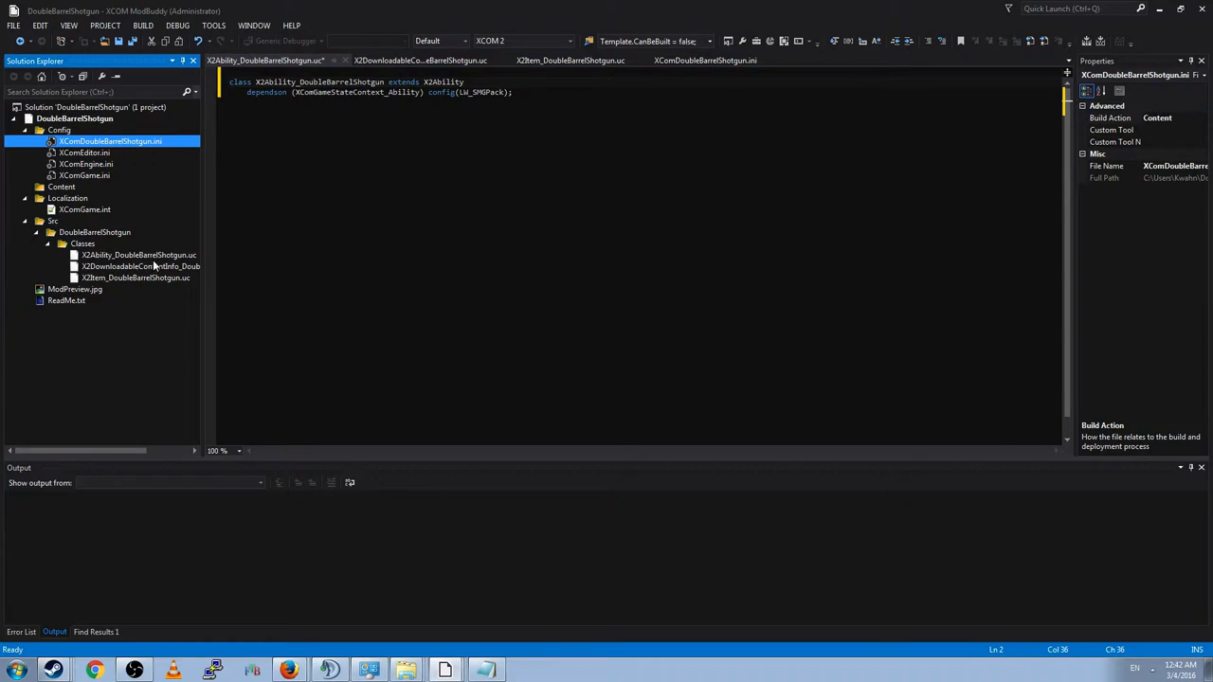
left_click(60, 130)
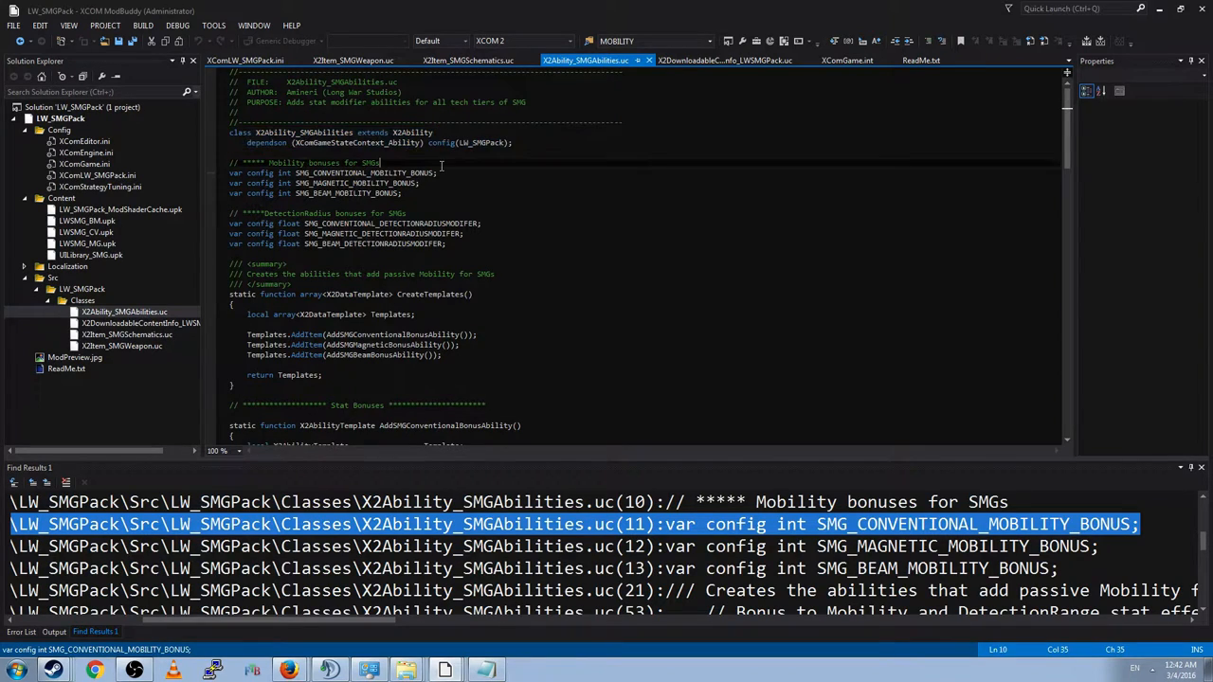
double_click(331, 173)
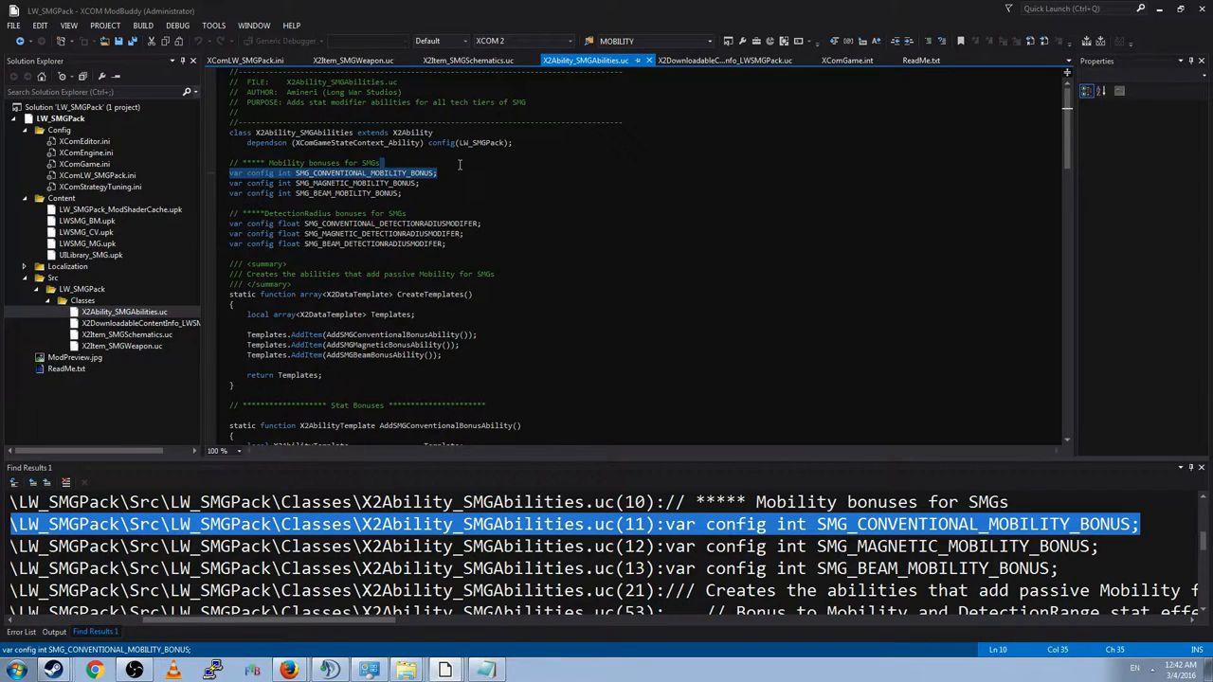
mouse_move(348, 222)
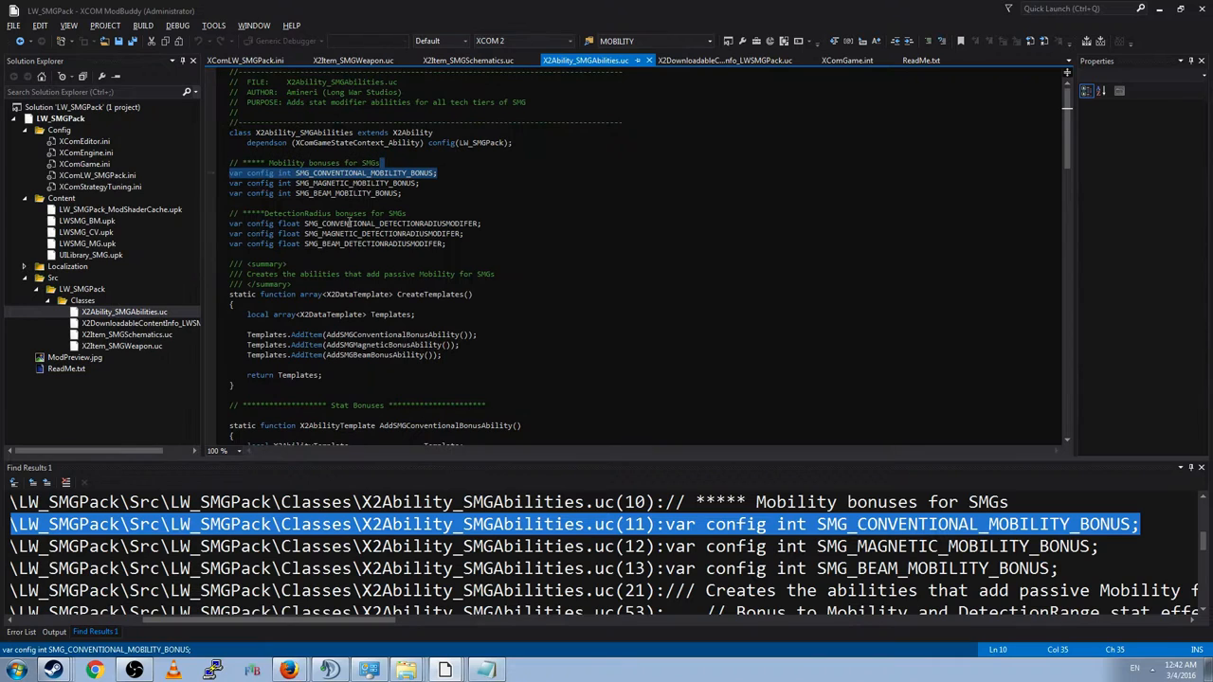
Step: Declare 'var config int DOUBLEBARREL_MOBILITY_BONUS;' using config(DoubleBarrelShotgun)
left_click(481, 224)
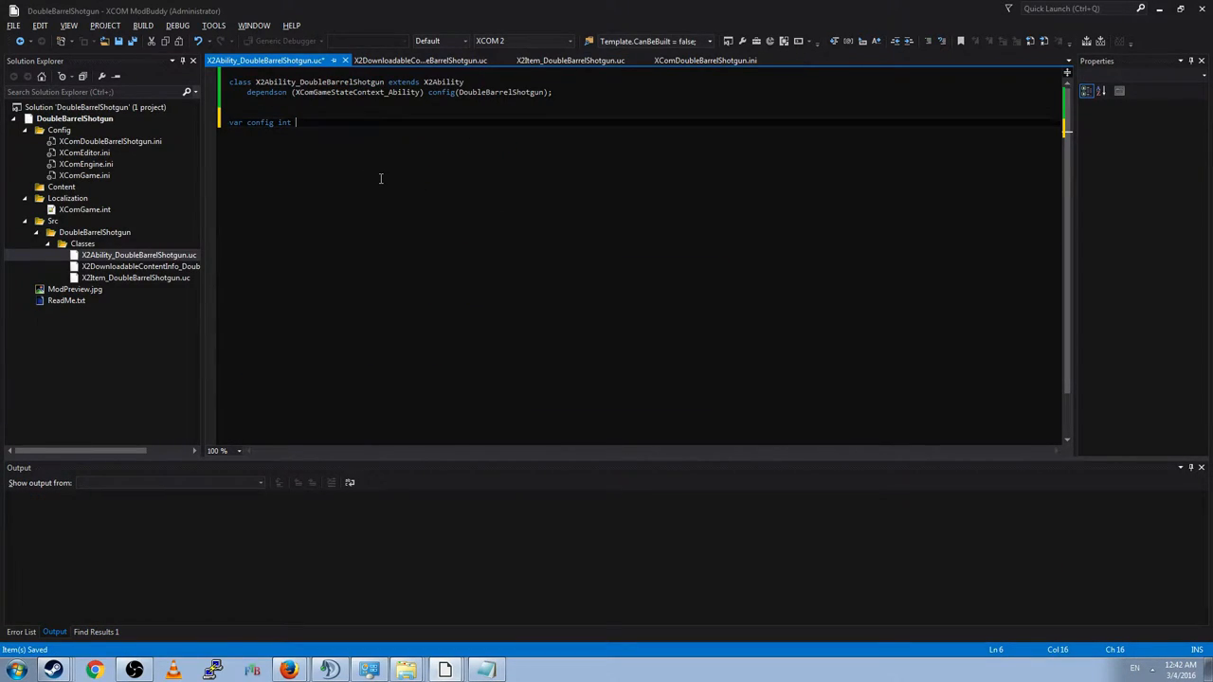
type("DOUBLEBARREL_")
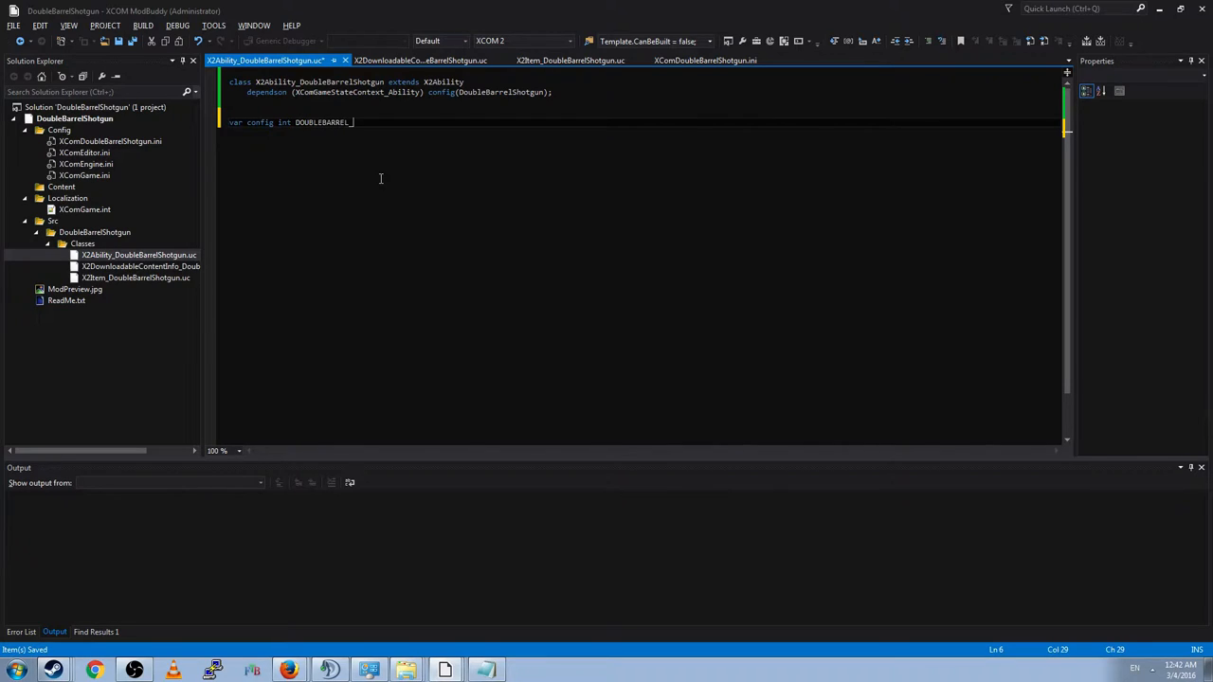
type("MOBILITY_BONUS;")
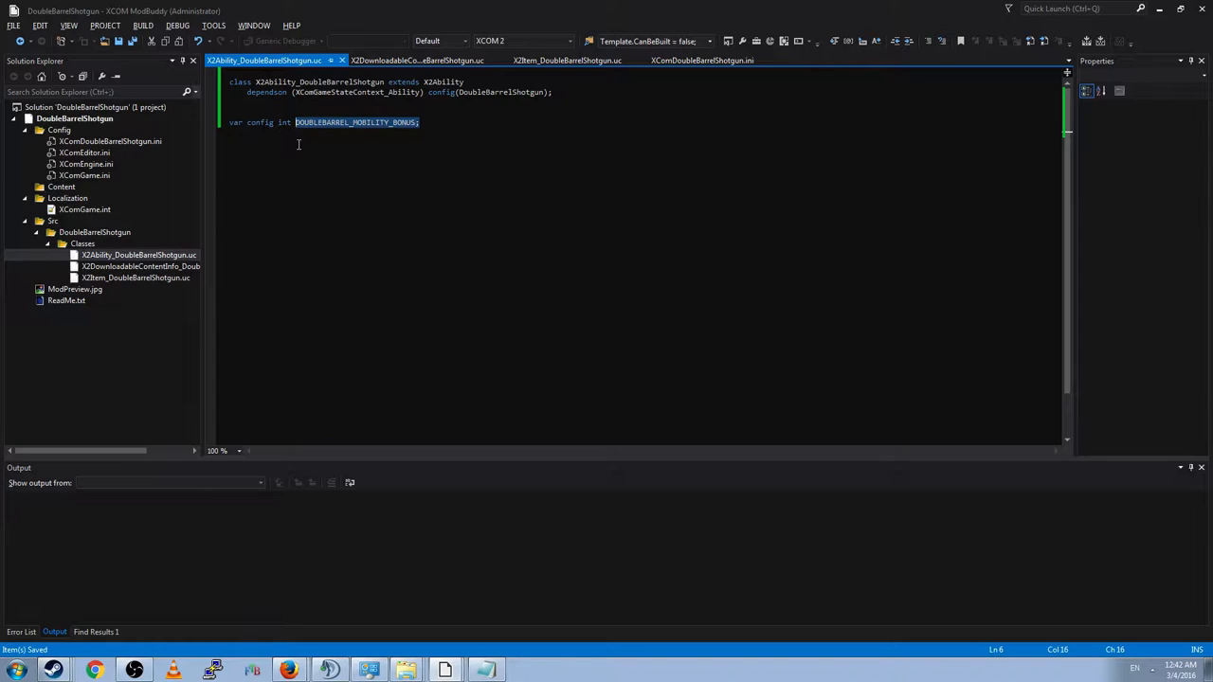
mouse_move(152, 144)
type("[DoubleBarrelShotgun.X2Abi")
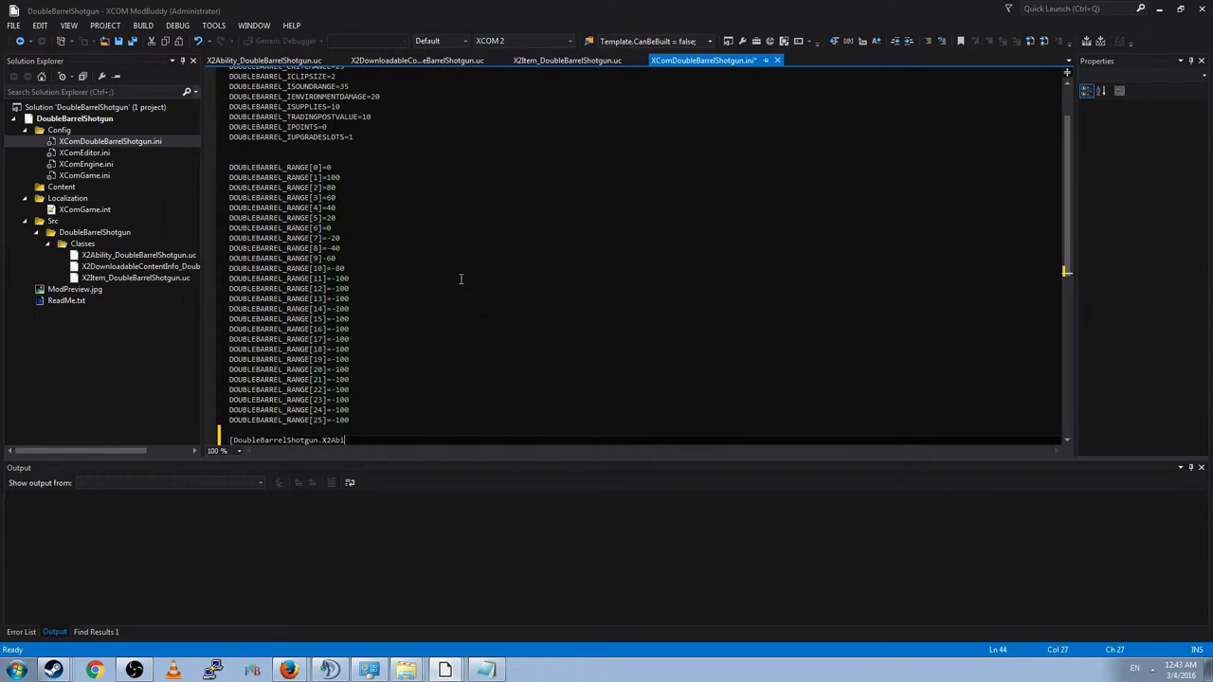
Step: Add [DoubleBarrelShotgun.X2Ability_DoubleBarrelShotgun] with DOUBLEBARREL_MOBILITY_BONUS = 95 to the shotgun ini and save
key("Backspace")
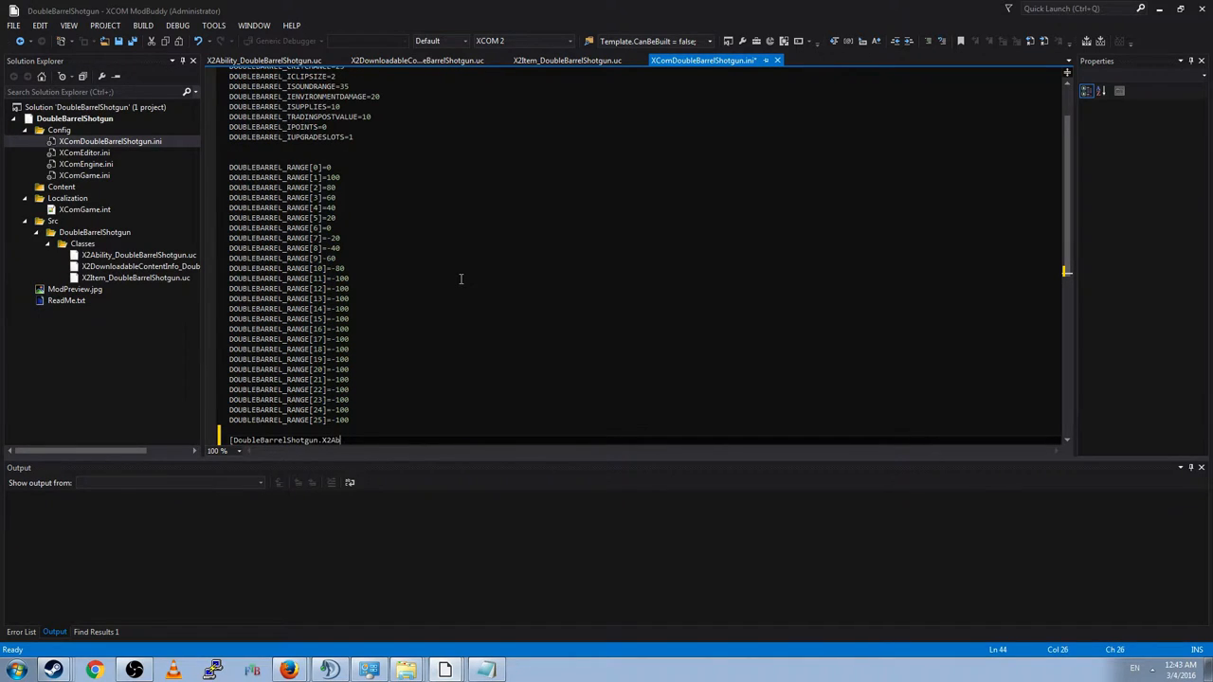
key("BackSpace")
type("DOUBLEBARREL_MOBILITY_BONUS;")
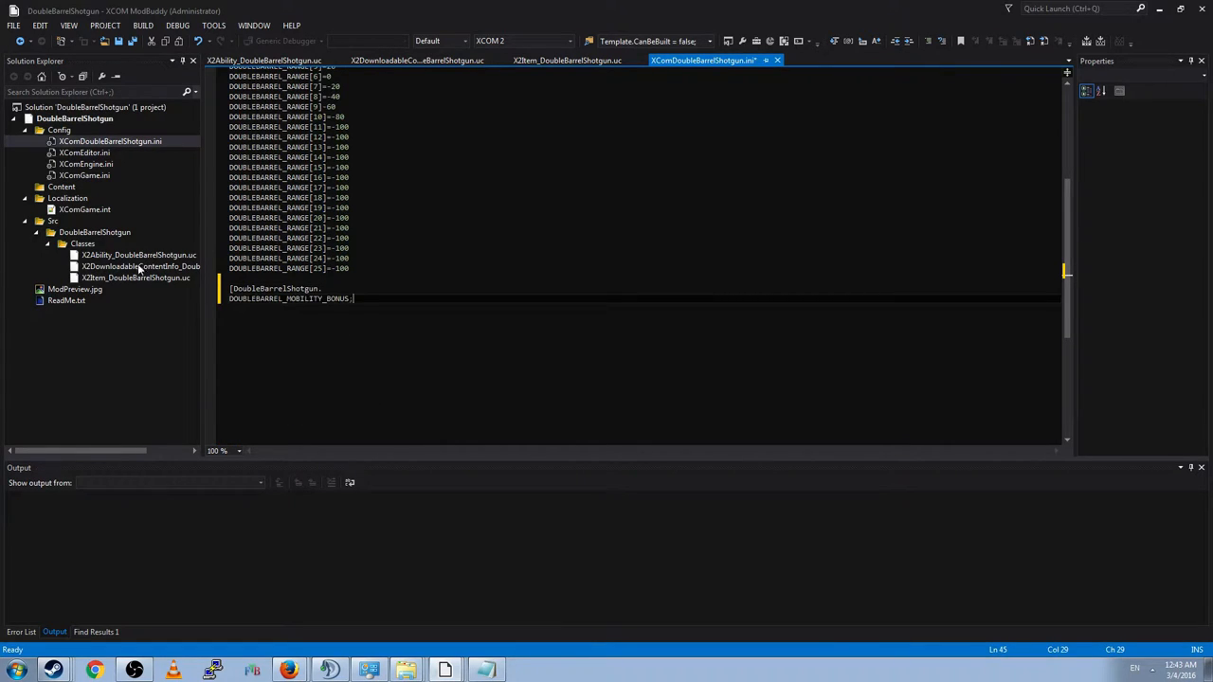
left_click(138, 254)
type("X2Ability_DoubleBarrelShotgun")
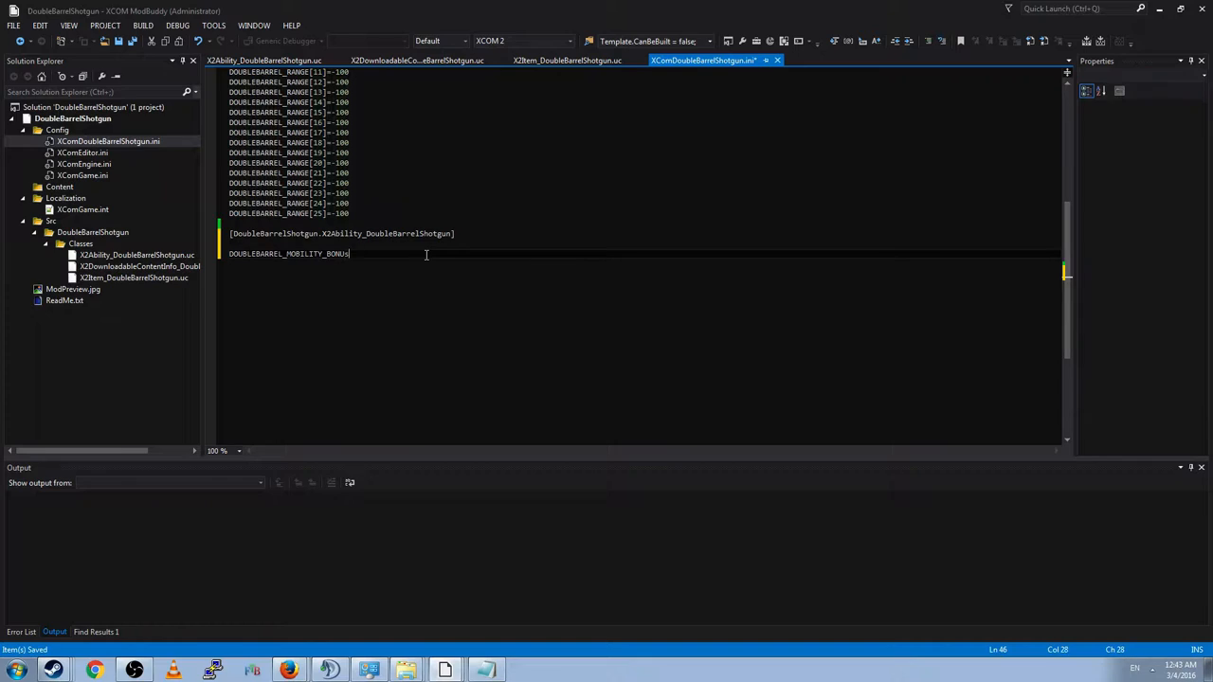
type("=")
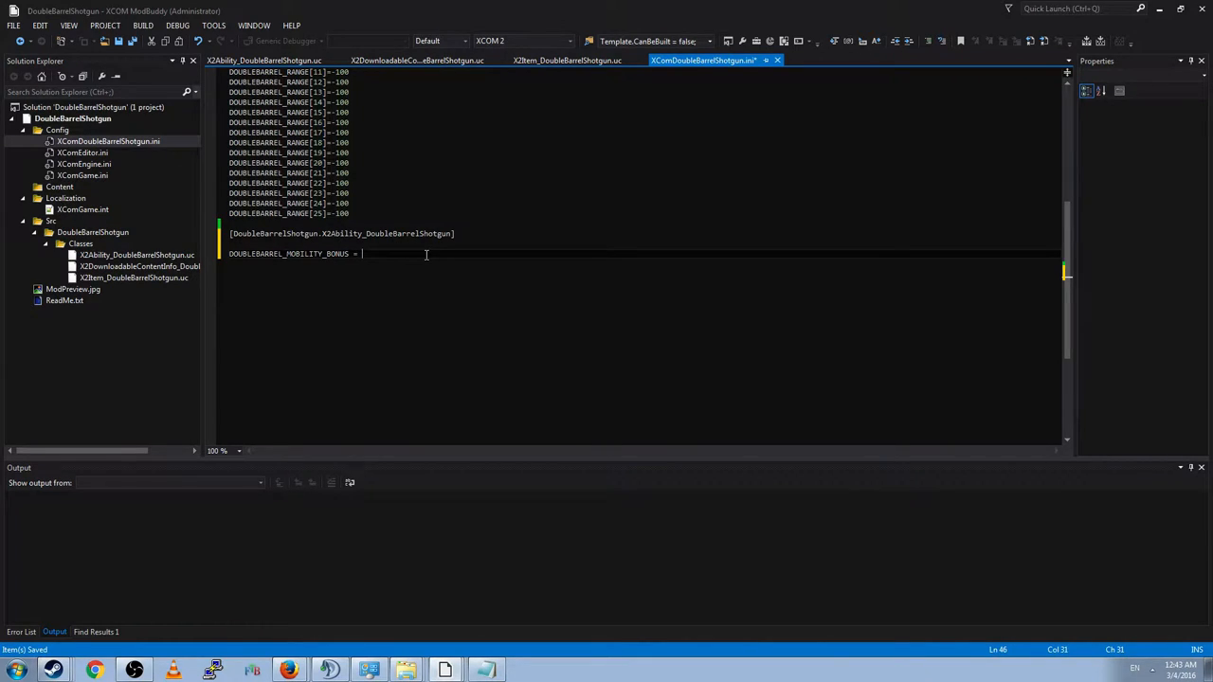
type("95")
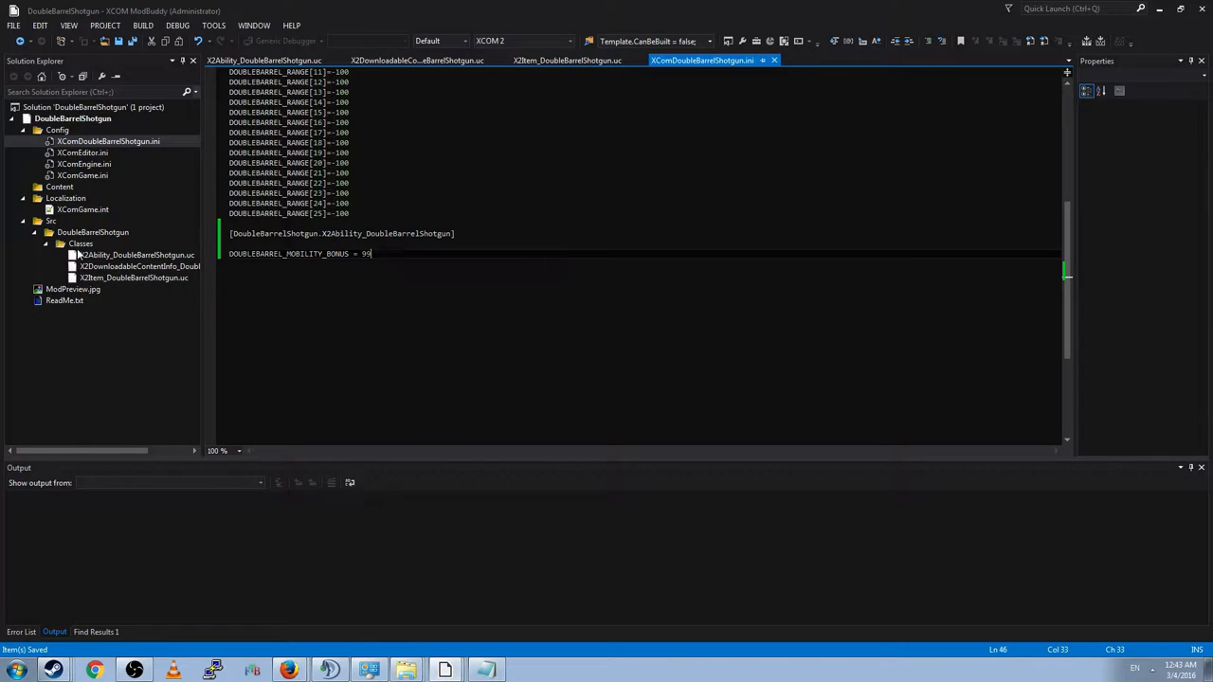
left_click(137, 254)
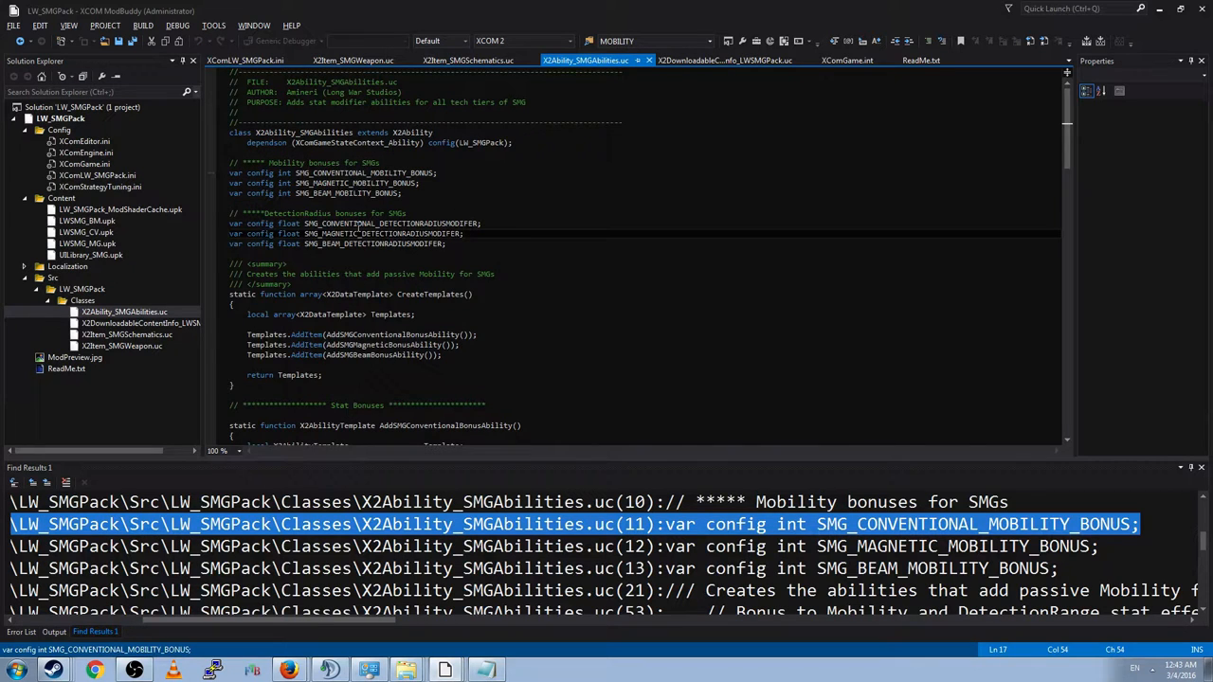
Step: Show X2Item_DoubleBarrelShotgun's CreateTemplates function and select its local templates declaration
scroll("down", 3)
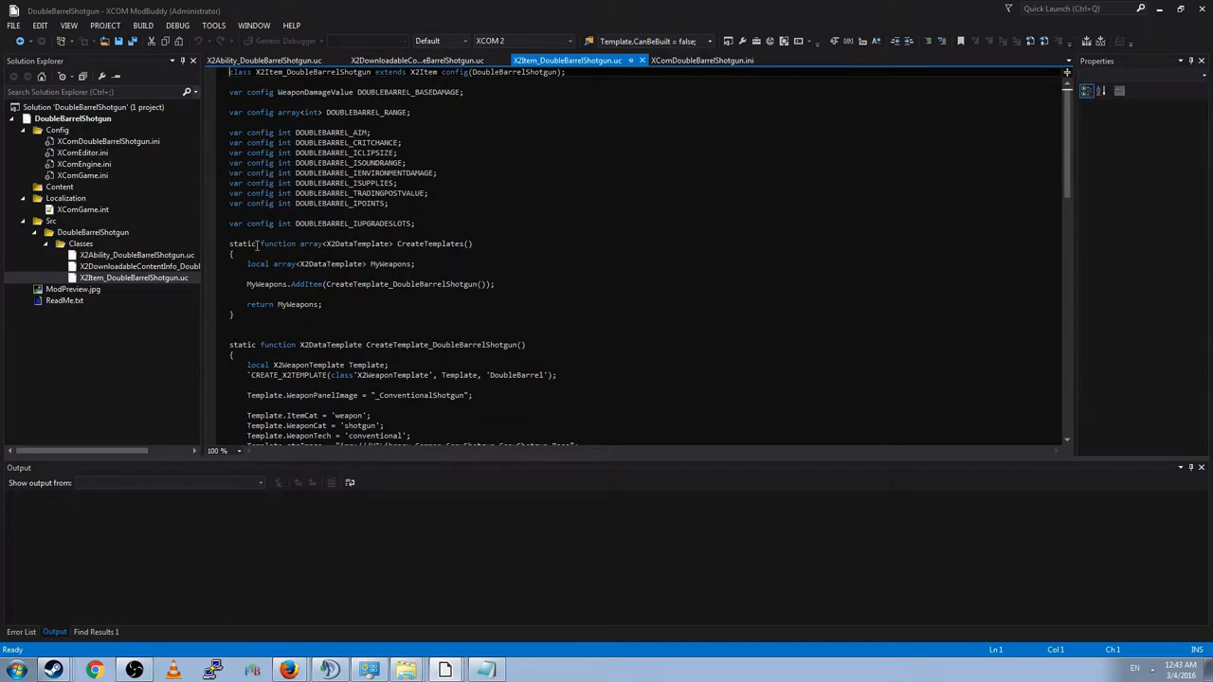
left_click(491, 254)
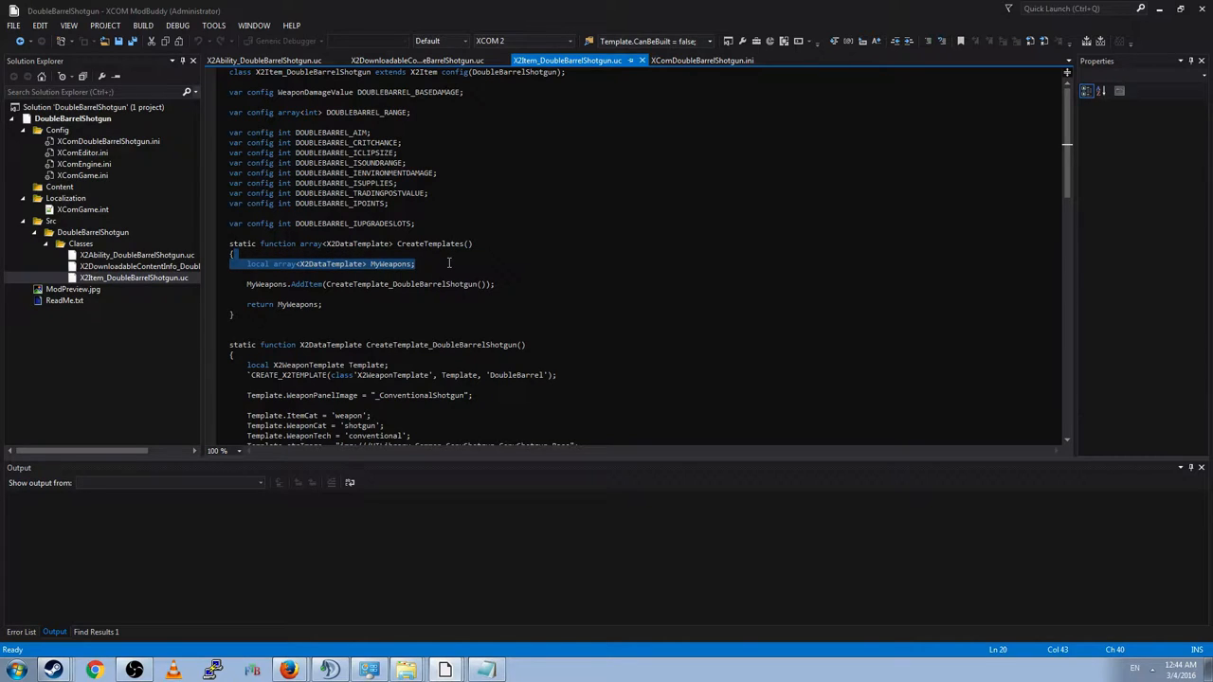
left_click_drag(449, 263, 517, 284)
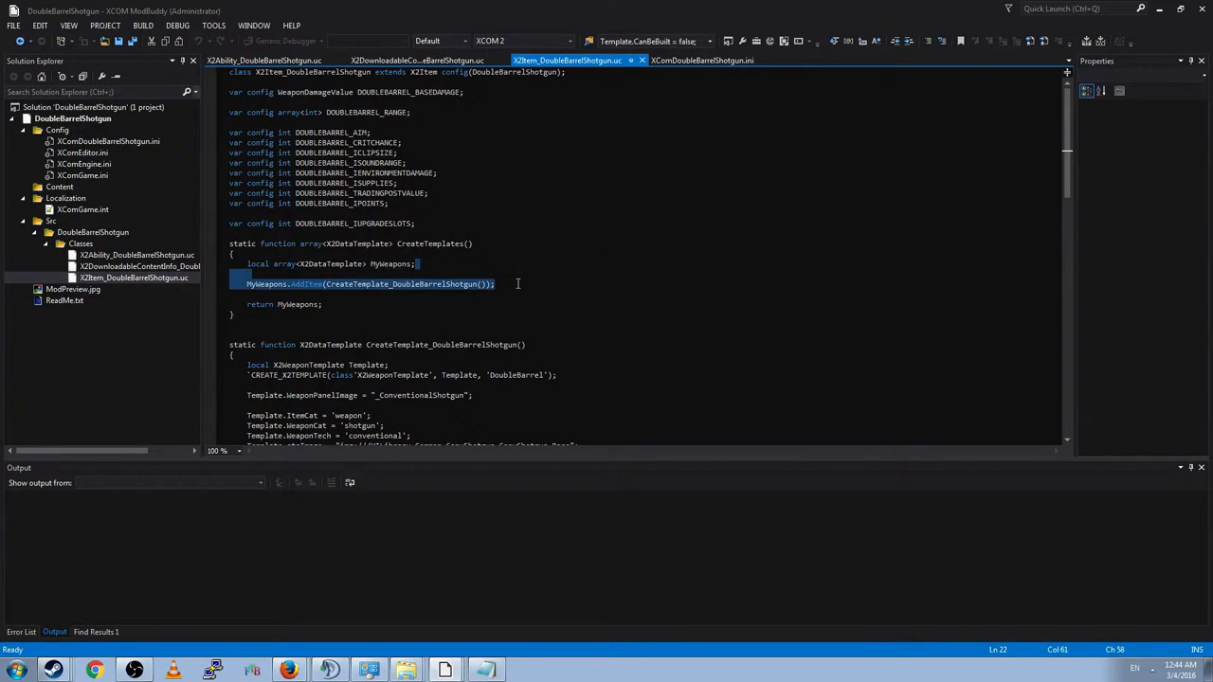
left_click(494, 283)
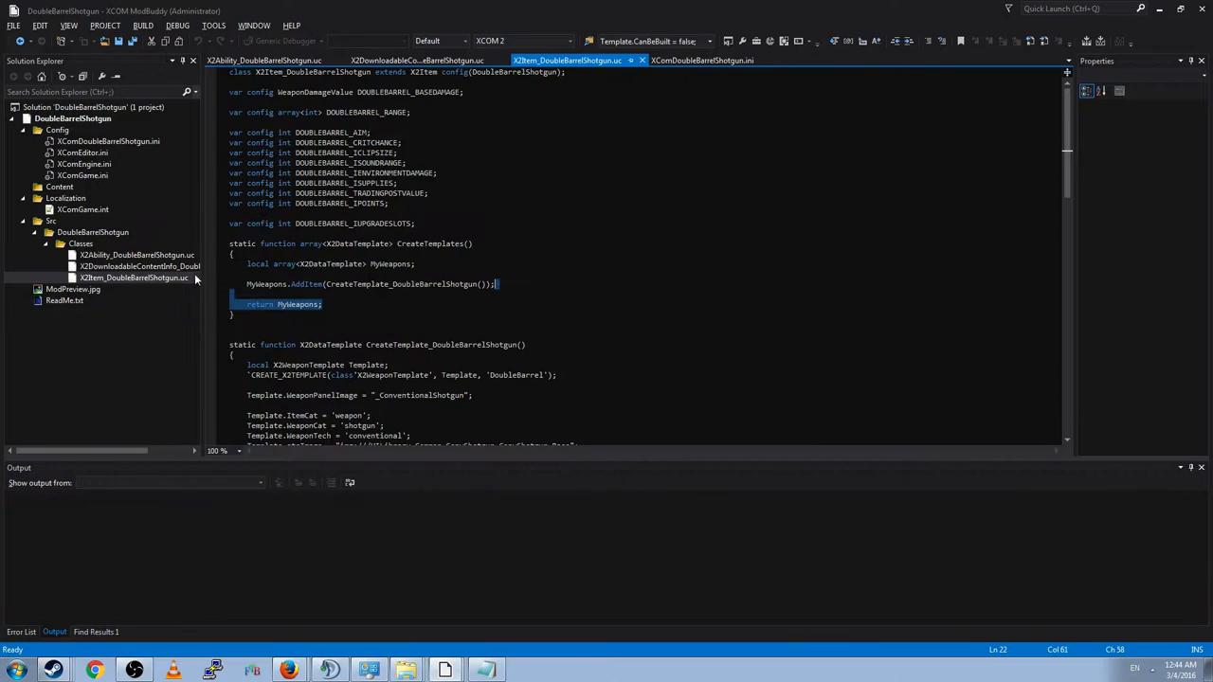
Step: Write the static array<X2DataTemplate> CreateTemplates() signature in the ability script
left_click(265, 59)
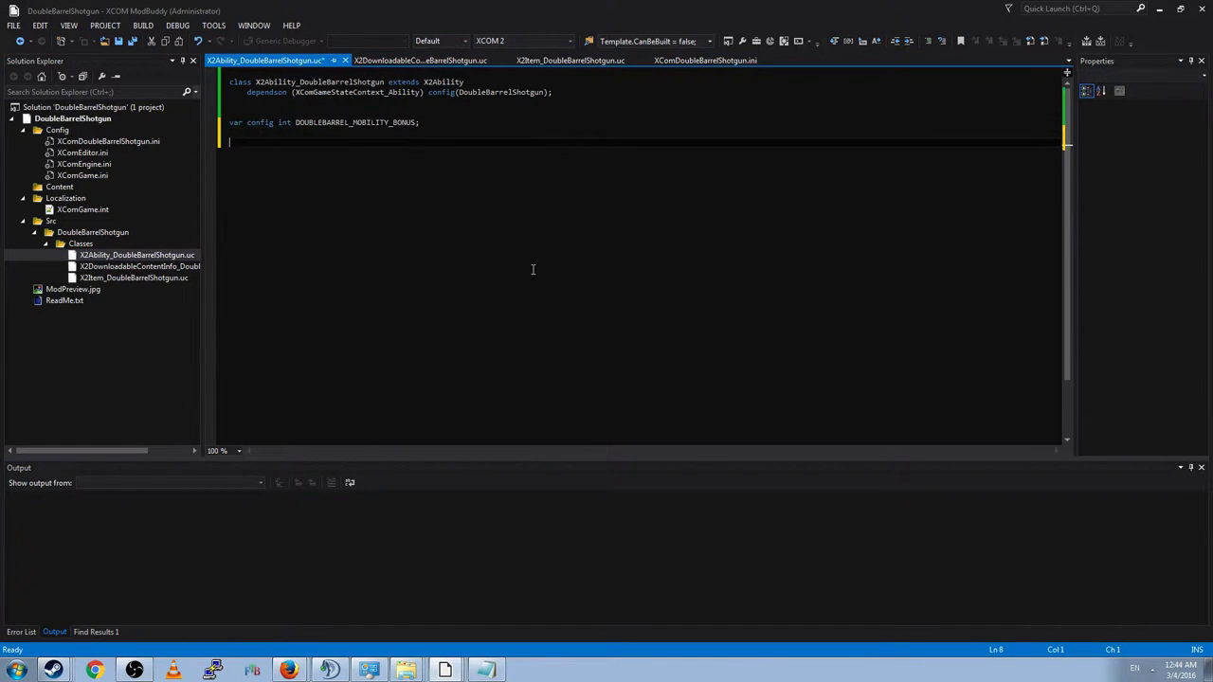
type("static function a")
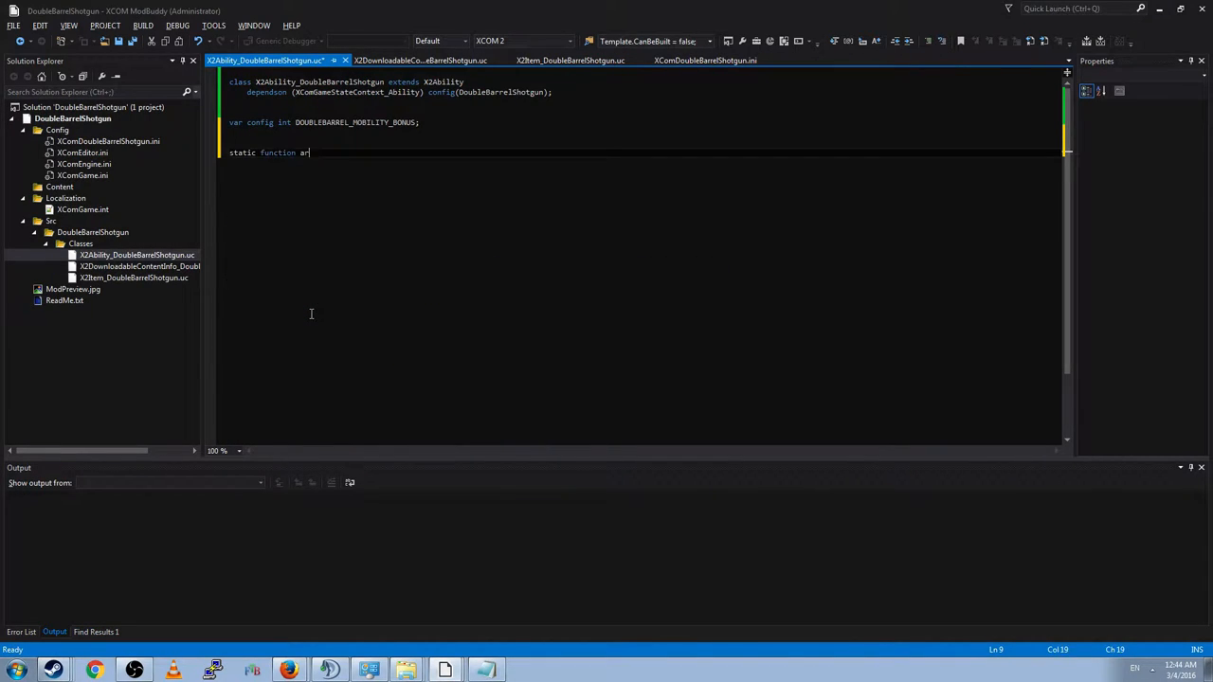
type("ray<X2DataT")
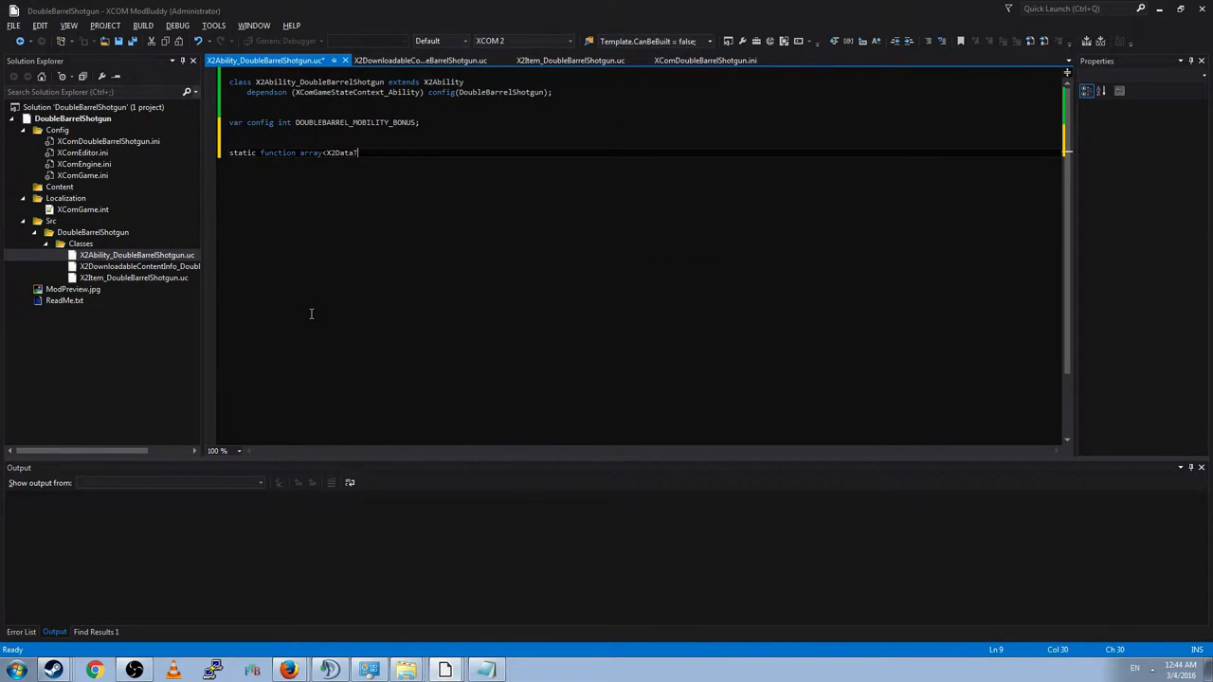
type("emplate> Creat")
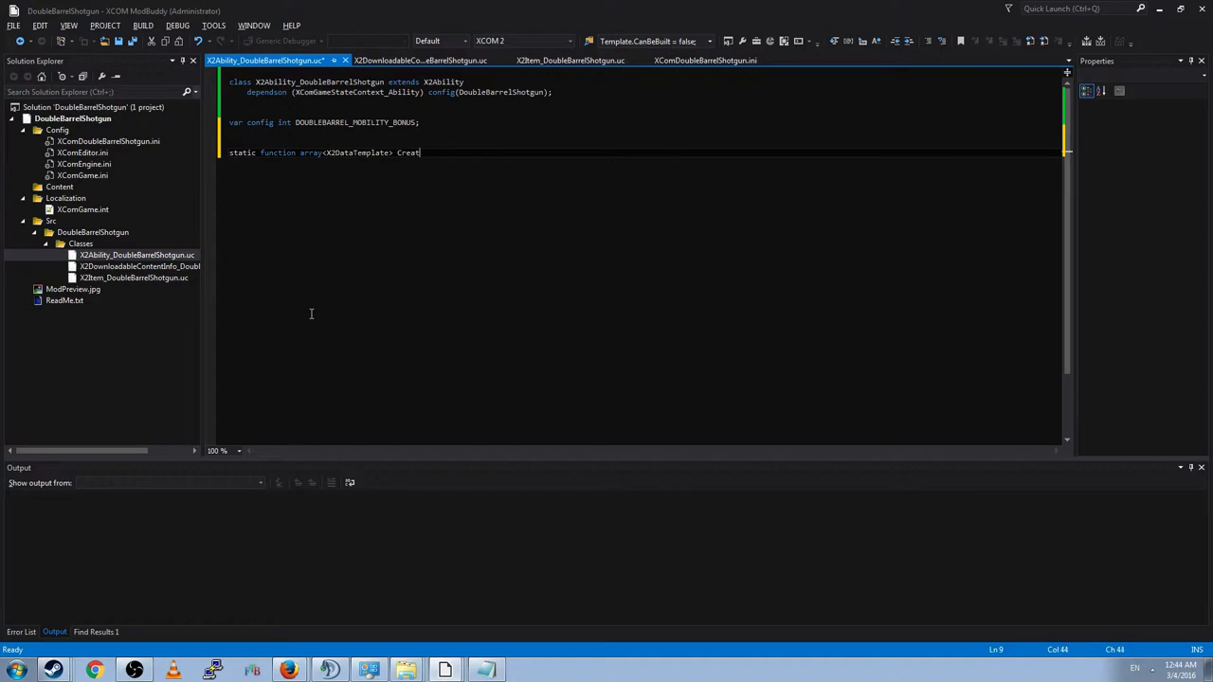
type("eTemplates()")
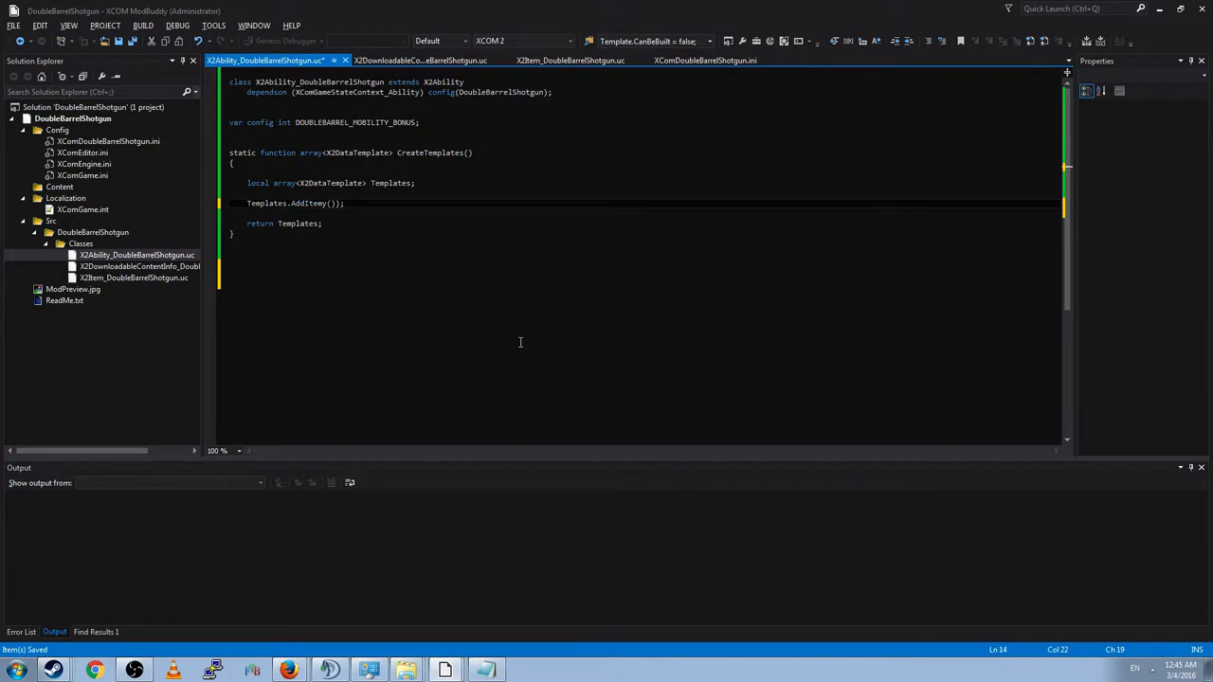
Step: Add Templates.AddItem(DoubleBarrelStatBonus()) and return Templates, then save
type("DoubleBarrel_Stat_(")
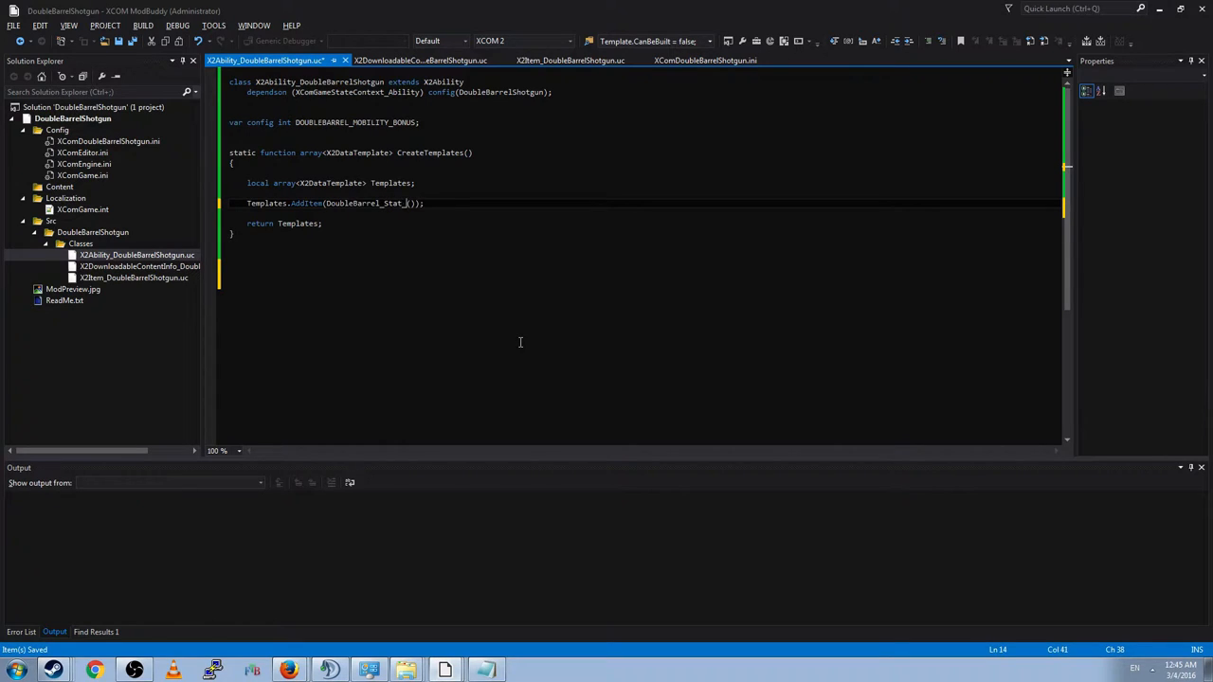
type("Bonus")
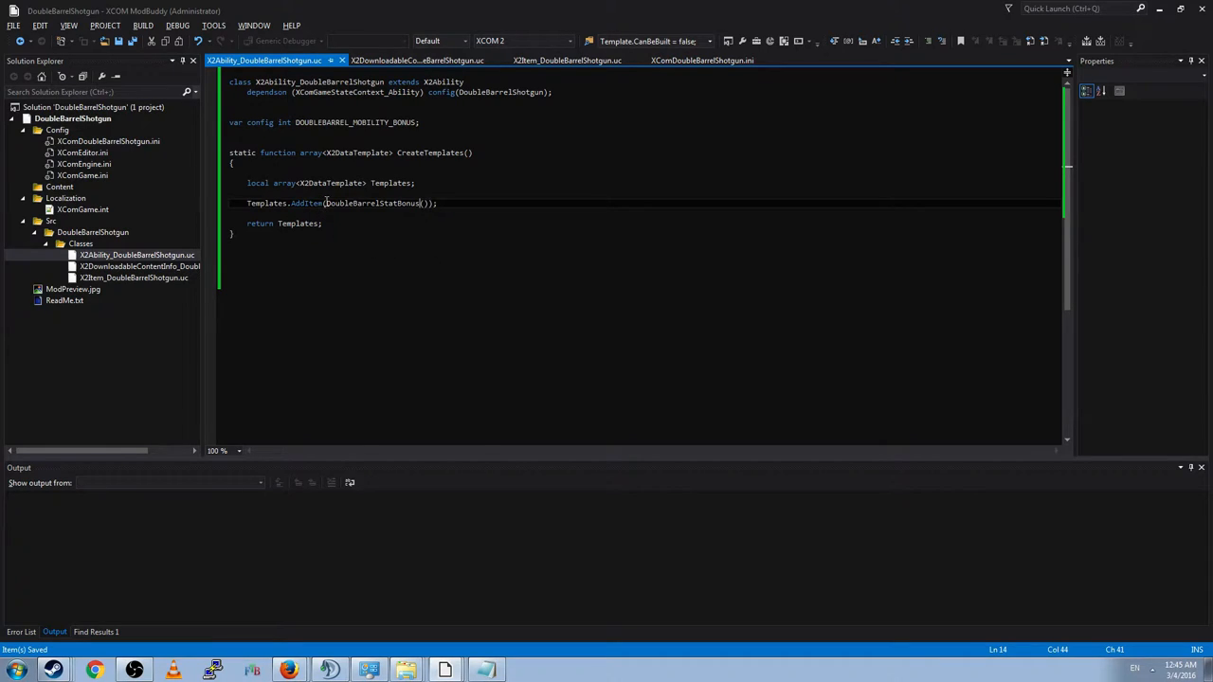
double_click(371, 203)
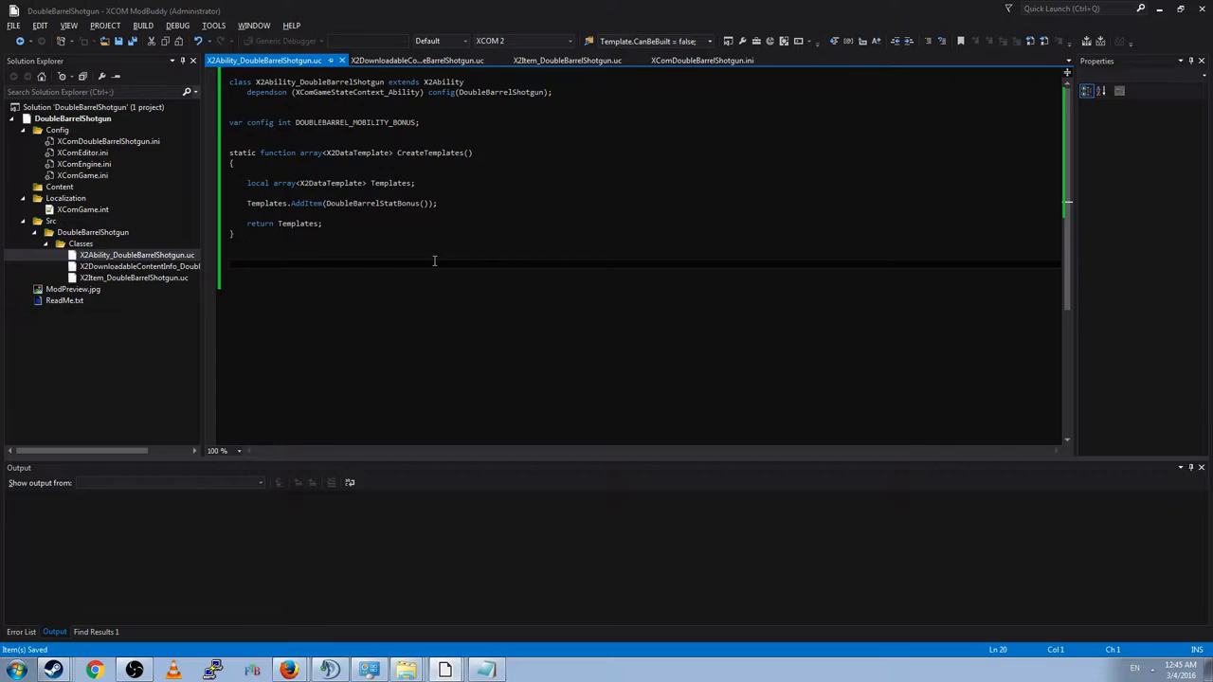
mouse_move(422, 259)
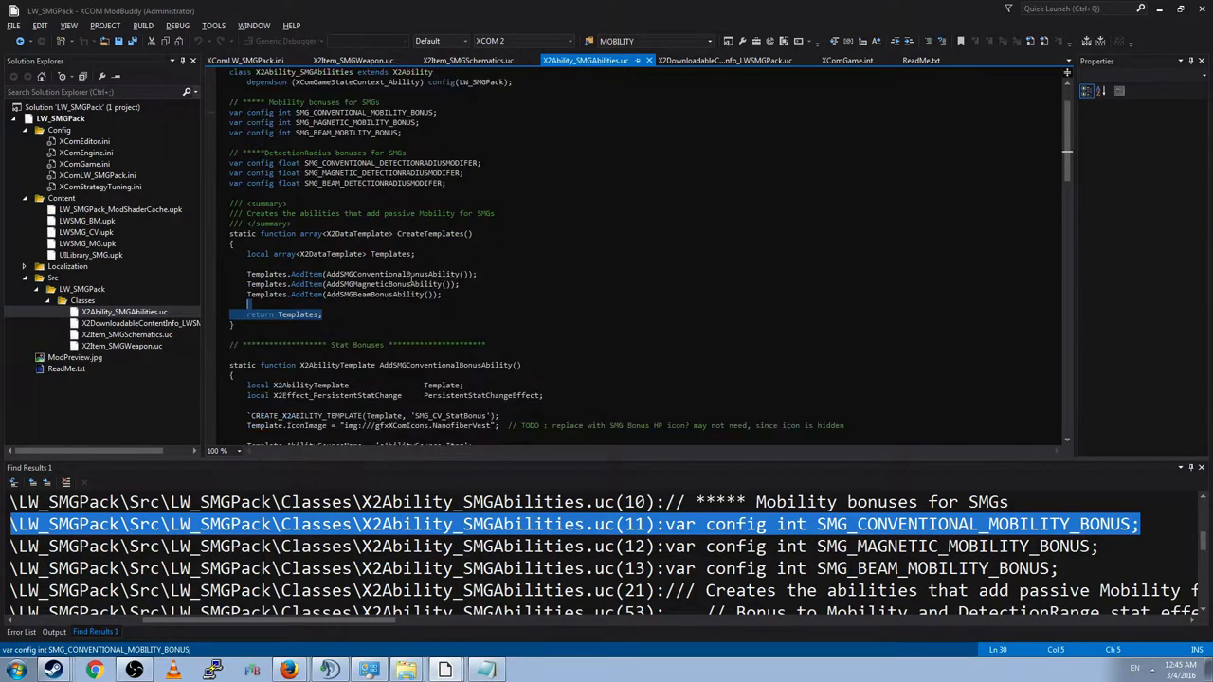
Step: Stub 'static function X2AbilityTemplate DoubleBarrelStatBonus()' with braces below CreateTemplates and save
scroll("down", 3)
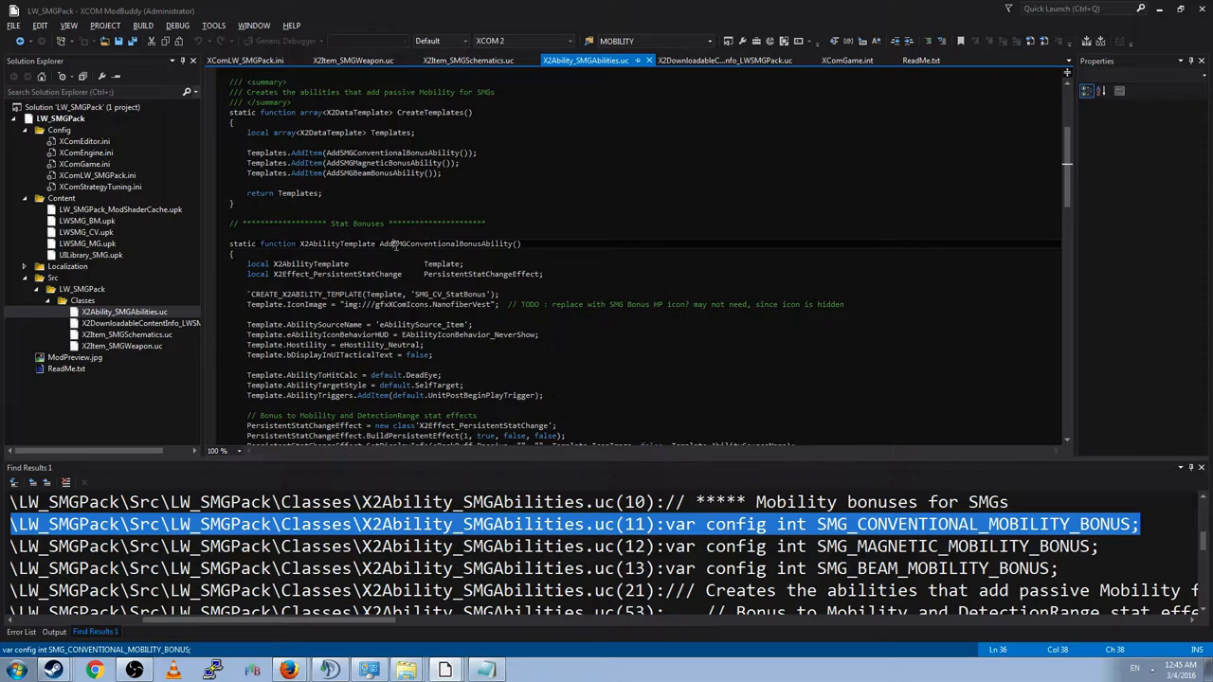
mouse_move(459, 301)
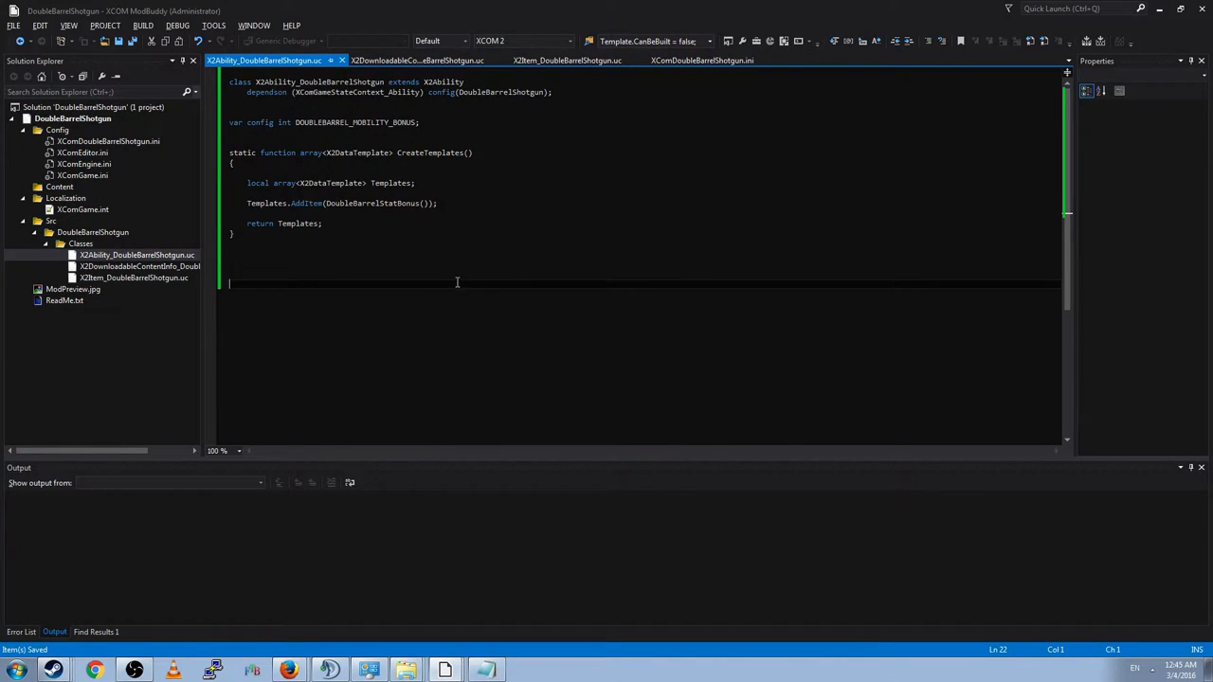
type("static function")
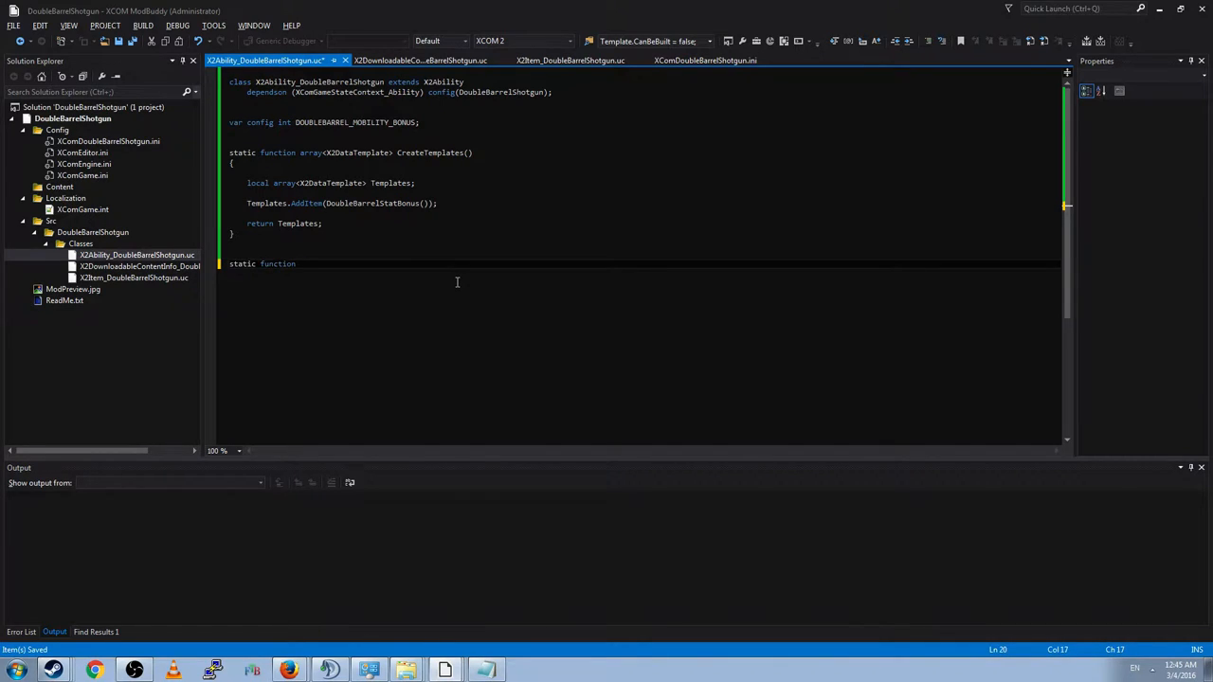
type("X2AbilityTe")
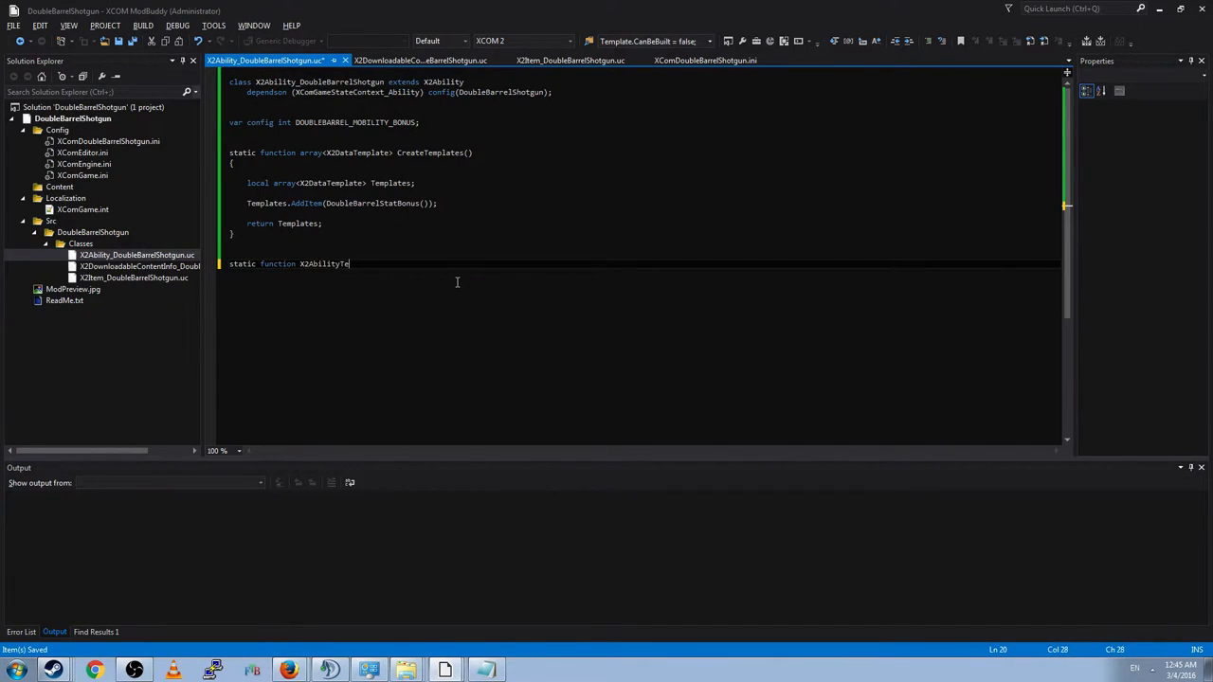
type("mplate DoubleBarrelStatBonus(")
type("{")
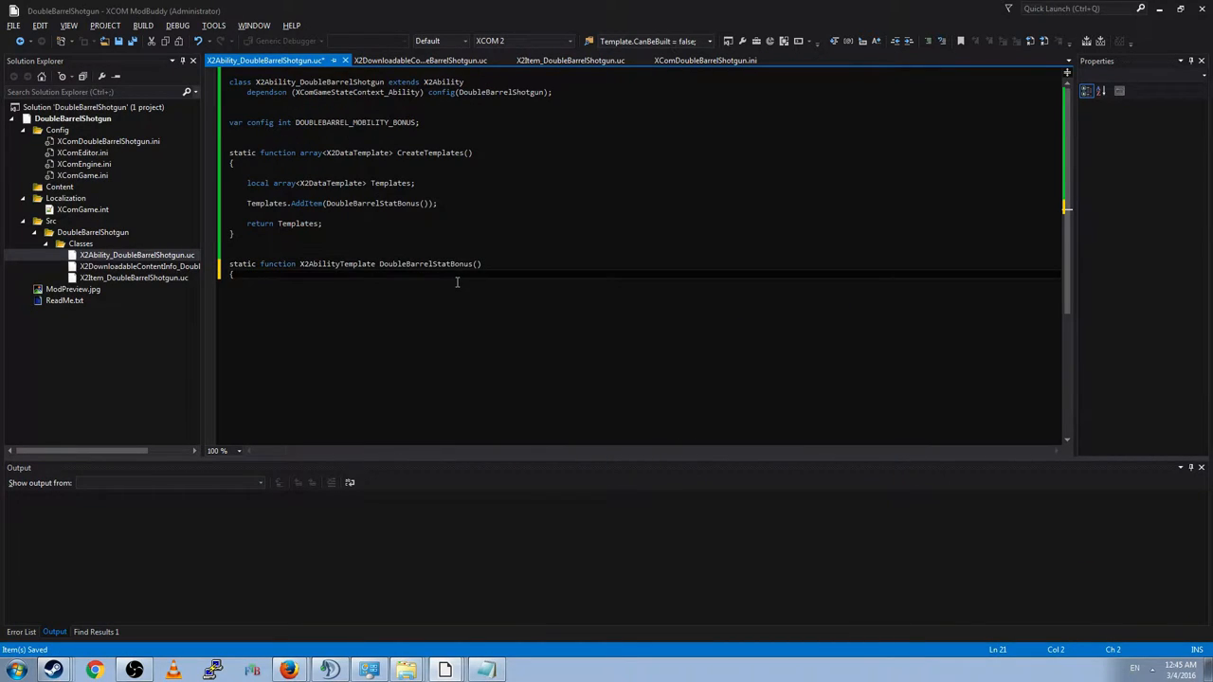
key("enter")
type("}")
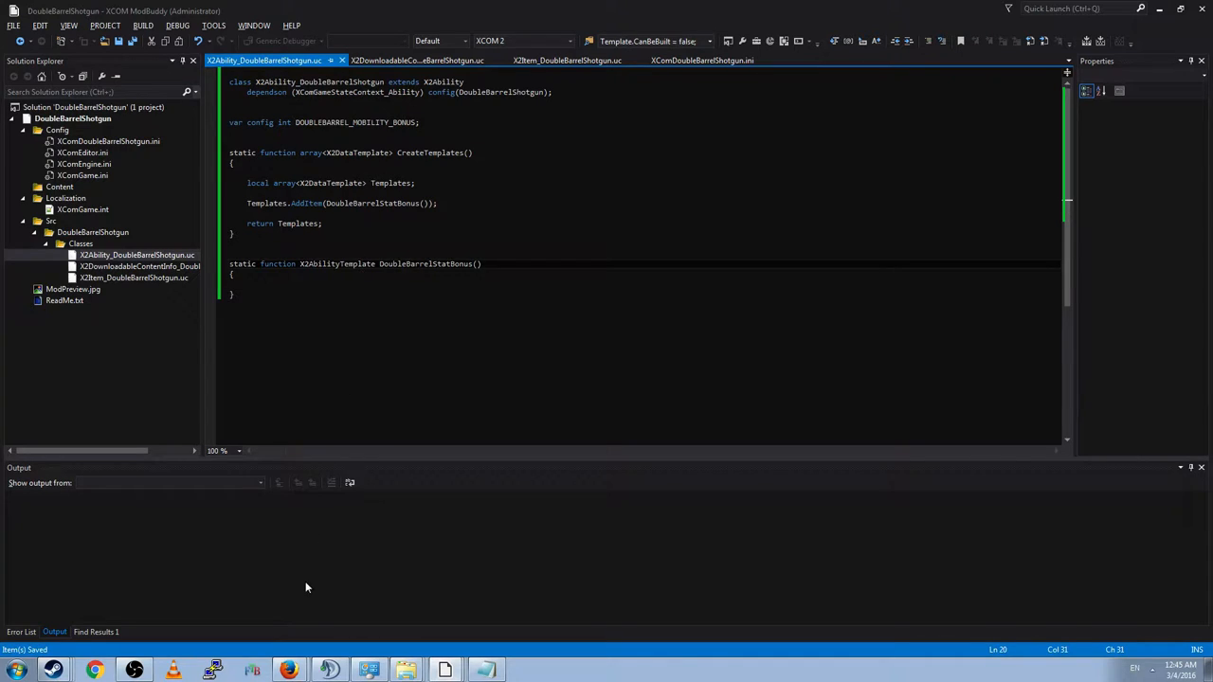
mouse_move(421, 607)
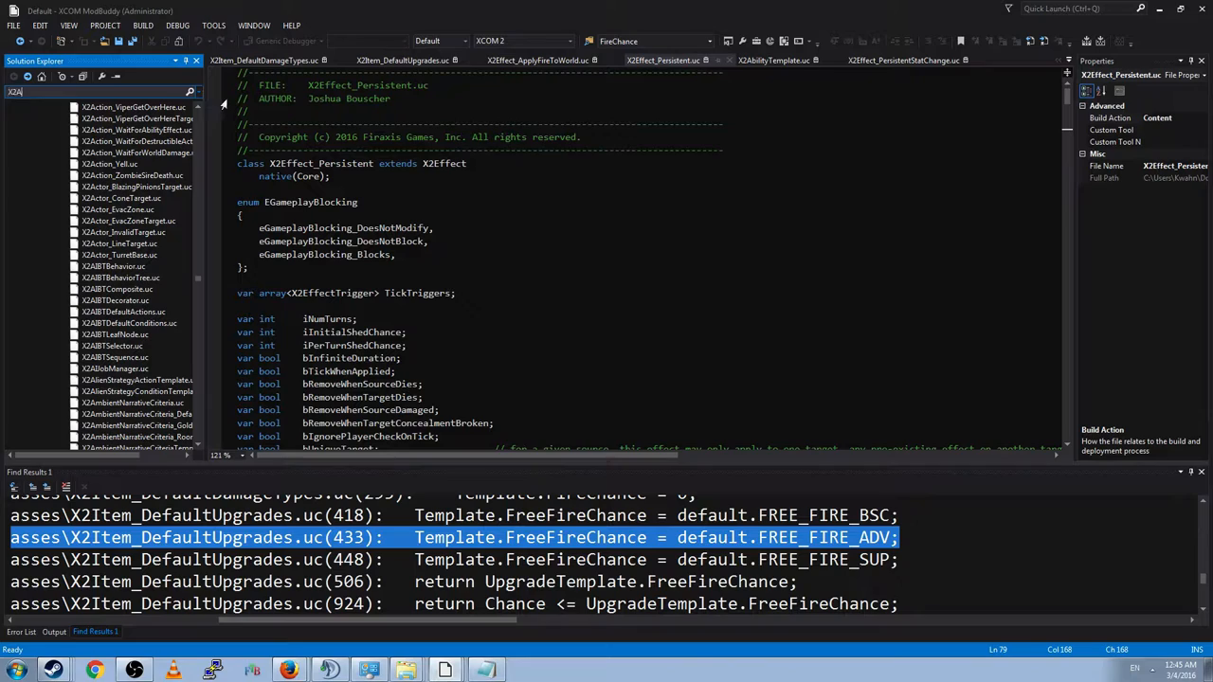
Step: Find X2AbilityTemplate in the base game source and read through its variables
type("X2AbilityTemplate")
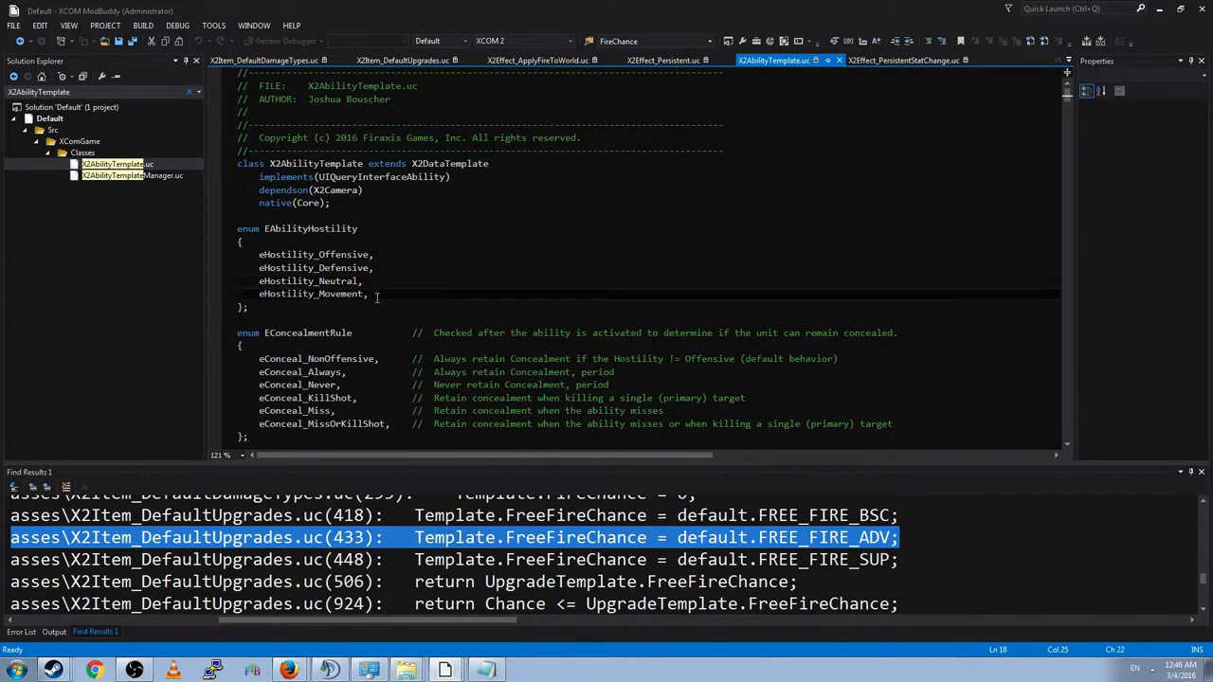
scroll("down", 3)
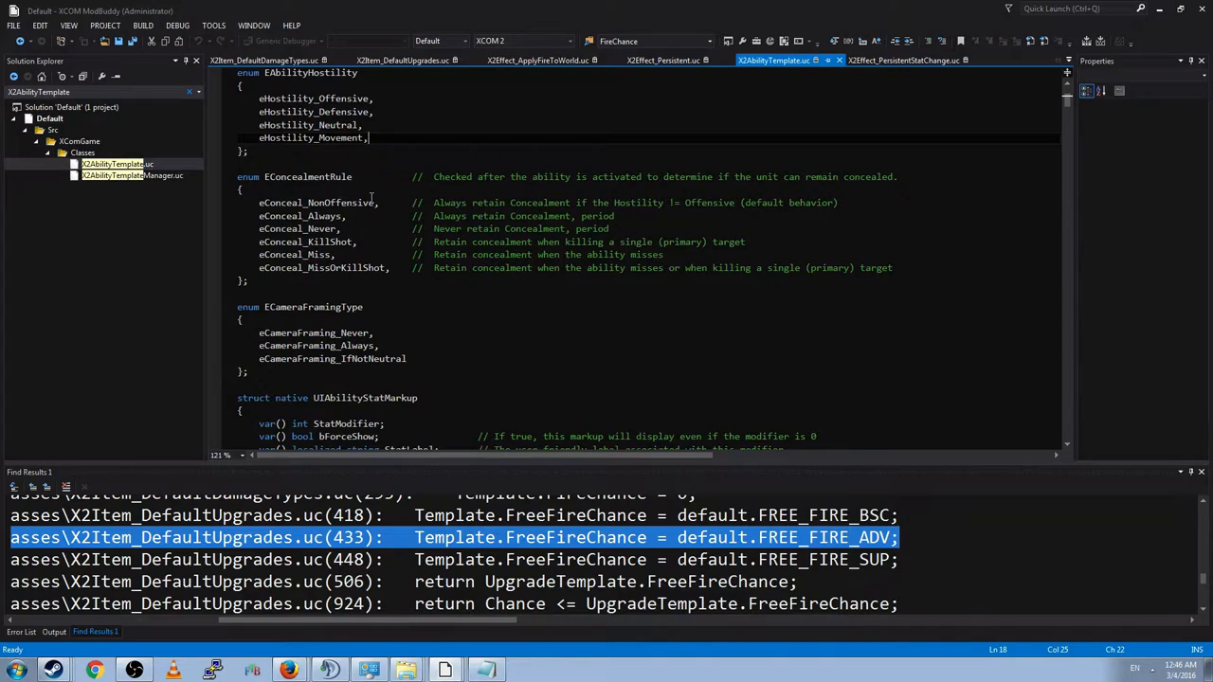
left_click(376, 215)
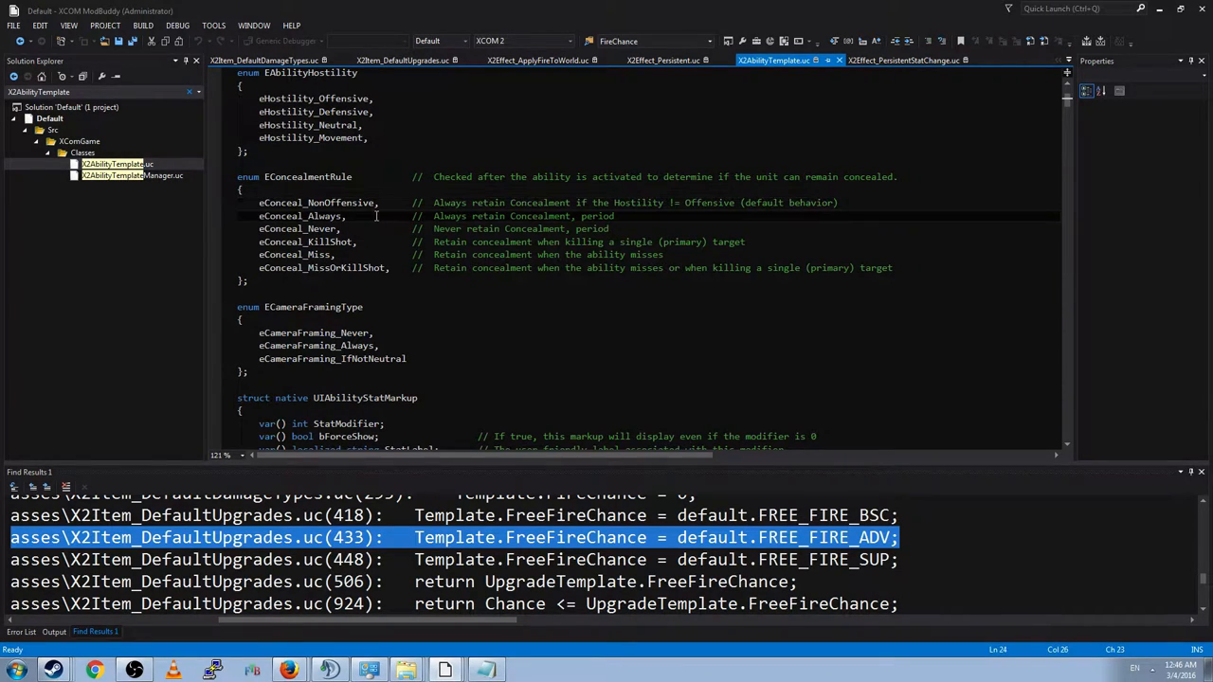
scroll("down", 3)
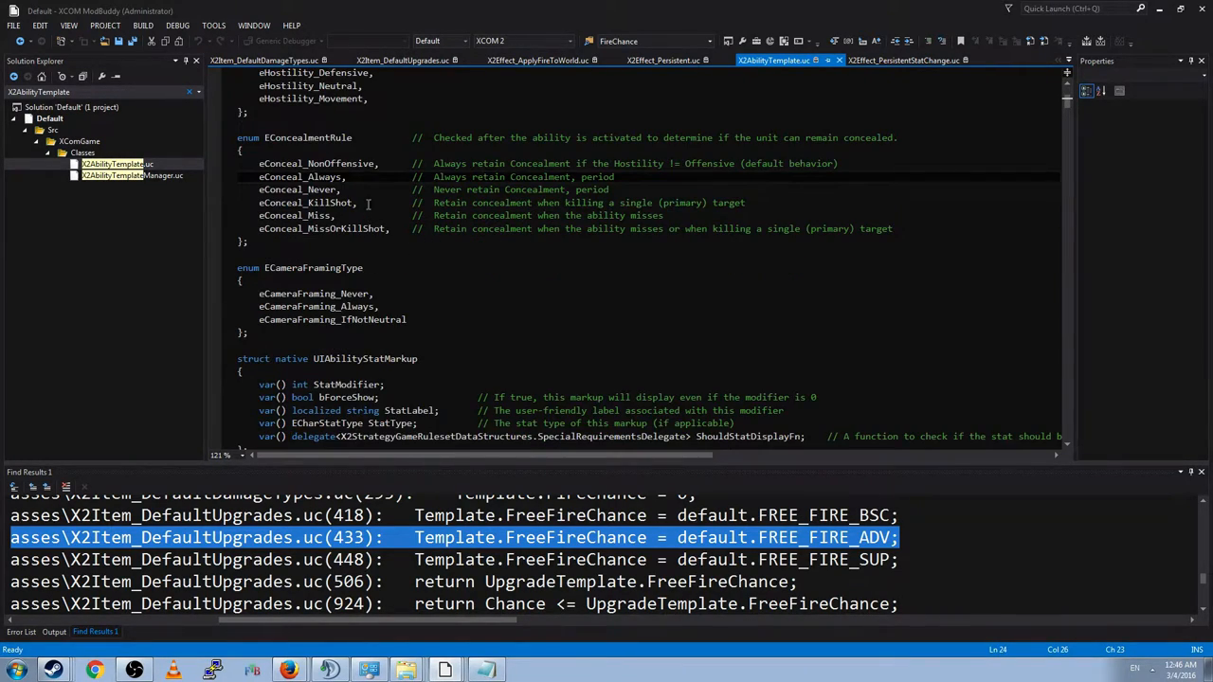
scroll("down", 3)
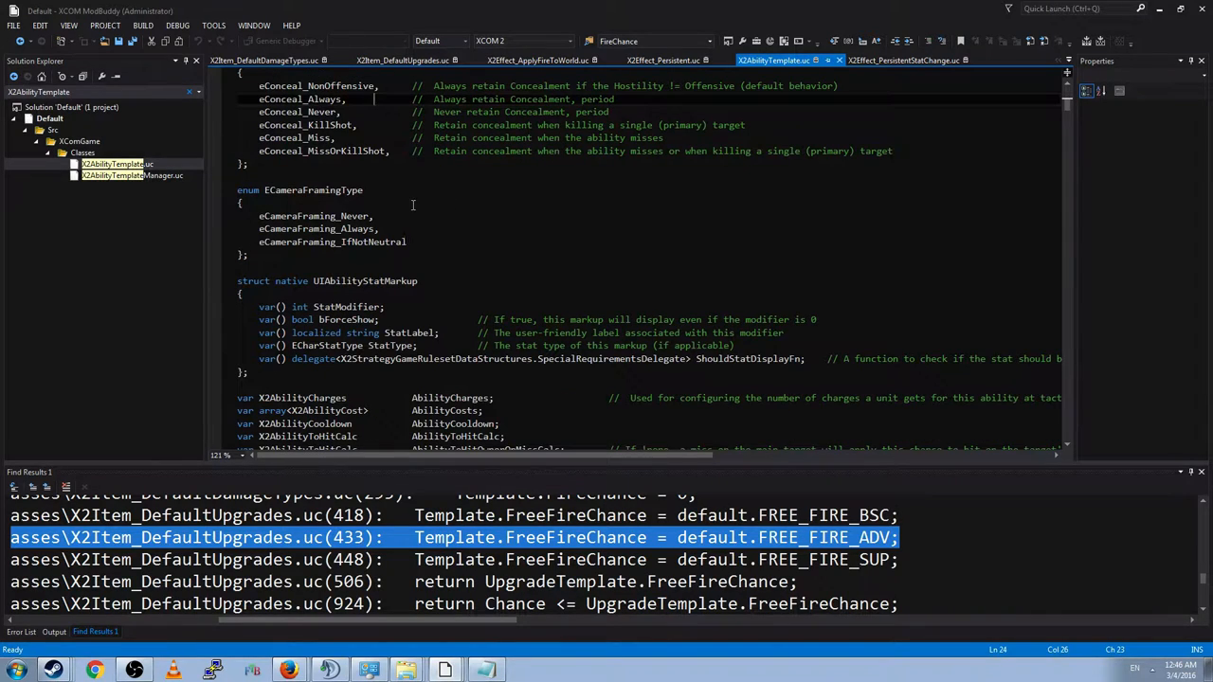
scroll("down", 3)
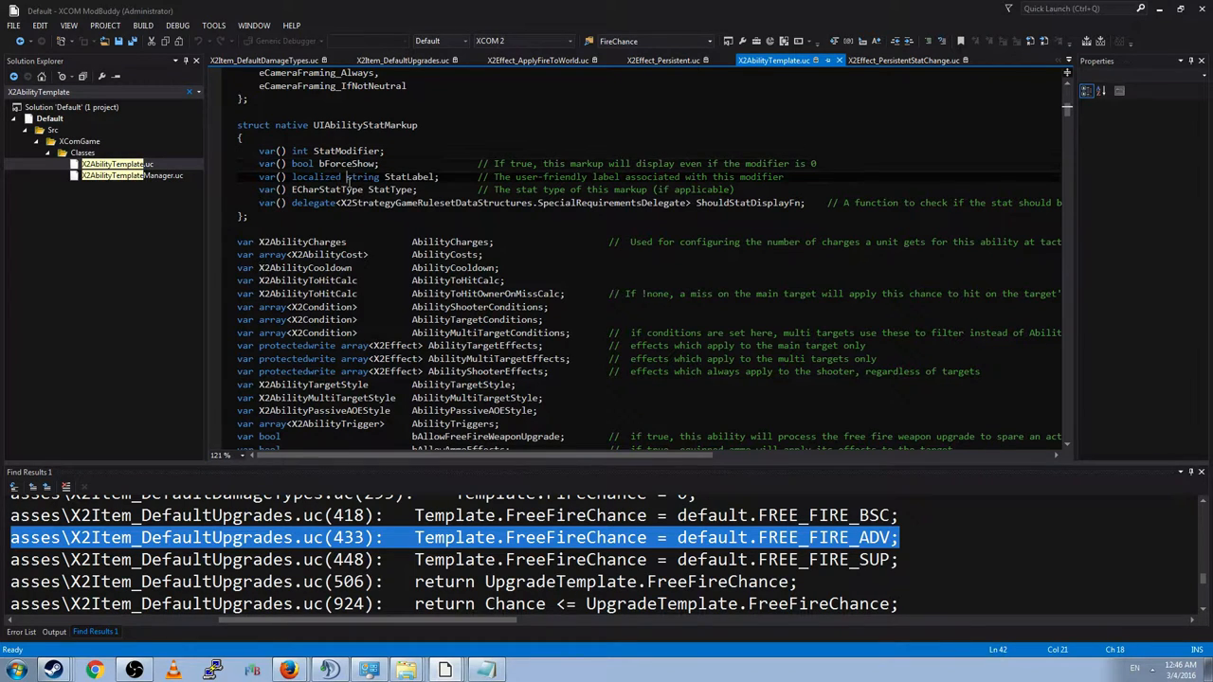
scroll("down", 3)
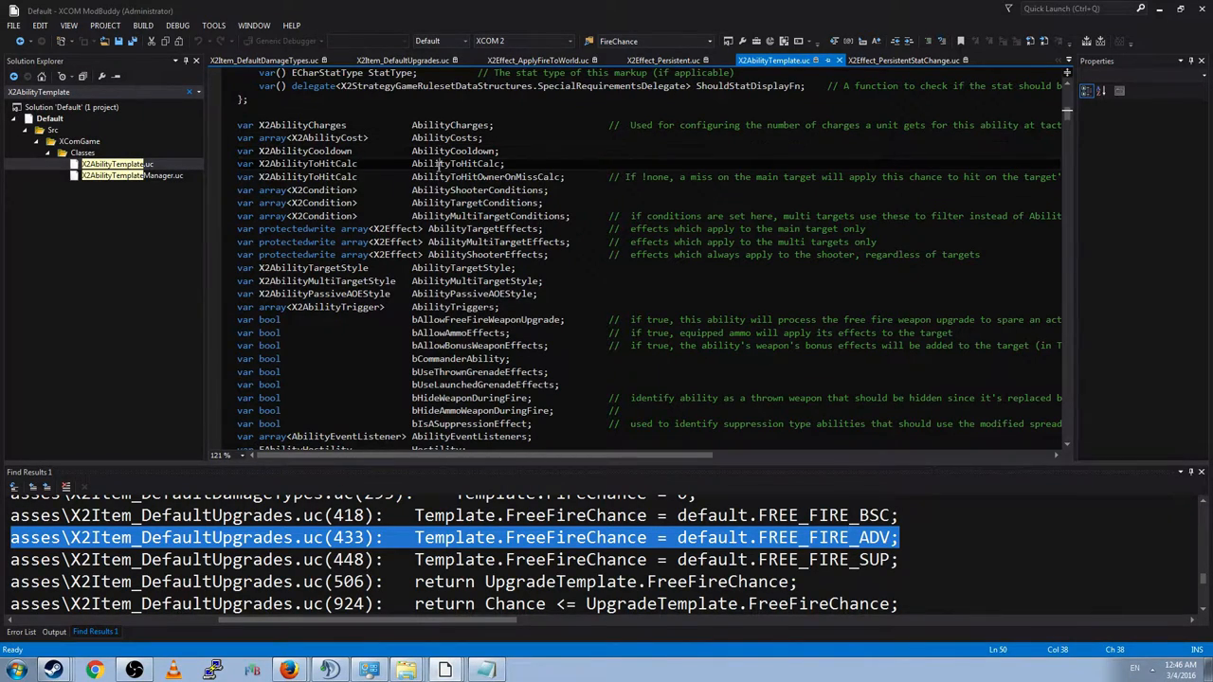
mouse_move(442, 209)
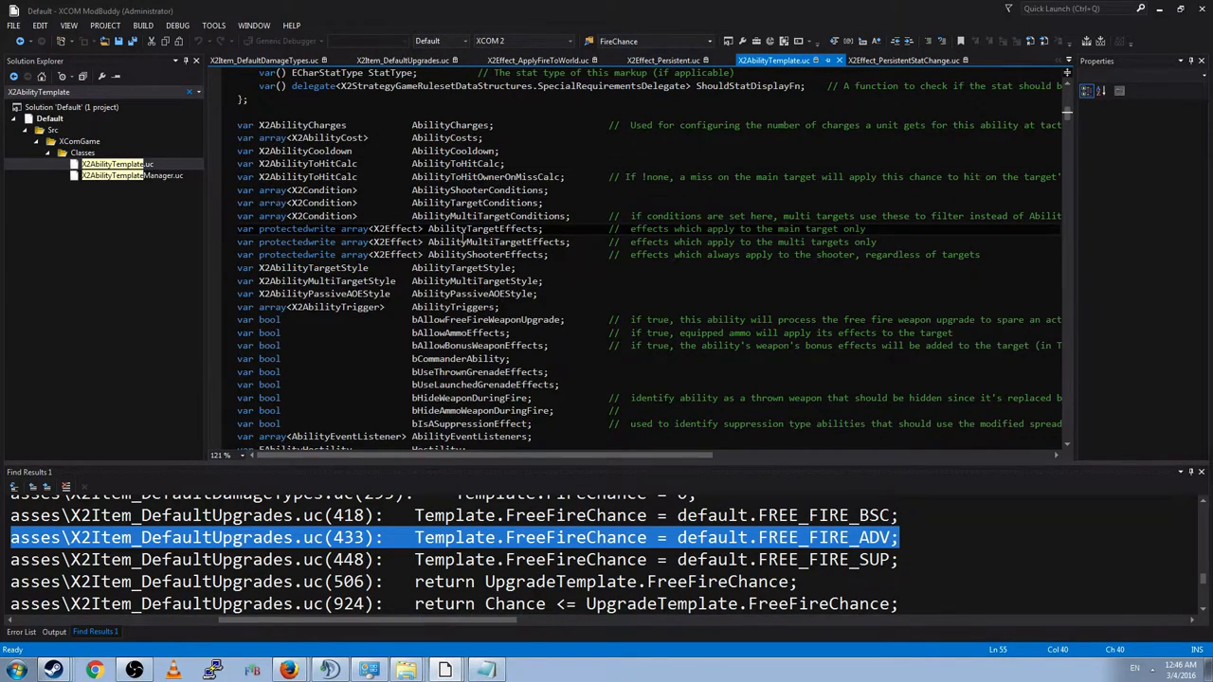
Step: Review the LW_SMGPack X2Ability_SMGAbilities source down to AddSMGConventionalBonusAbility
left_click(478, 228)
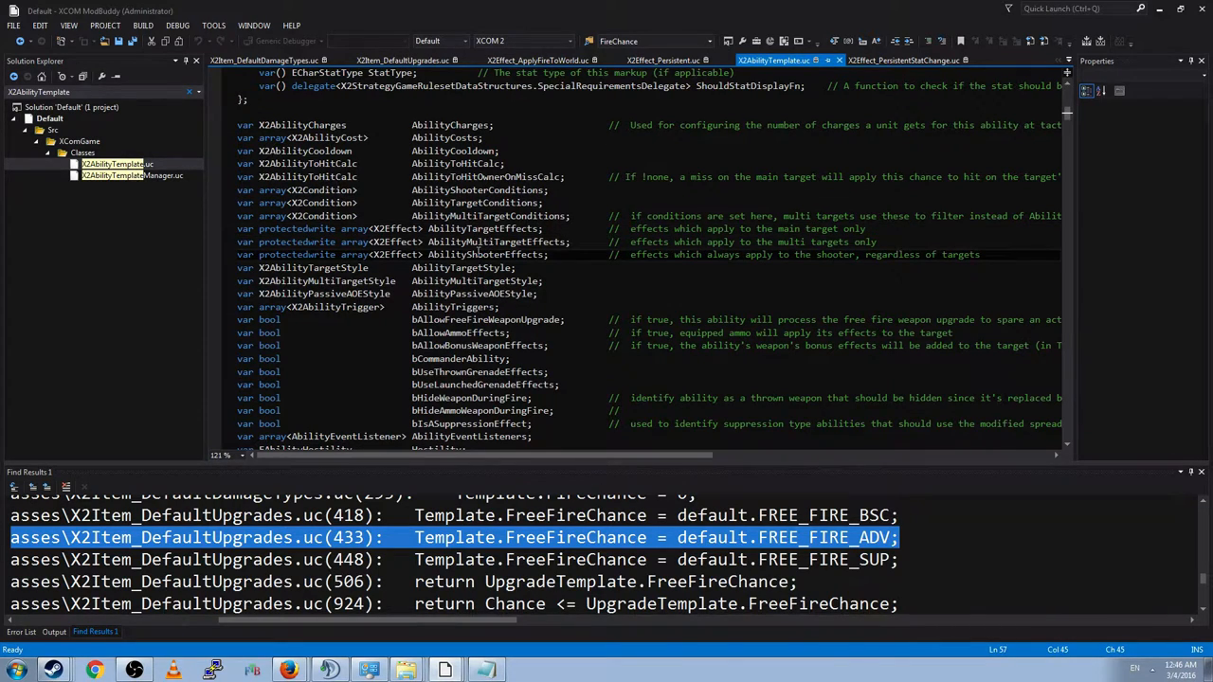
scroll("down", 3)
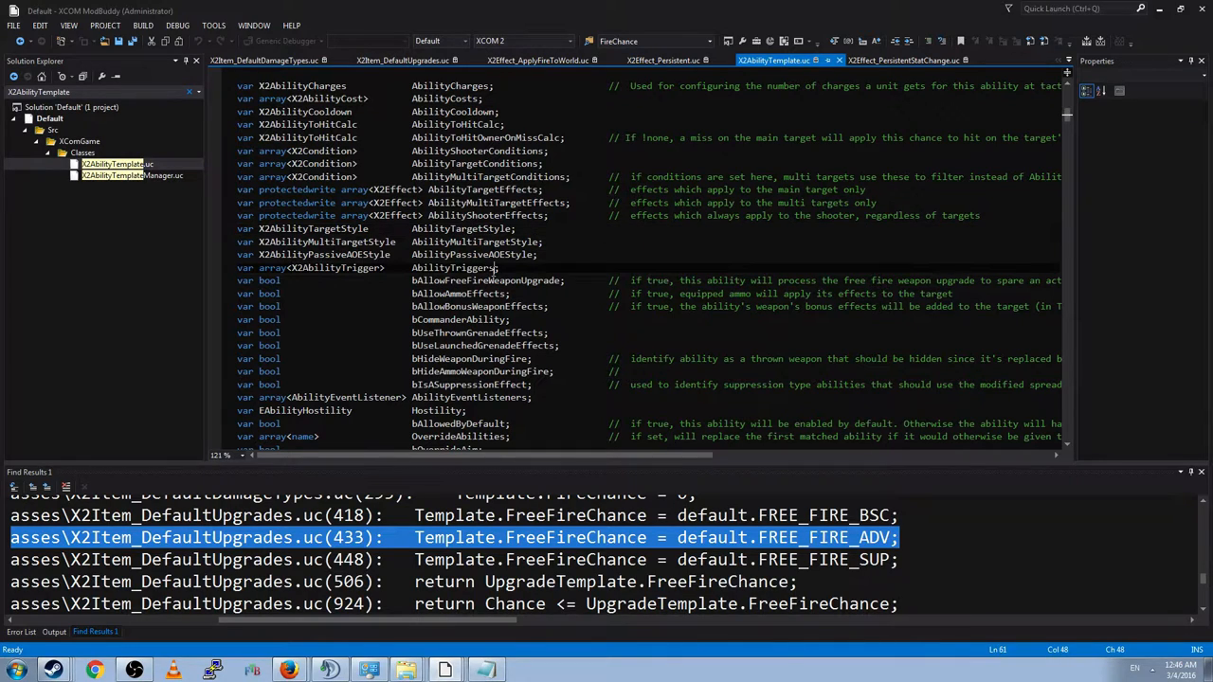
scroll("down", 3)
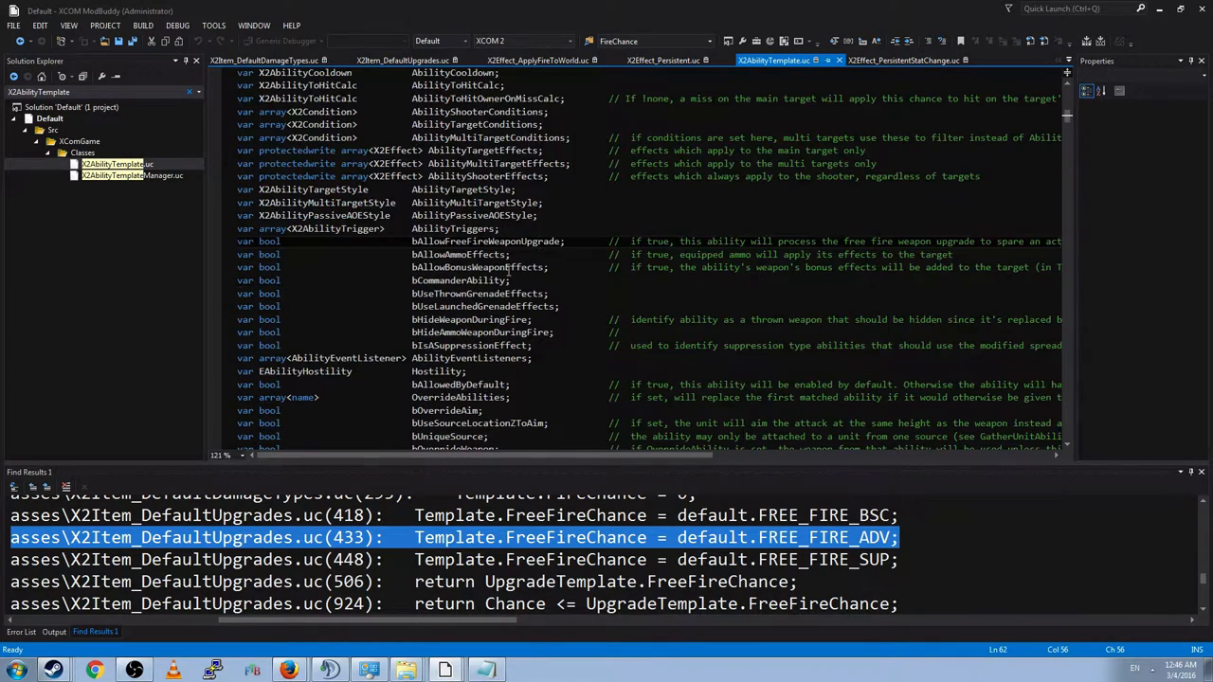
scroll("down", 3)
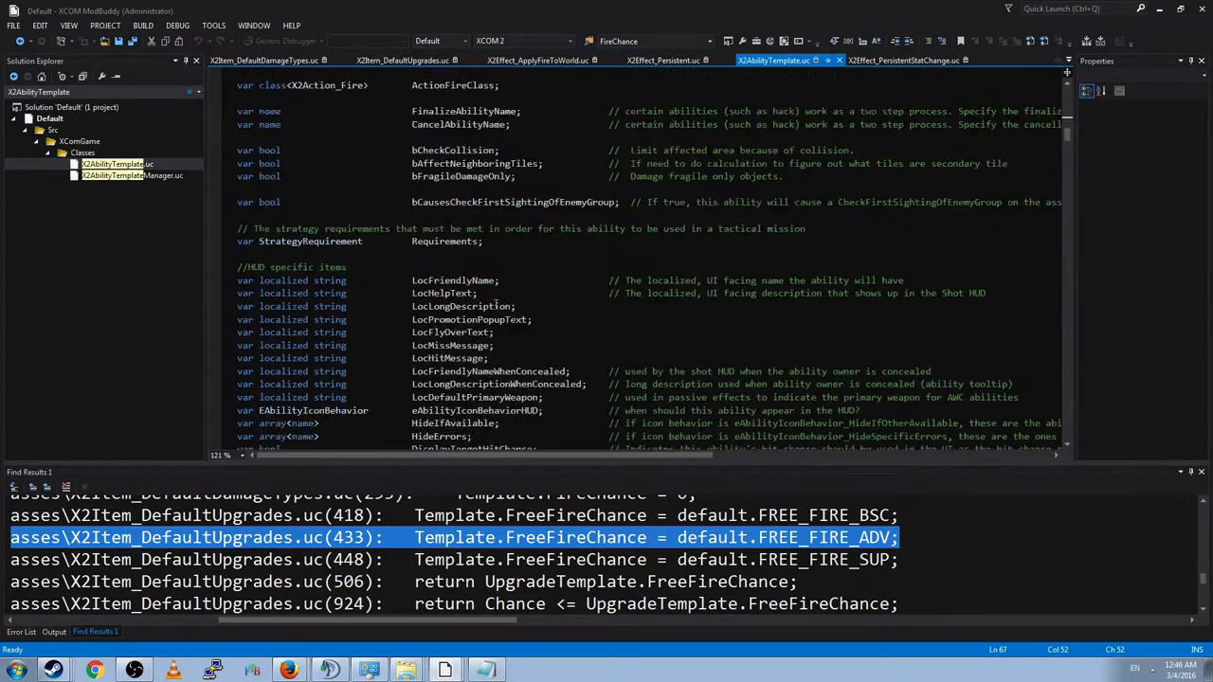
scroll("down", 3)
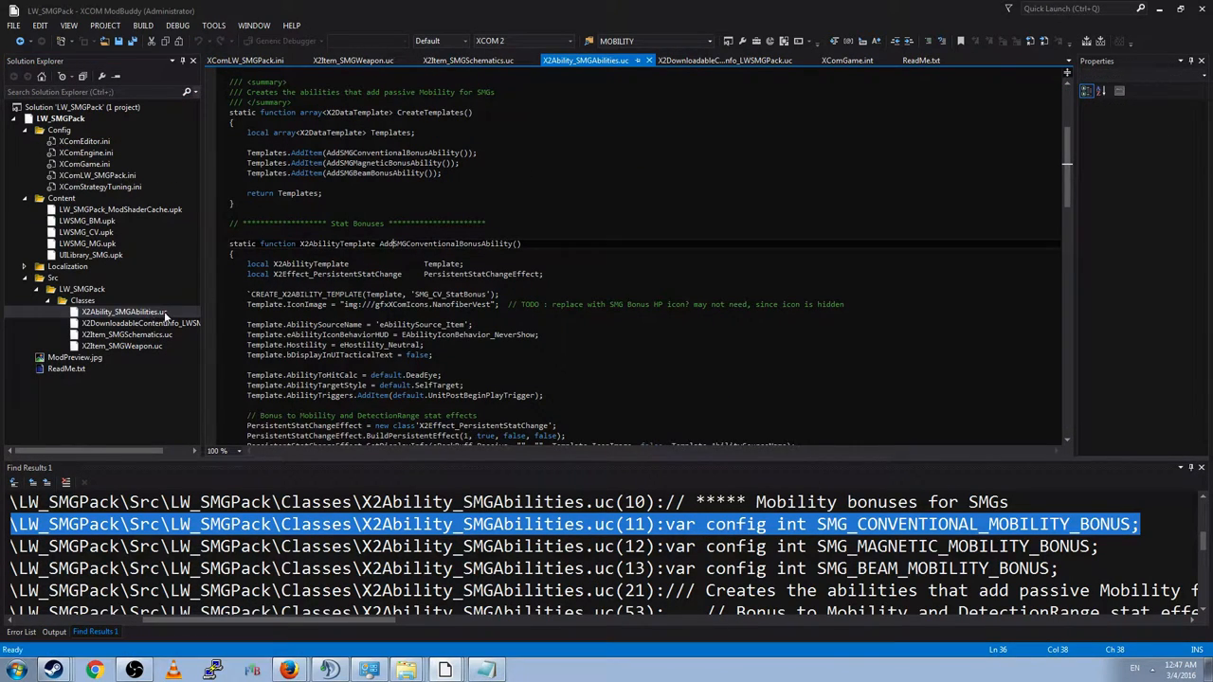
Step: Search X2Effect and read X2Effect_PersistentStatChange's AddPersistentStatChange and OnEffectAdded functions
scroll("down", 3)
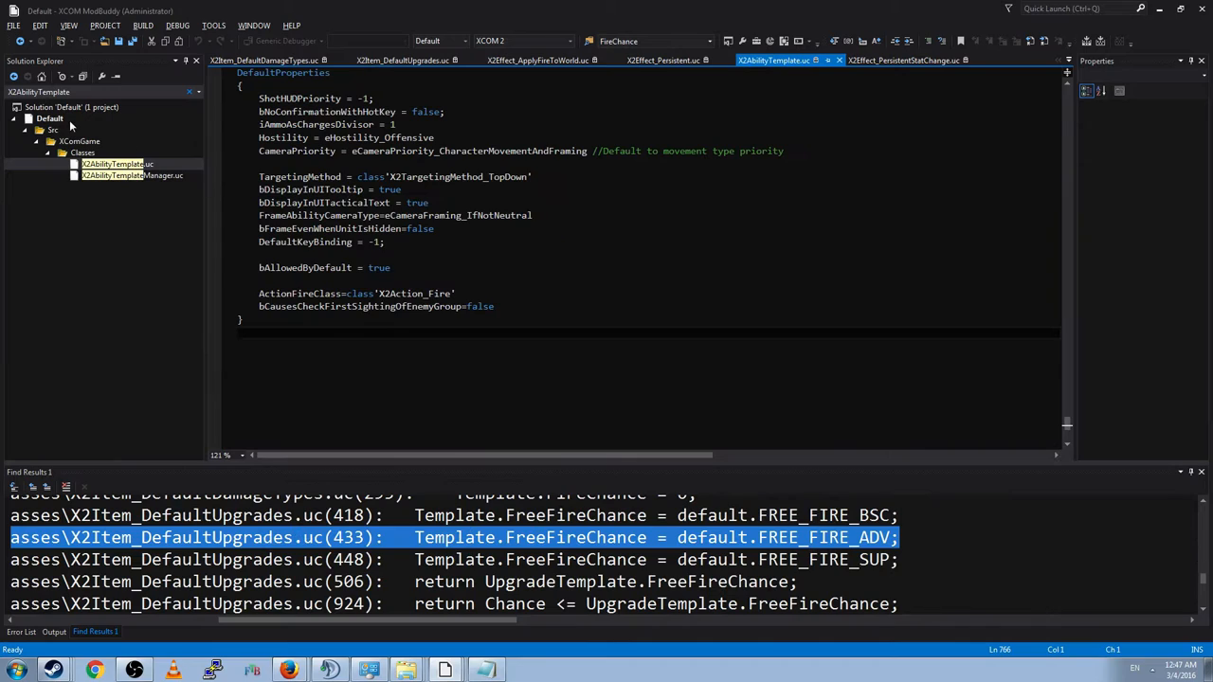
left_click(114, 163)
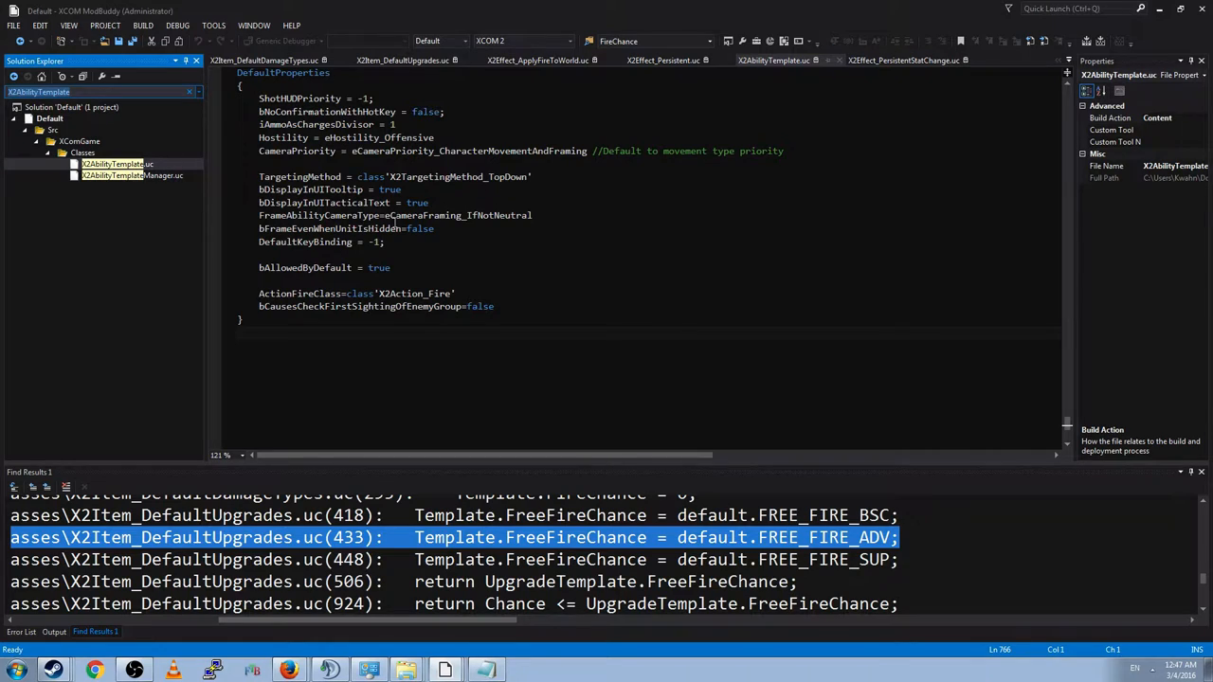
type("X2Effect")
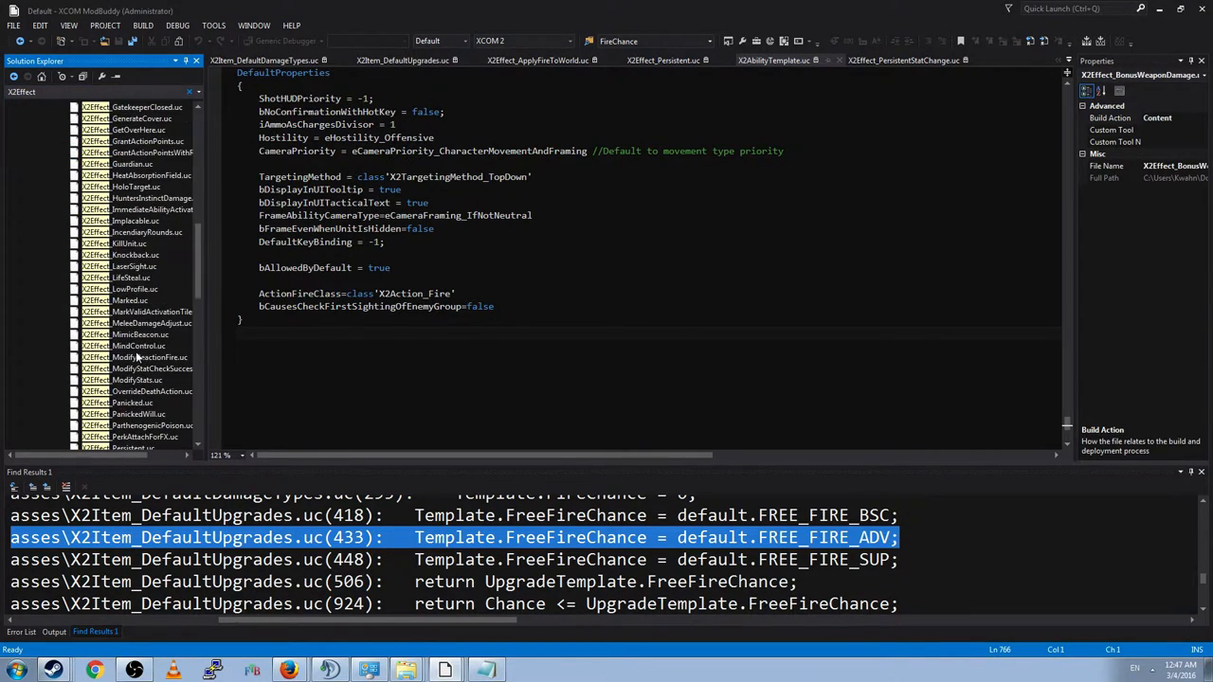
scroll("down", 3)
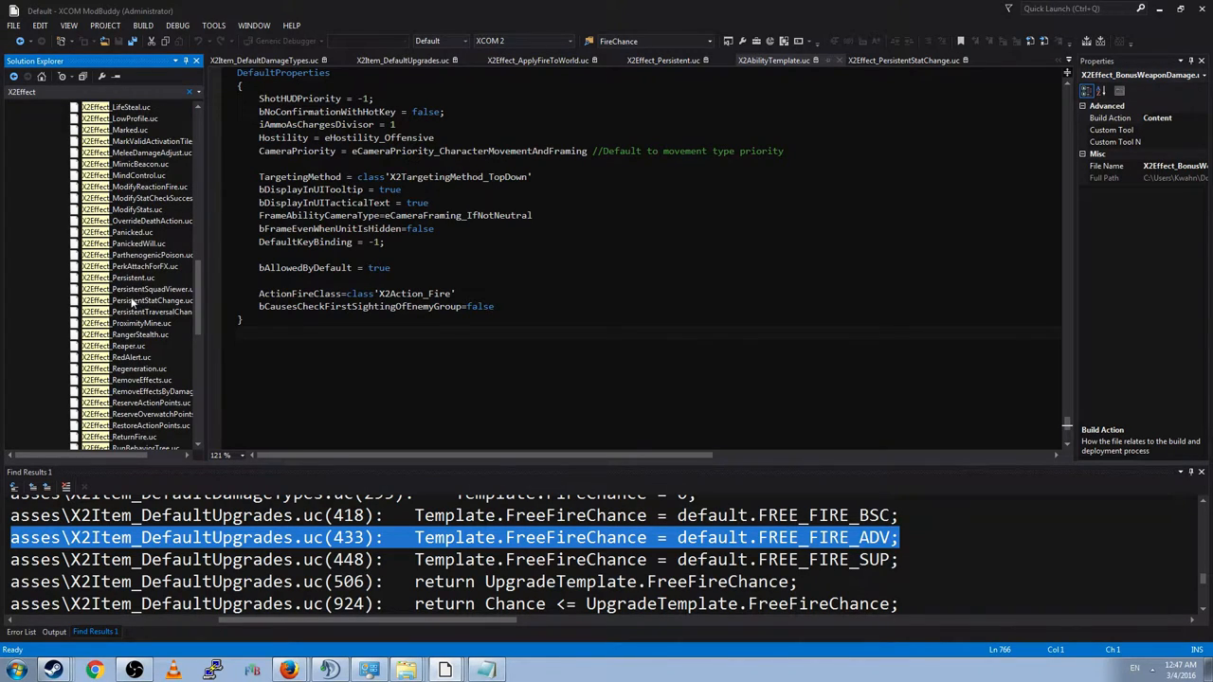
left_click(901, 59)
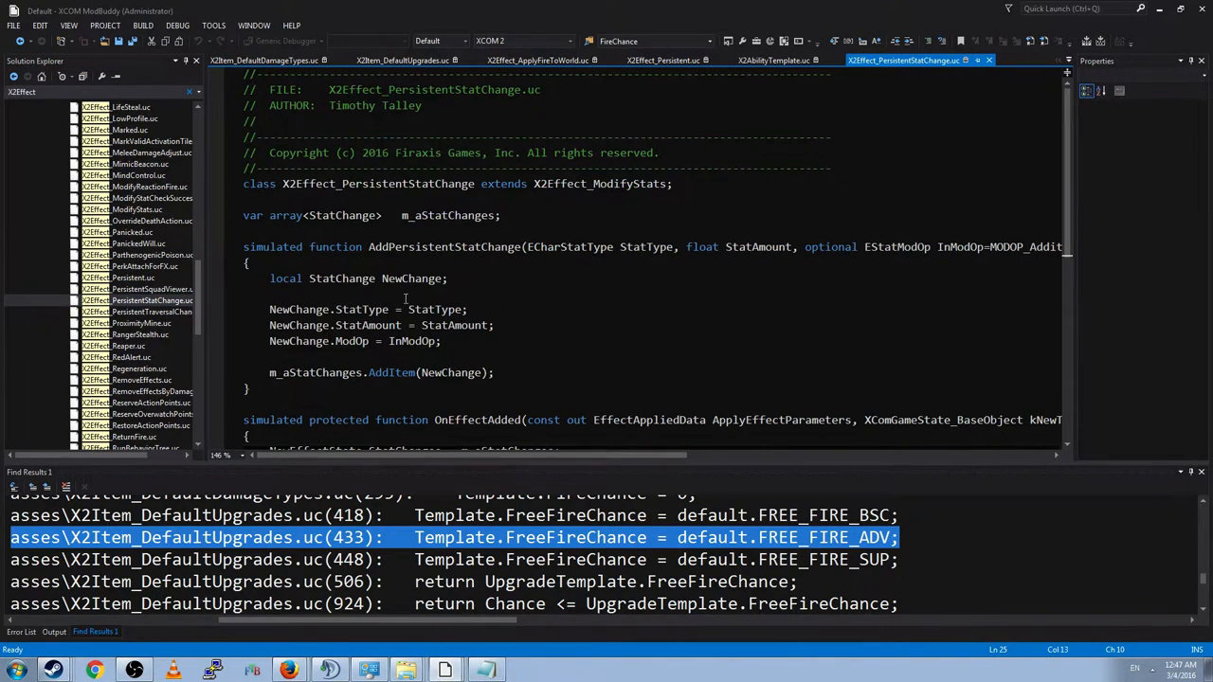
left_click(403, 309)
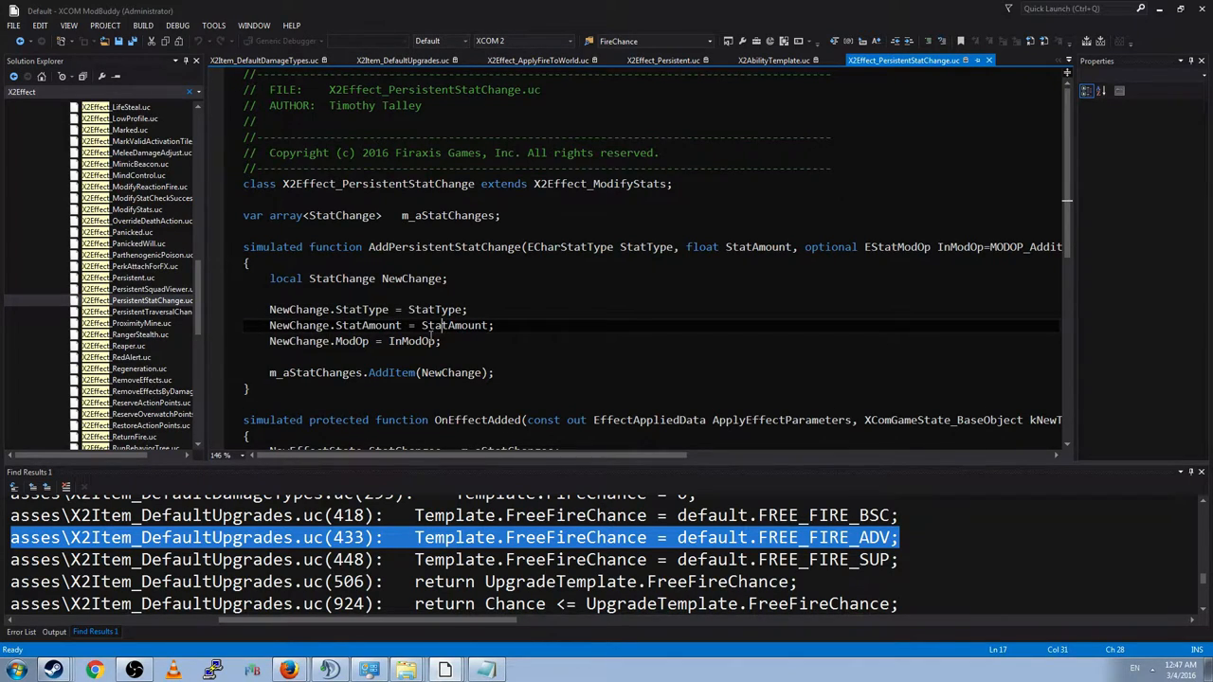
scroll("down", 3)
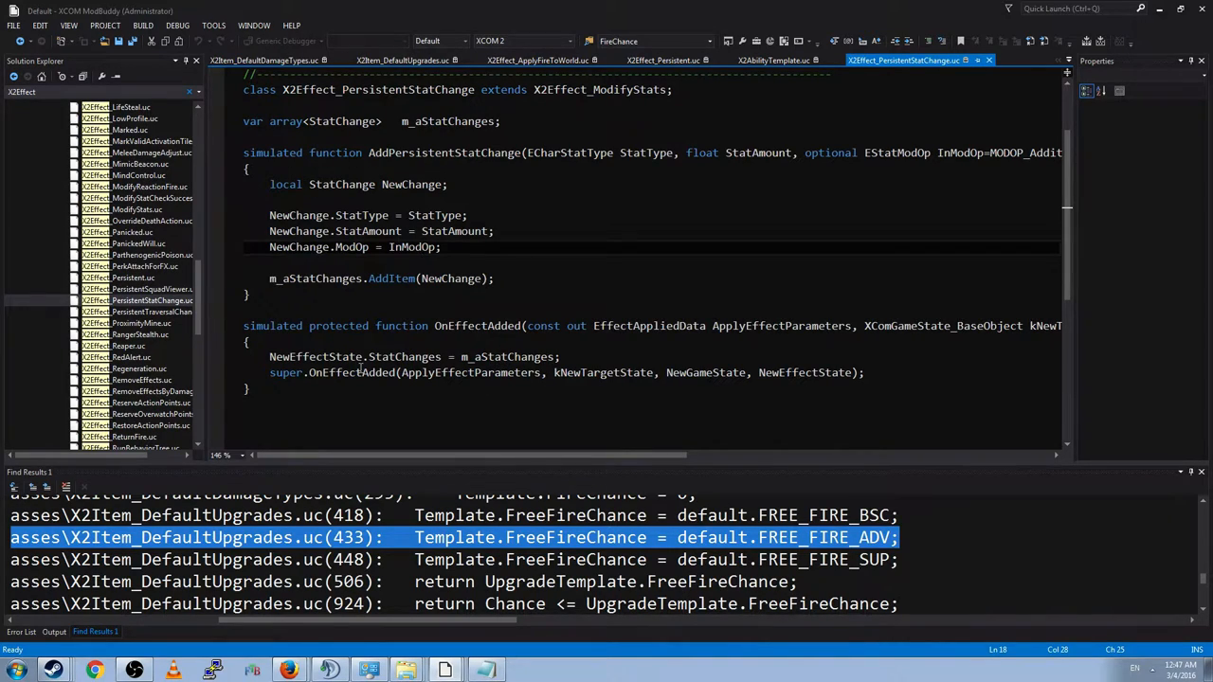
mouse_move(487, 364)
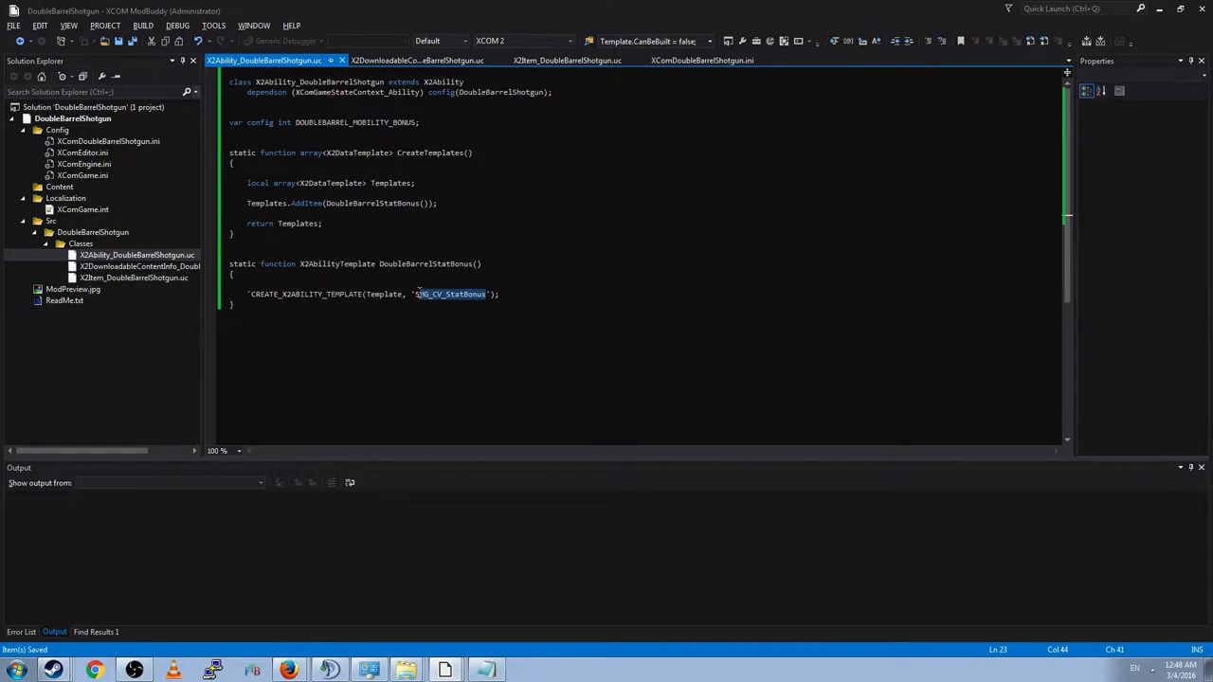
Step: Replace the copied SMG_CV_StatBonus template name with DoubleBarrelStatBonus in CREATE_X2ABILITY_TEMPLATE
key("Delete")
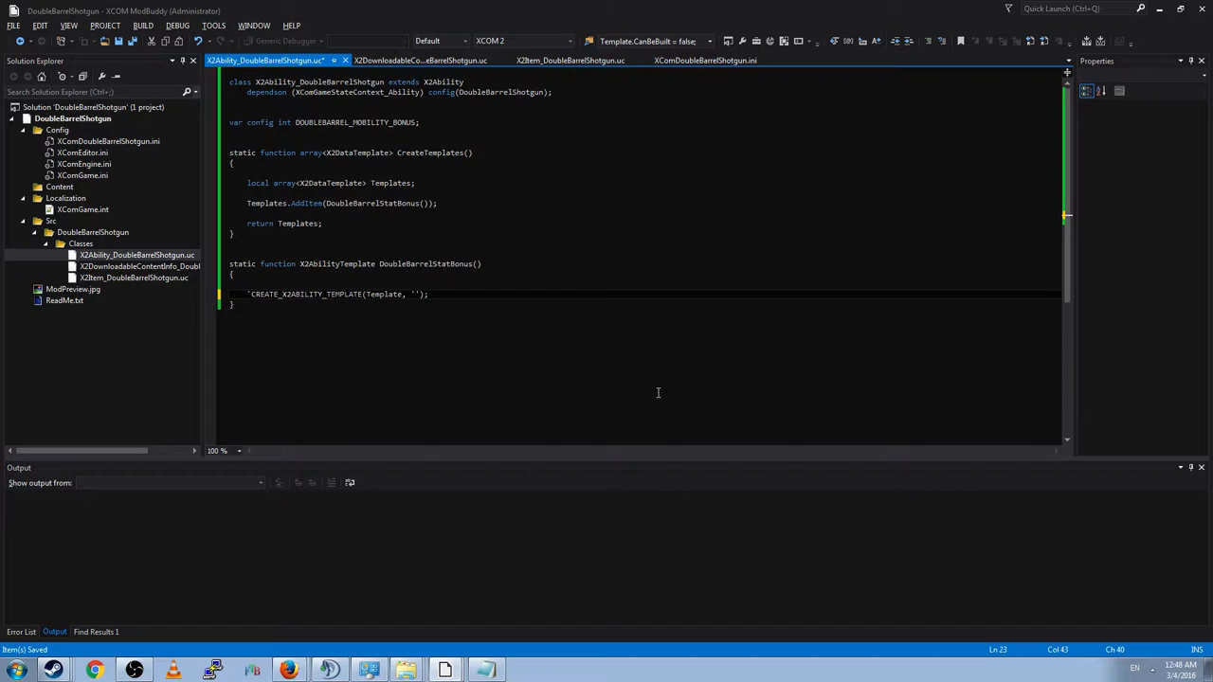
type("DoubleBarrel")
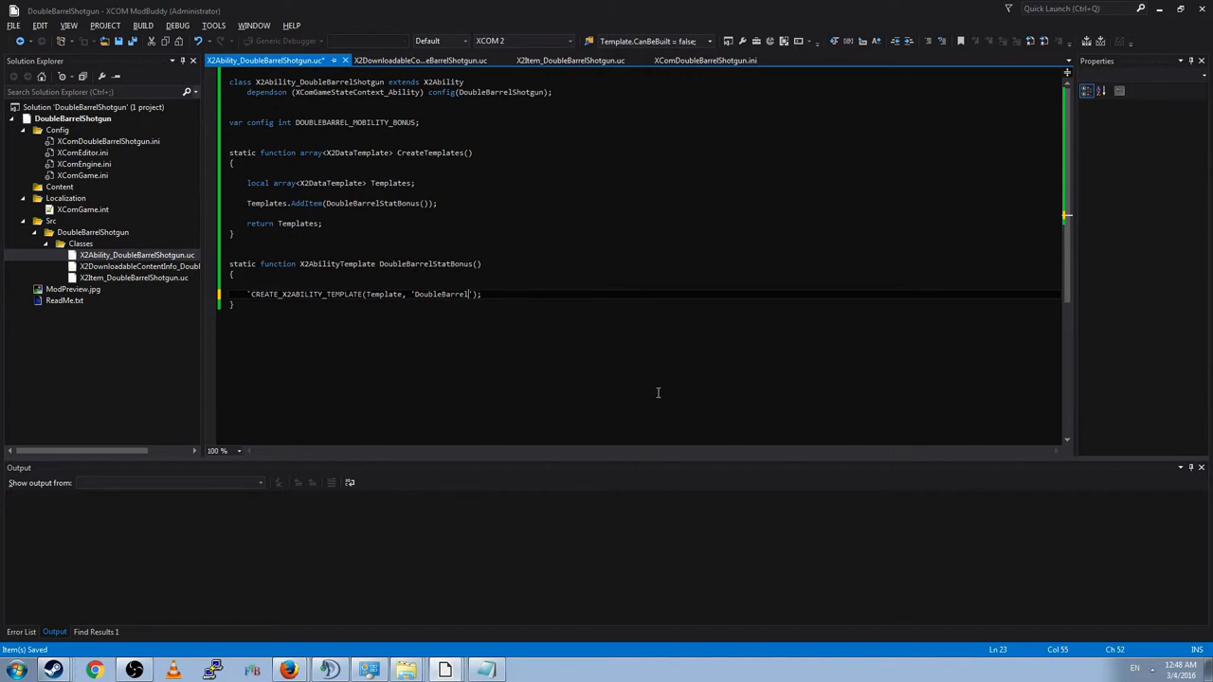
type("StatBonus")
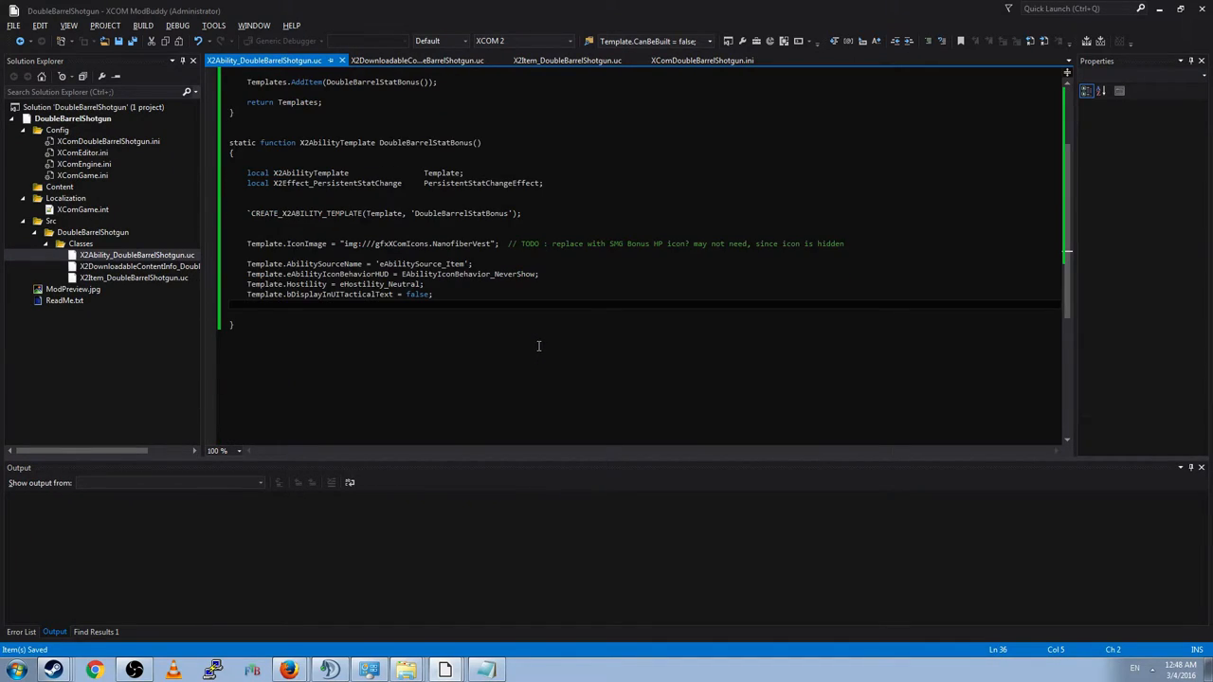
mouse_move(535, 342)
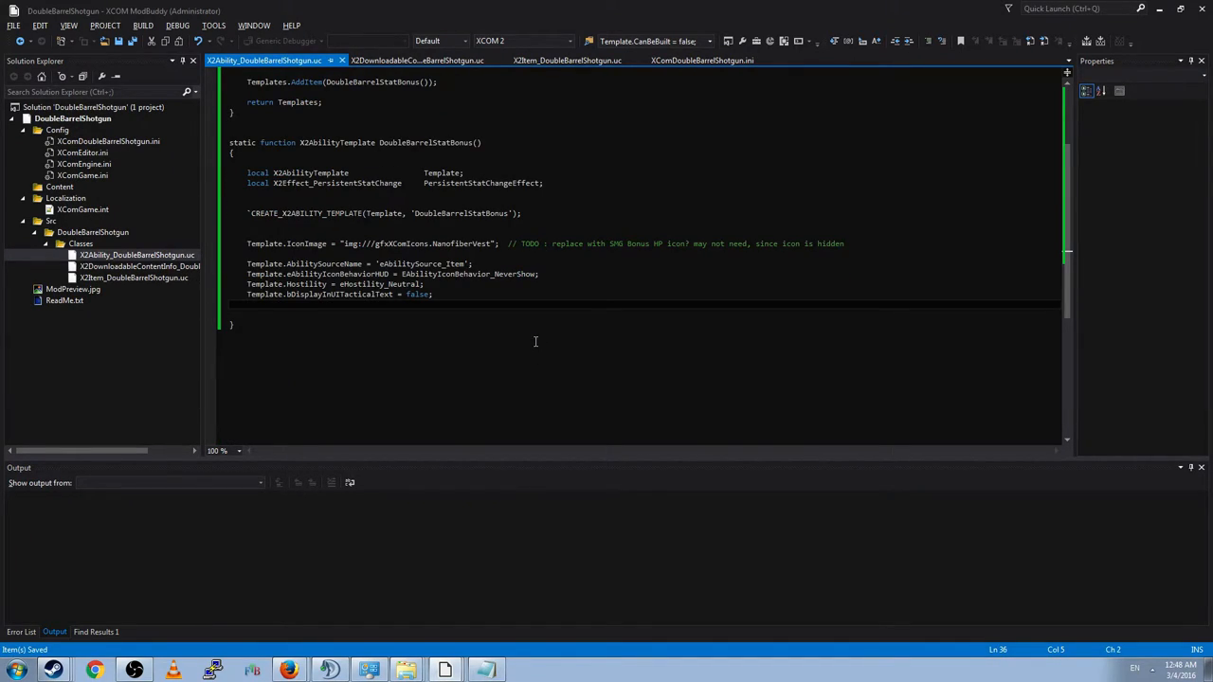
mouse_move(741, 306)
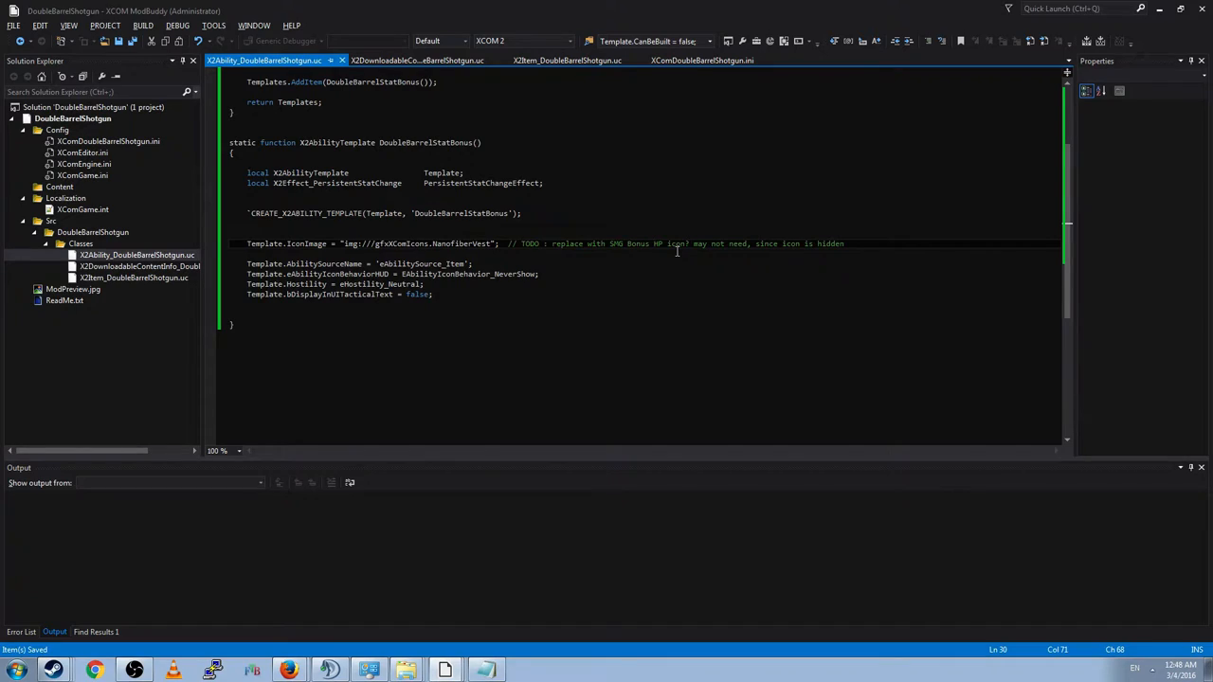
mouse_move(514, 268)
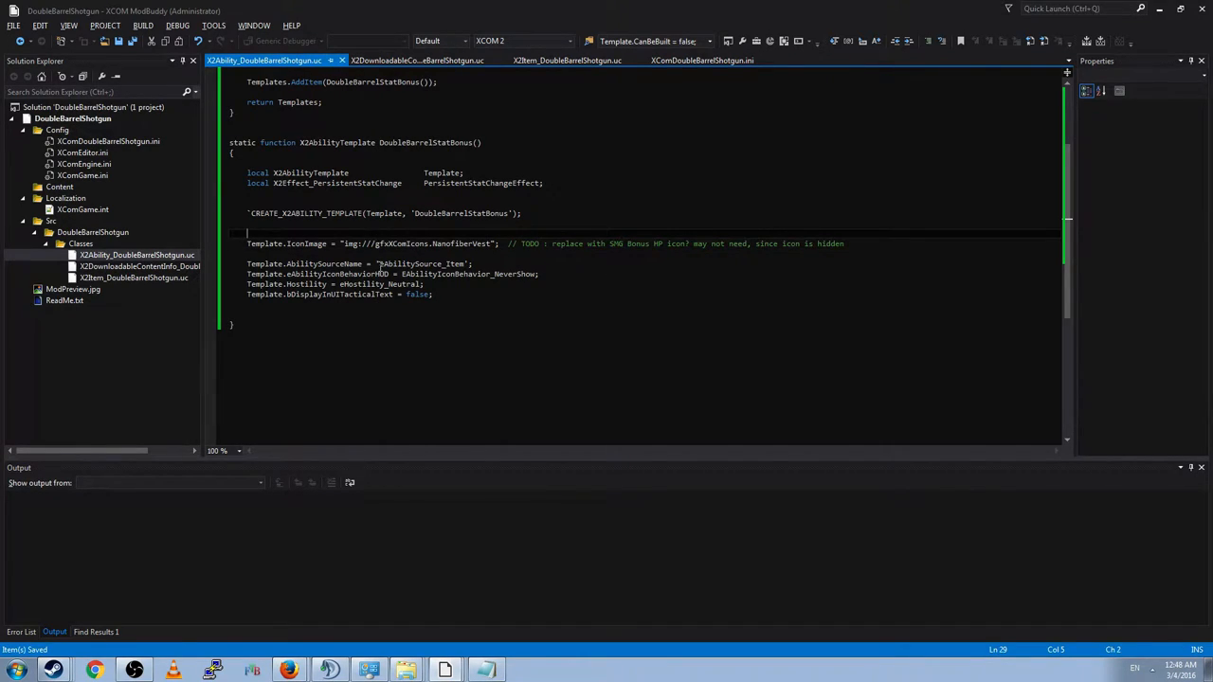
Step: View the SMG bonus ability's targeting, trigger and stat-change setup in X2Ability_SMGAbilities
left_click(378, 264)
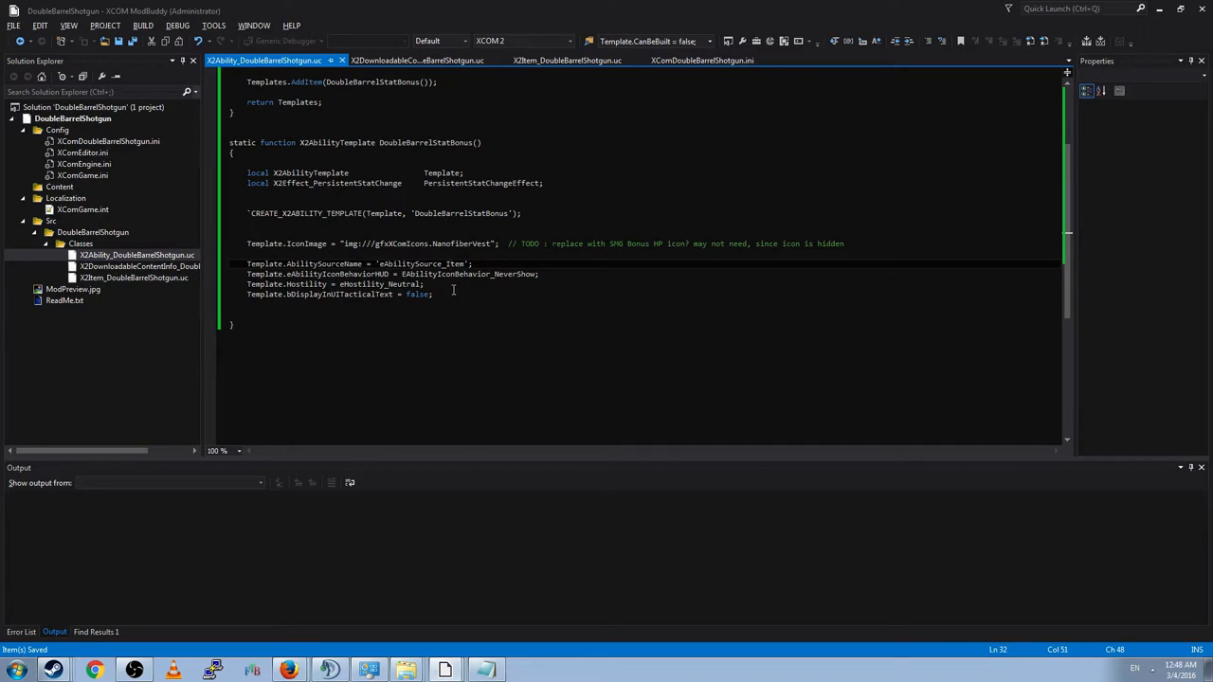
left_click(524, 274)
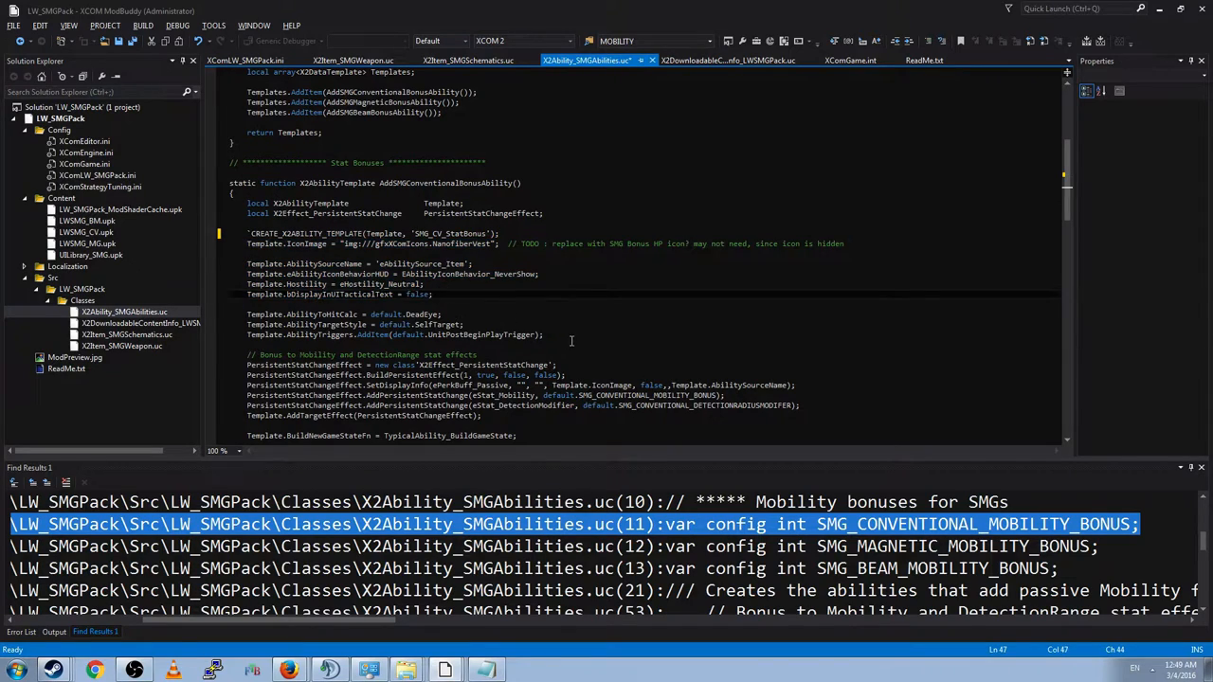
Step: Select the SMG ability's AbilityToHitCalc, AbilityTargetStyle and AbilityTriggers lines for copying into DoubleBarrelStatBonus
left_click_drag(247, 314, 546, 335)
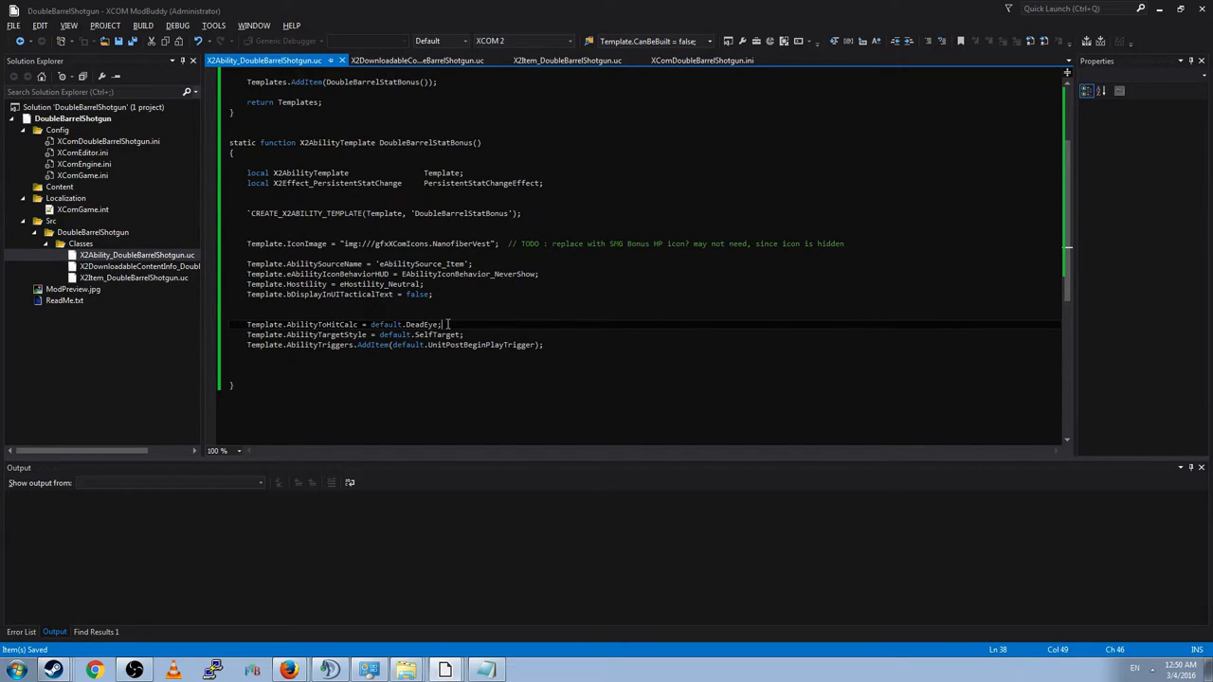
double_click(423, 324)
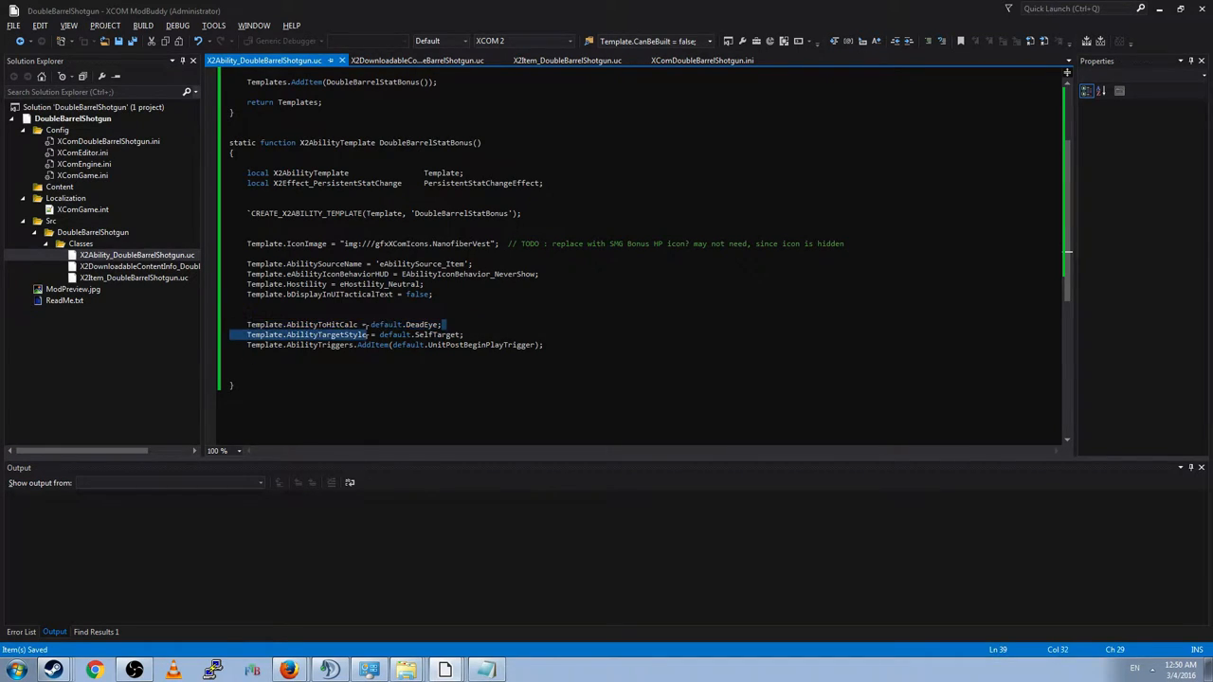
left_click(442, 324)
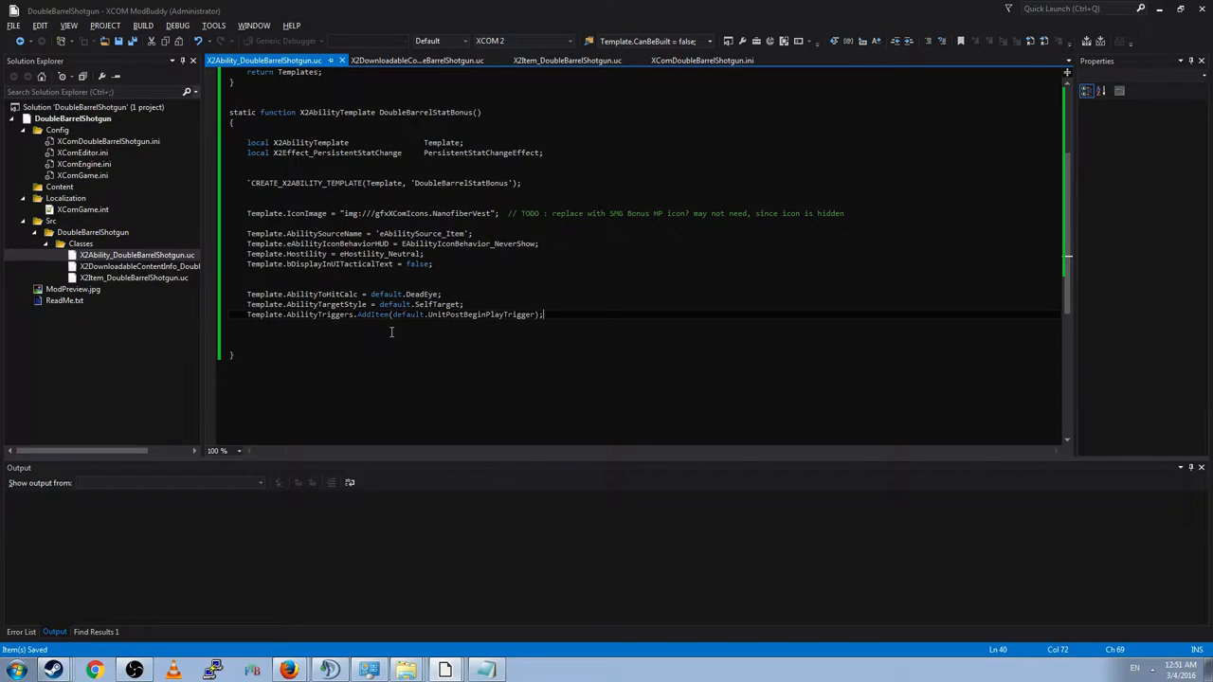
mouse_move(527, 332)
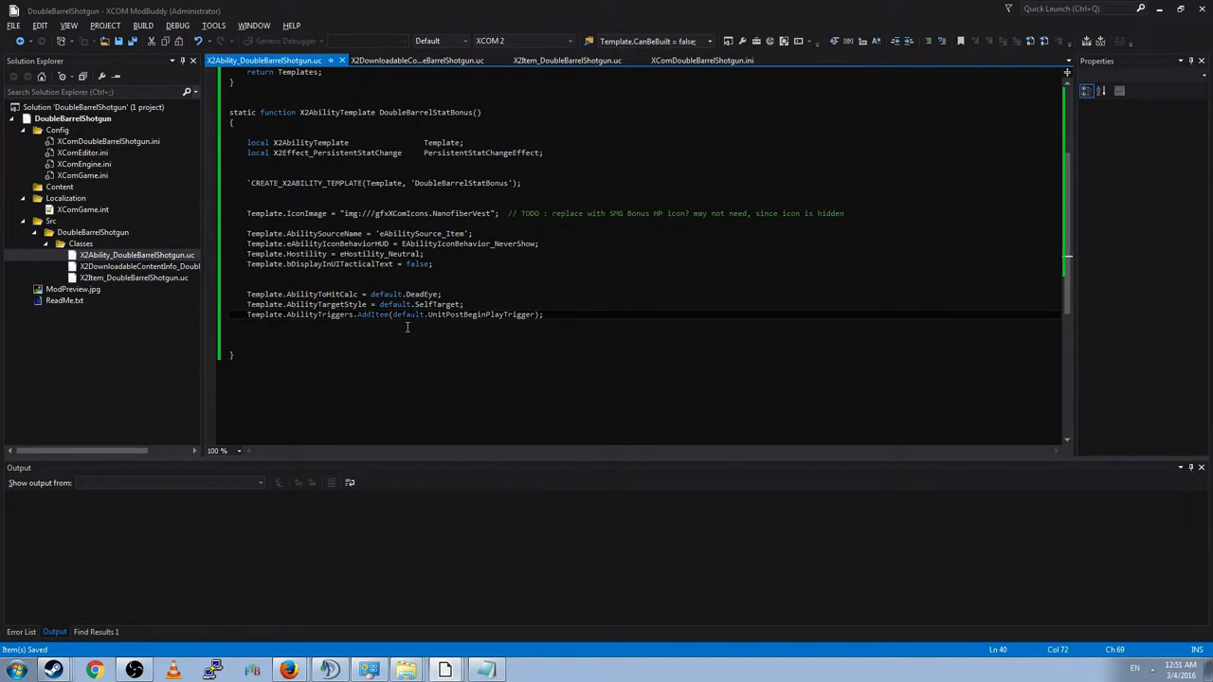
mouse_move(507, 309)
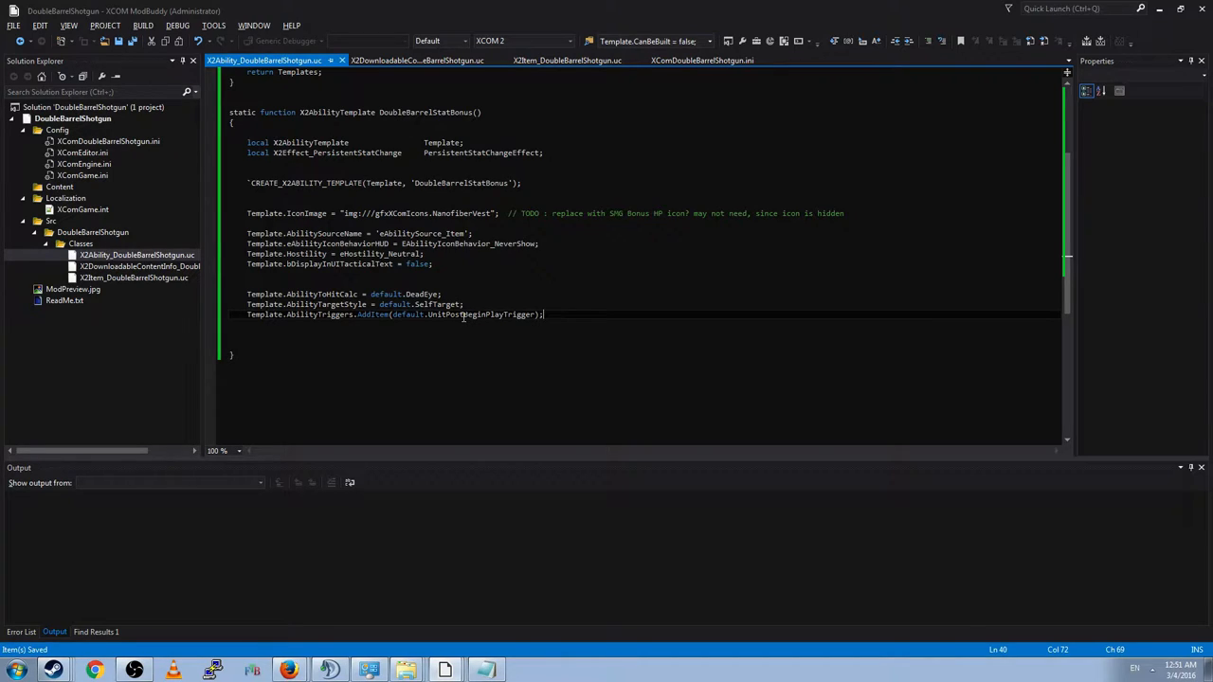
mouse_move(432, 327)
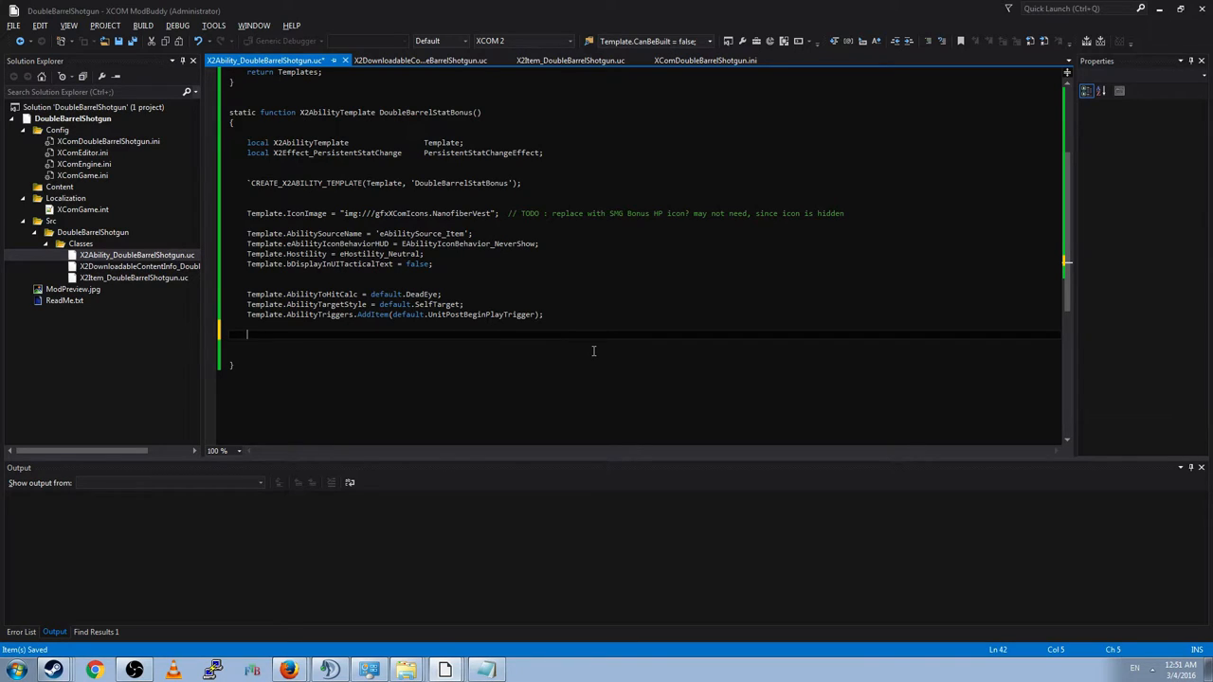
Step: Create PersistentStatChangeEffect as a new X2Effect_PersistentStatChange after the trigger line
type("PersistentStatChangeEffect = new class'X2Effect_PersistentStatChange';")
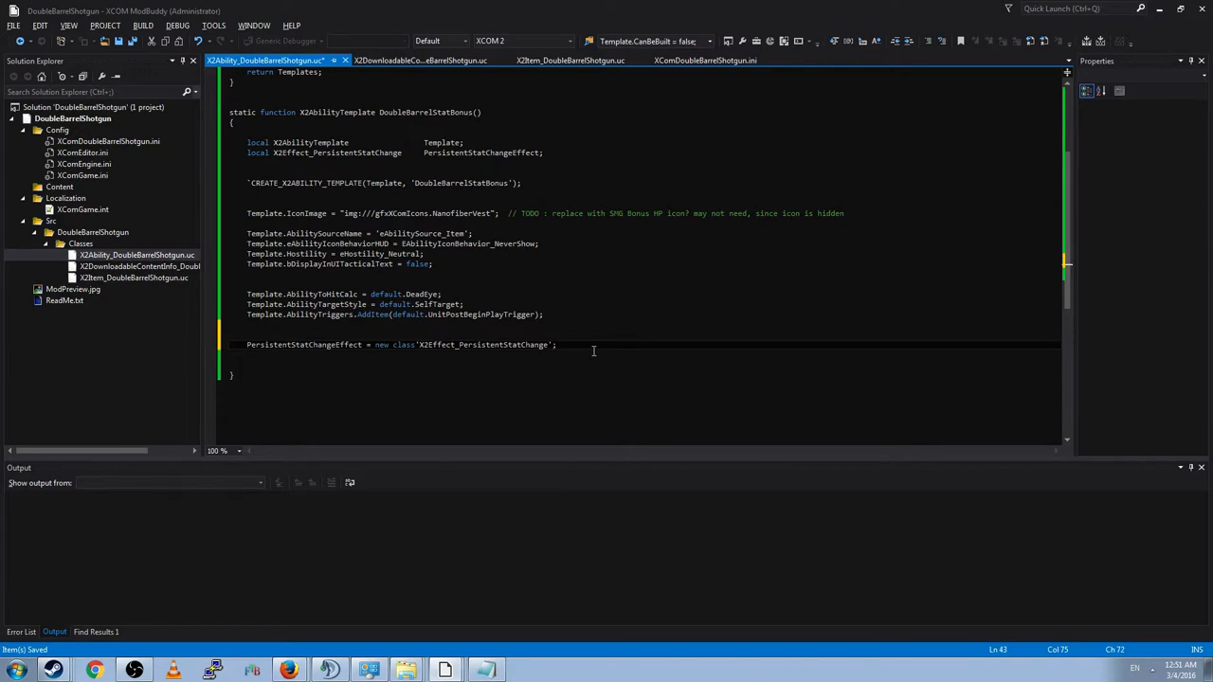
mouse_move(341, 357)
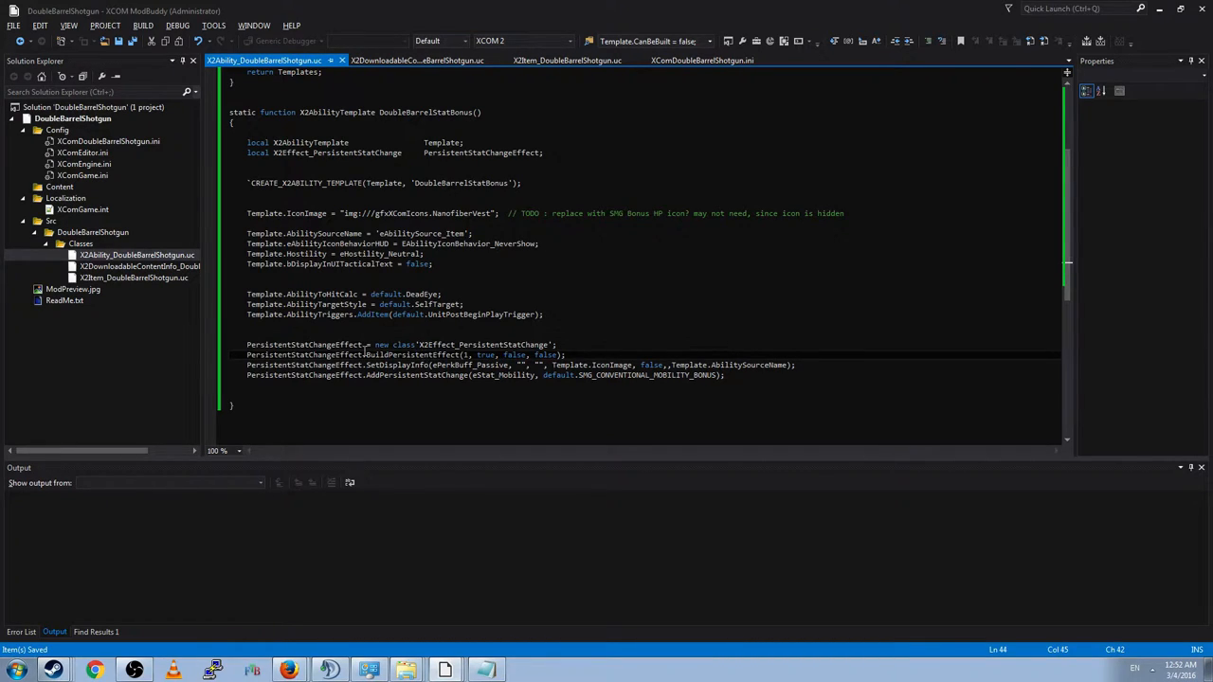
mouse_move(427, 355)
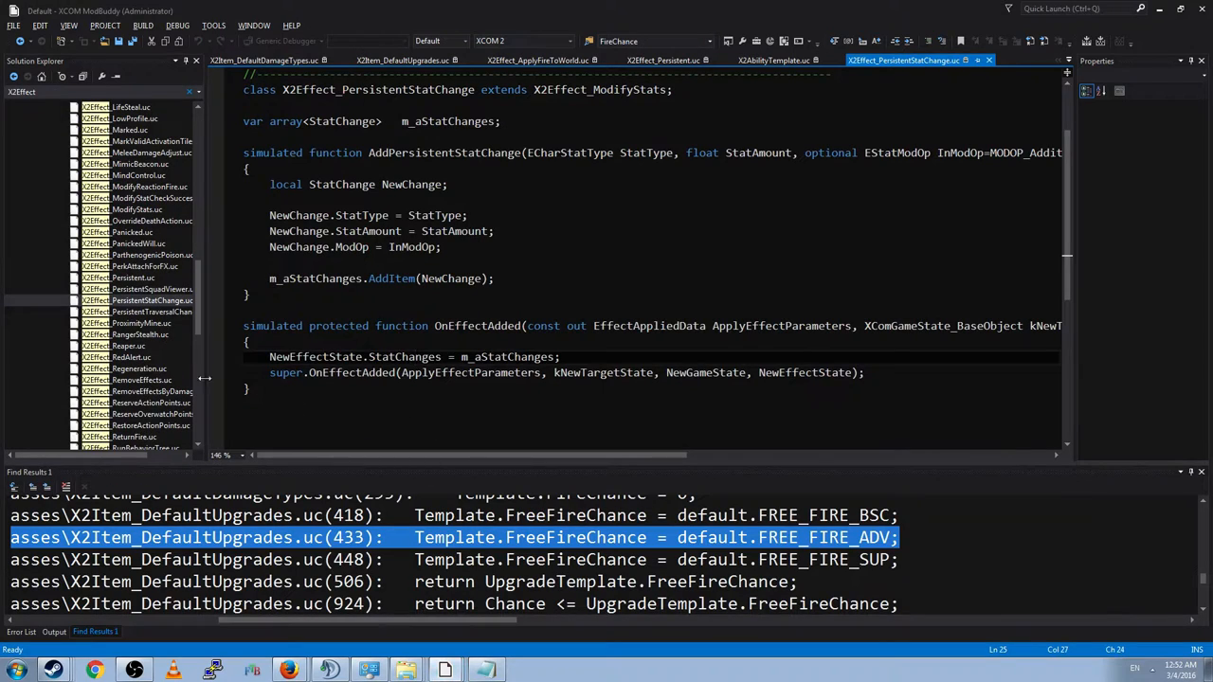
Step: View X2Effect_ModifyStats.uc, then locate and open the base game's X2Effect_Persistent.uc source
left_click(149, 301)
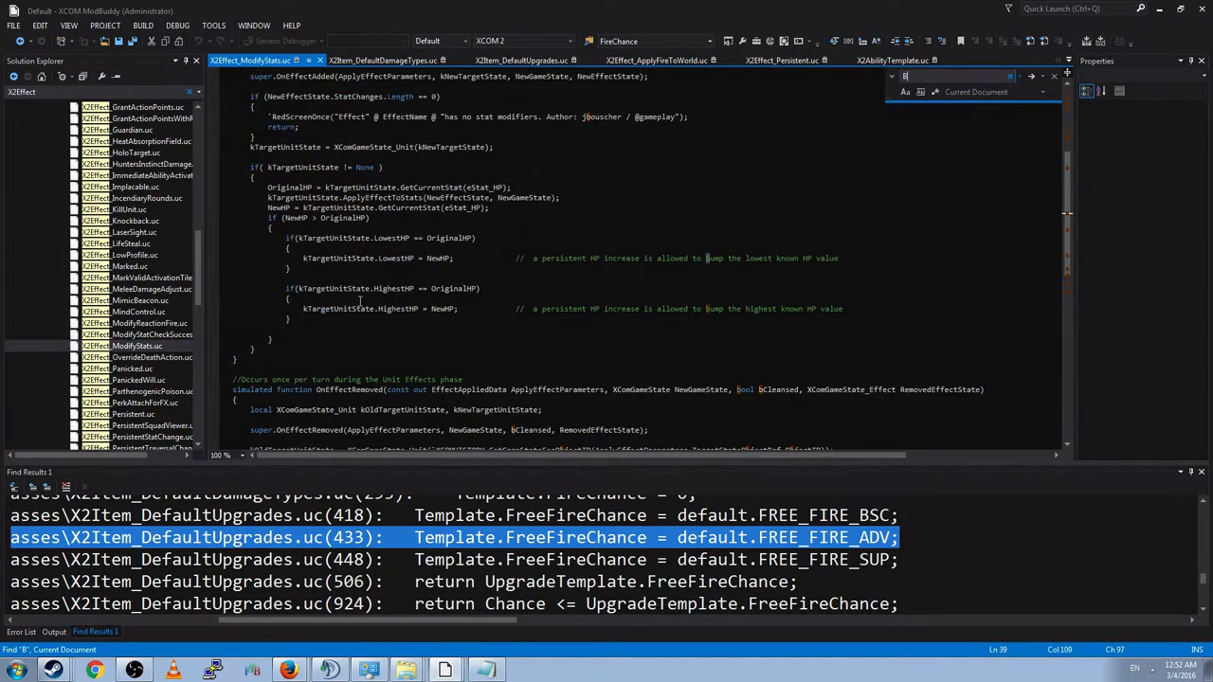
type("Build")
left_click(103, 92)
type("_Persistent")
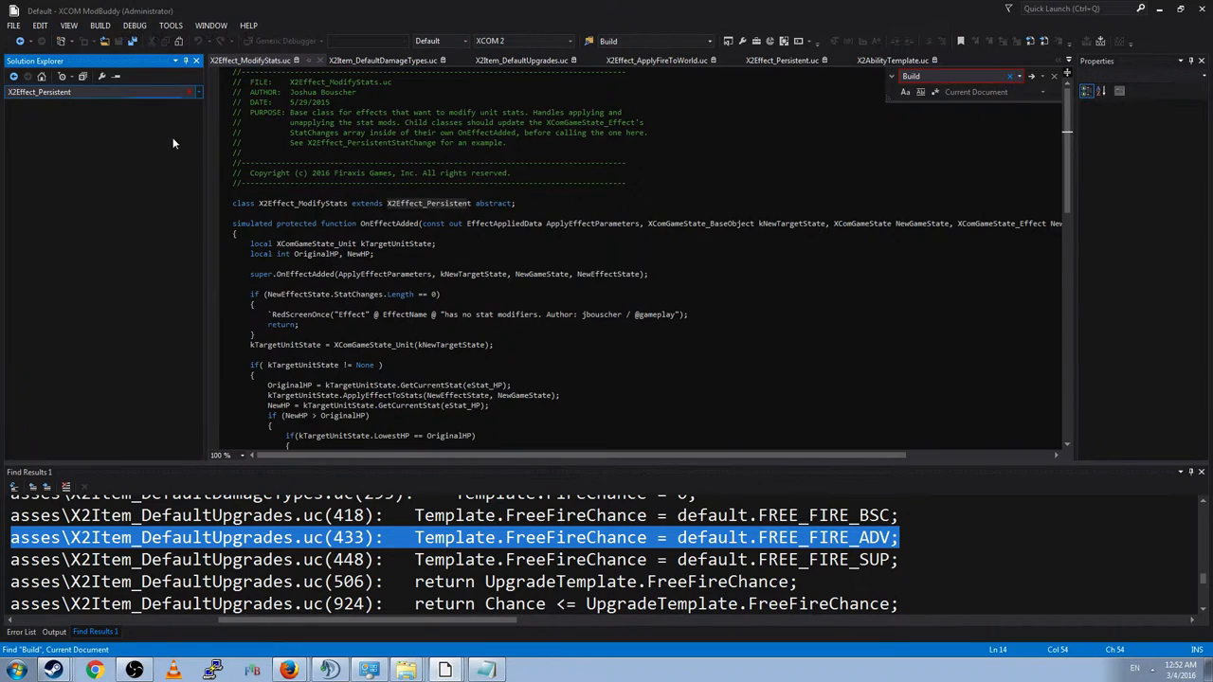
left_click(119, 163)
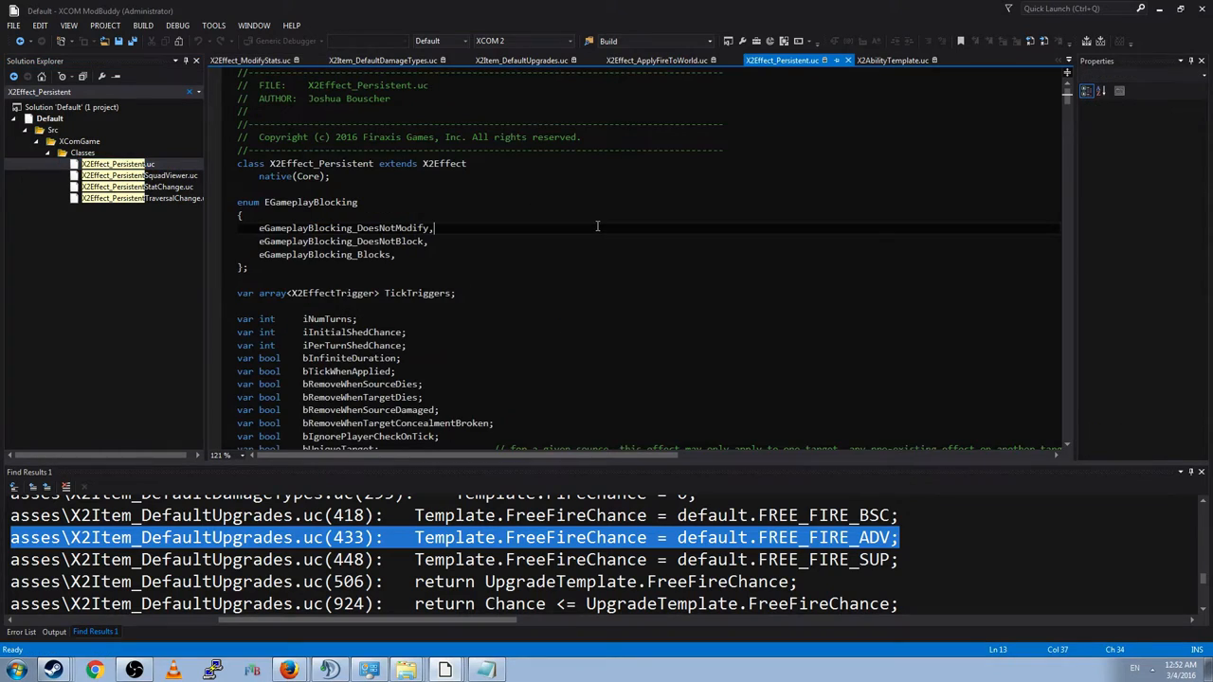
Step: Find "Build" in X2Effect_Persistent.uc and land on the BuildPersistentEffect definition
type("Build")
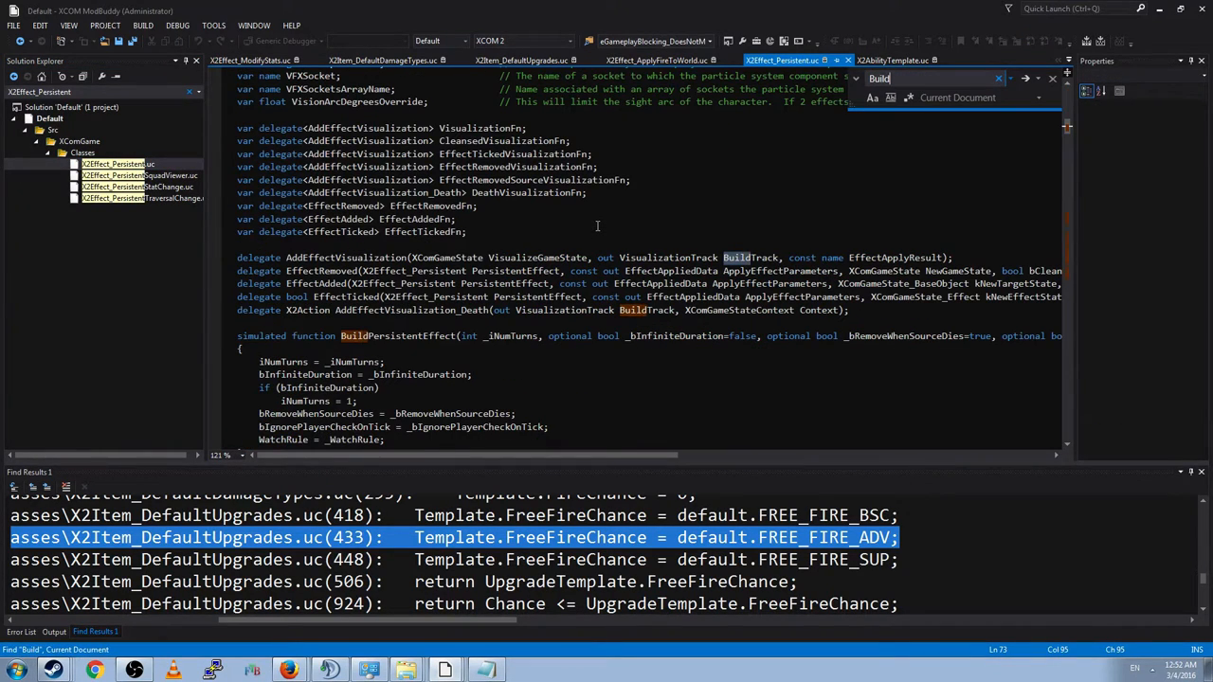
scroll("down", 3)
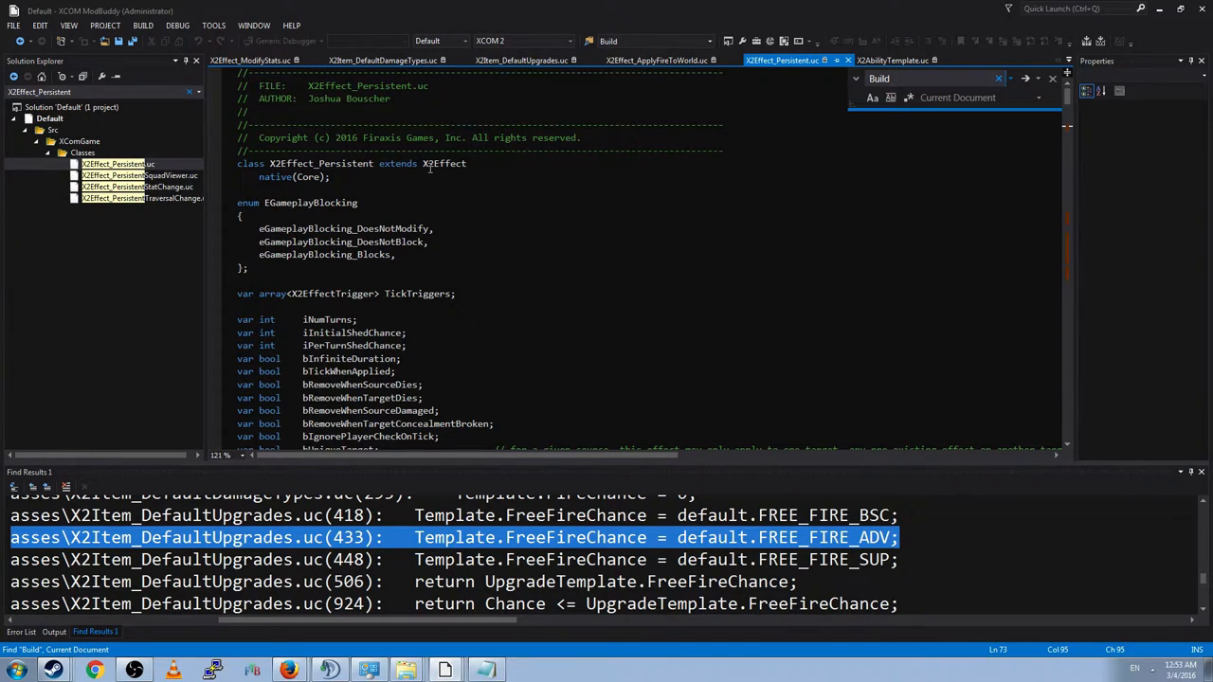
scroll("down", 3)
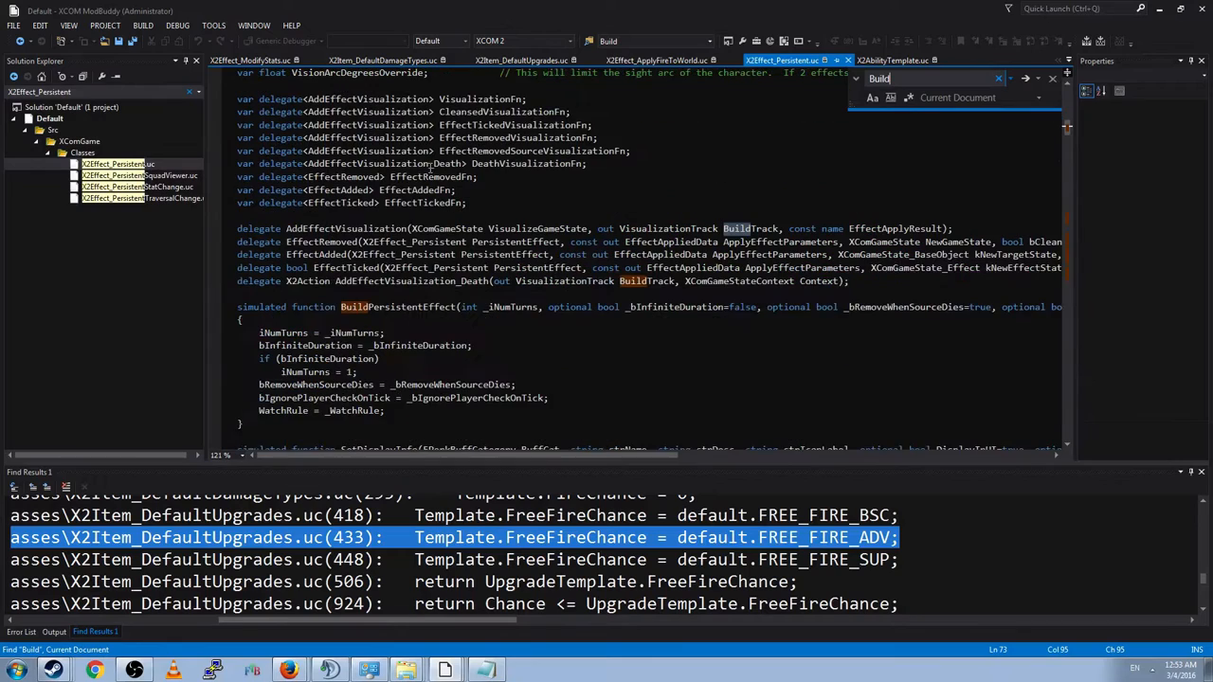
scroll("down", 3)
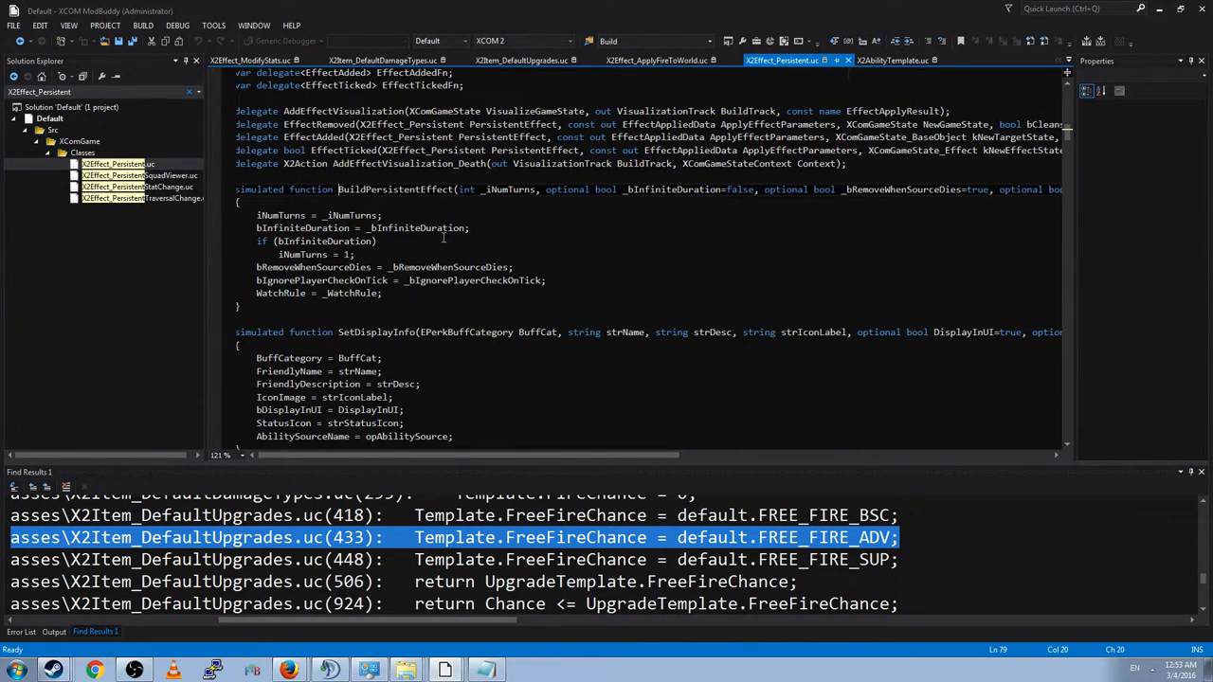
left_click(682, 189)
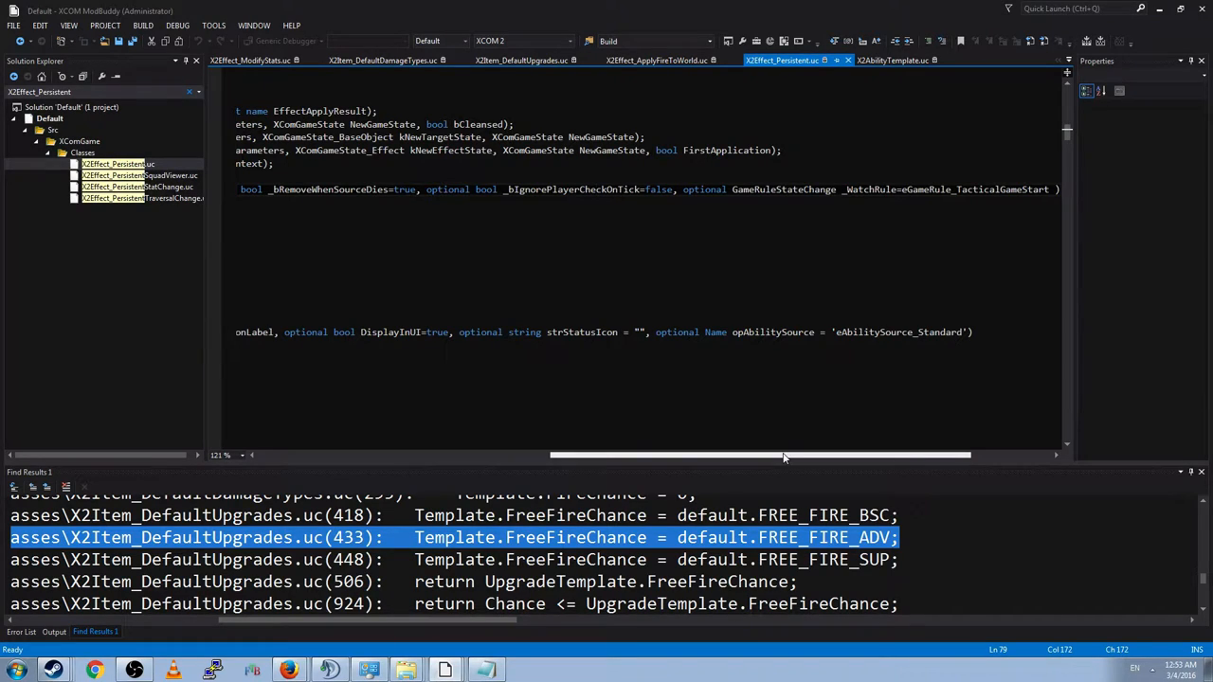
Step: Read the full BuildPersistentEffect parameter list, then return to the double barrel shotgun ability script
scroll("right", 3)
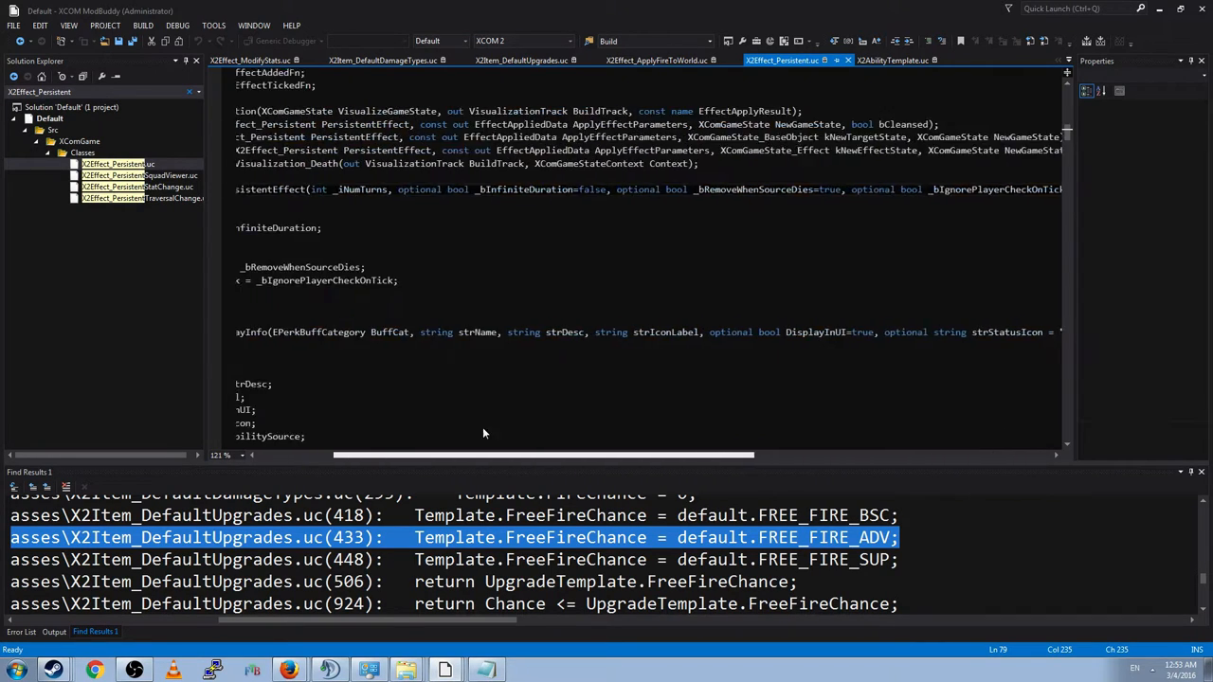
scroll("right", 3)
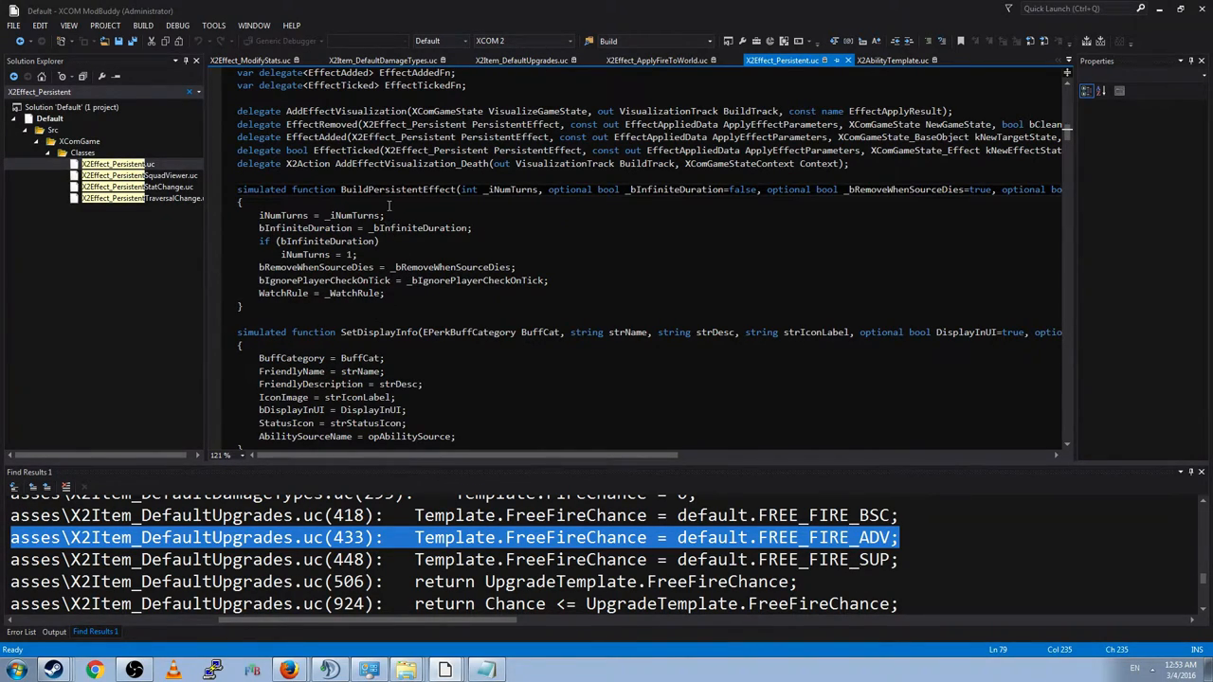
left_click(569, 280)
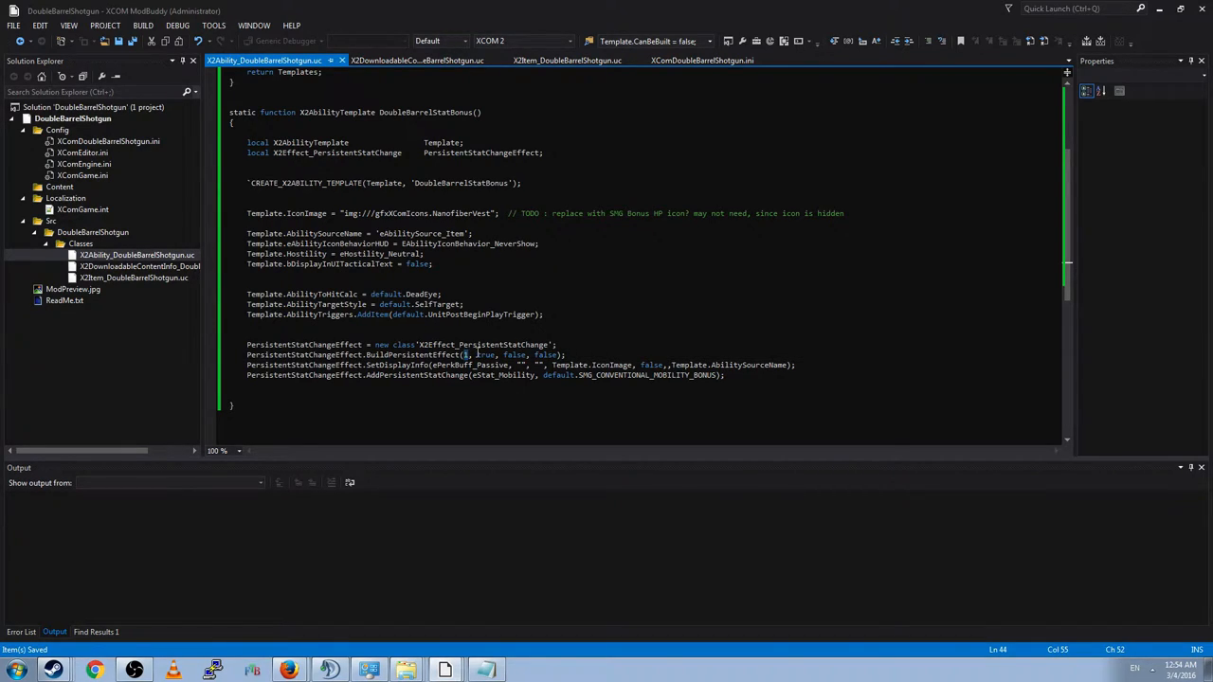
double_click(486, 354)
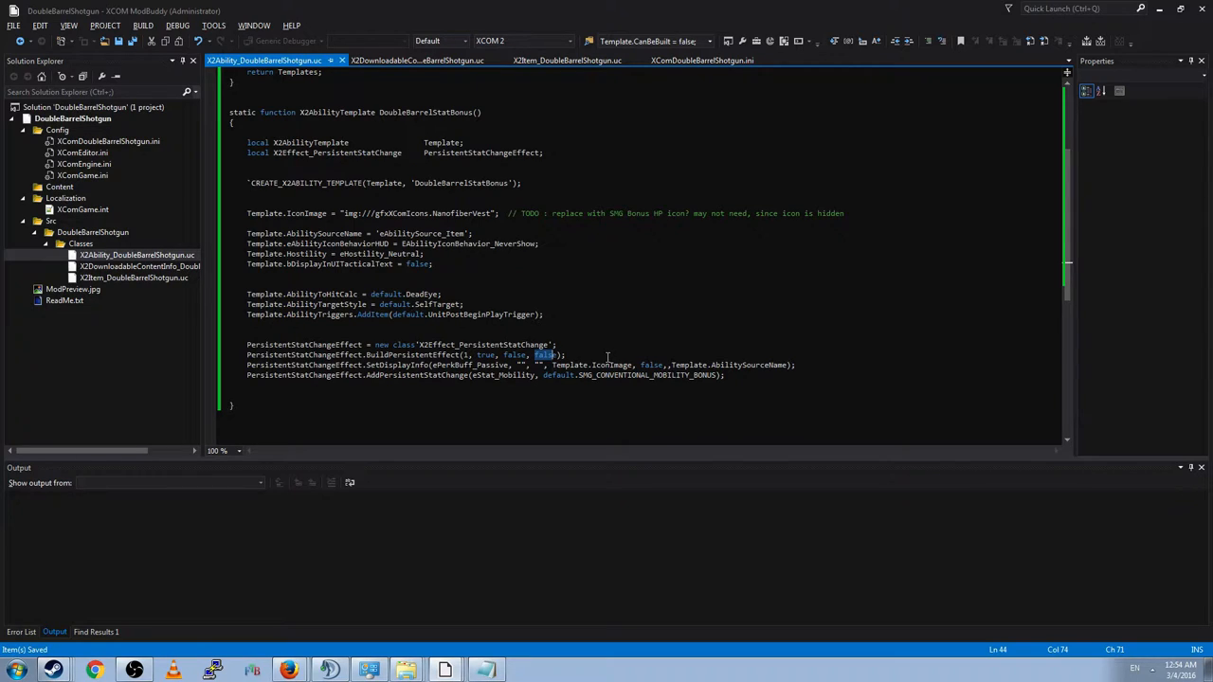
left_click(608, 389)
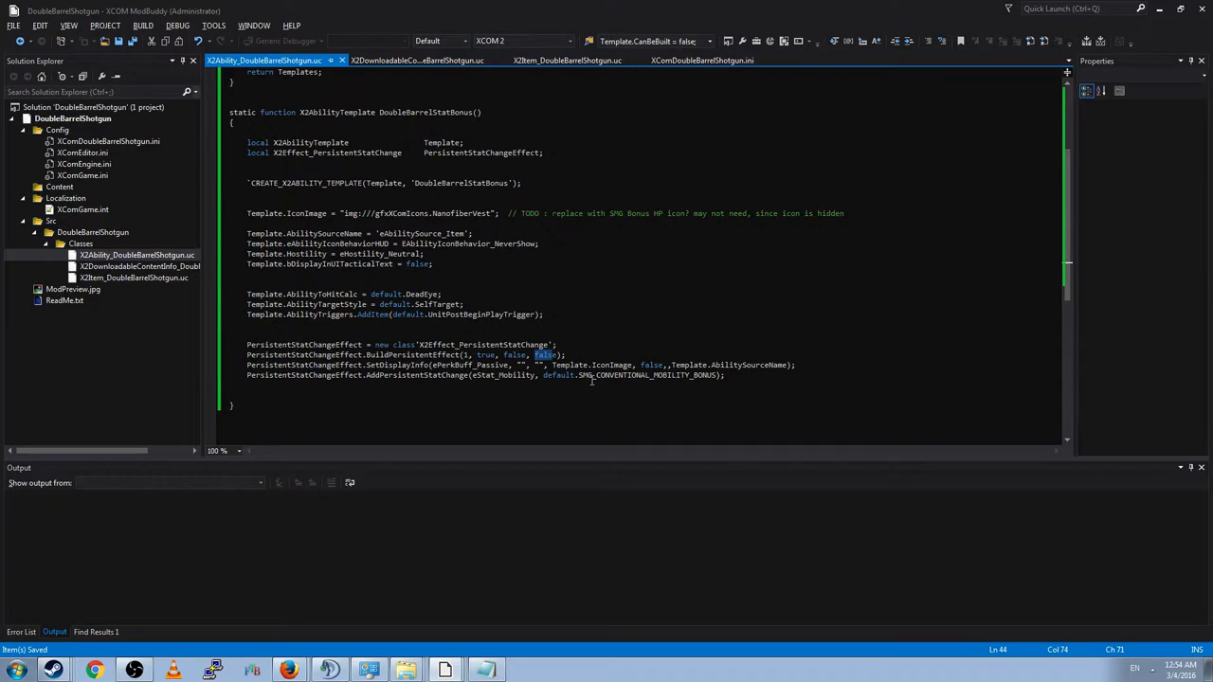
mouse_move(599, 403)
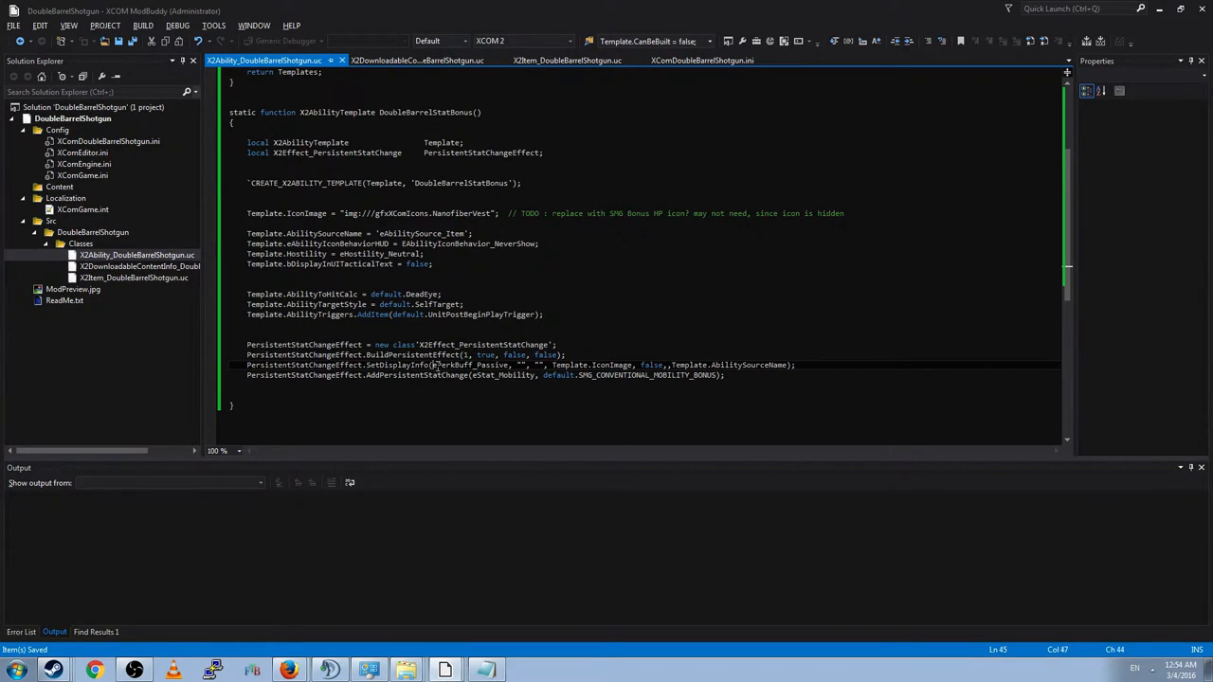
double_click(469, 365)
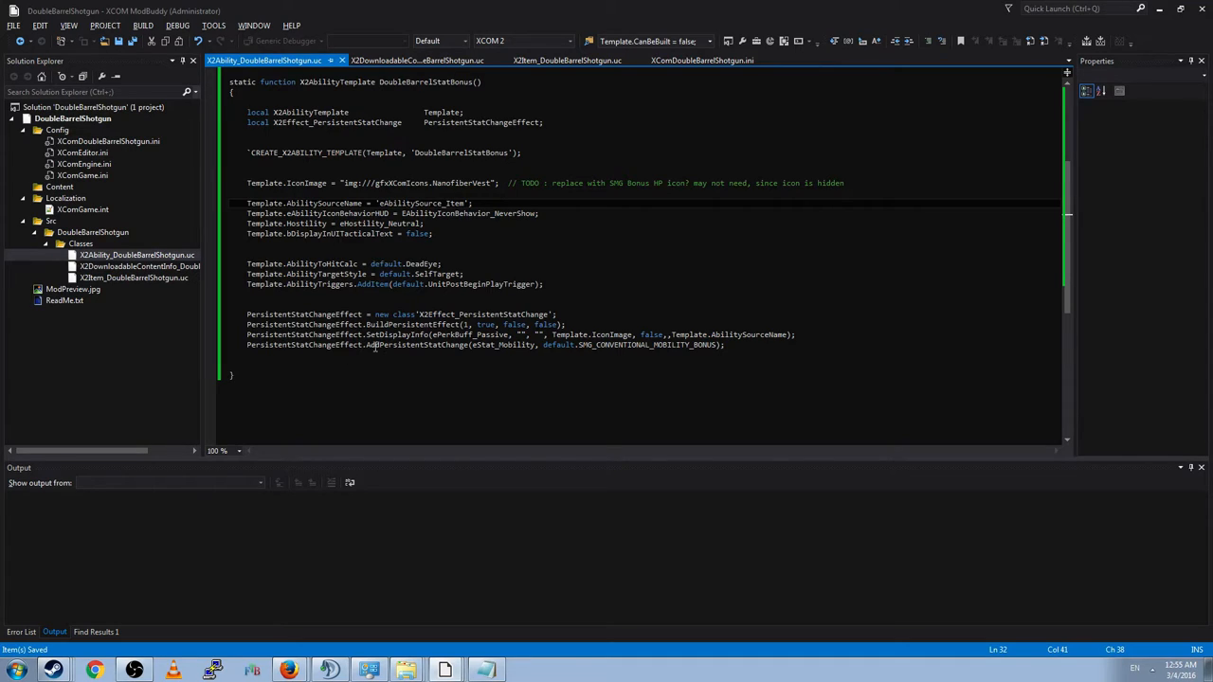
Step: Select words on the class header line where DOUBLEBARREL_MOBILITY_BONUS is declared
double_click(414, 345)
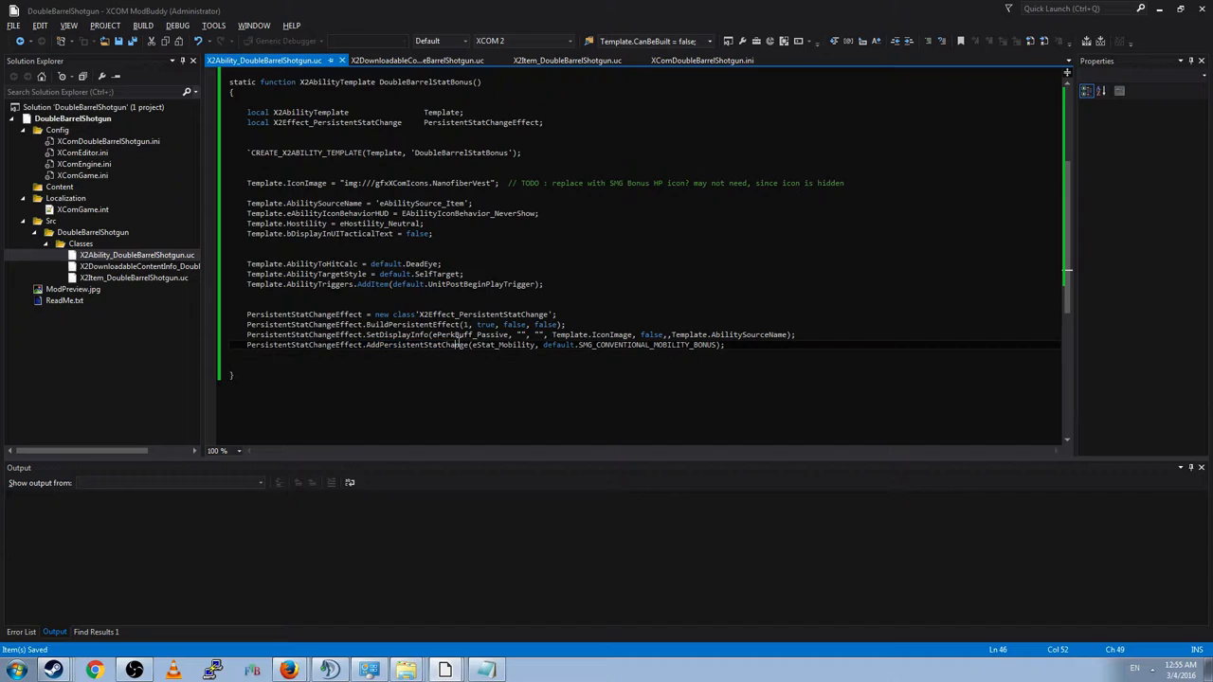
double_click(497, 344)
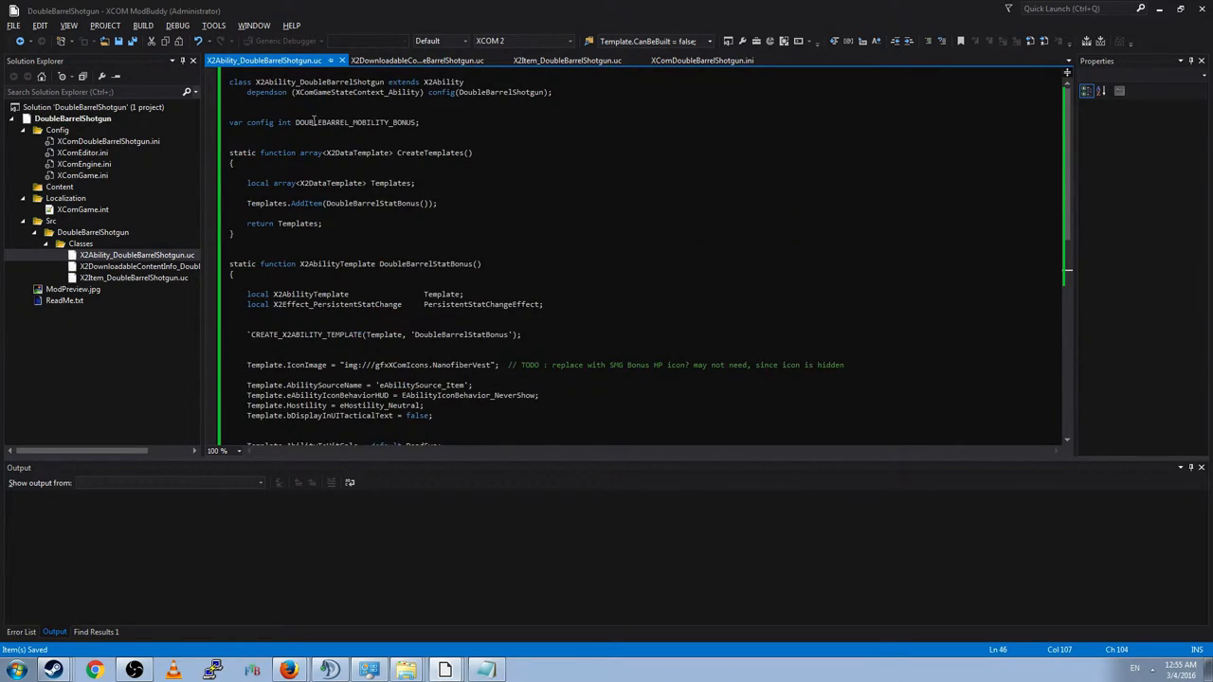
mouse_move(526, 214)
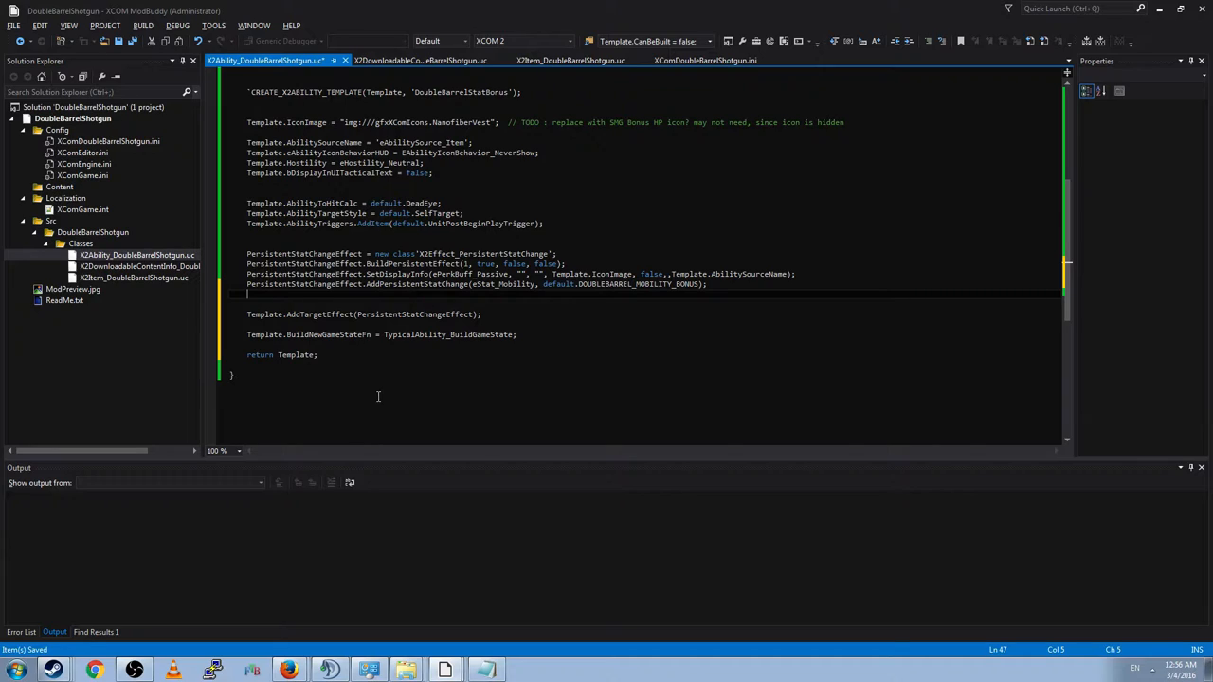
mouse_move(351, 390)
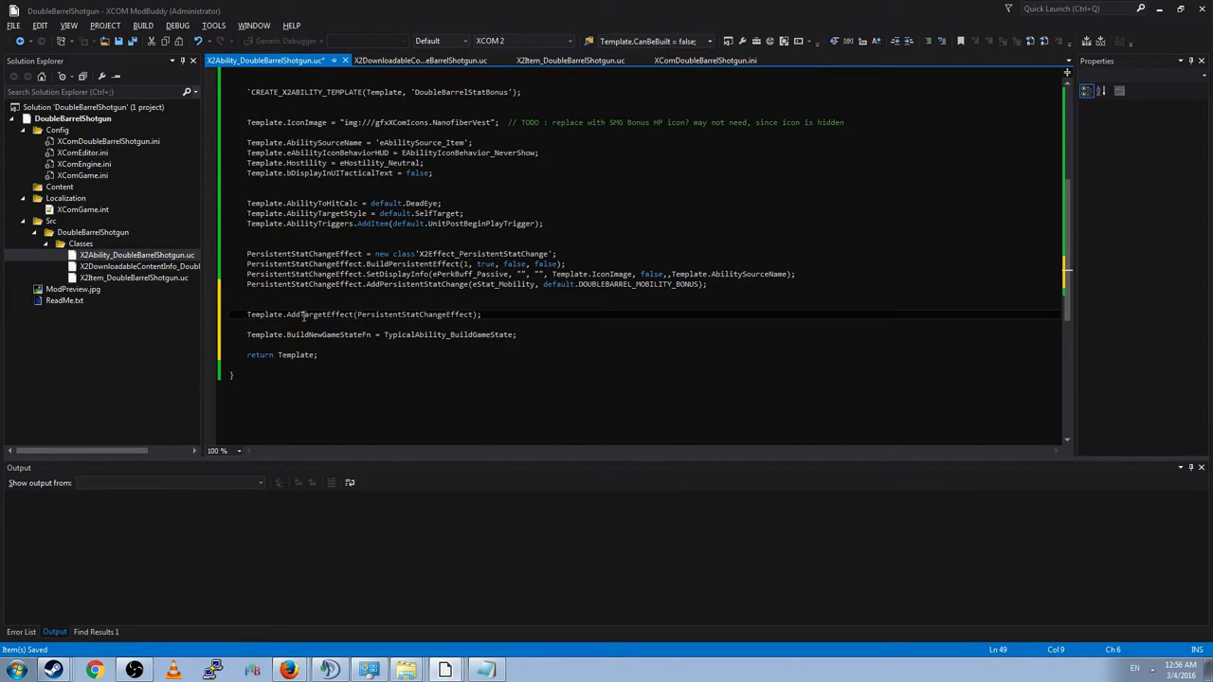
Step: Make Template.AddTargetEffect follow AddPersistentStatChange directly and fix spacing before BuildNewGameStateFn
left_click(317, 314)
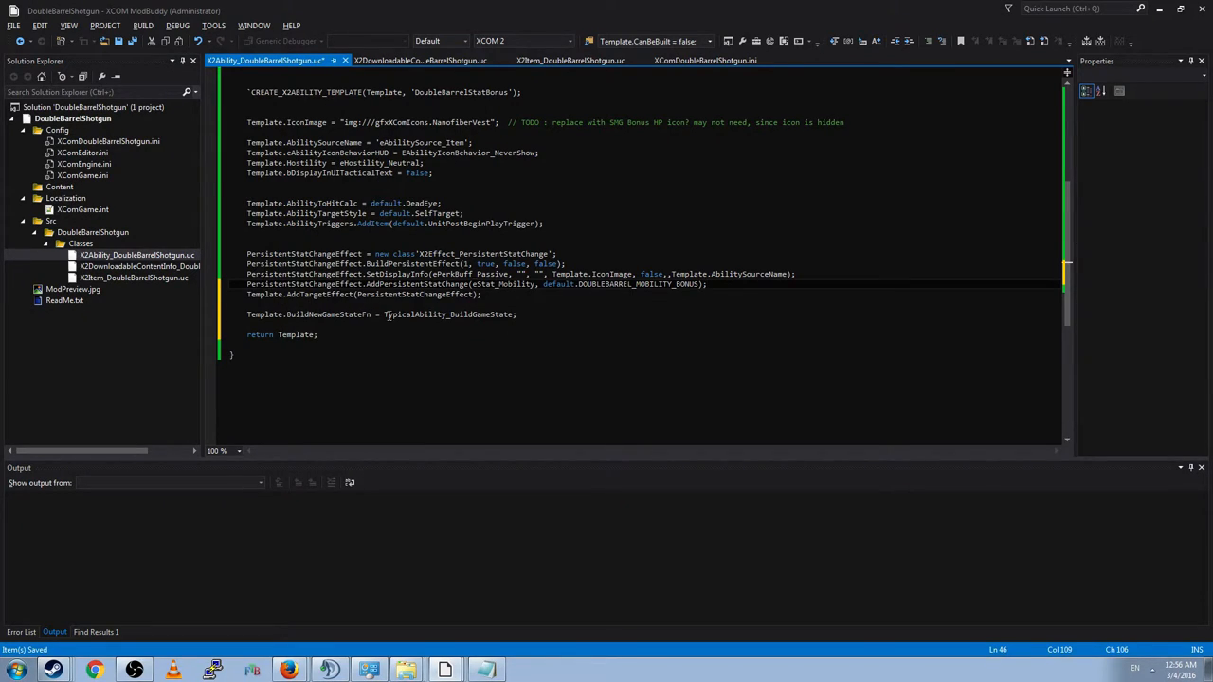
mouse_move(663, 369)
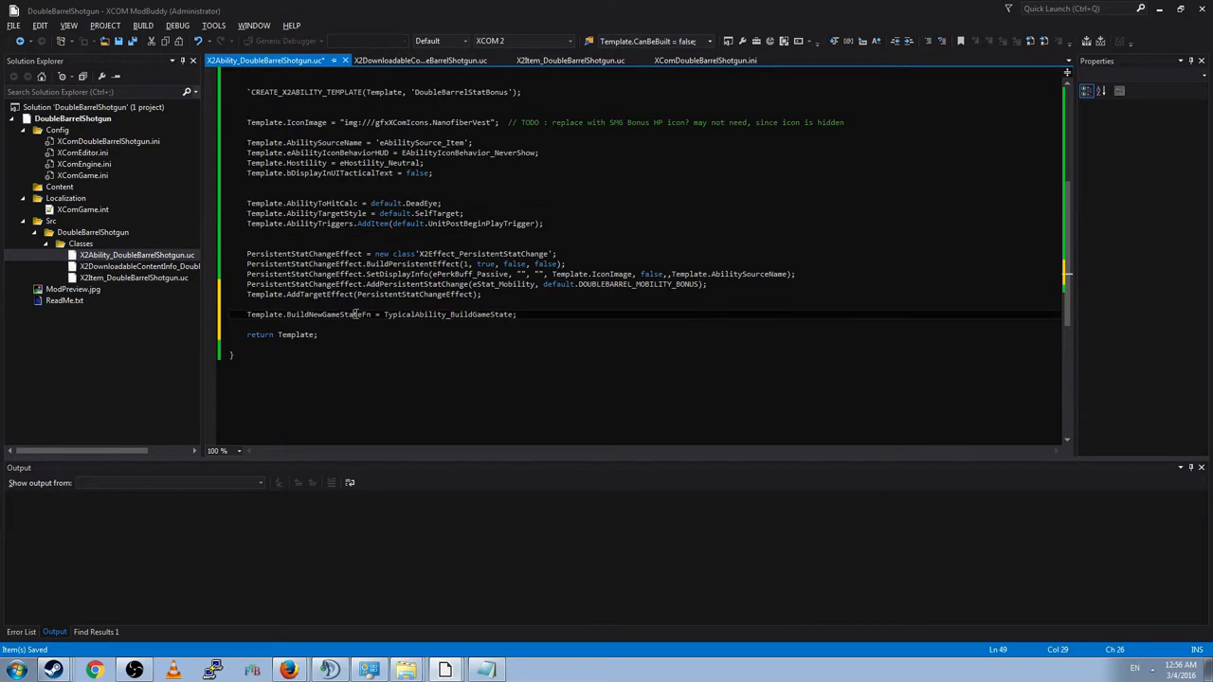
left_click(248, 315)
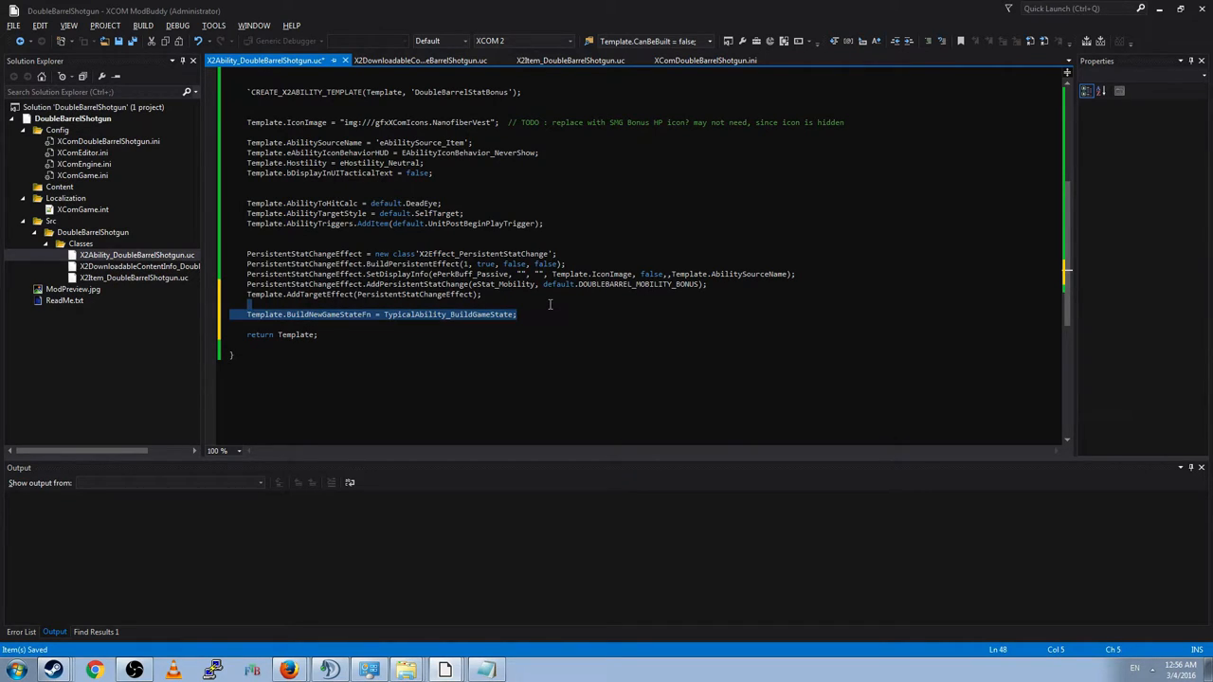
left_click(308, 315)
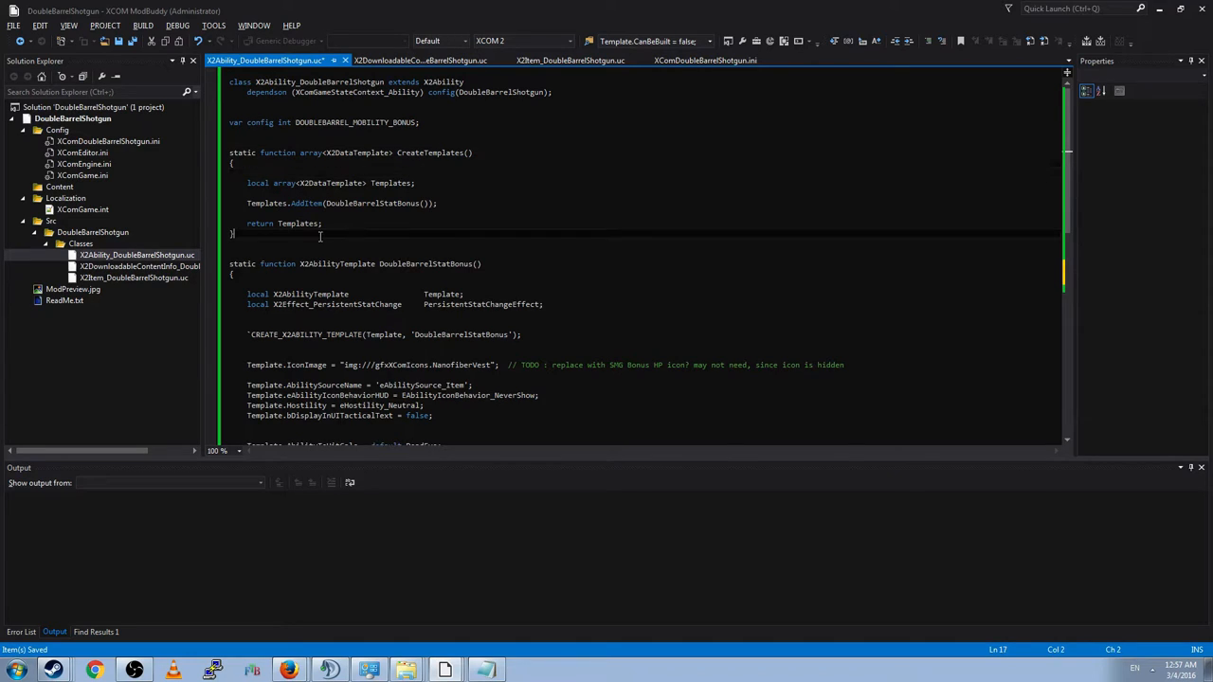
Step: Open X2Item_DoubleBarrelShotgun.uc and start a Template.Abilities.AddItem line under RapidFire
scroll("down", 3)
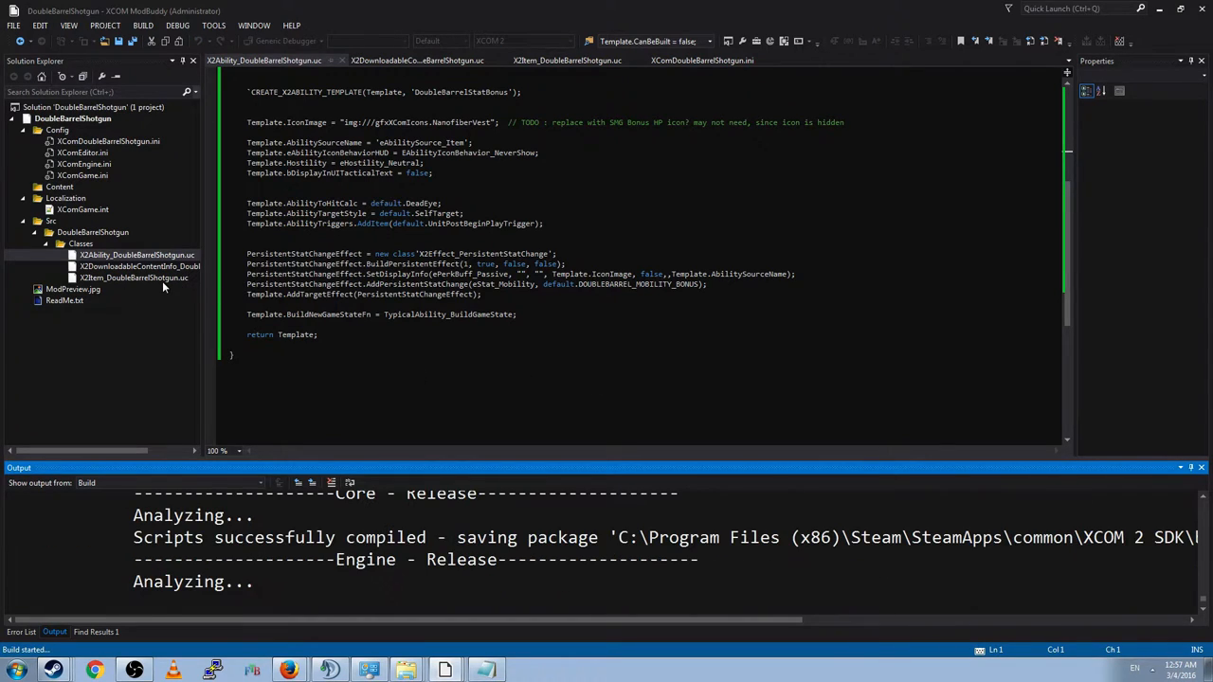
left_click(135, 278)
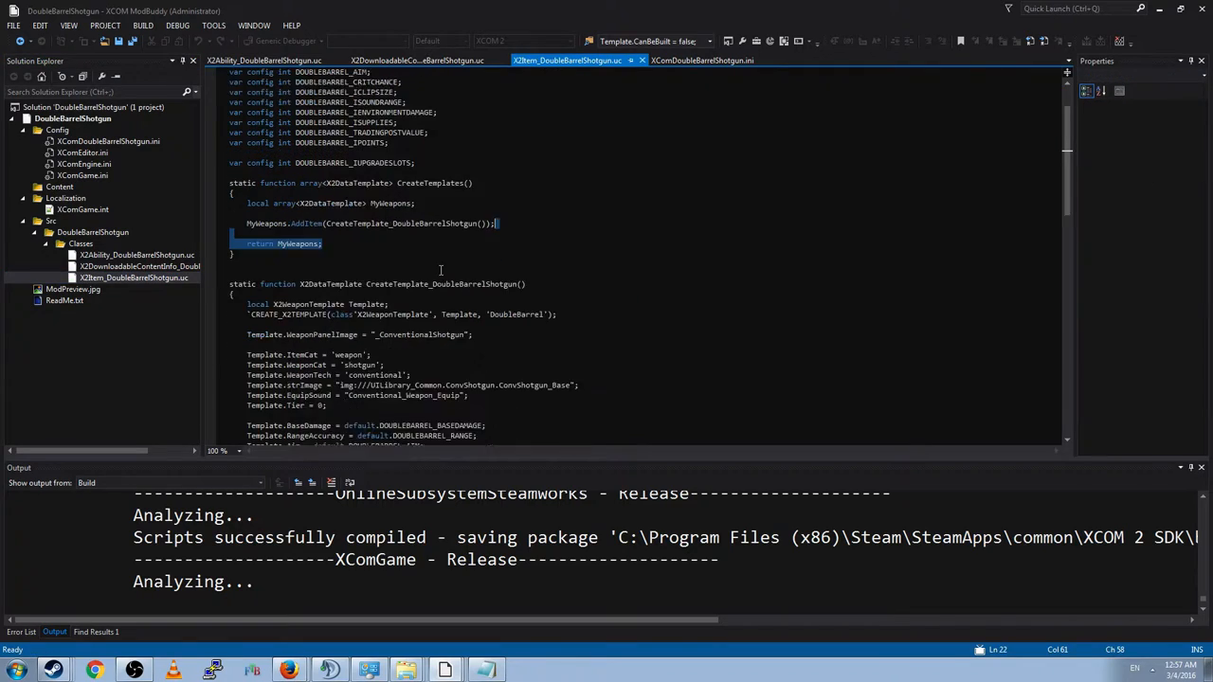
scroll("down", 3)
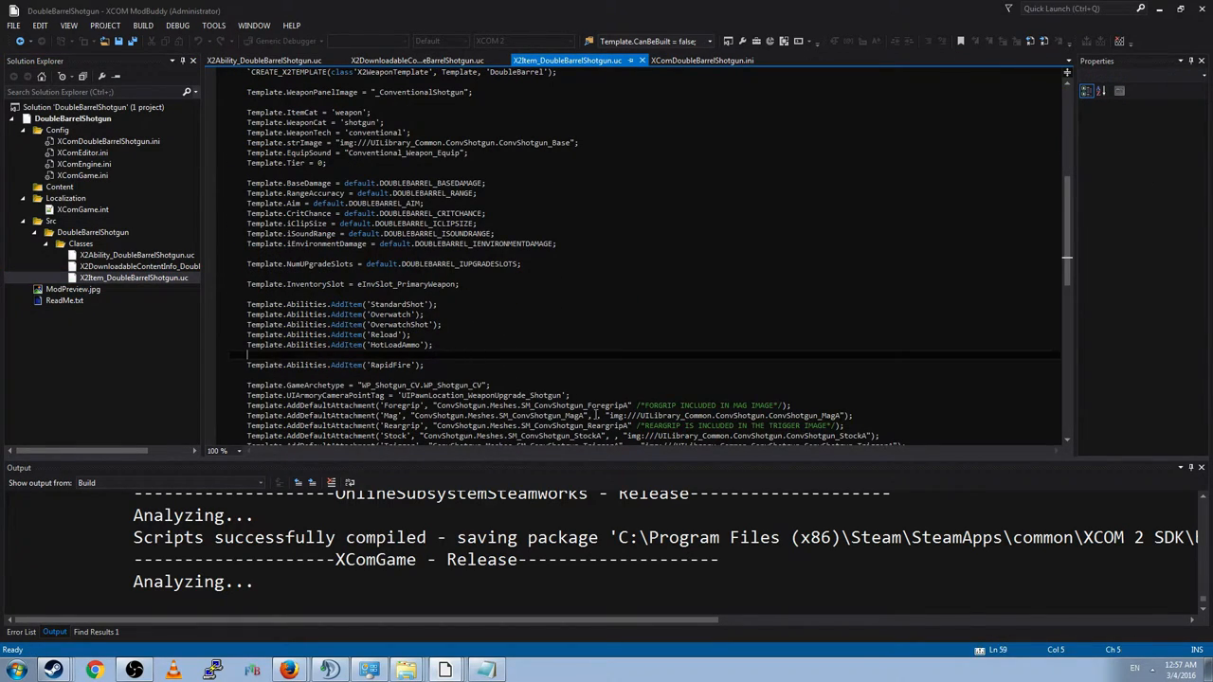
type("Template.Abilities.AddItem('")
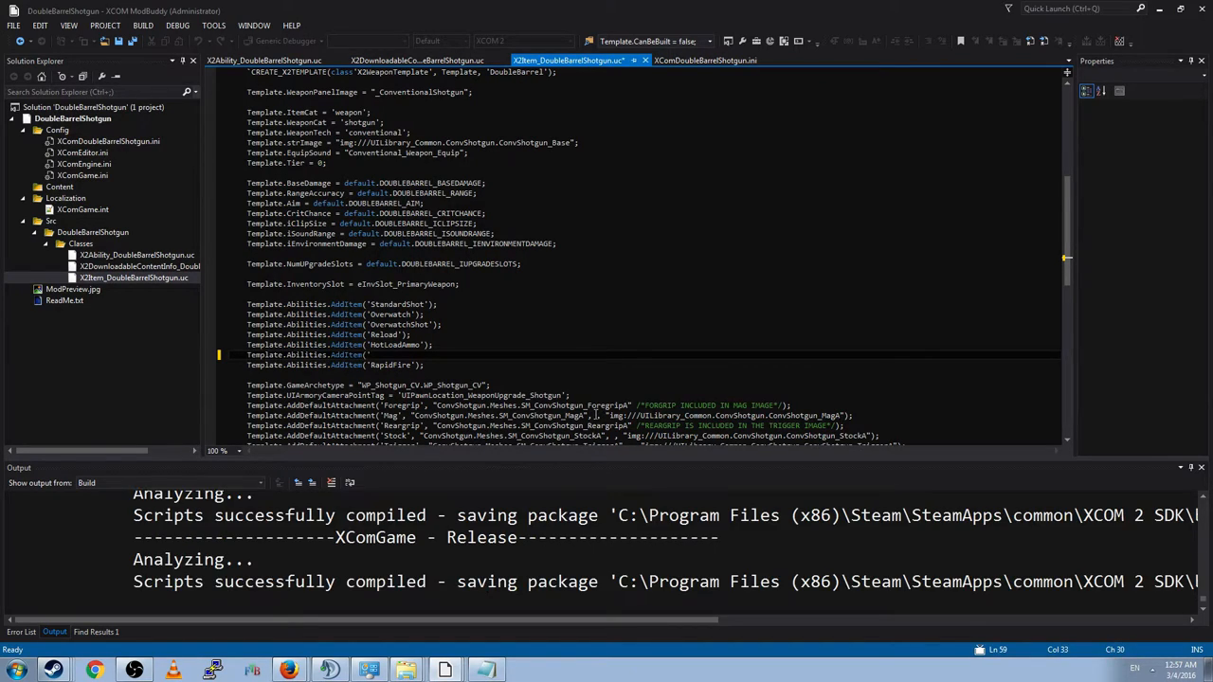
Step: Visit the double barrel ability class to copy the DoubleBarrelStatBonus name, then return to the item class
left_click(266, 59)
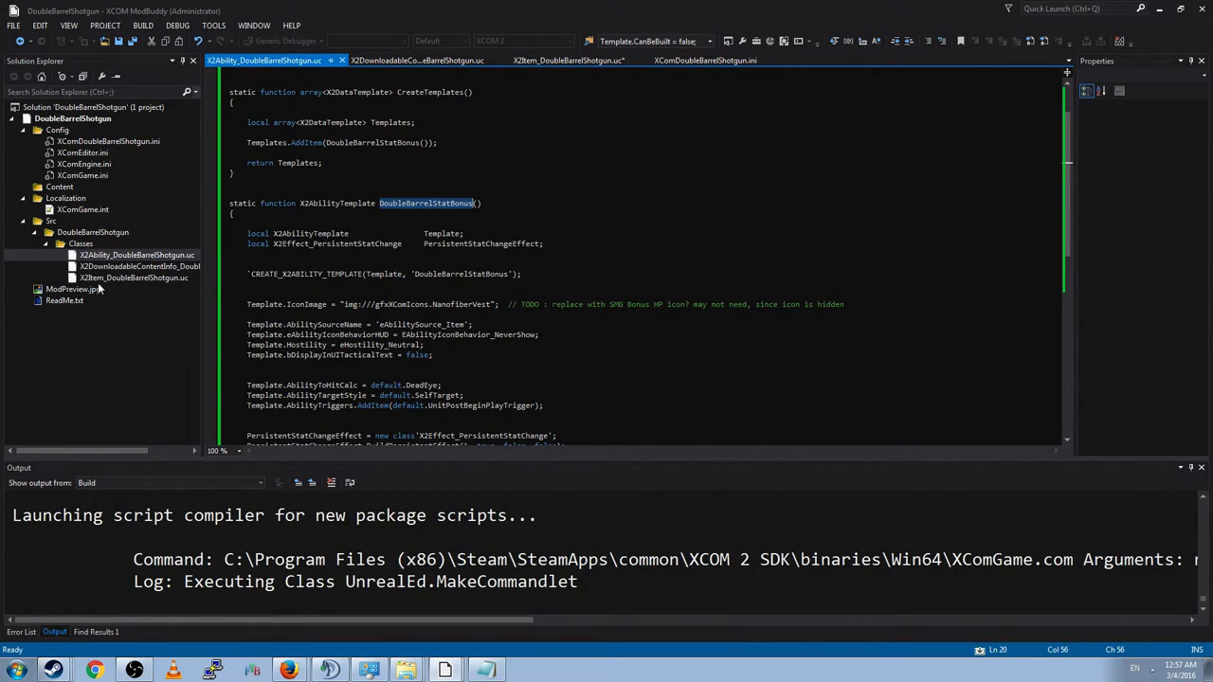
left_click(568, 60)
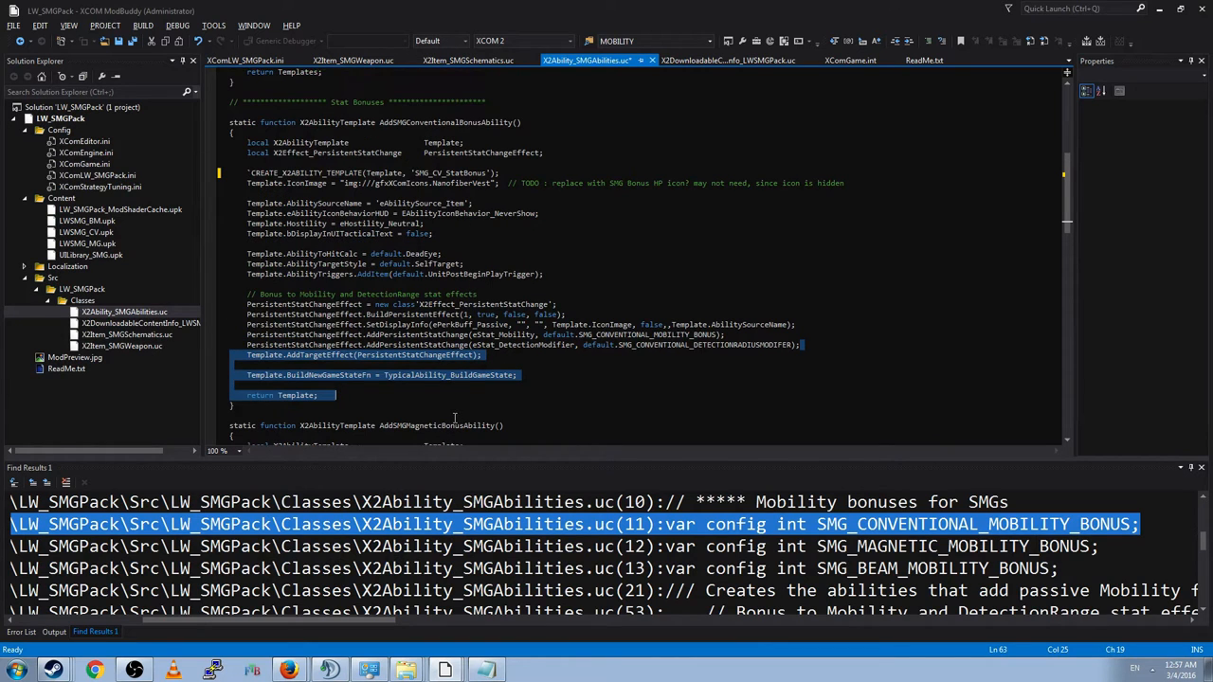
Step: Open LW_SMGPack's X2Item_SMGWeapon.uc and scroll to CreateTemplate_SMG_Conventional's mobility markup line
left_click(121, 345)
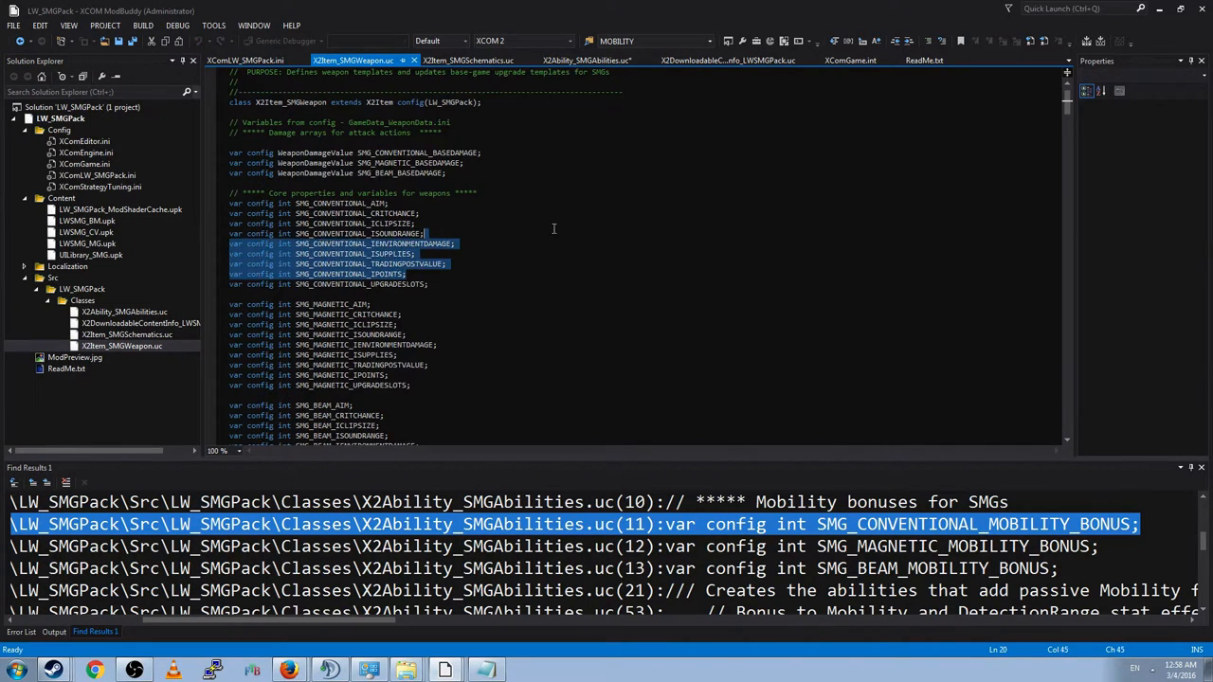
scroll("down", 3)
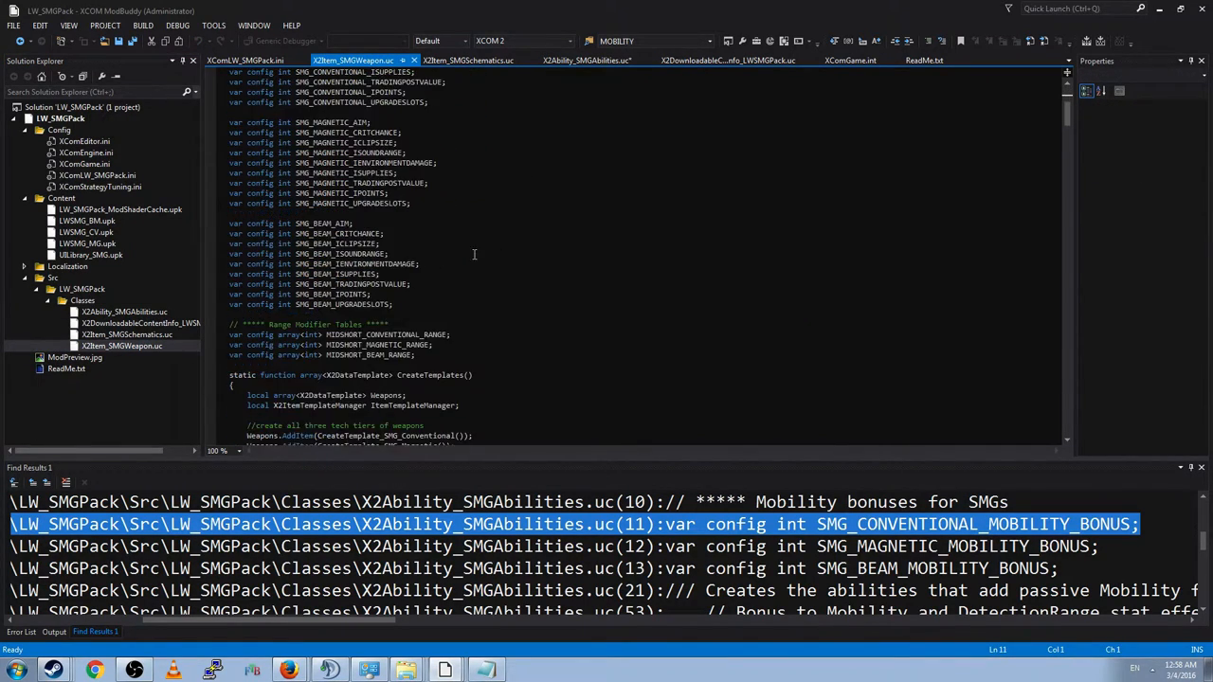
scroll("down", 3)
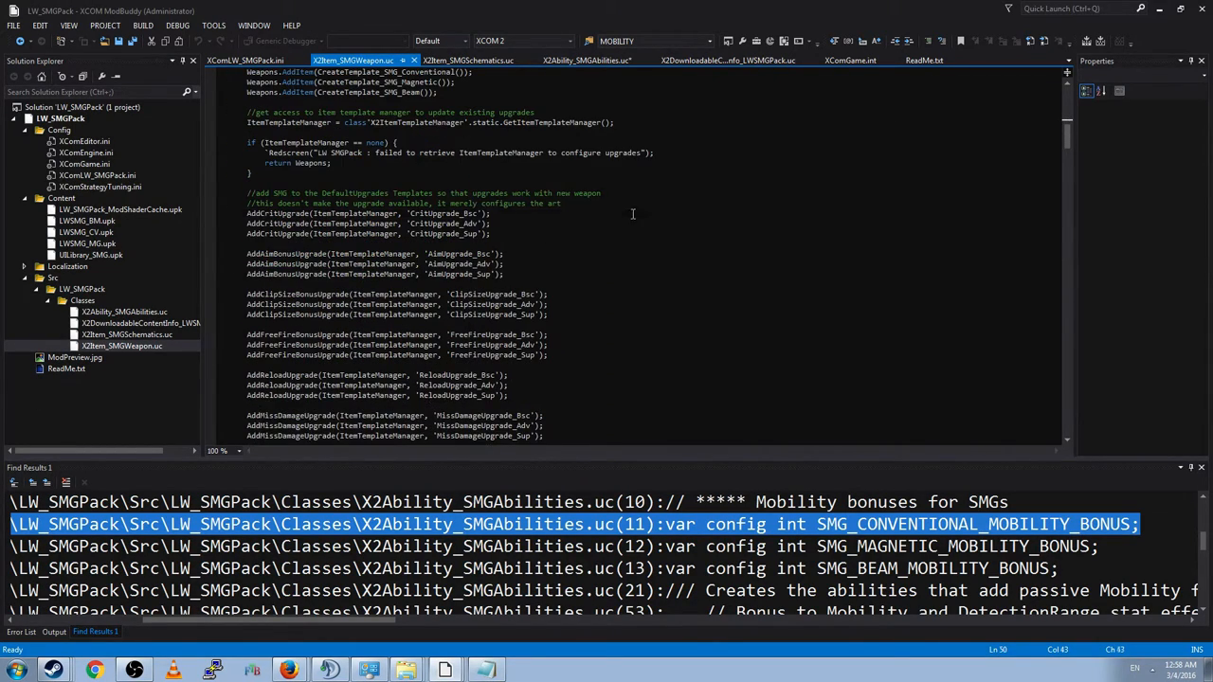
scroll("down", 3)
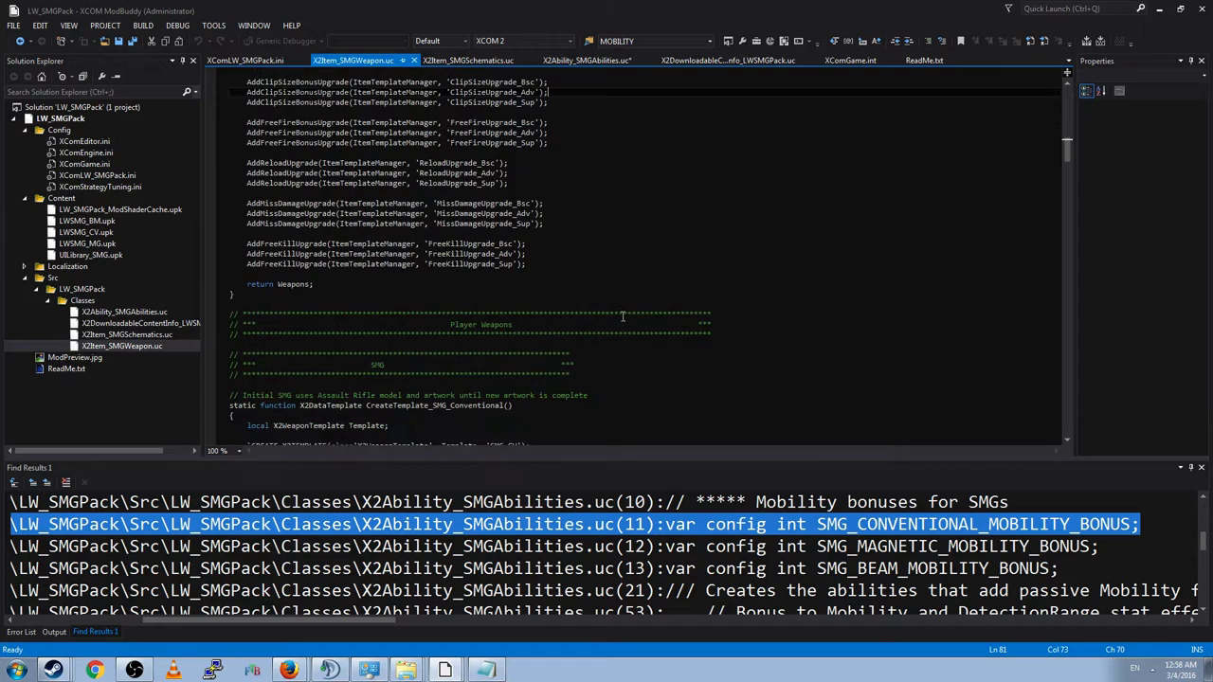
scroll("down", 3)
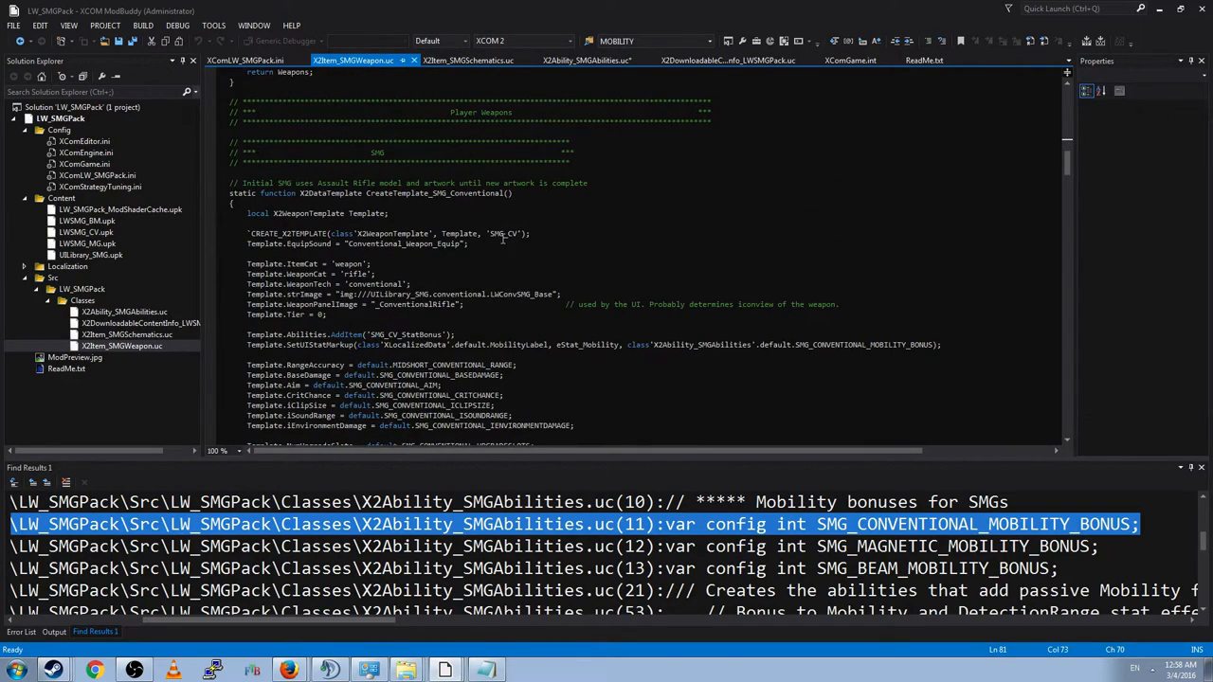
scroll("down", 3)
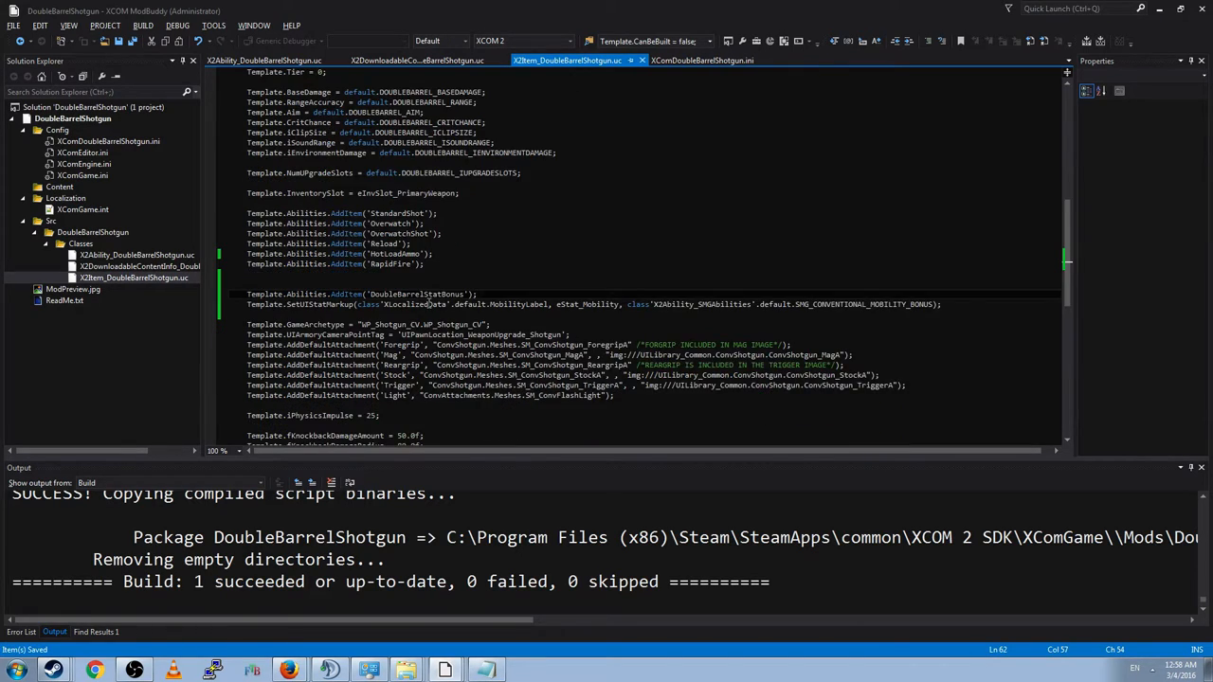
mouse_move(488, 510)
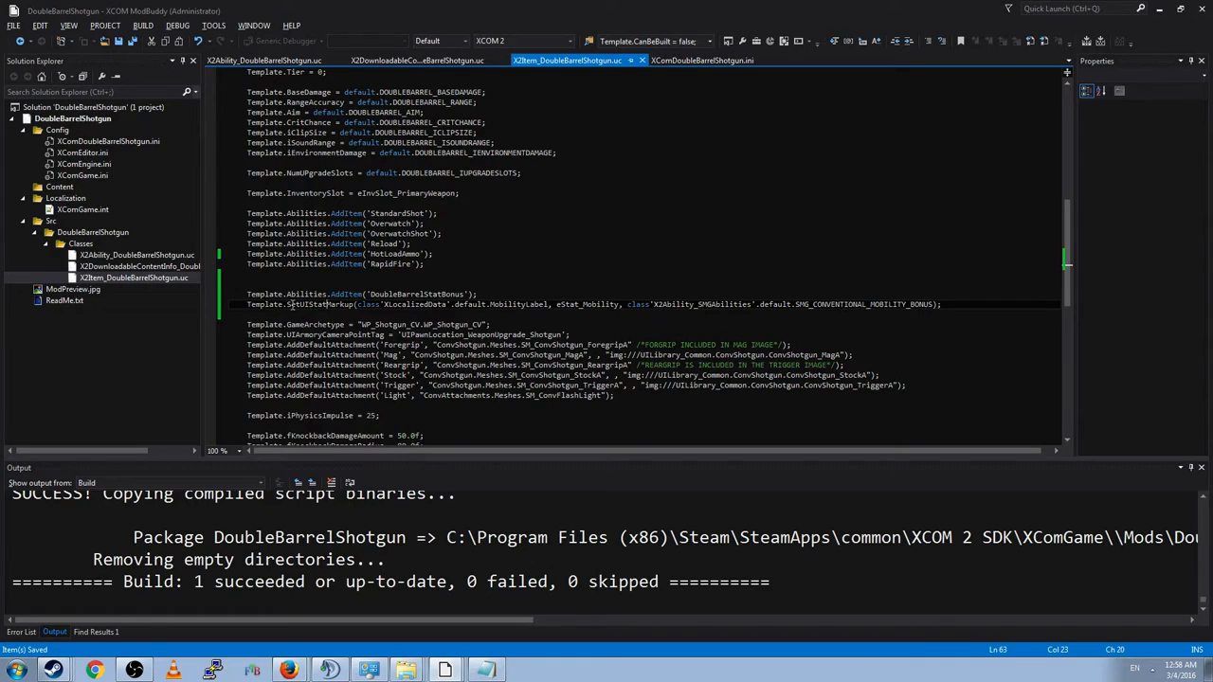
mouse_move(292, 304)
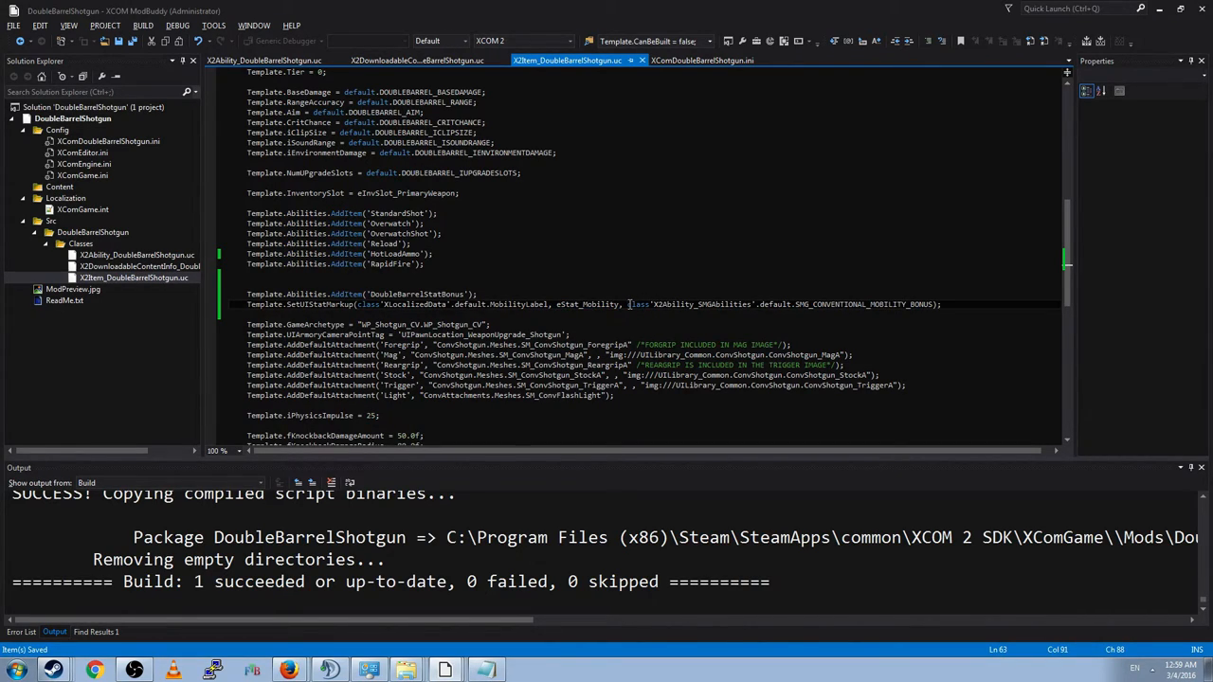
Step: Select the X2Ability_SMGAbilities class name in the shotgun's pasted SetUIStatMarkup line for replacement
left_click_drag(629, 304, 931, 304)
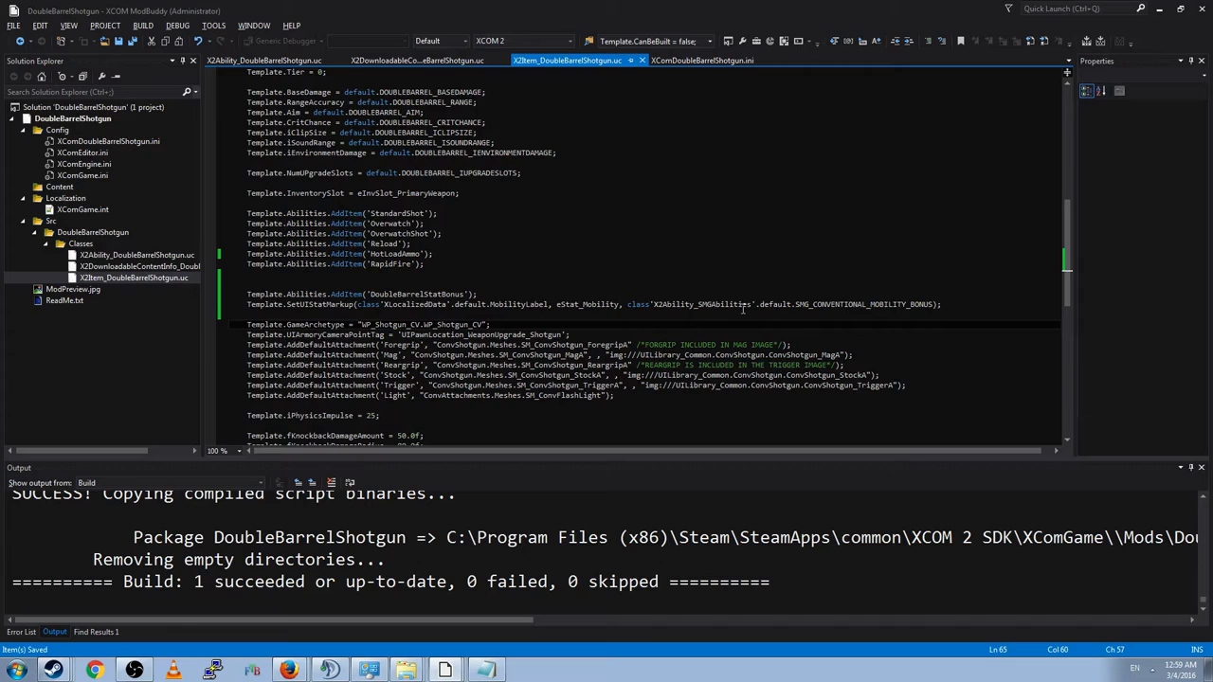
mouse_move(776, 310)
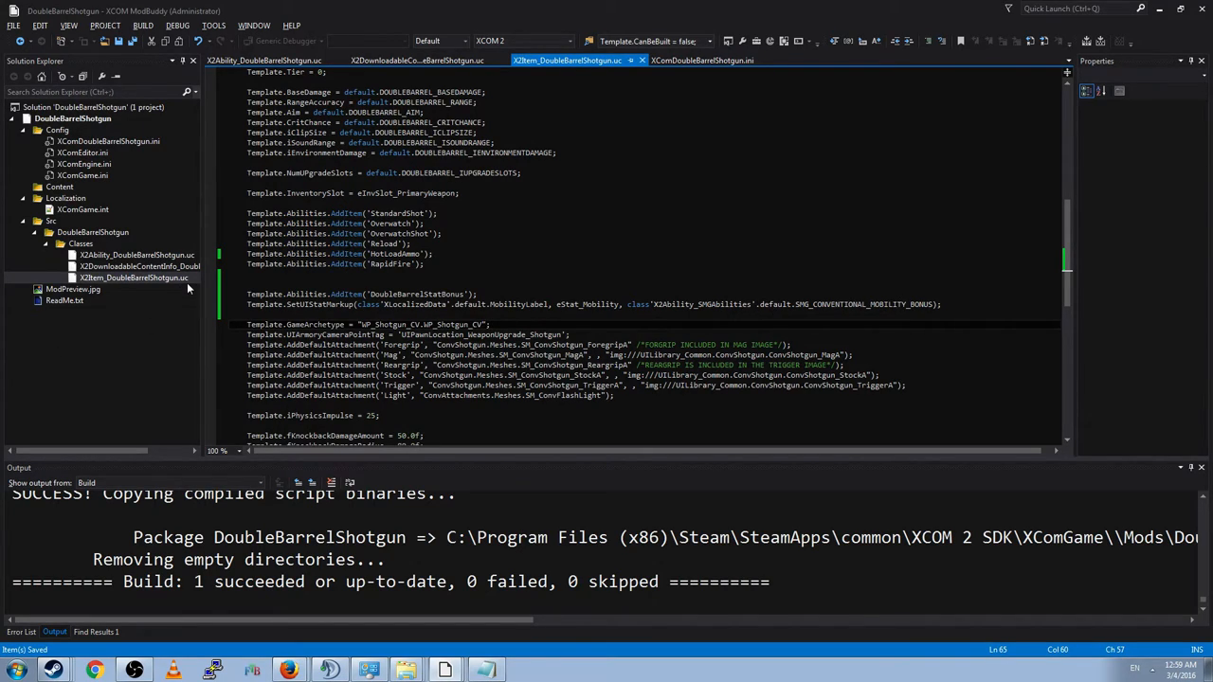
Step: Copy X2Ability_DoubleBarrelShotgun and DOUBLEBARREL_MOBILITY_BONUS from the ability class into the markup line
left_click(136, 254)
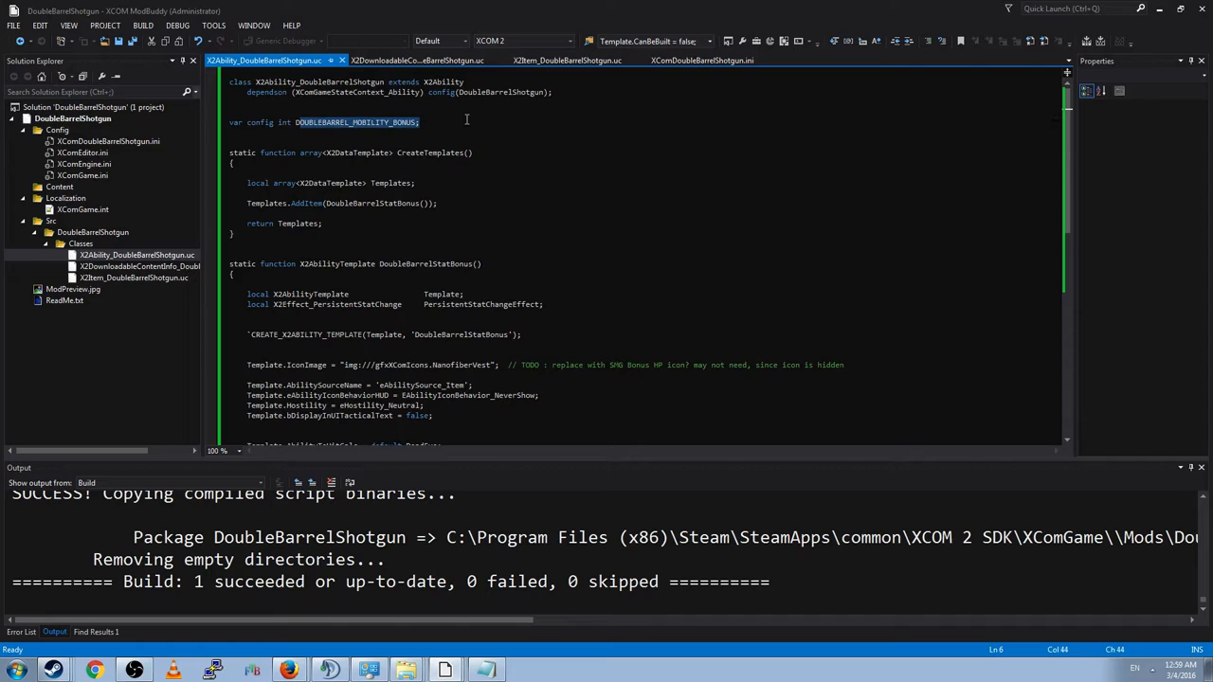
left_click(136, 255)
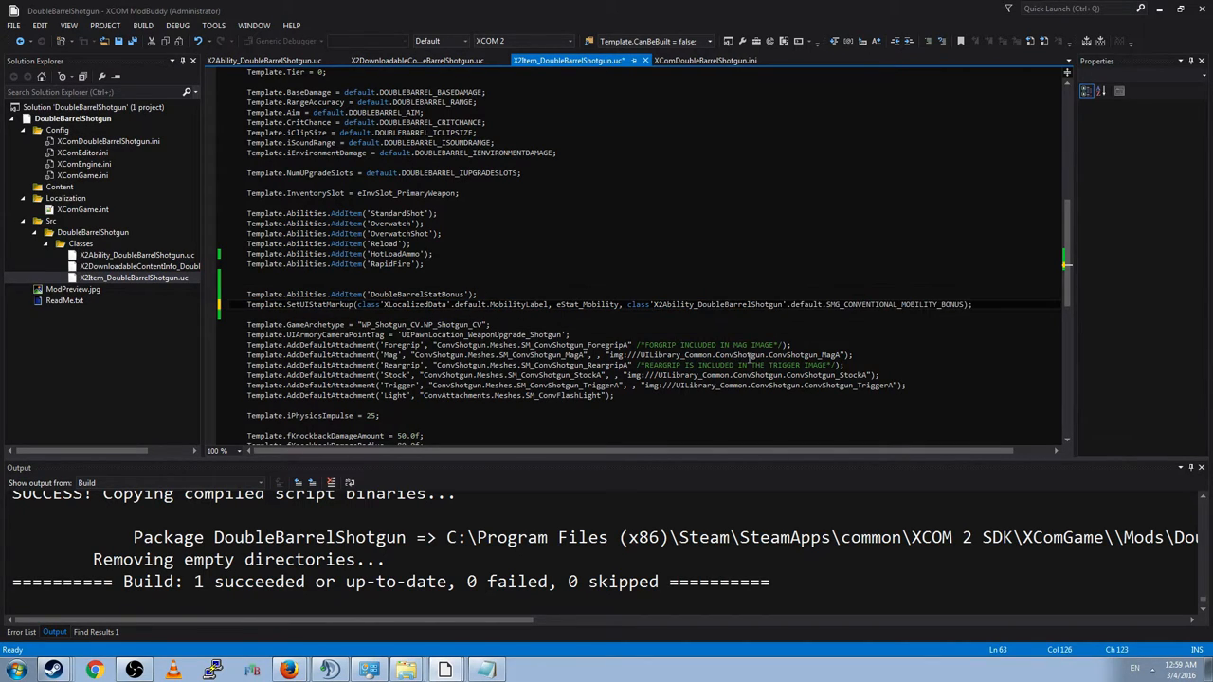
left_click(266, 60)
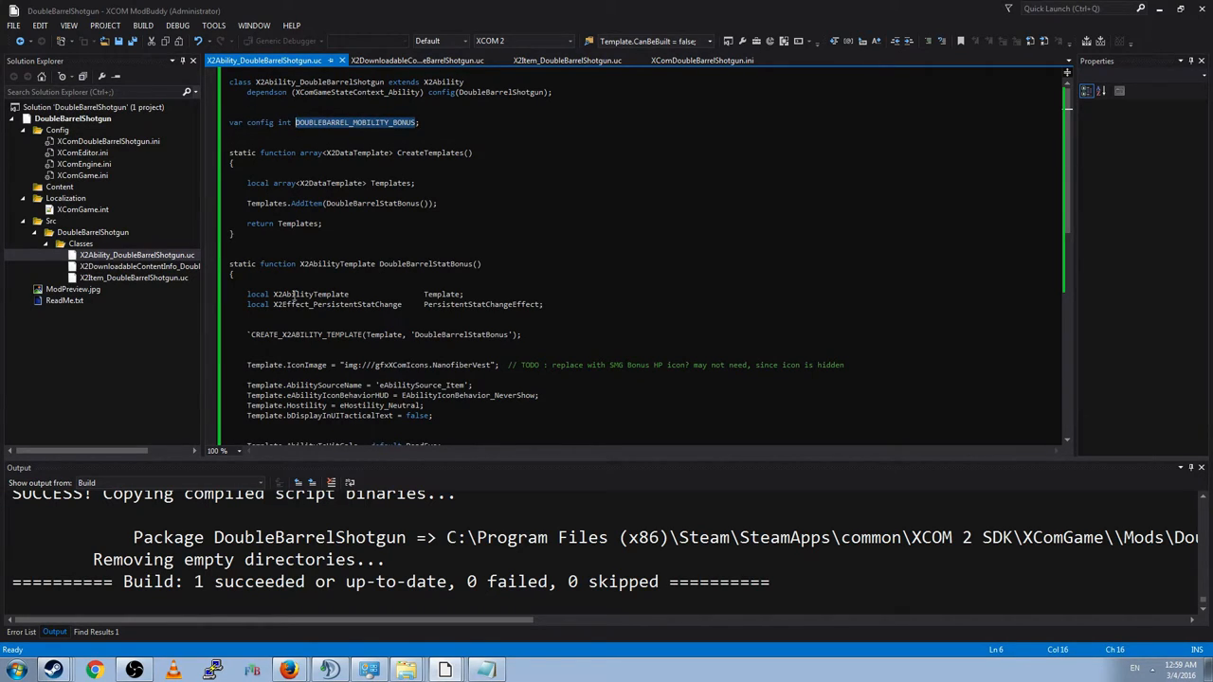
left_click(566, 60)
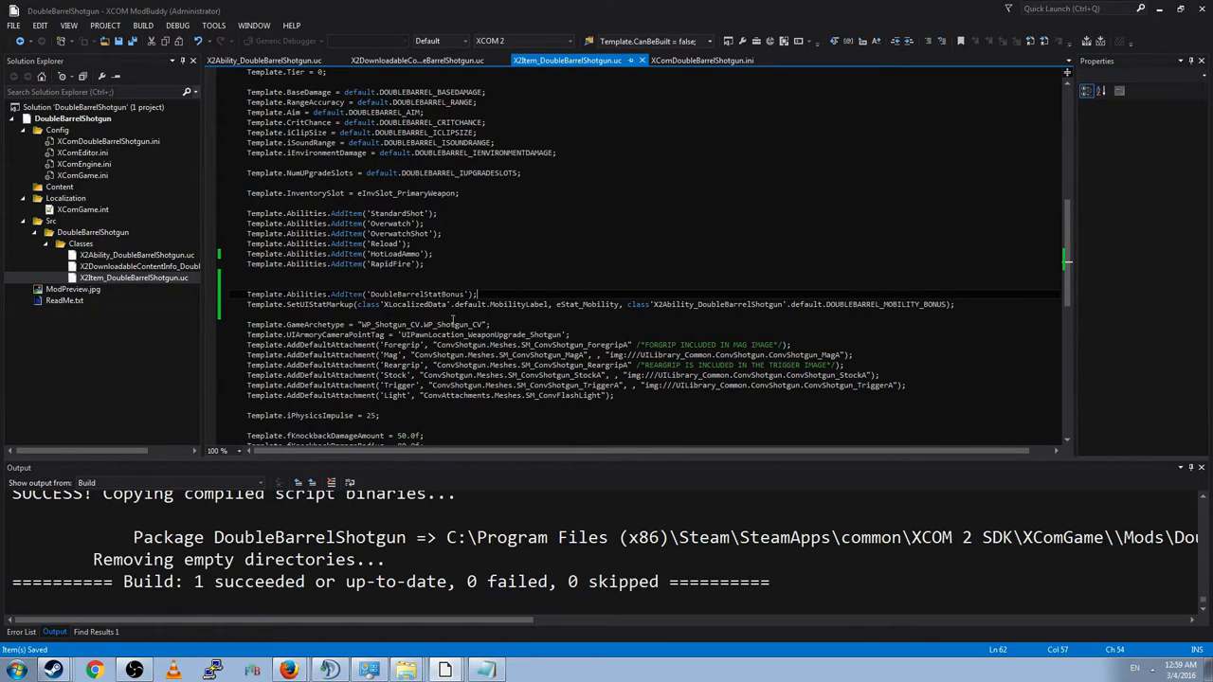
Step: Finish the mobility markup line referencing DOUBLEBARREL_MOBILITY_BONUS, save, and return to LW_SMGPack's SMG weapon template
left_click(799, 304)
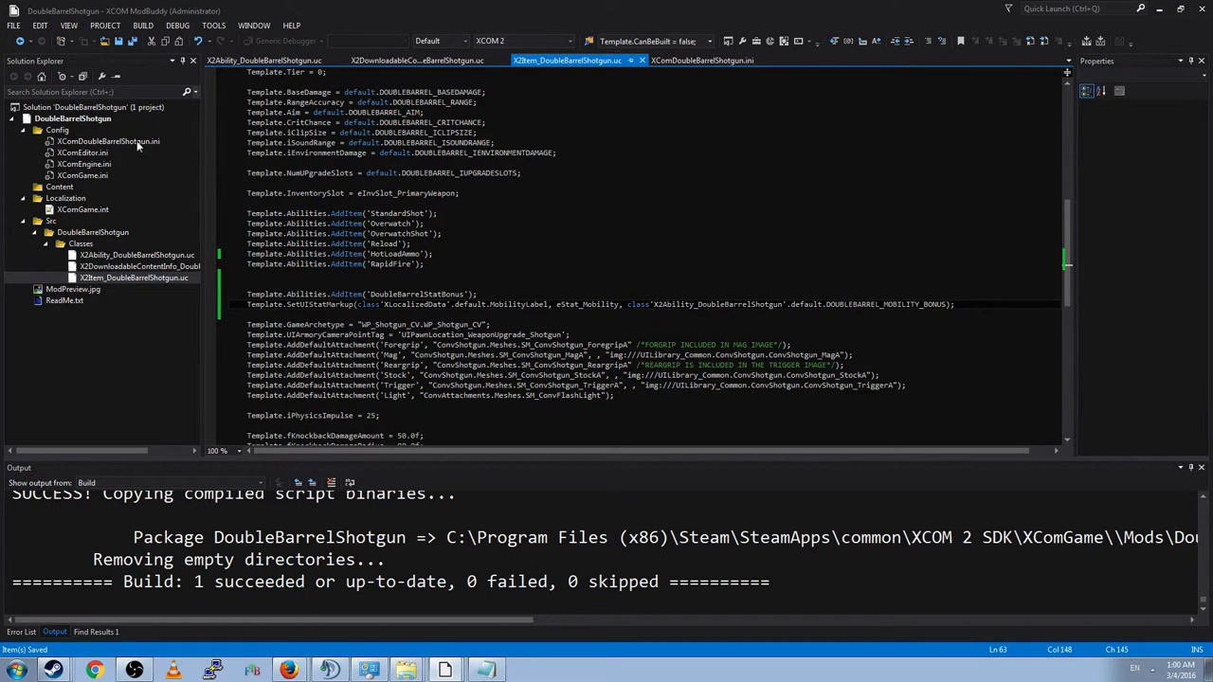
left_click(702, 60)
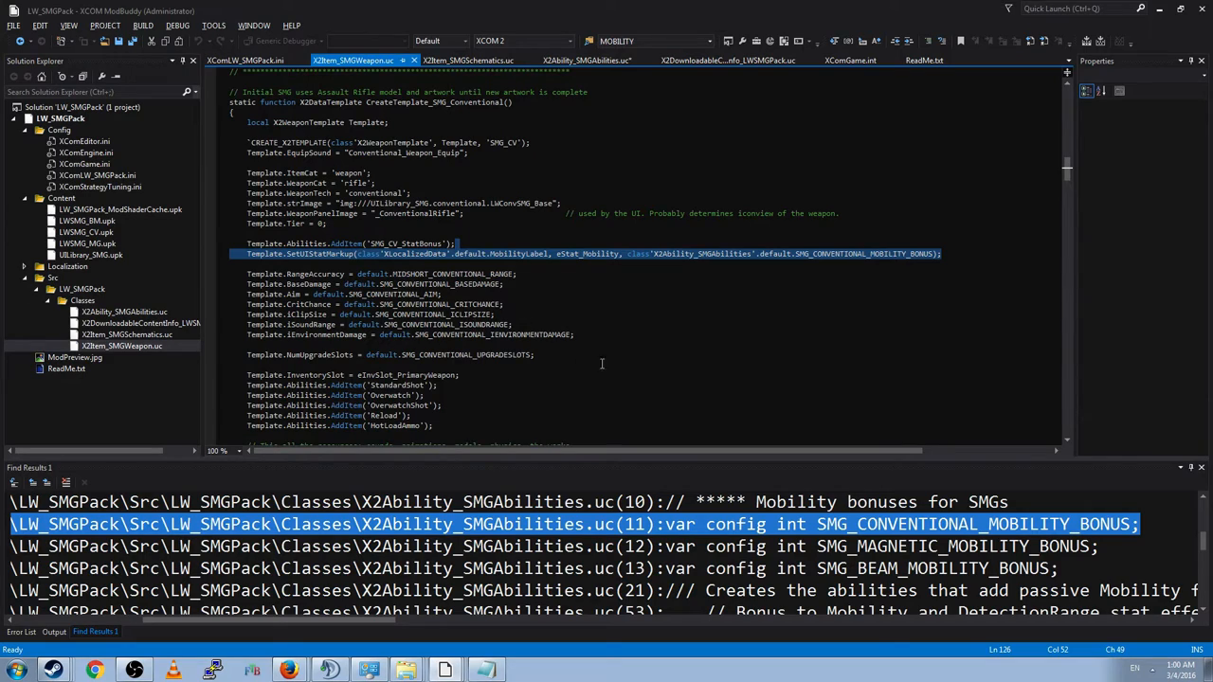
scroll("down", 3)
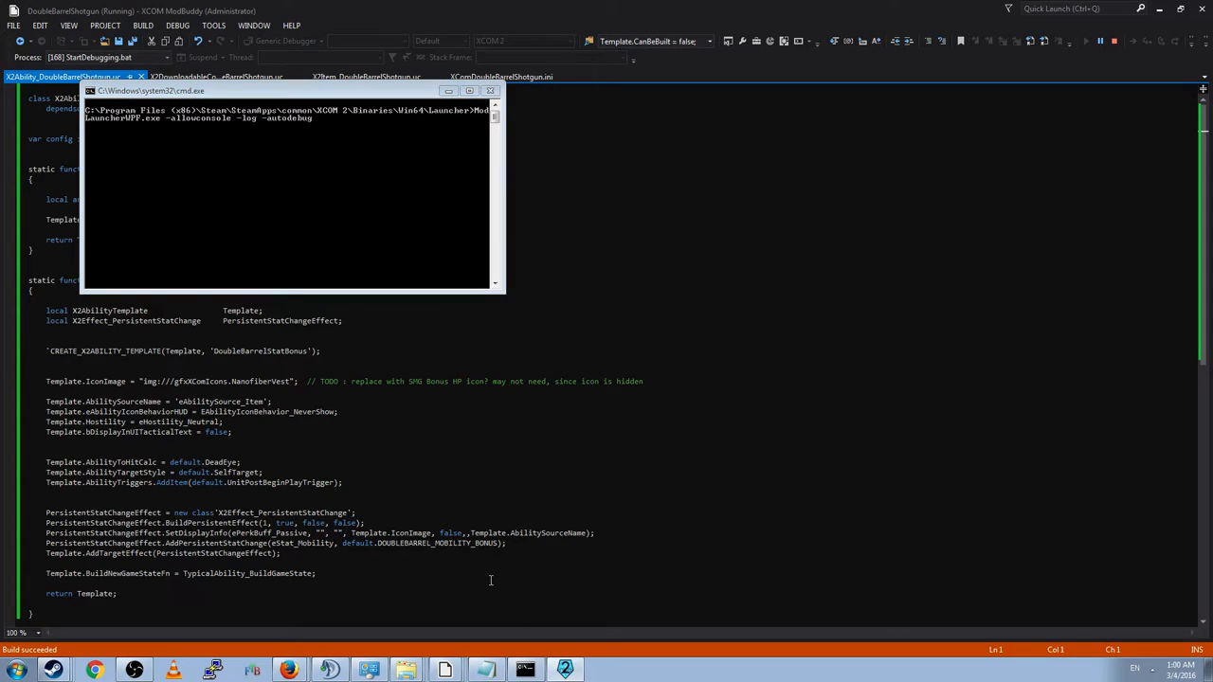
mouse_move(884, 269)
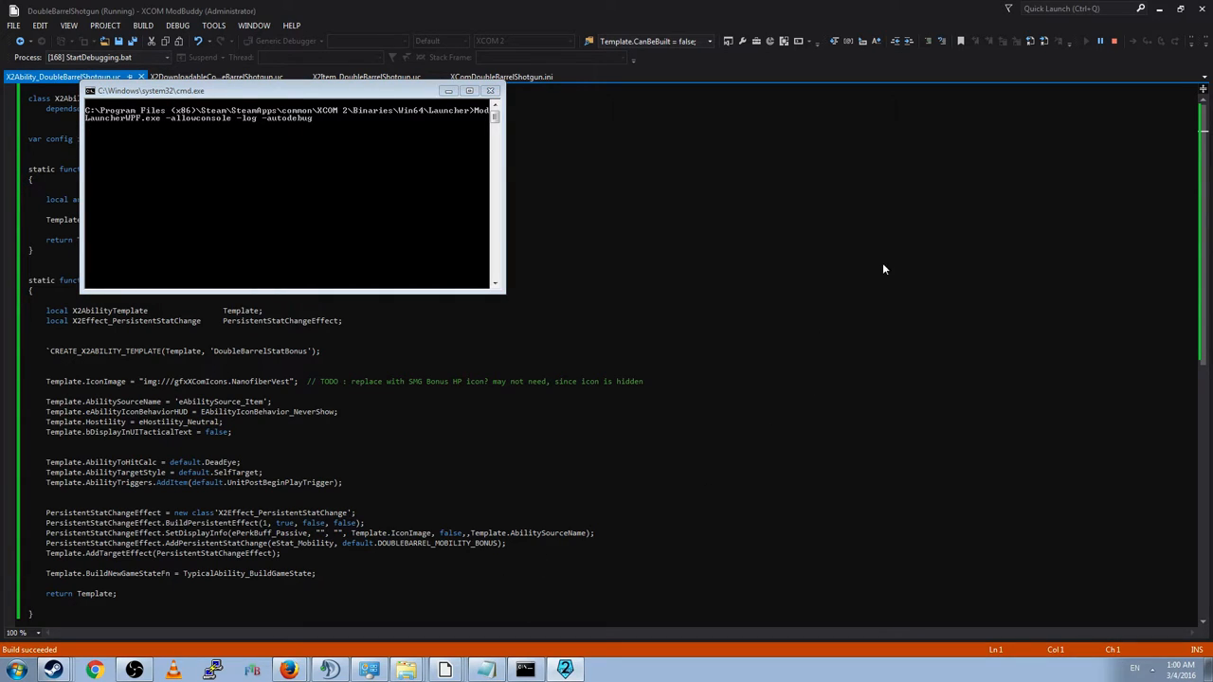
mouse_move(744, 296)
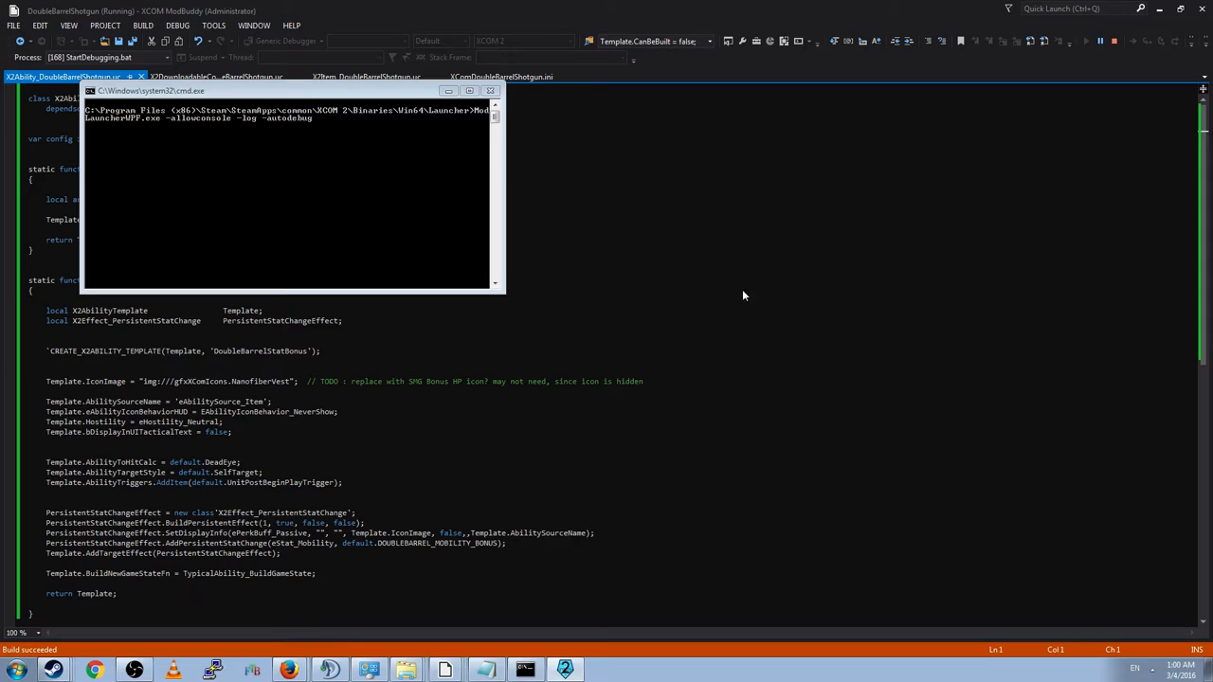
mouse_move(887, 265)
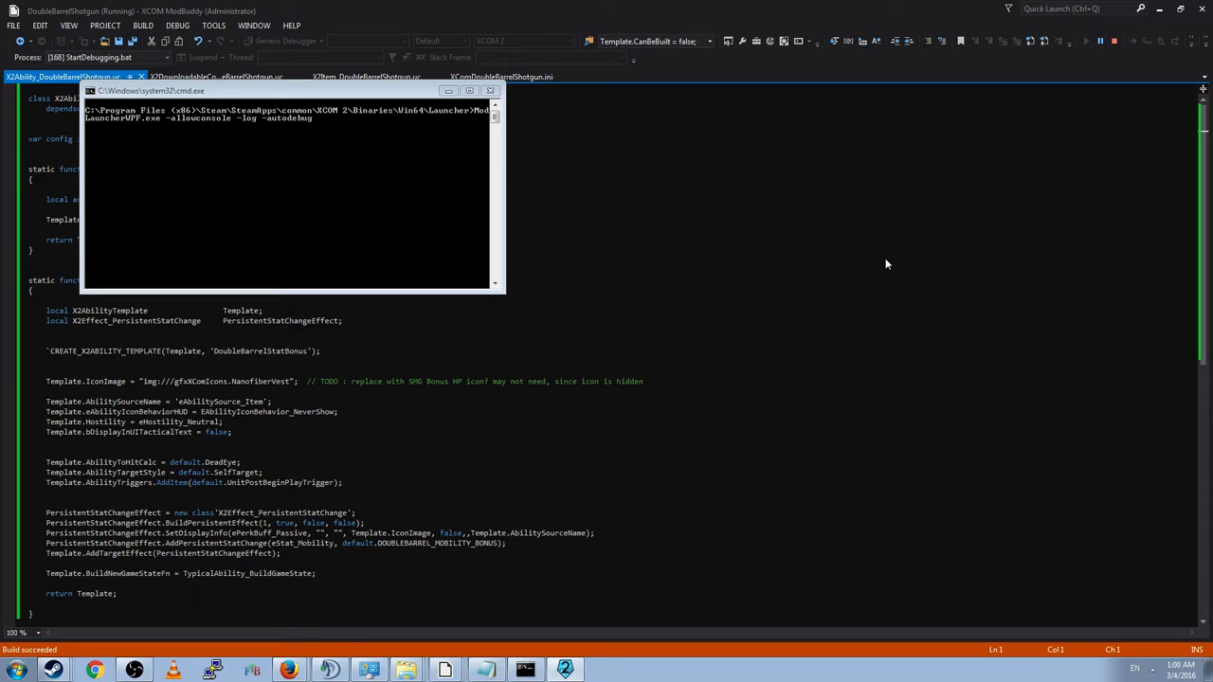
mouse_move(702, 435)
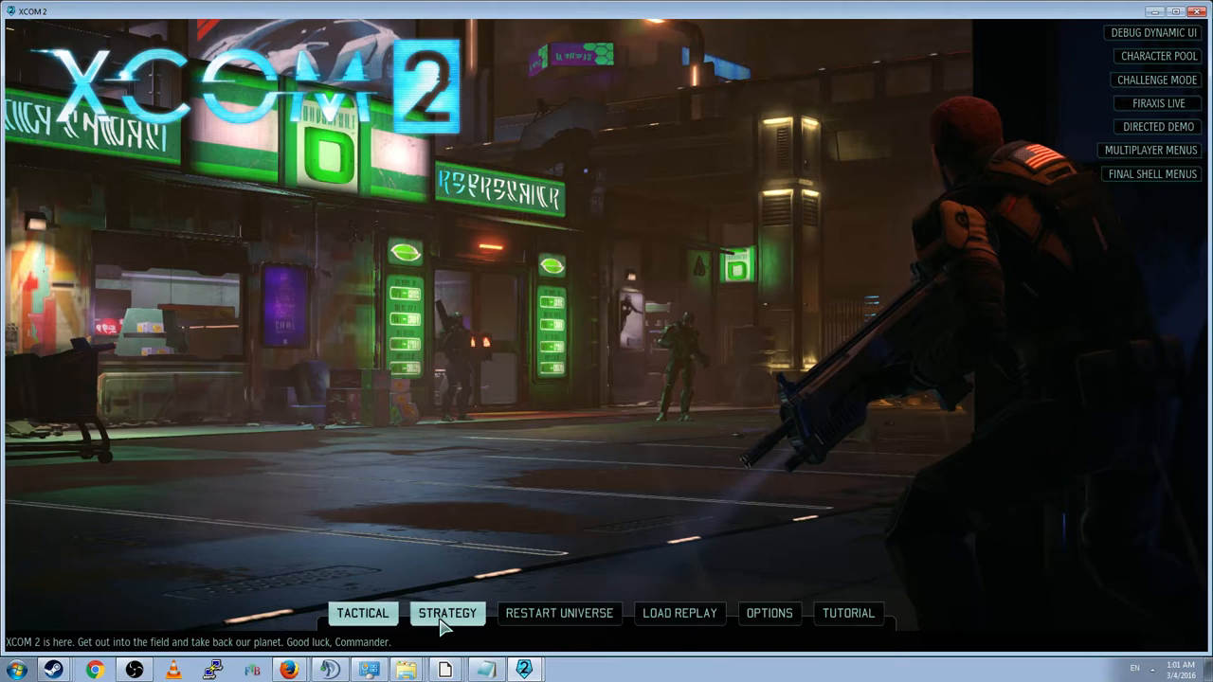
Step: Start a debug strategy campaign from the Strategy menu, landing in the Avenger base view
left_click(446, 613)
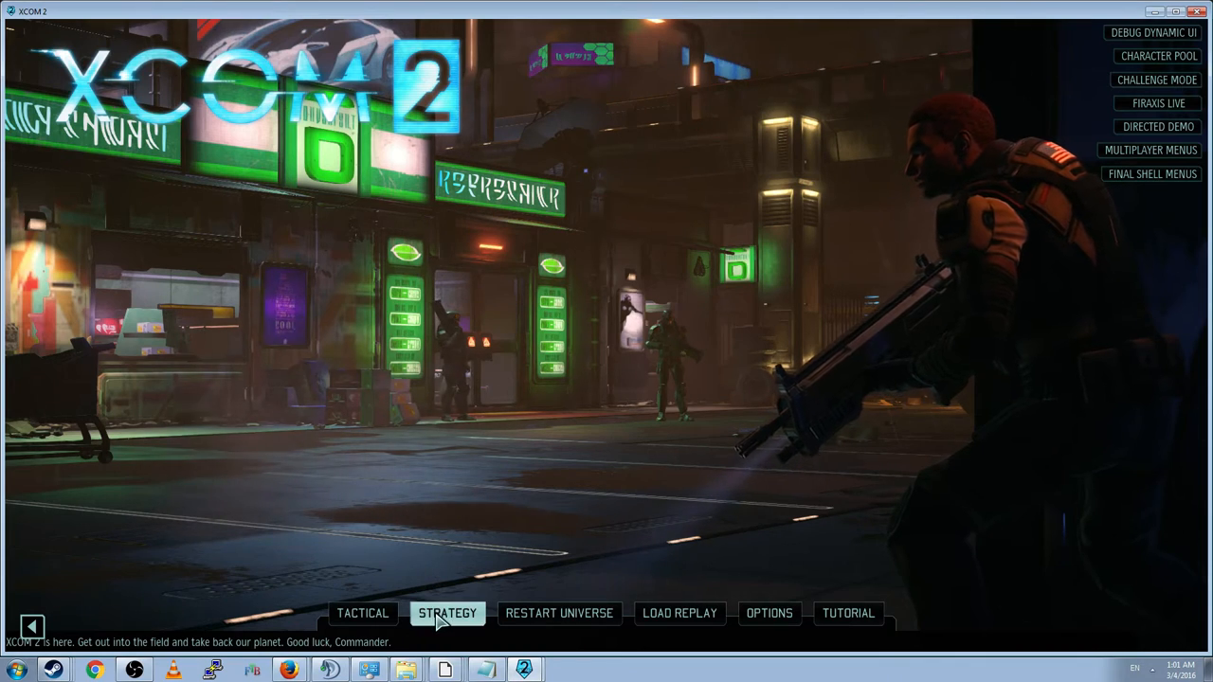
left_click(447, 614)
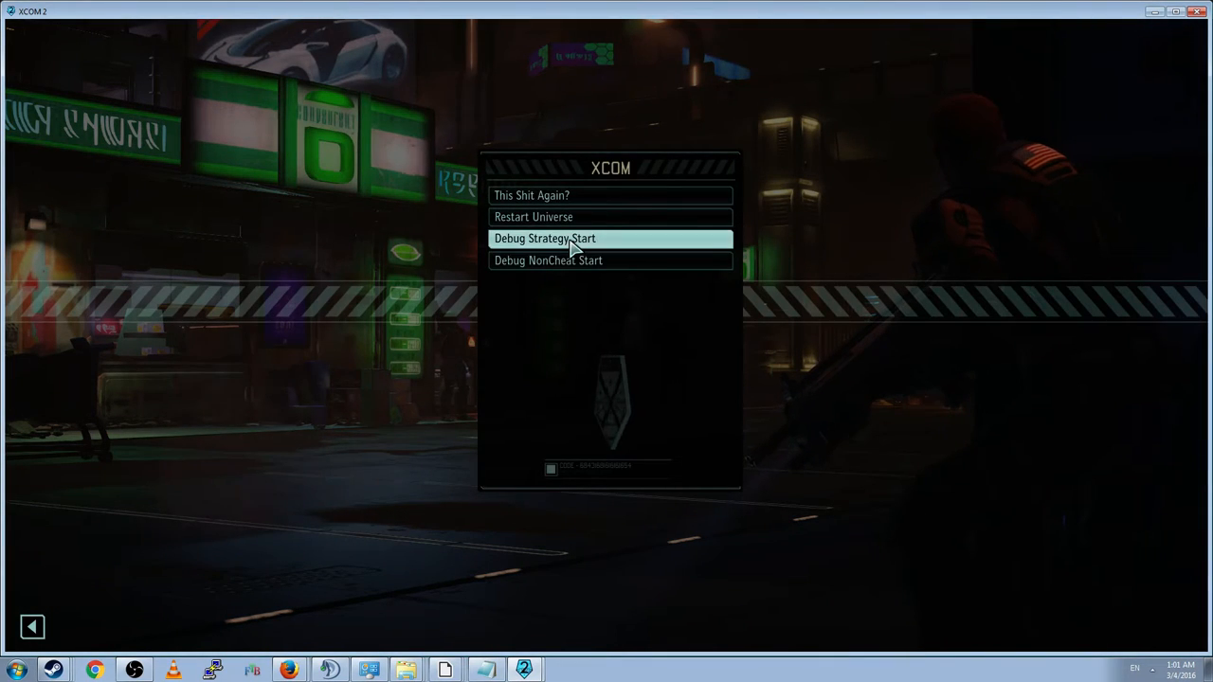
left_click(545, 238)
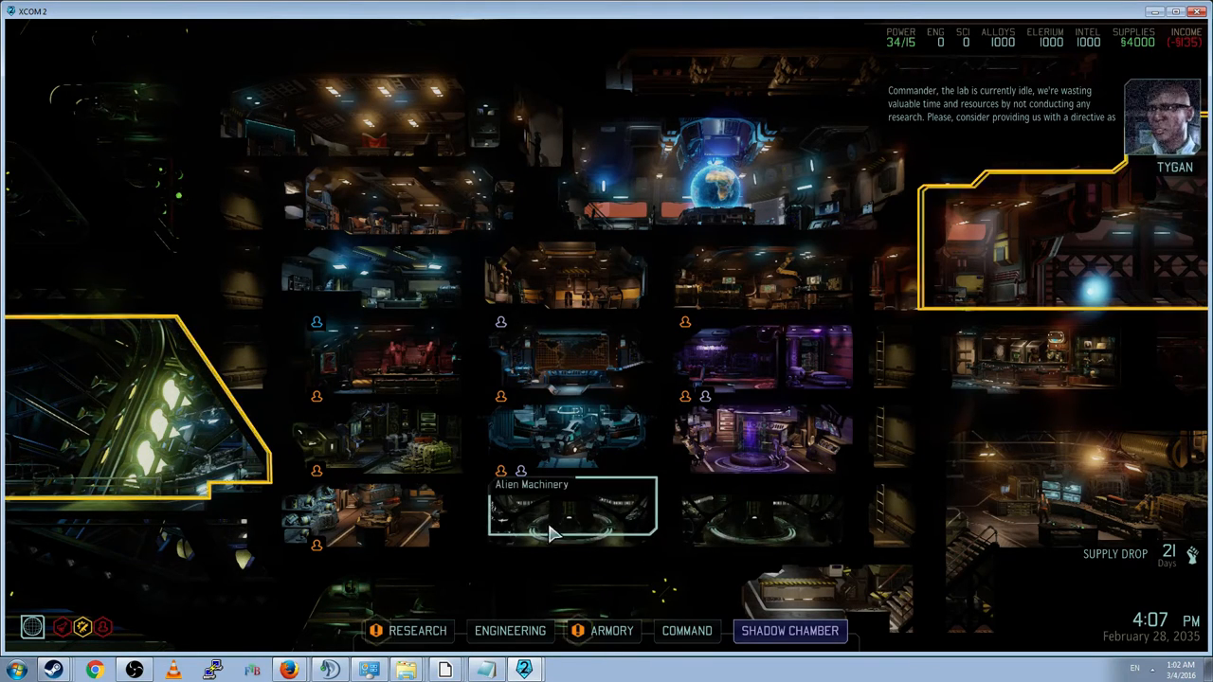
mouse_move(754, 437)
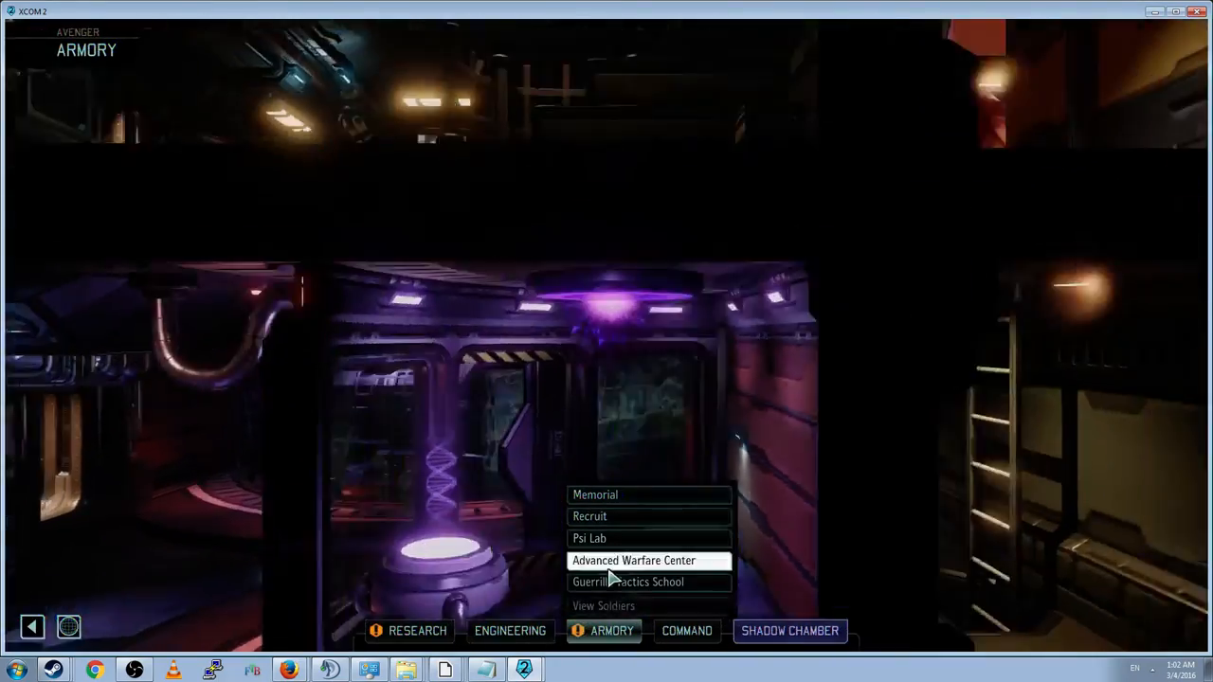
Step: View the soldier list, enter the Ranger's loadout and preview the Double Barrel Shotgun's +99 mobility
left_click(604, 606)
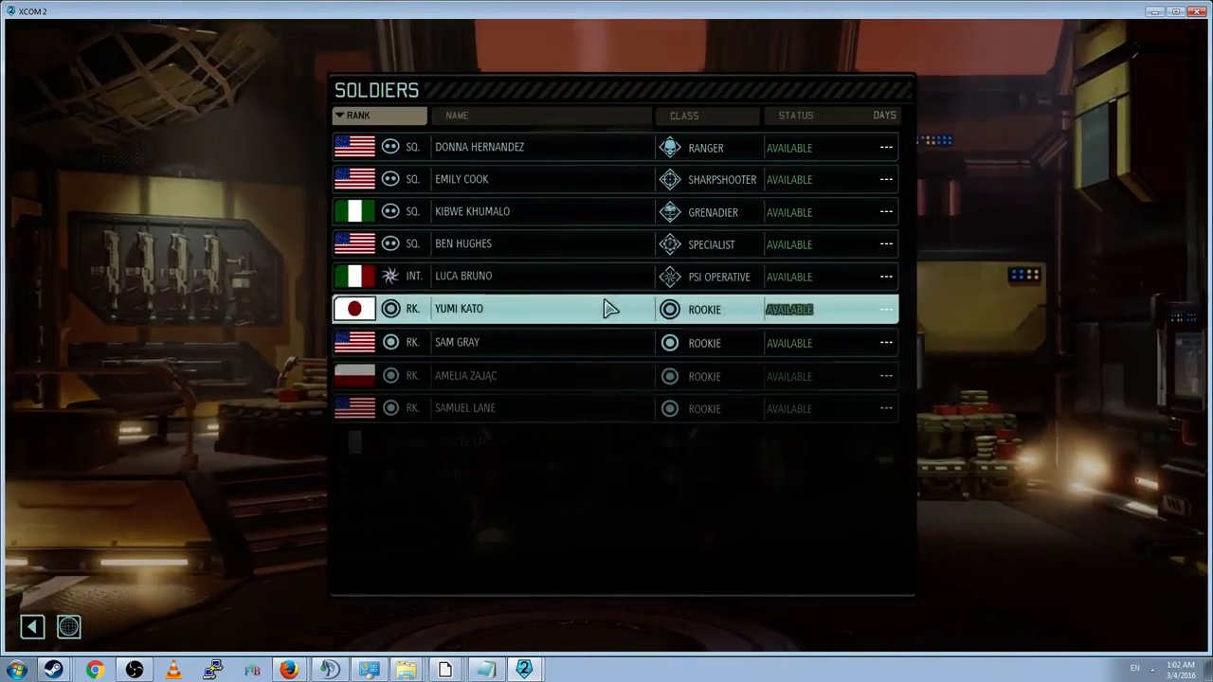
scroll("down", 3)
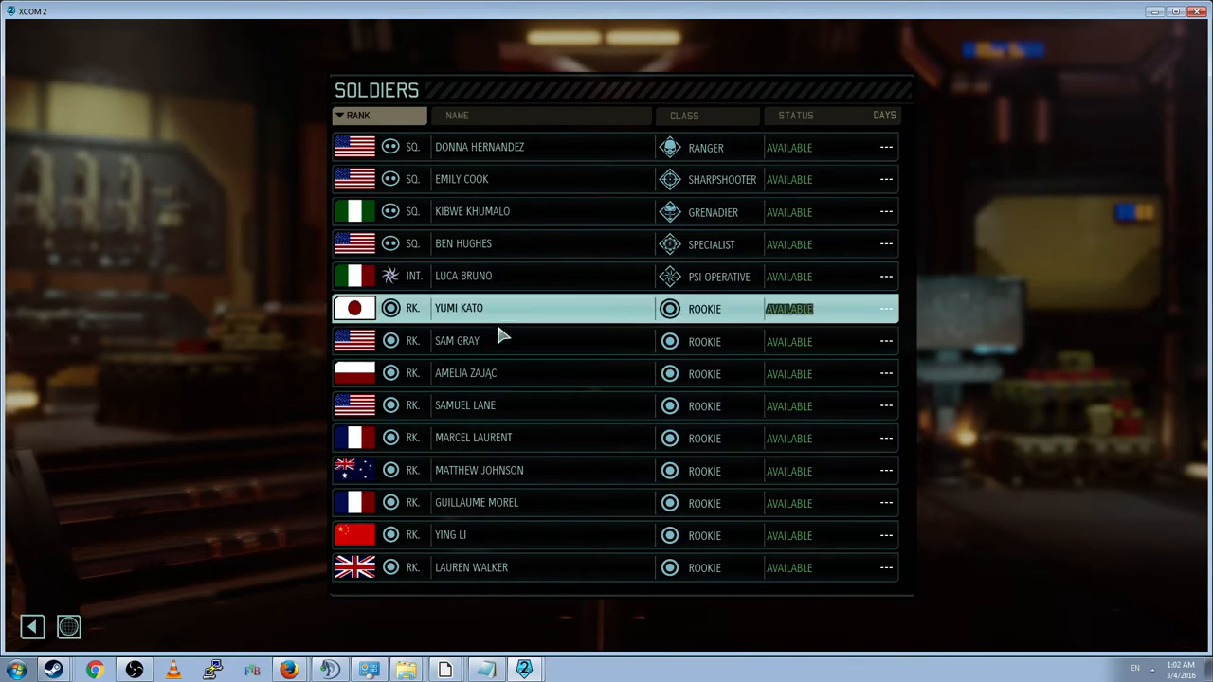
mouse_move(583, 147)
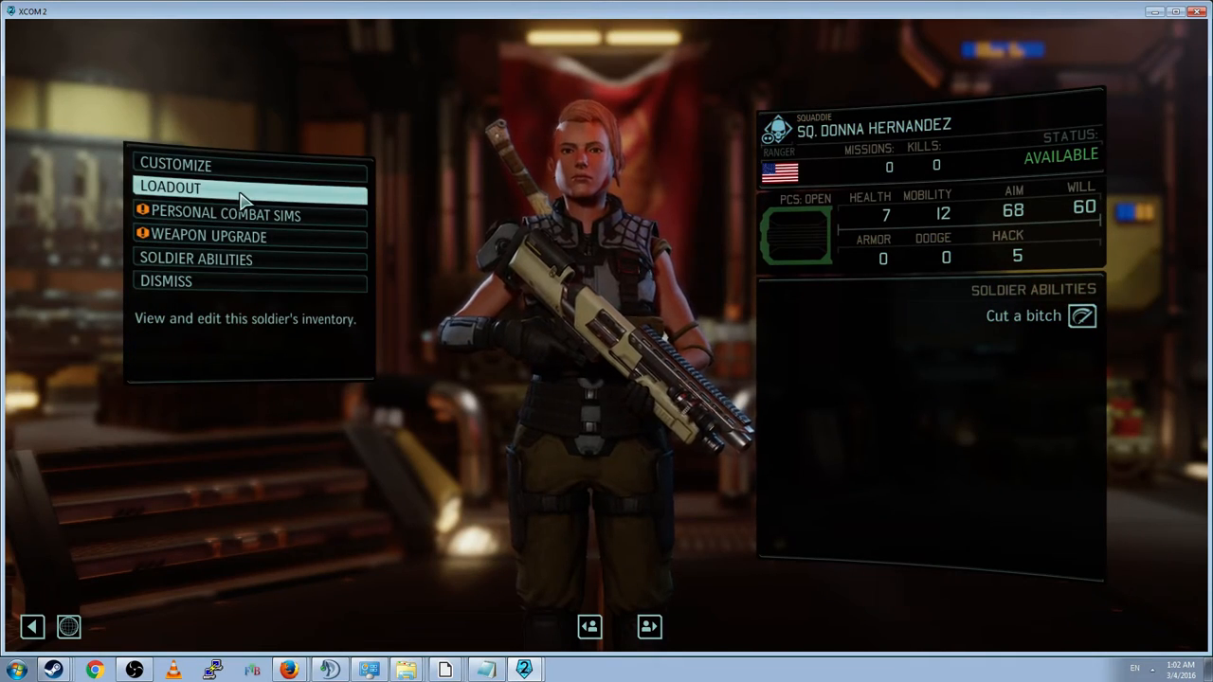
left_click(170, 187)
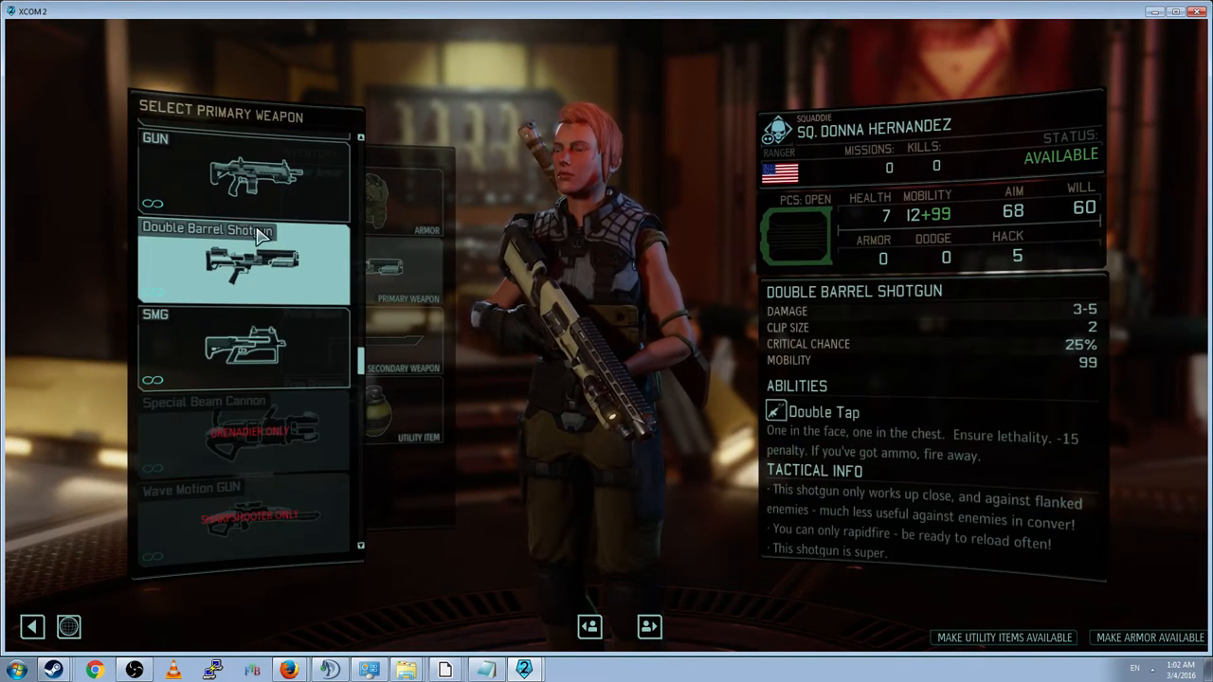
mouse_move(289, 353)
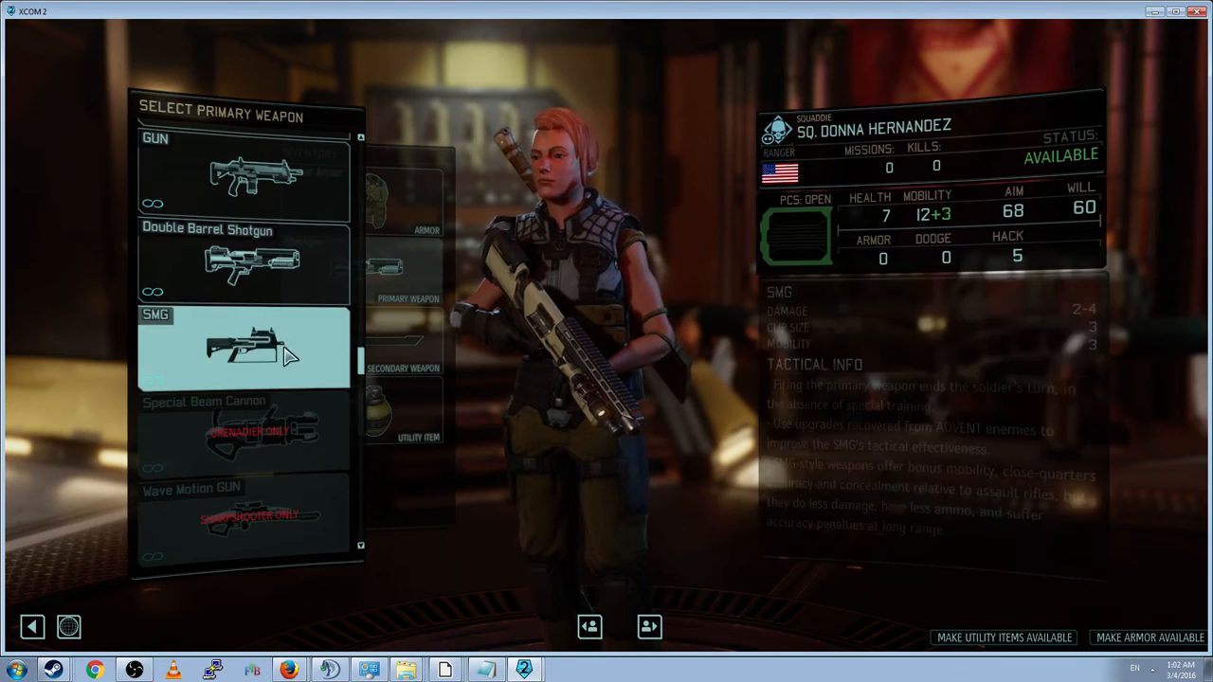
left_click(243, 264)
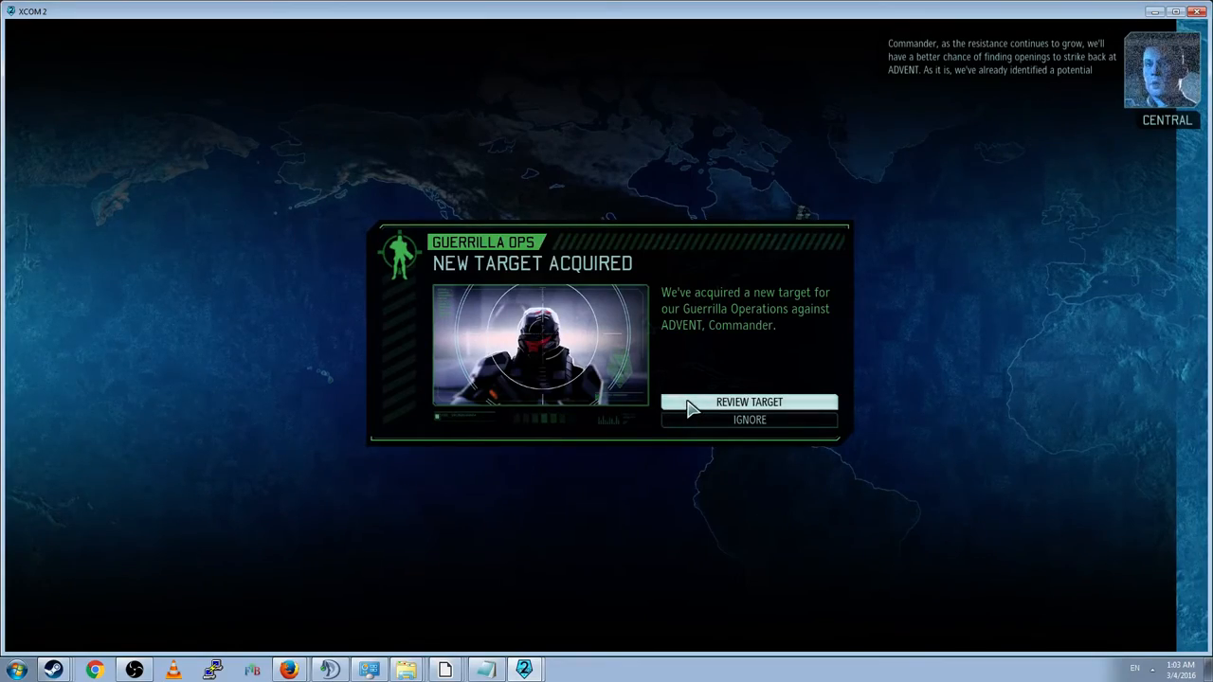
Step: Review the new guerrilla target and accept the New Mexico operation
left_click(749, 402)
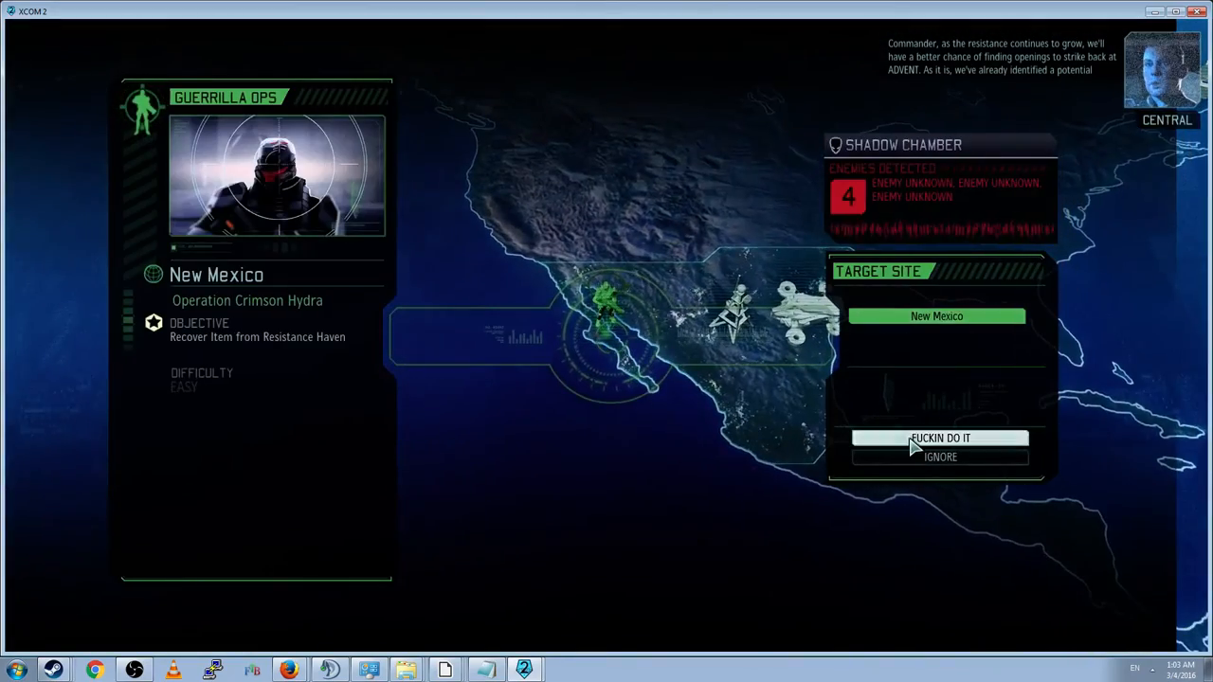
left_click(940, 437)
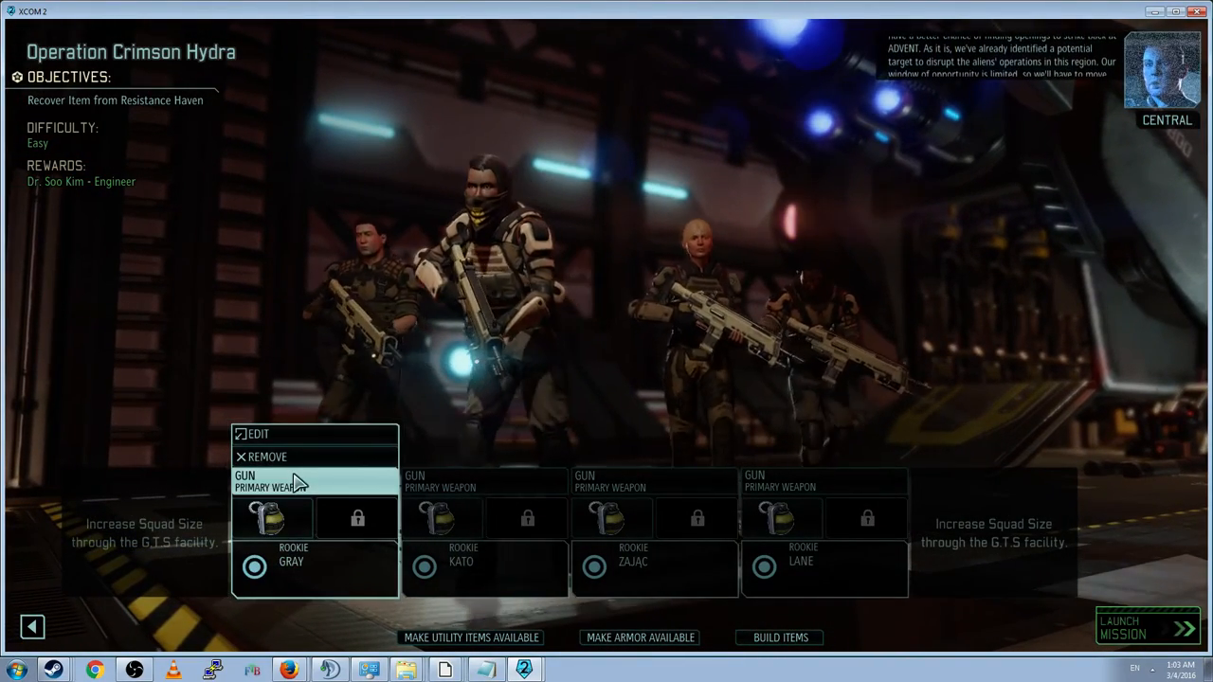
left_click(256, 434)
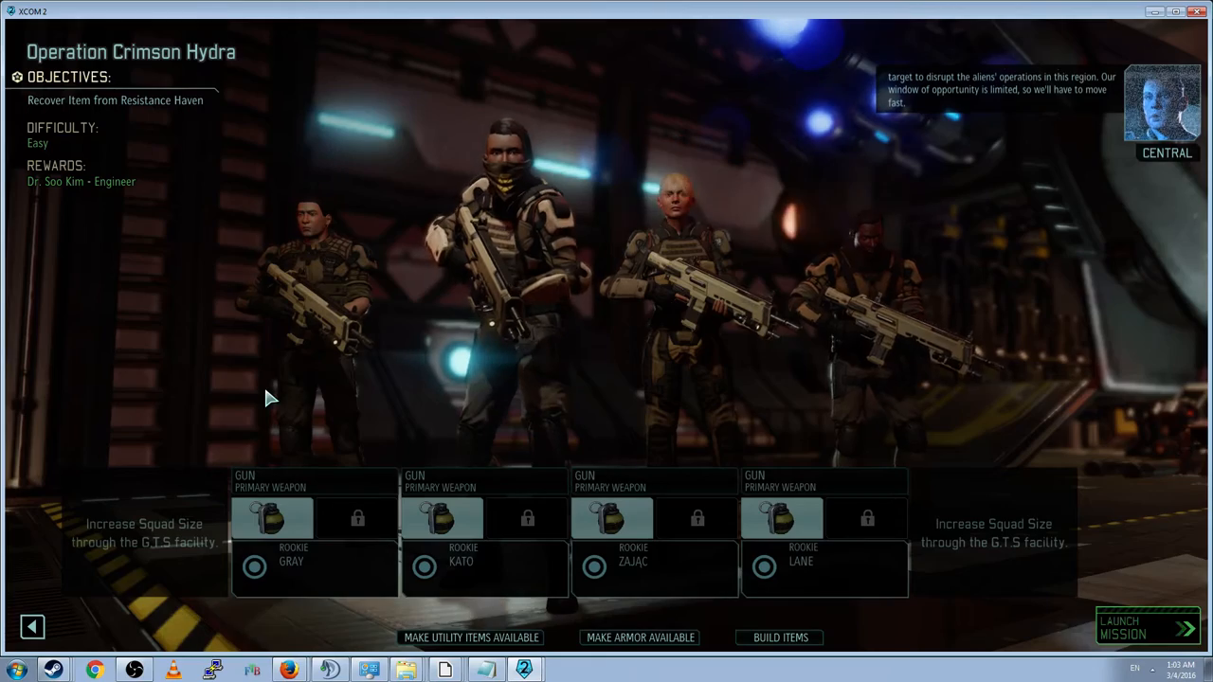
Step: Fill the squad slots with squaddies alongside the shotgun Ranger and launch the mission
left_click(485, 569)
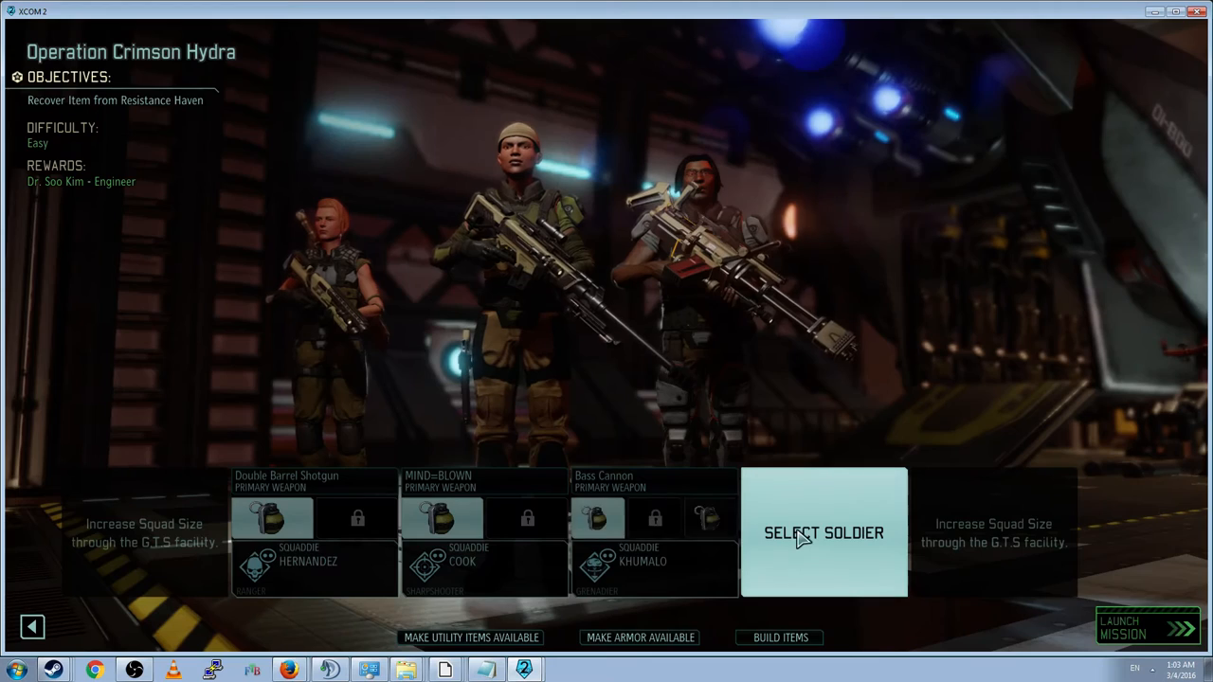
left_click(823, 533)
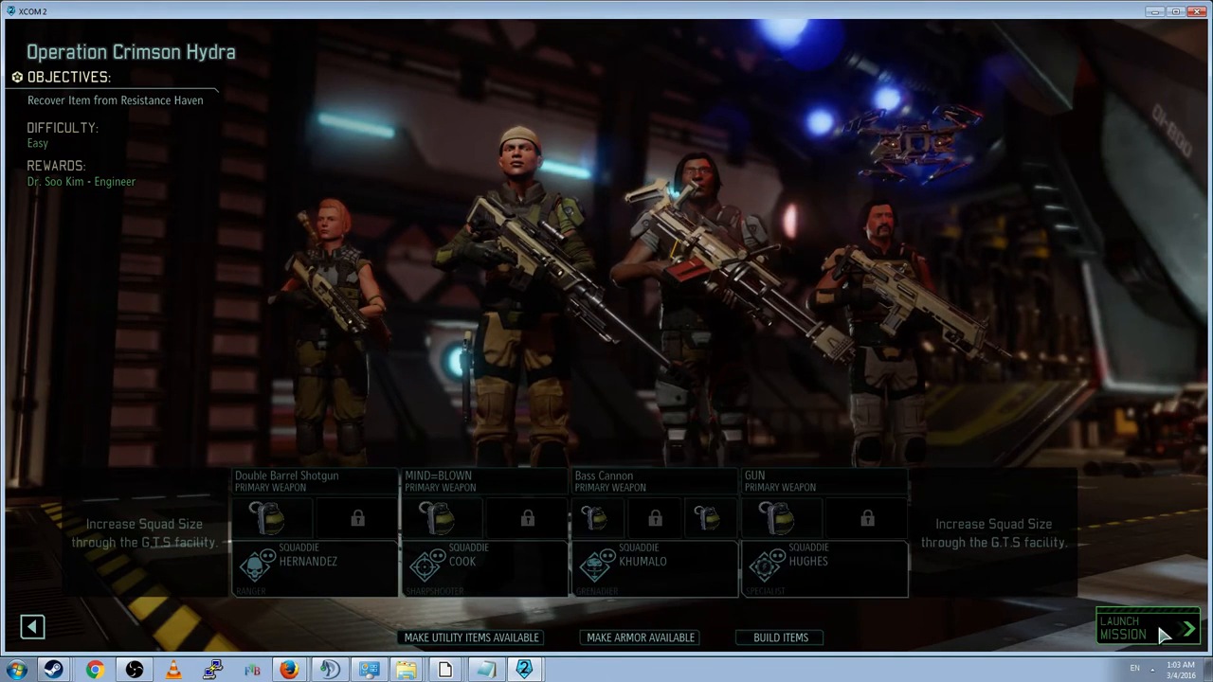
left_click(1147, 629)
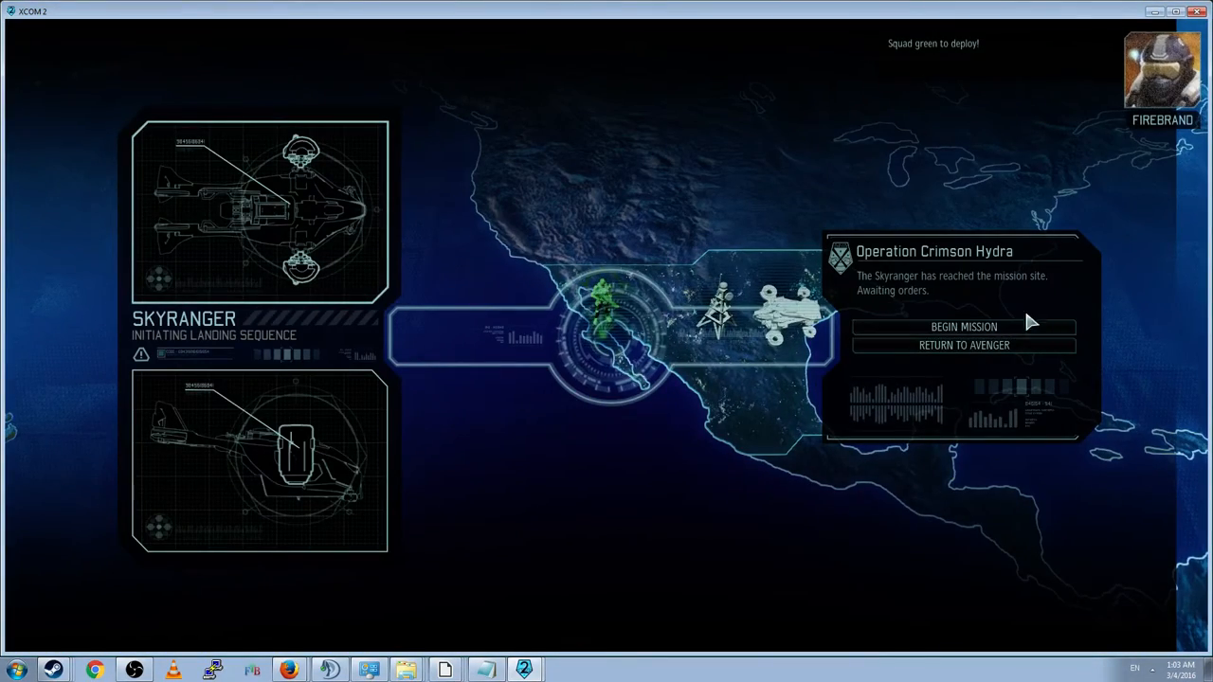
Step: Begin the mission at the landing site, then pause once the first alien appears
left_click(963, 326)
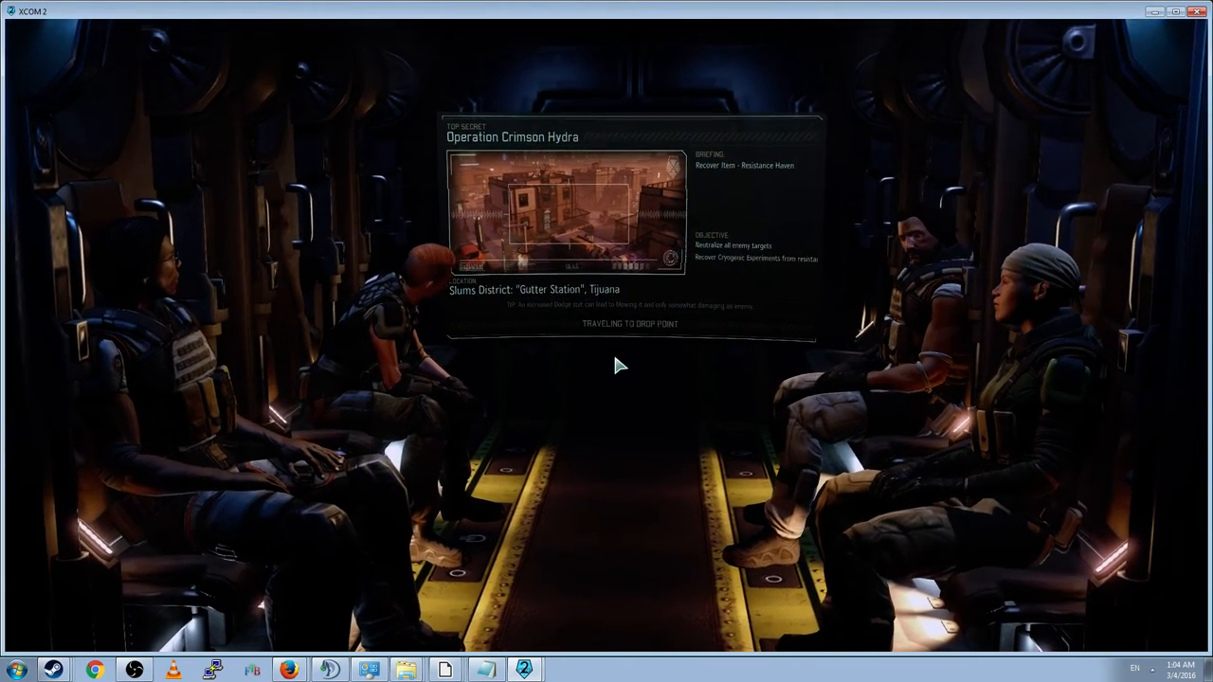
mouse_move(611, 417)
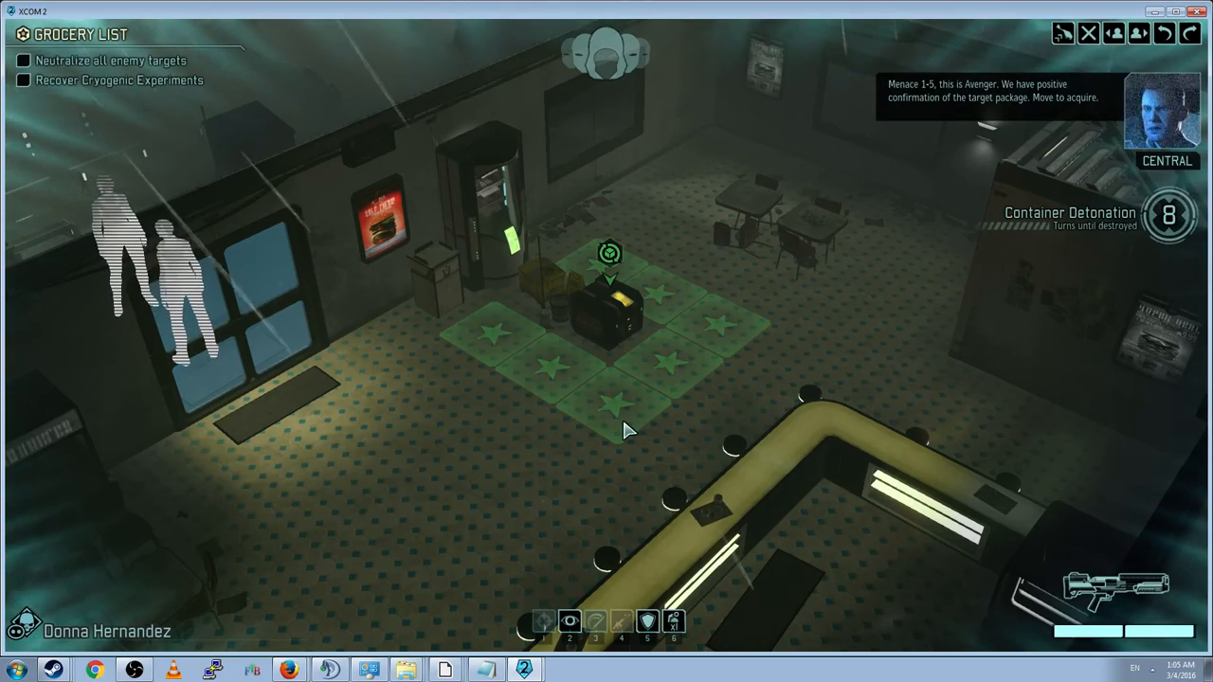
mouse_move(965, 269)
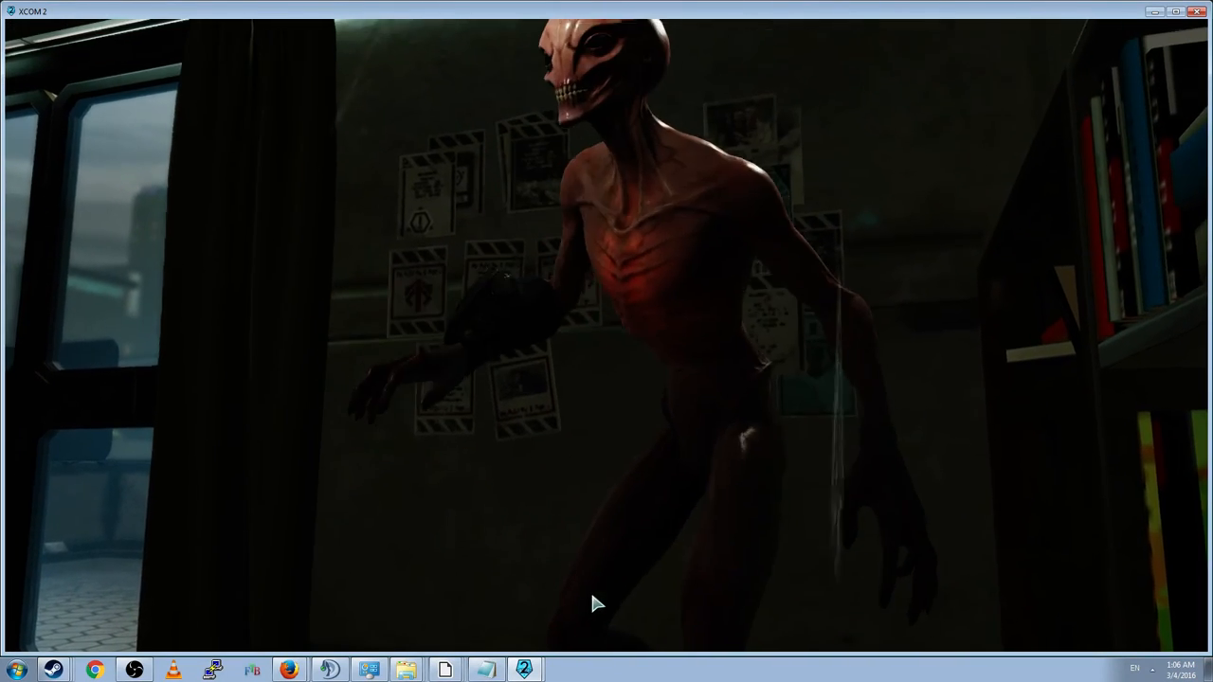
key("Escape")
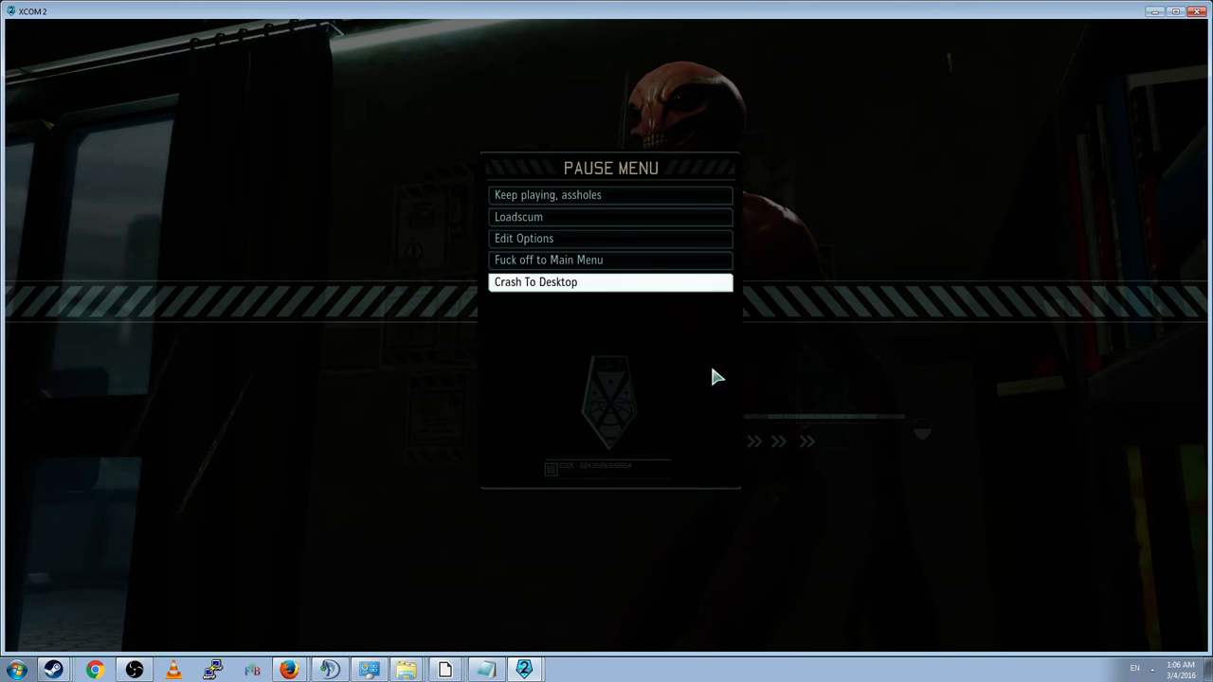
mouse_move(692, 381)
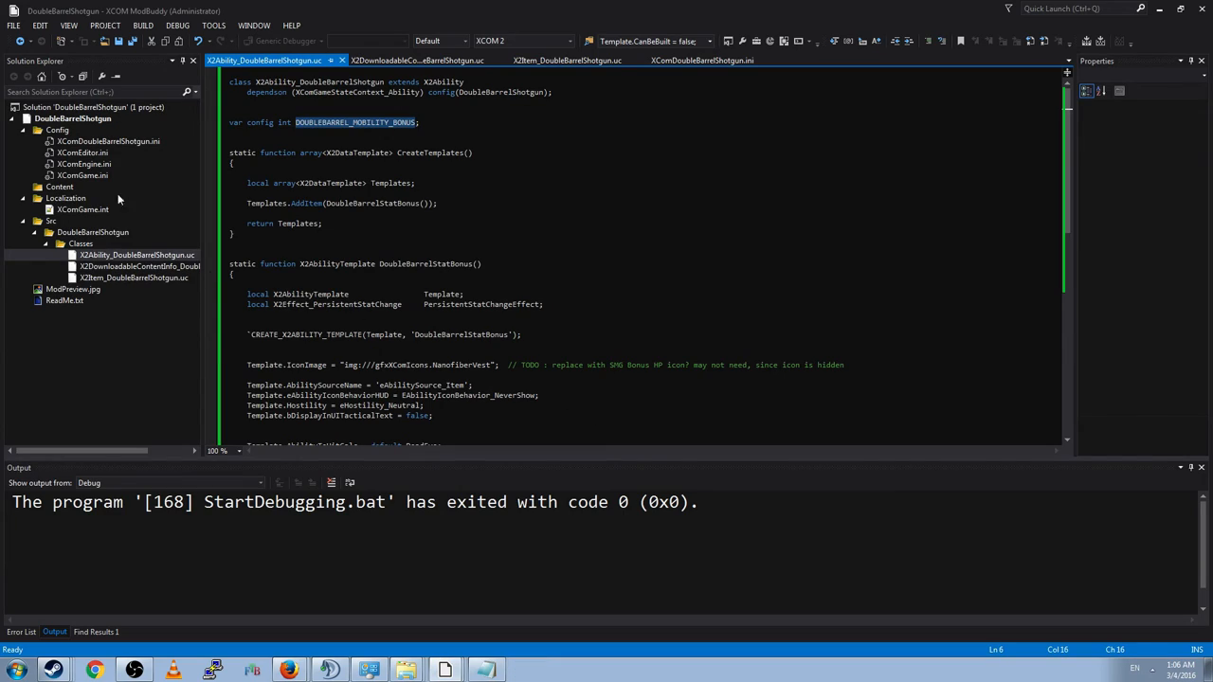
Step: Bring up XComDoubleBarrelShotgun.ini to set DOUBLEBARREL_MOBILITY_BONUS to 2
left_click(108, 142)
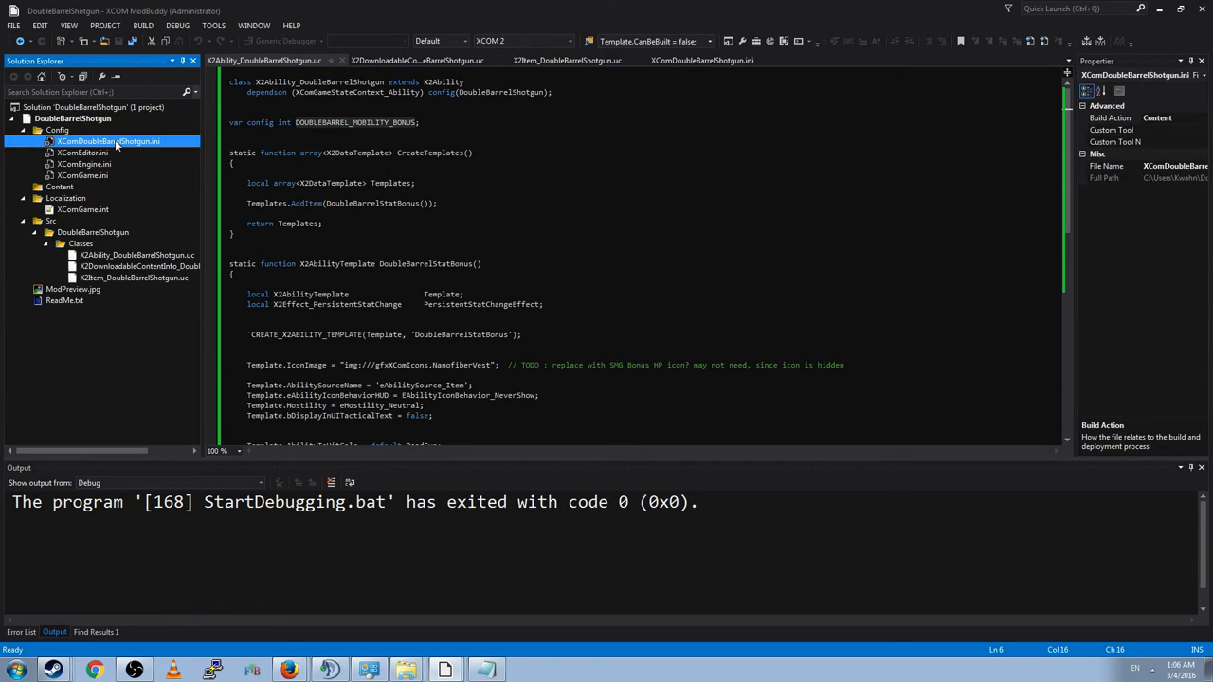
left_click(702, 59)
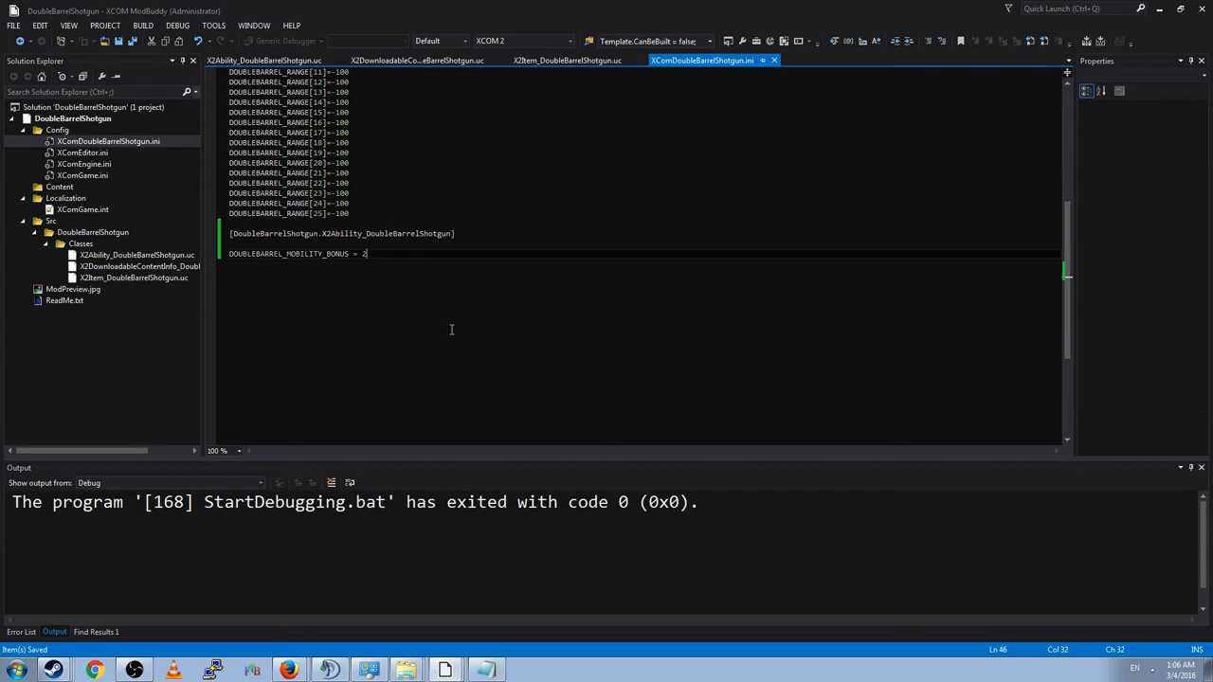
mouse_move(118, 317)
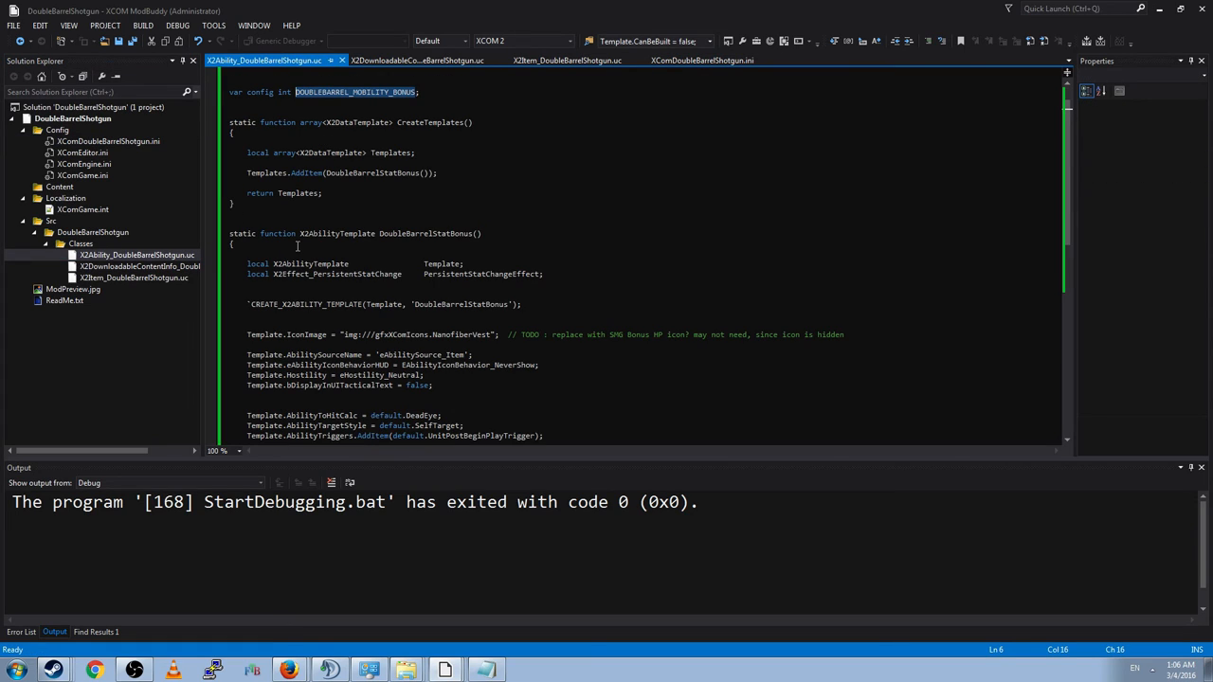
scroll("down", 3)
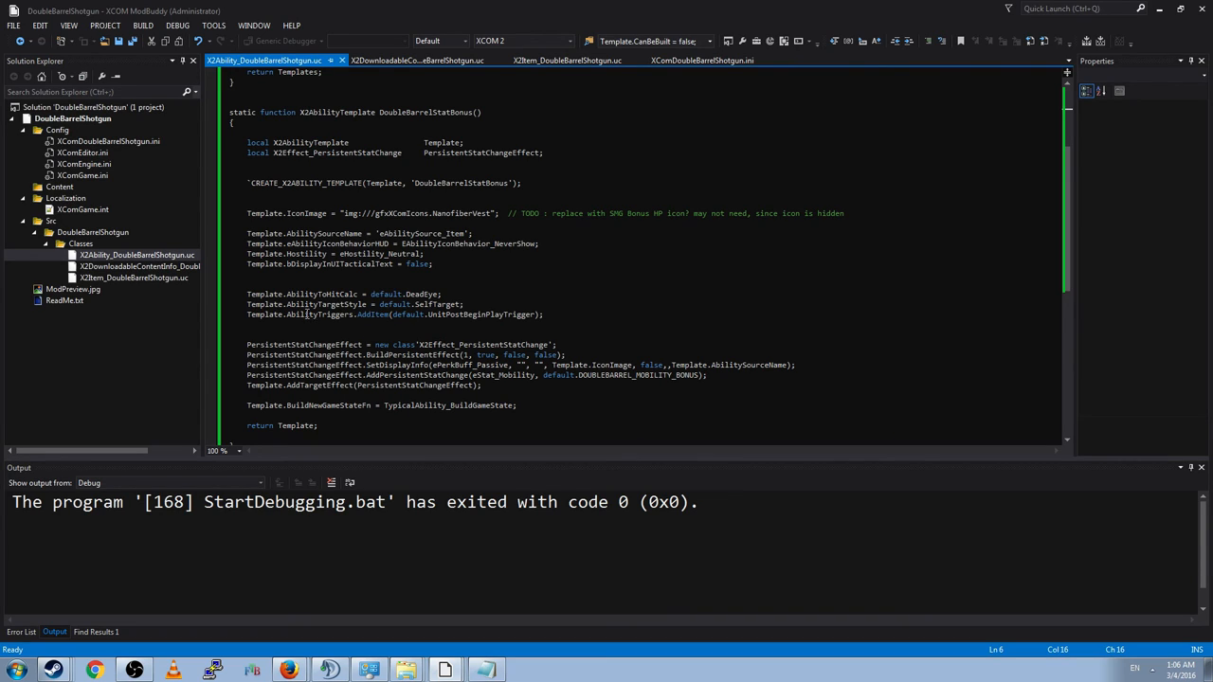
left_click(134, 278)
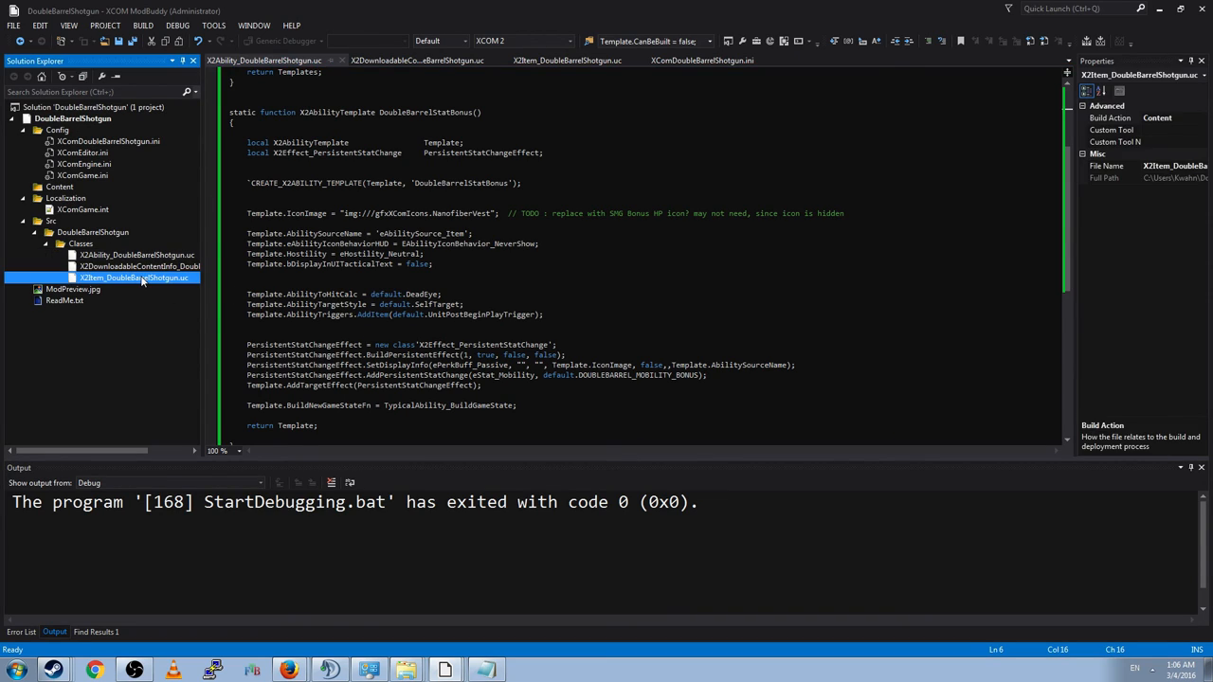